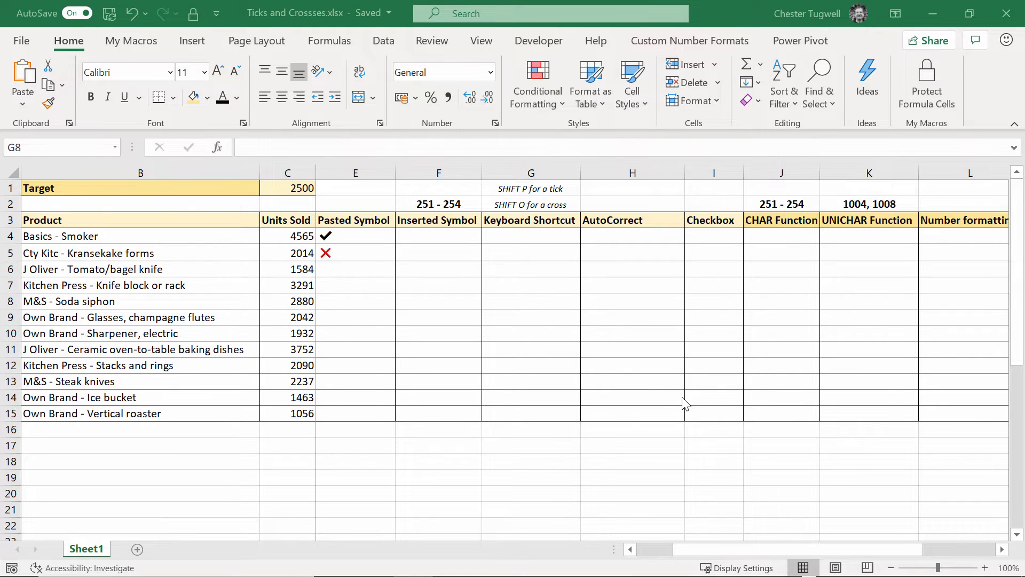
mouse_move(324, 328)
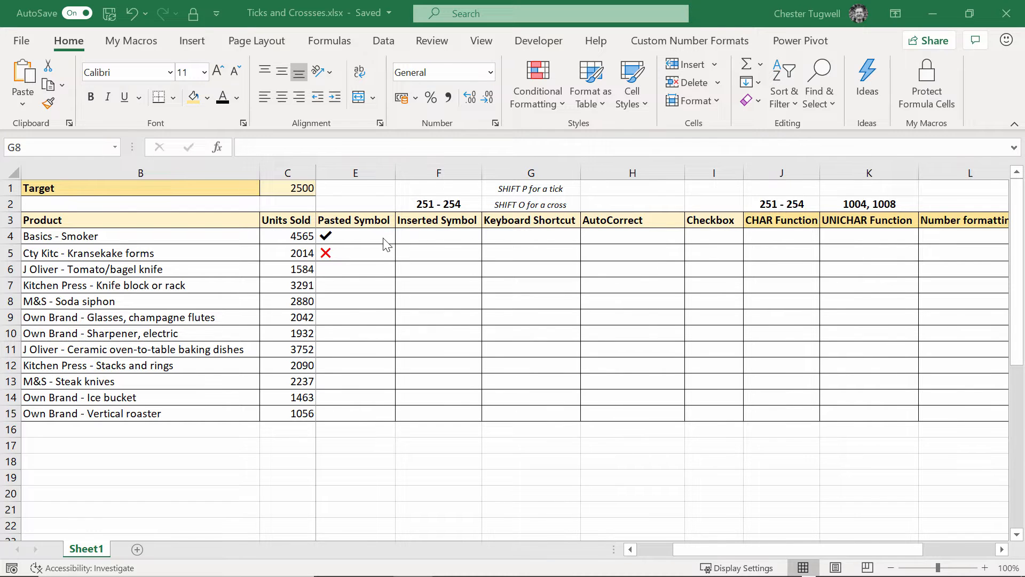
mouse_move(670, 225)
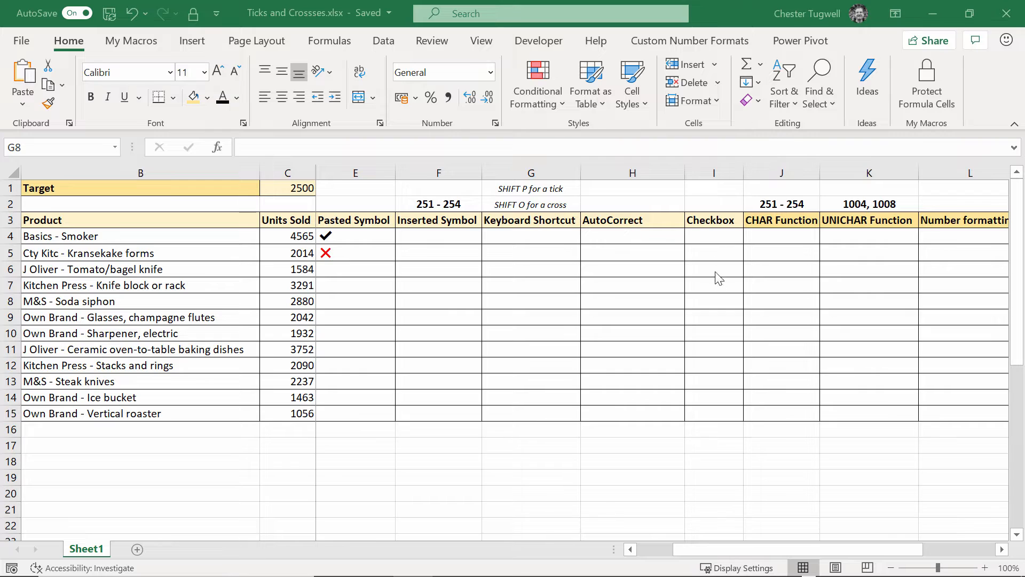
mouse_move(866, 524)
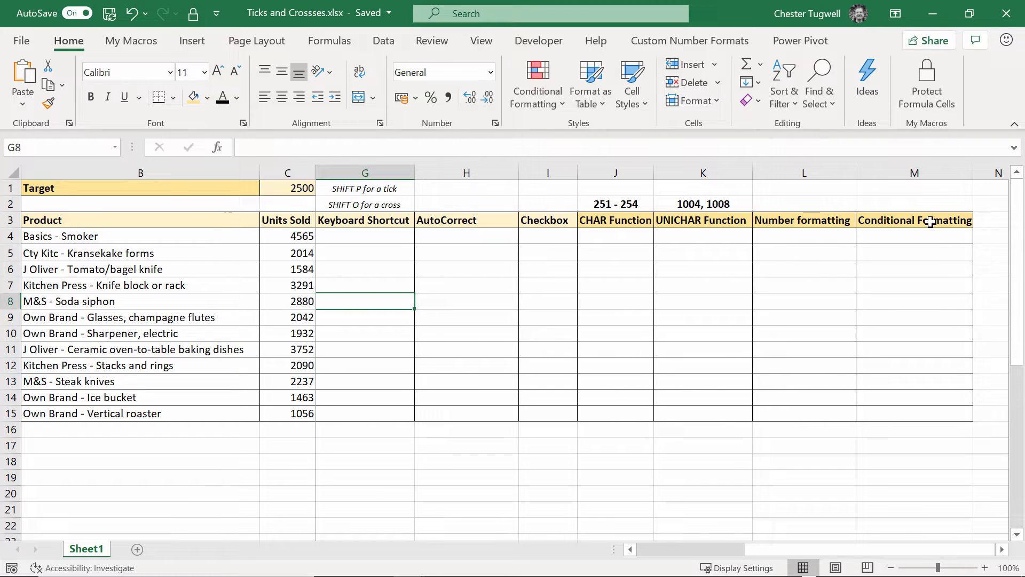
mouse_move(603, 267)
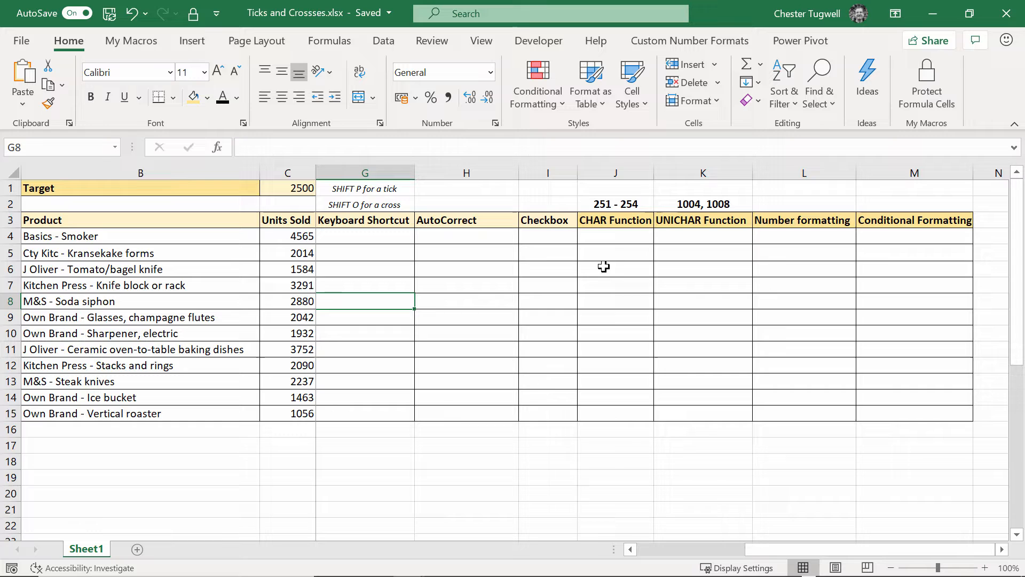
Step: Switch to the Word document and copy its green tick emoji
scroll(right, 3)
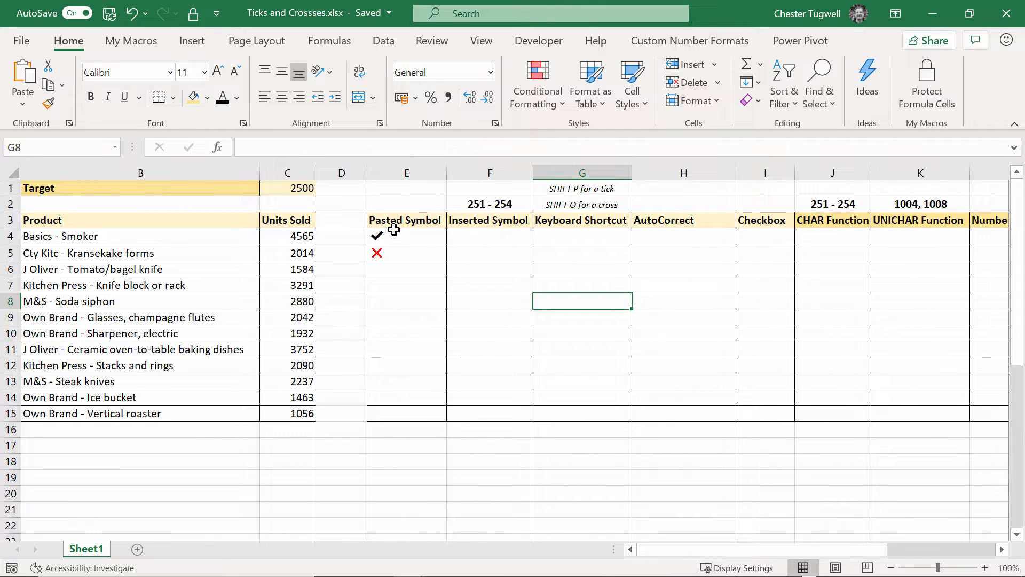
mouse_move(516, 246)
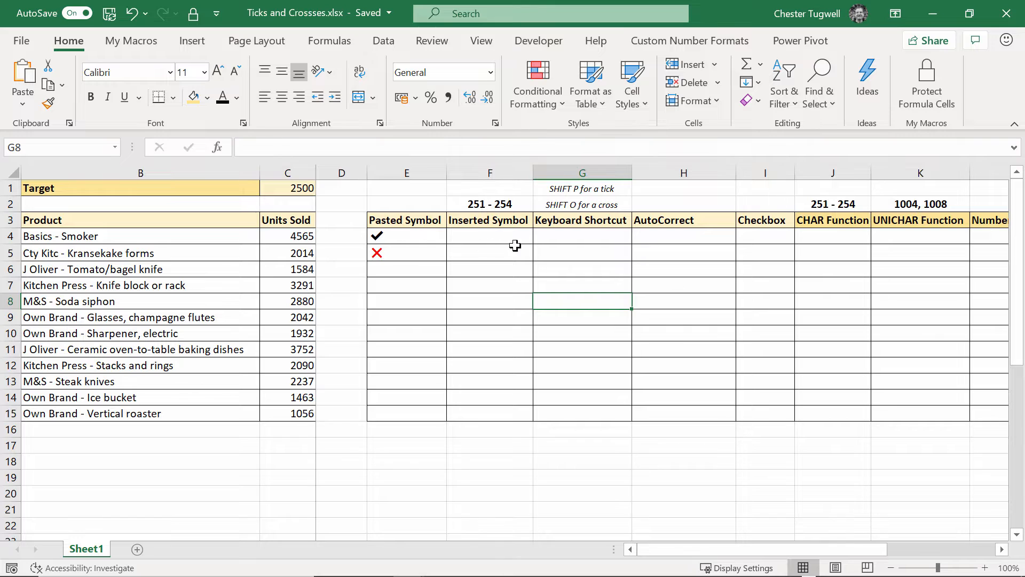
mouse_move(402, 236)
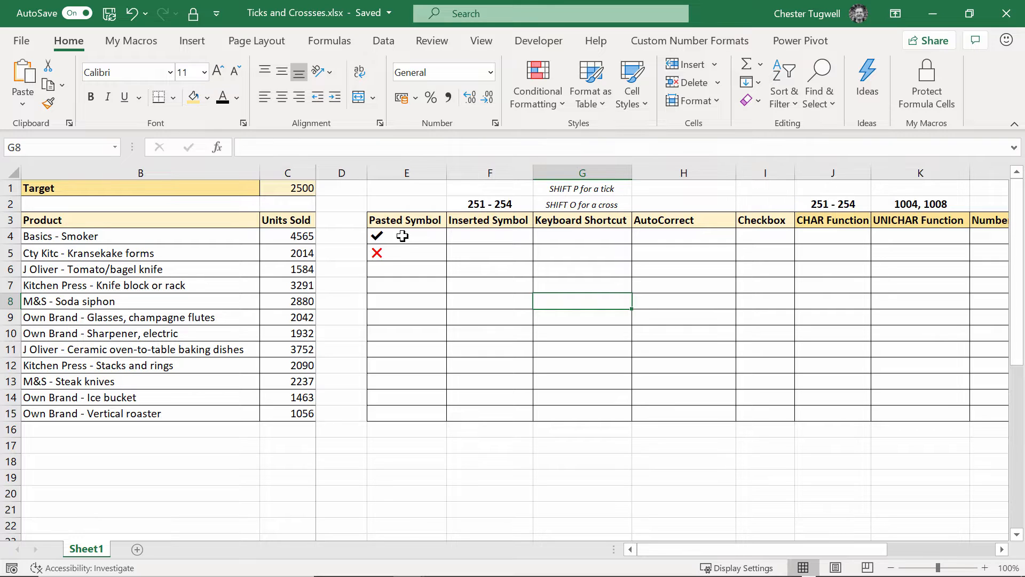
mouse_move(389, 252)
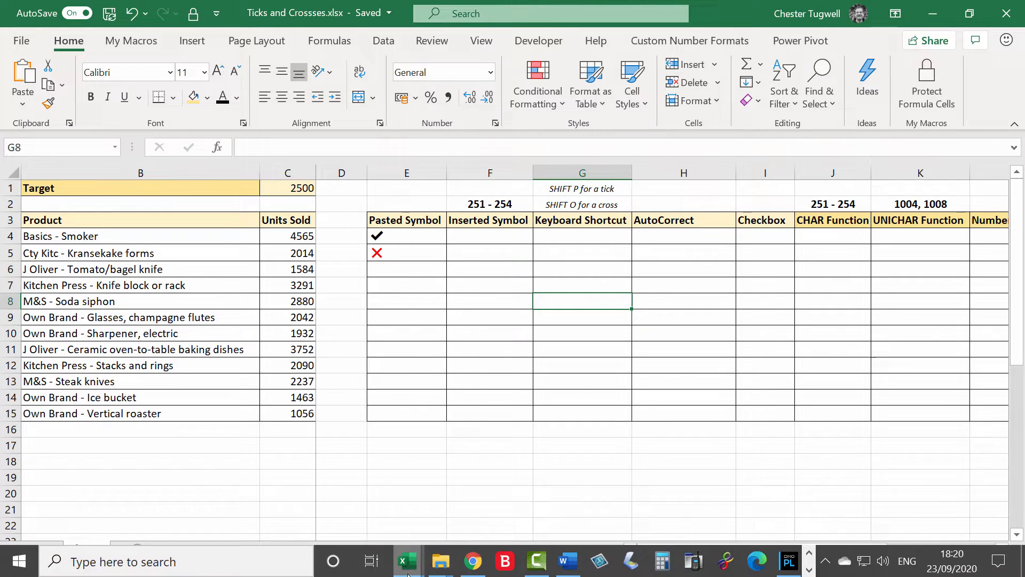
click(566, 562)
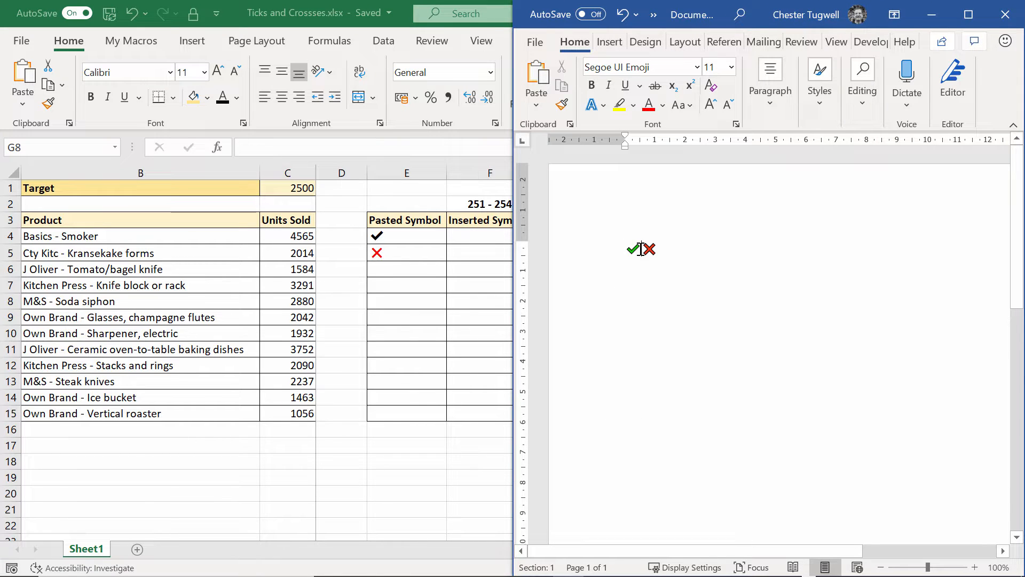
click(632, 249)
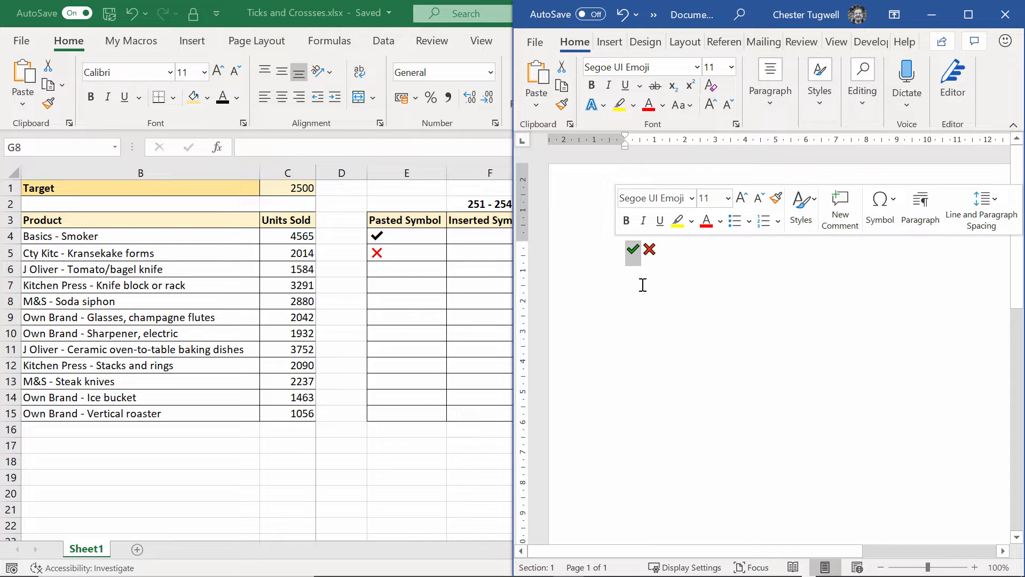
key(ctrl+c)
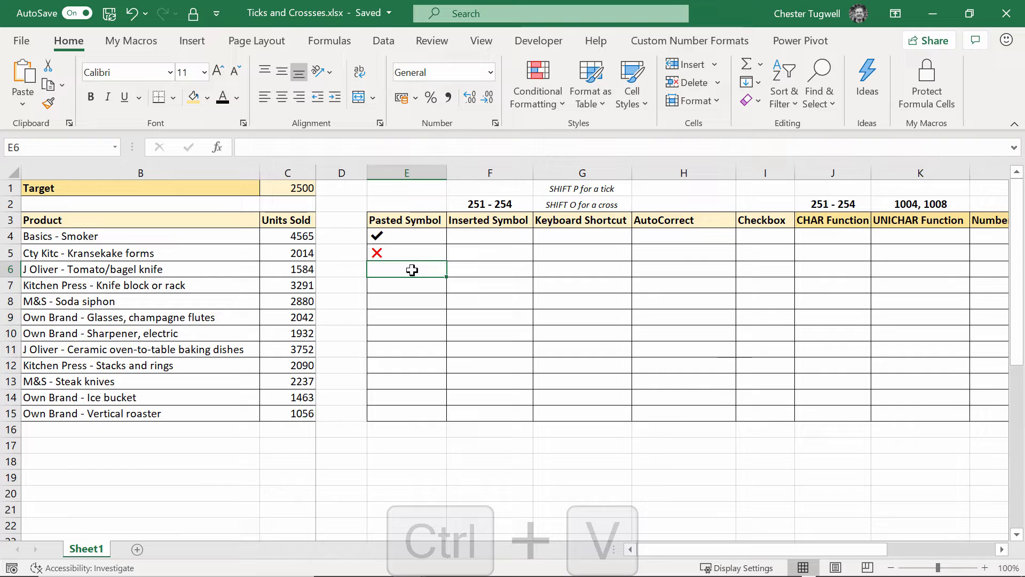
Step: Paste the tick into E6, dismiss the multiple-range warning, and copy it on to E9
key(ctrl+v)
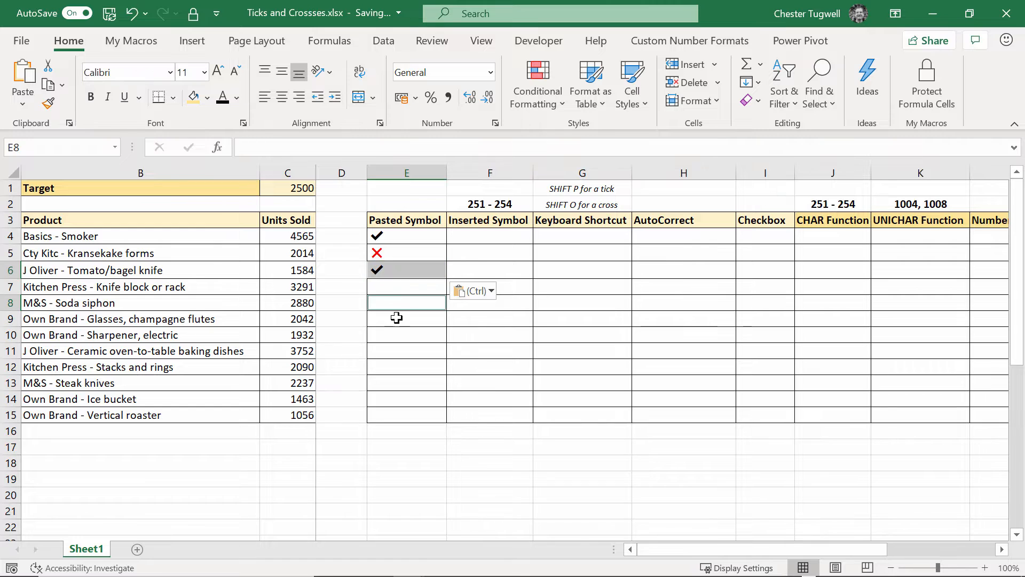
key(ctrl+v)
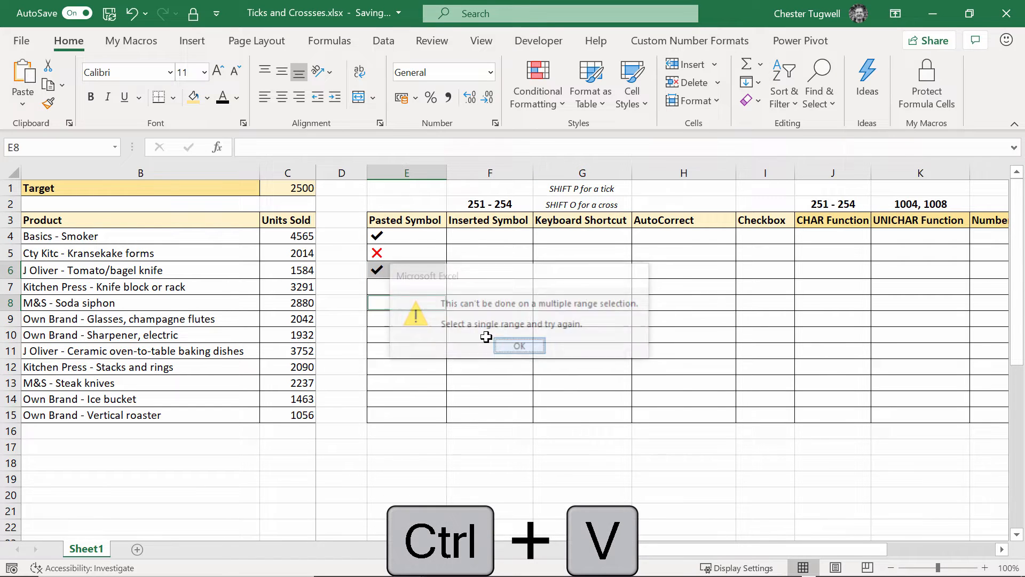
click(519, 346)
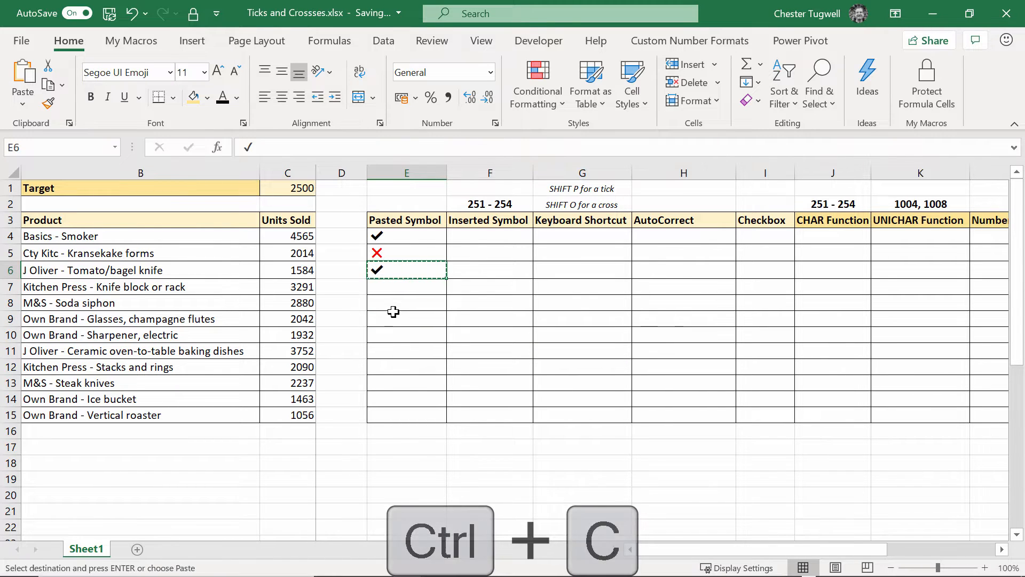
key(ctrl+v)
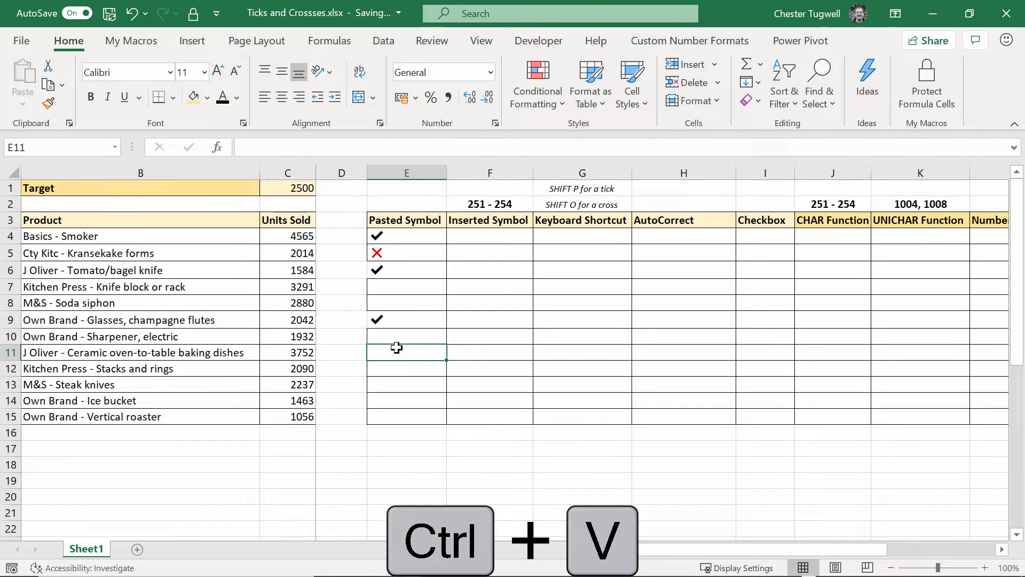
mouse_move(390, 301)
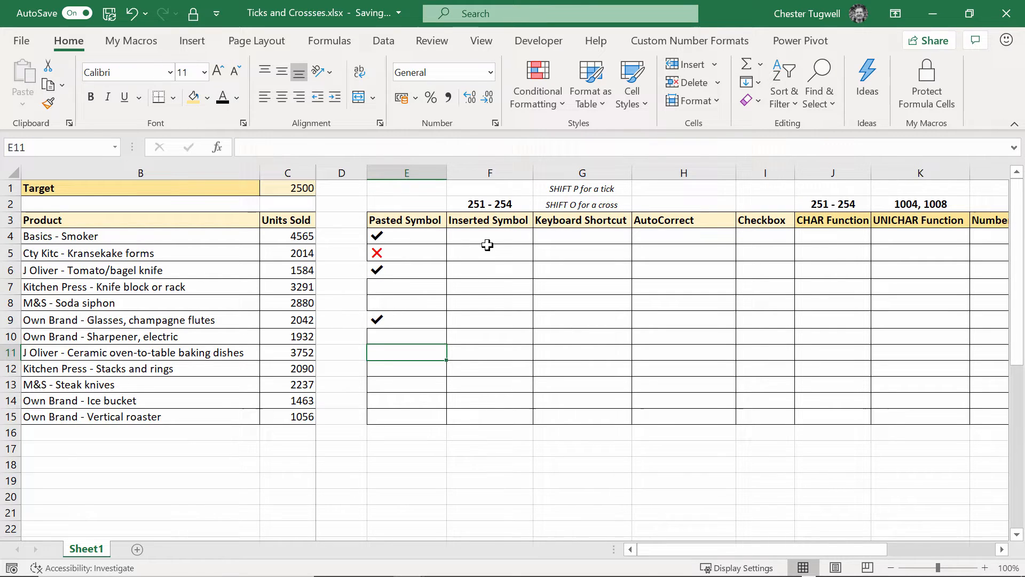
Step: Insert the Wingdings tick (character code 252) into F4 from the Symbol dialog
click(490, 235)
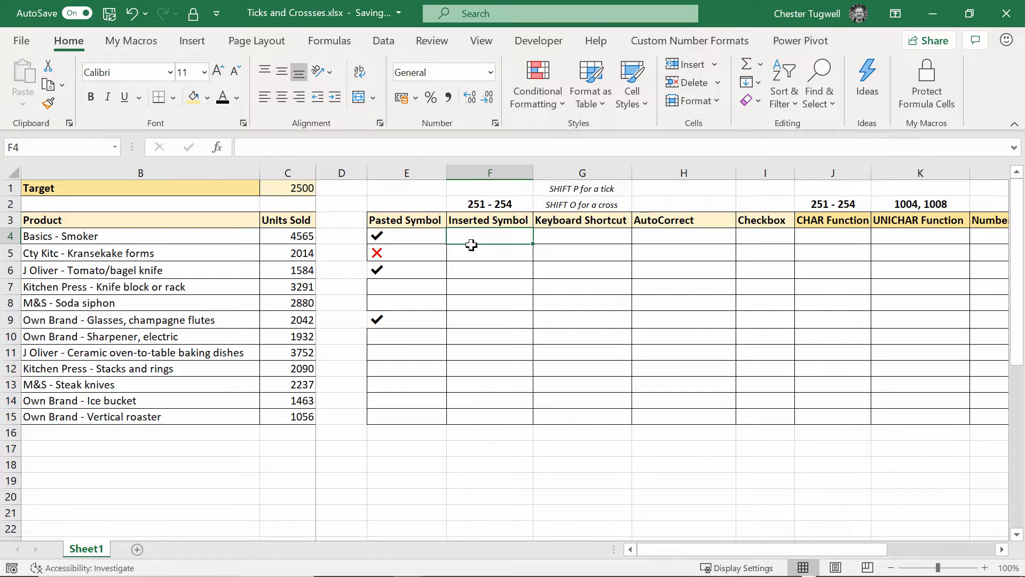
mouse_move(469, 287)
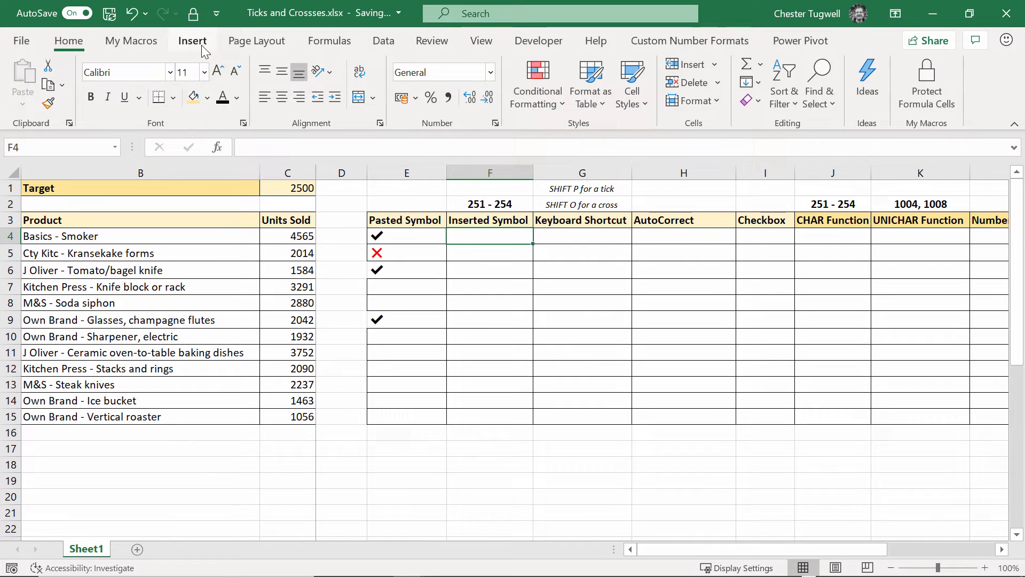
click(193, 41)
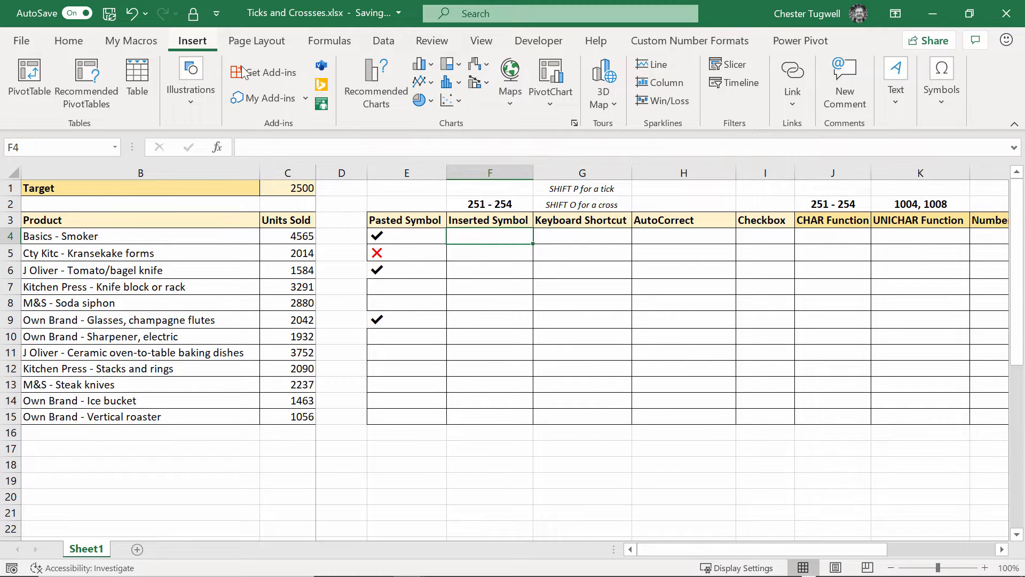
click(941, 81)
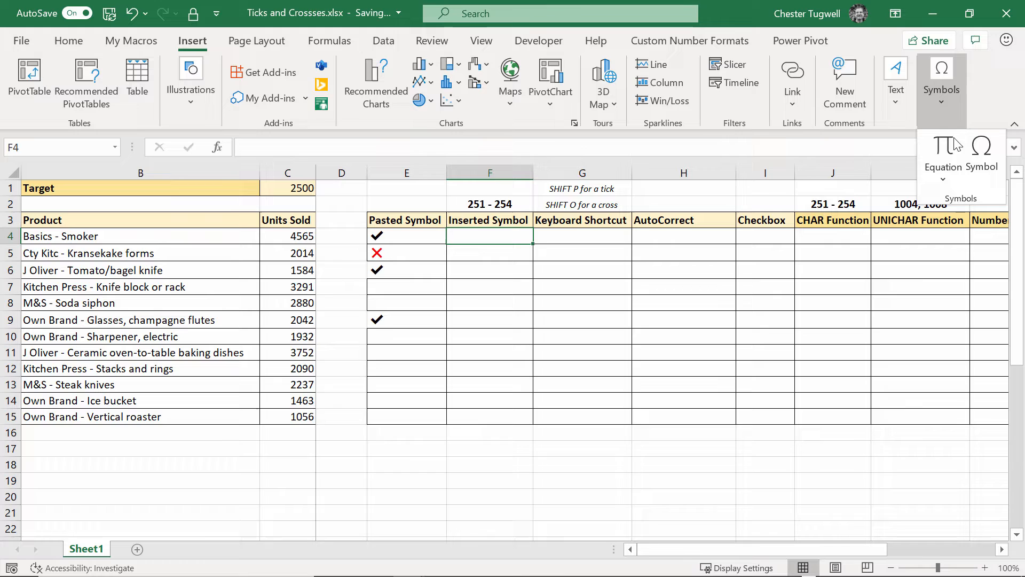
click(981, 166)
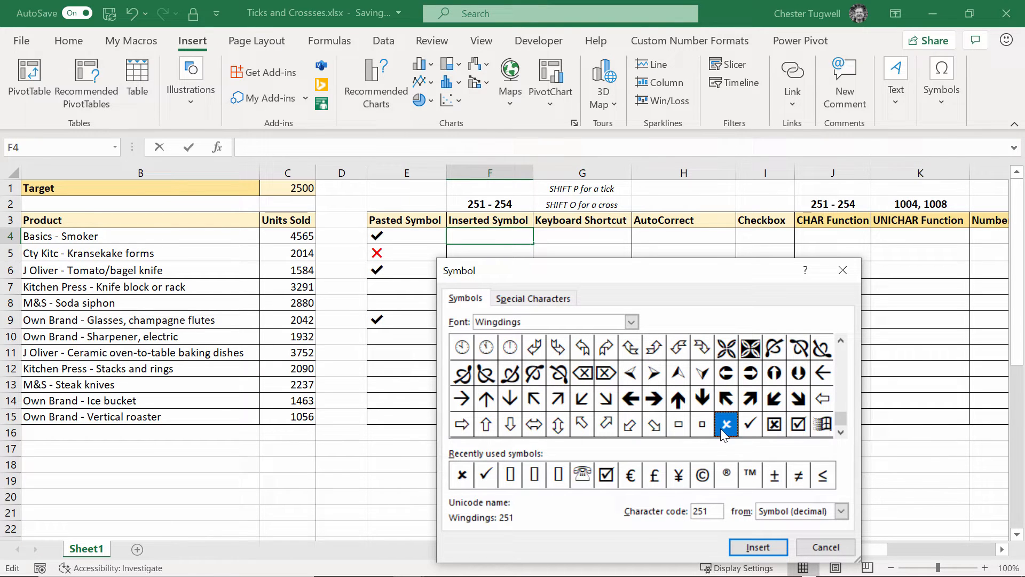
click(750, 424)
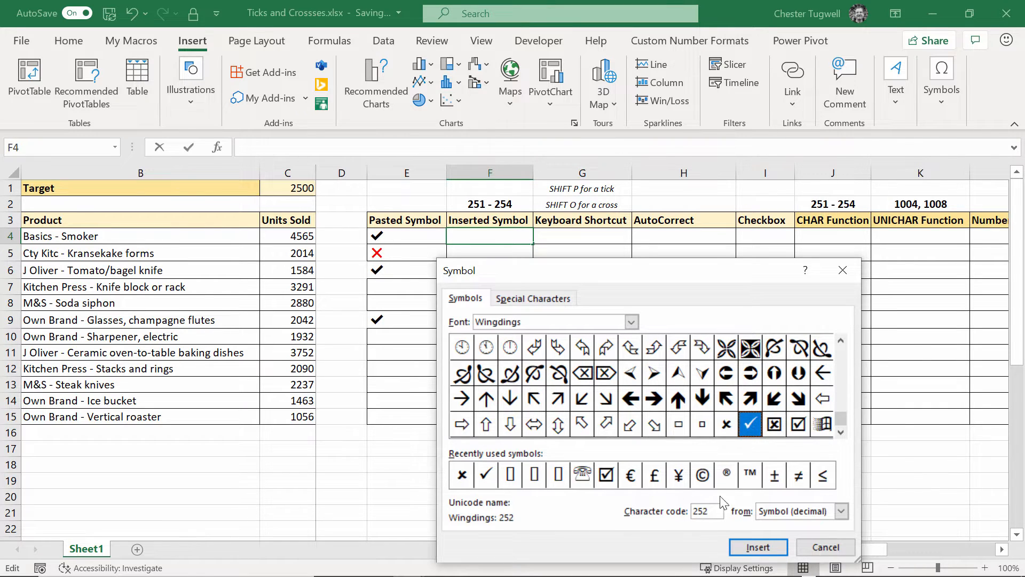
click(775, 424)
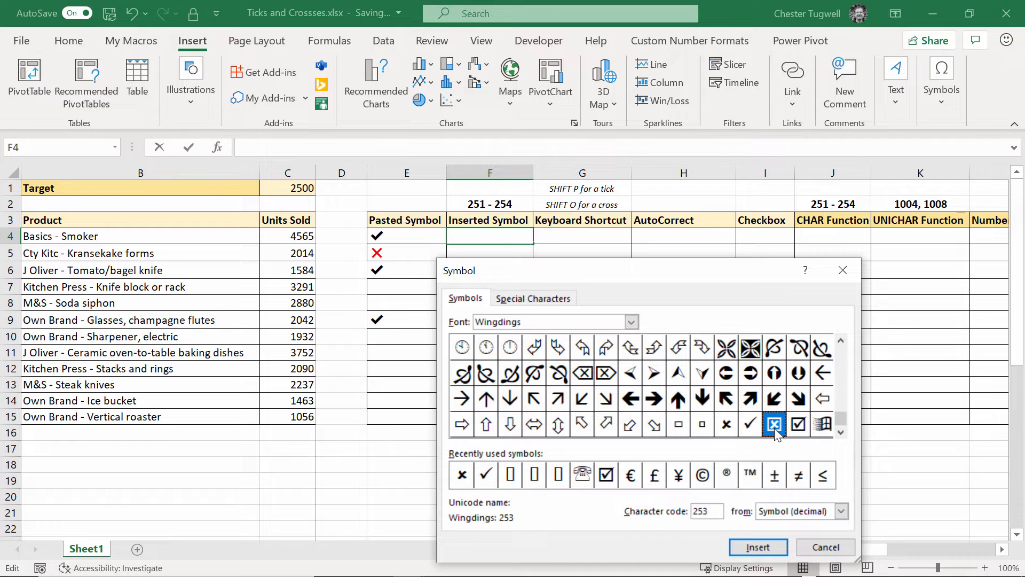
mouse_move(713, 513)
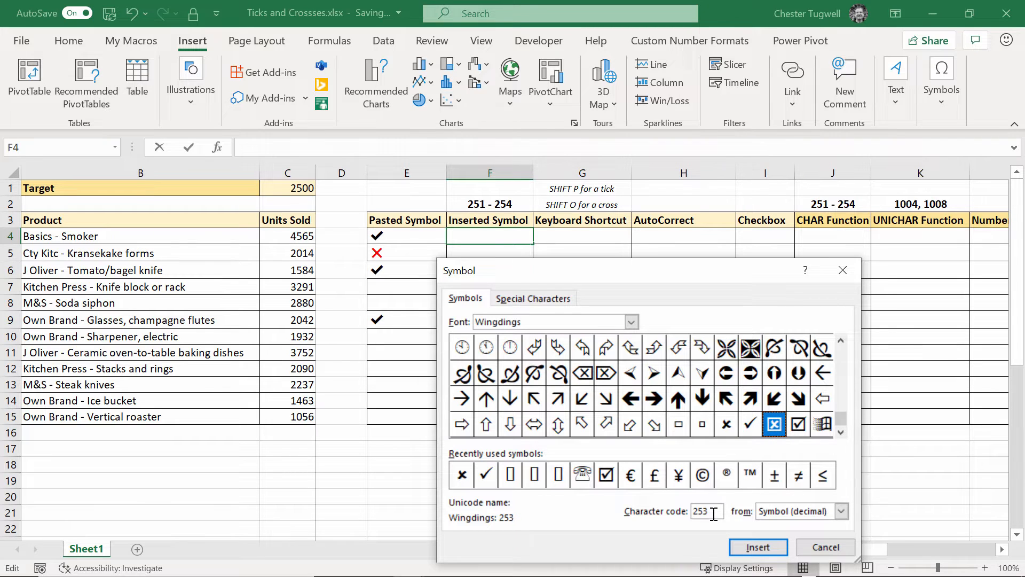
click(798, 423)
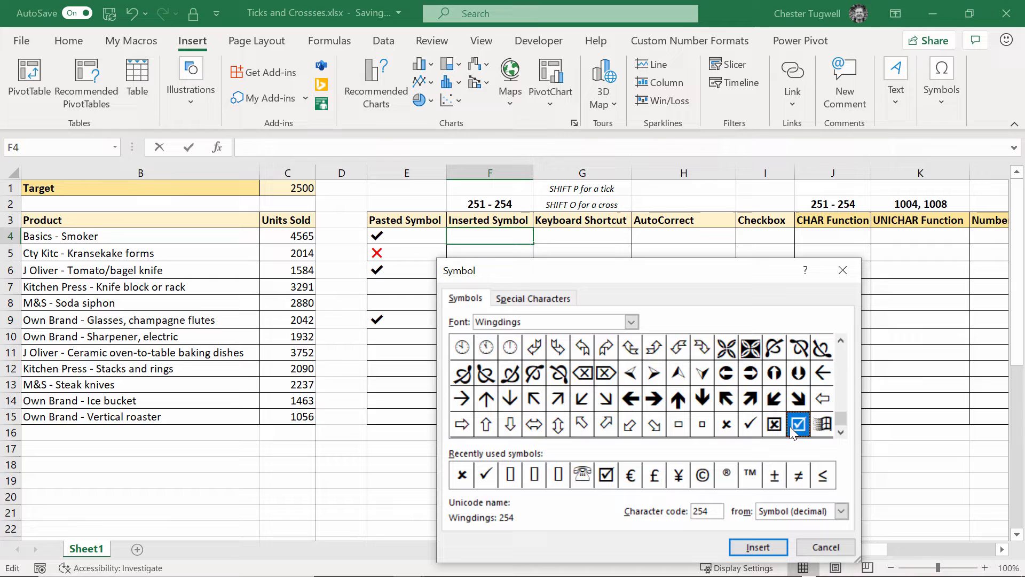
click(774, 423)
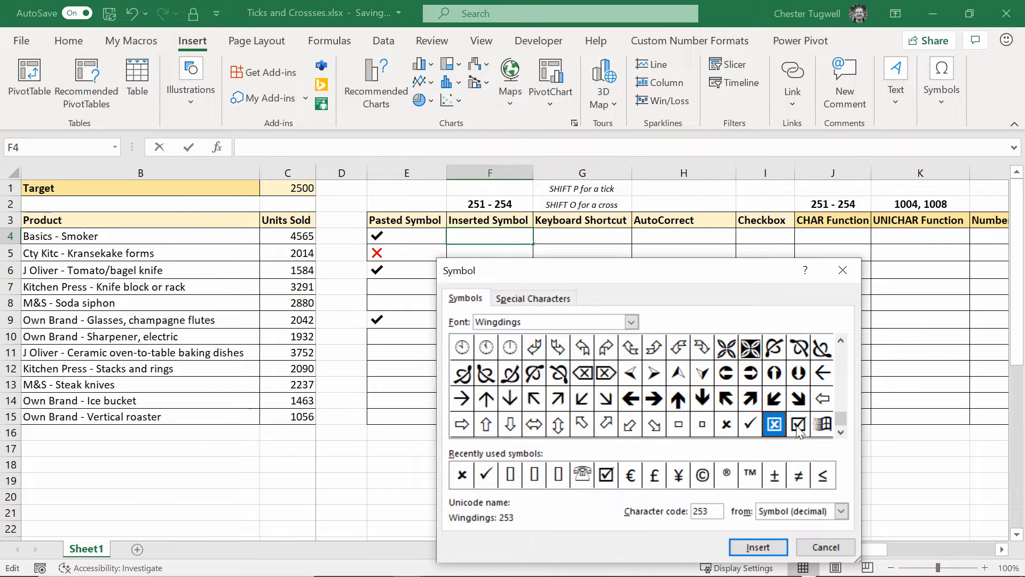
click(798, 423)
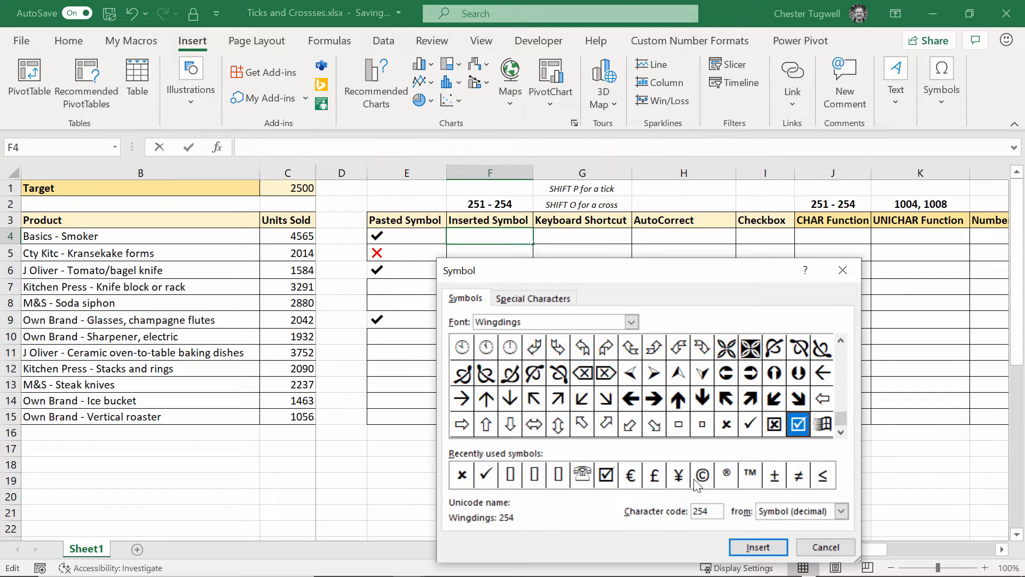
click(750, 424)
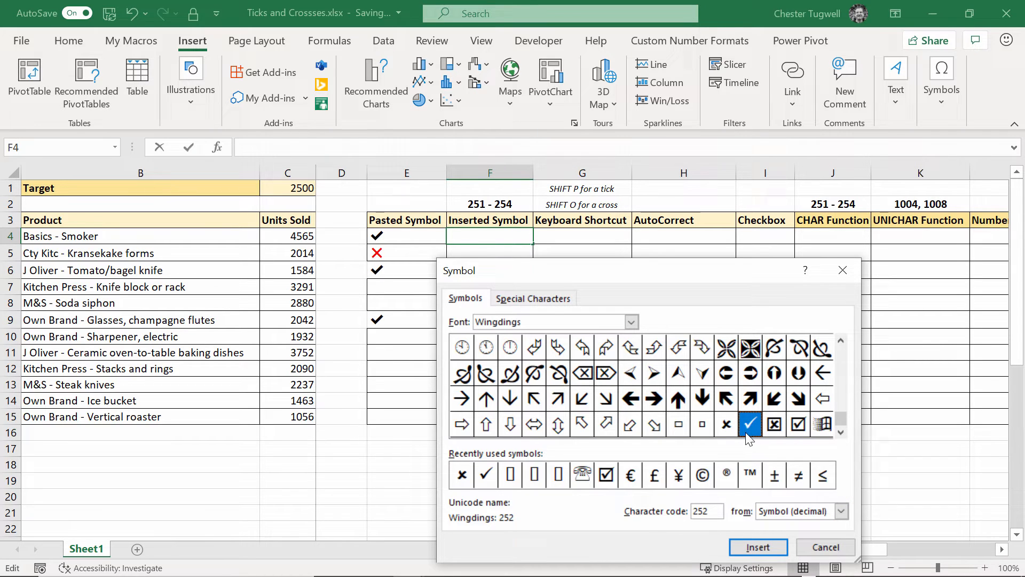
click(758, 547)
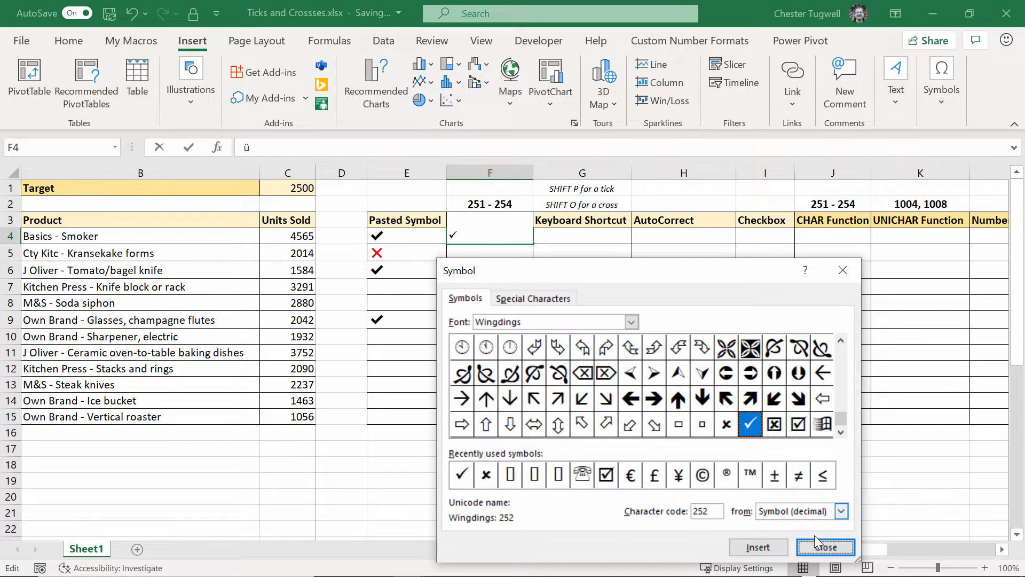
click(825, 548)
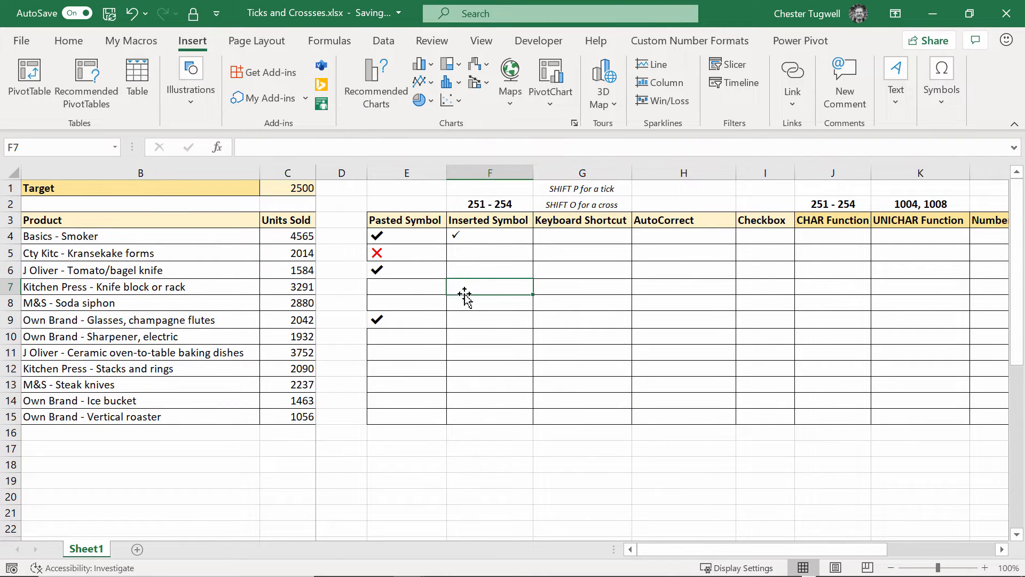
Step: Check the tick's font in F4, then insert the Wingdings cross (code 251) into F5
click(489, 236)
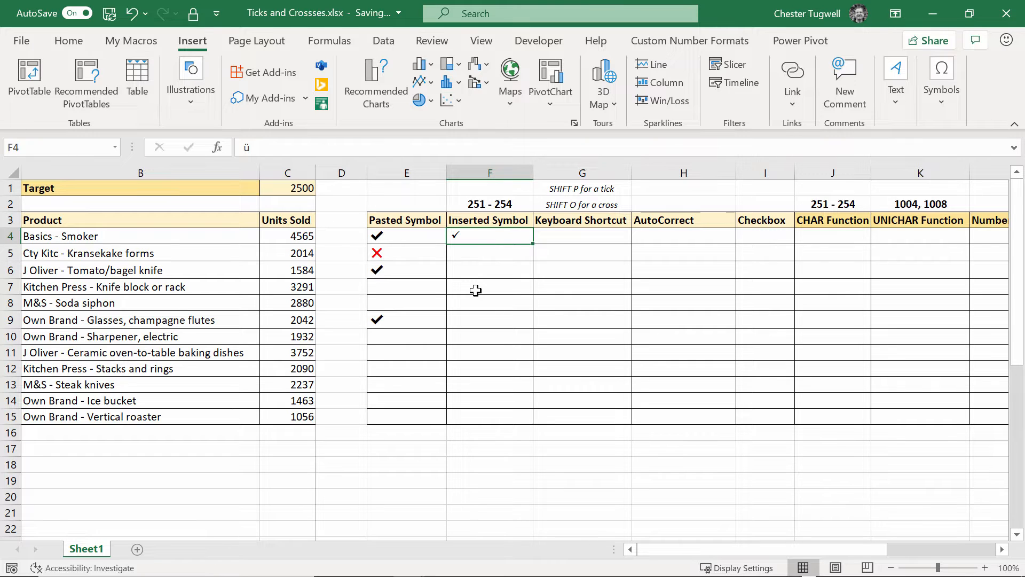
click(68, 40)
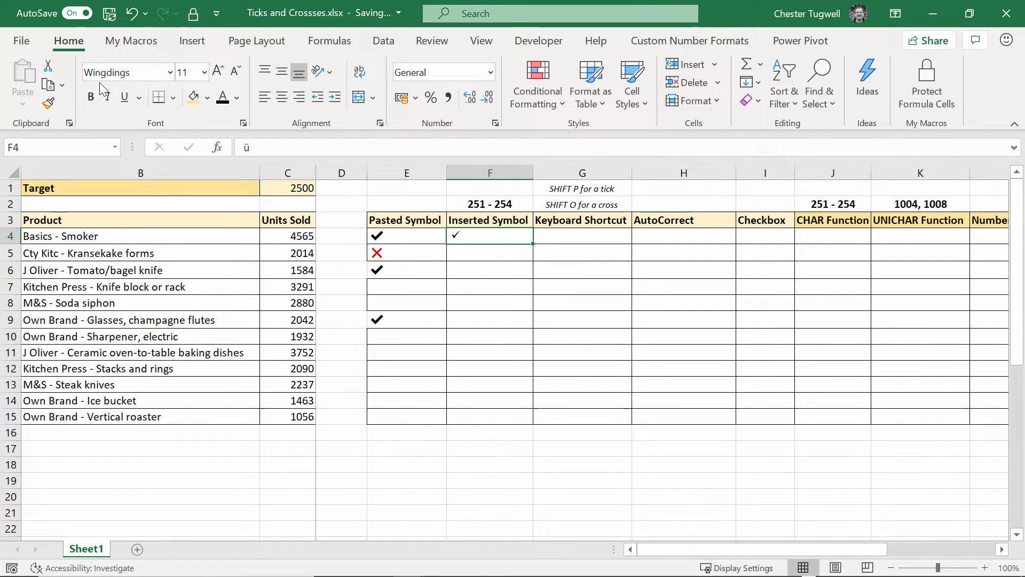
mouse_move(127, 72)
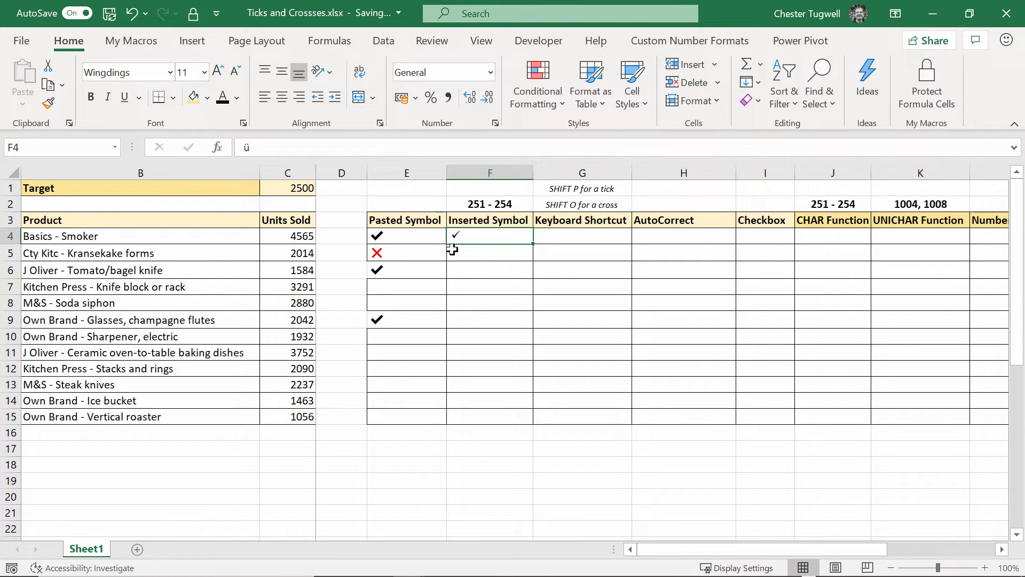
click(489, 253)
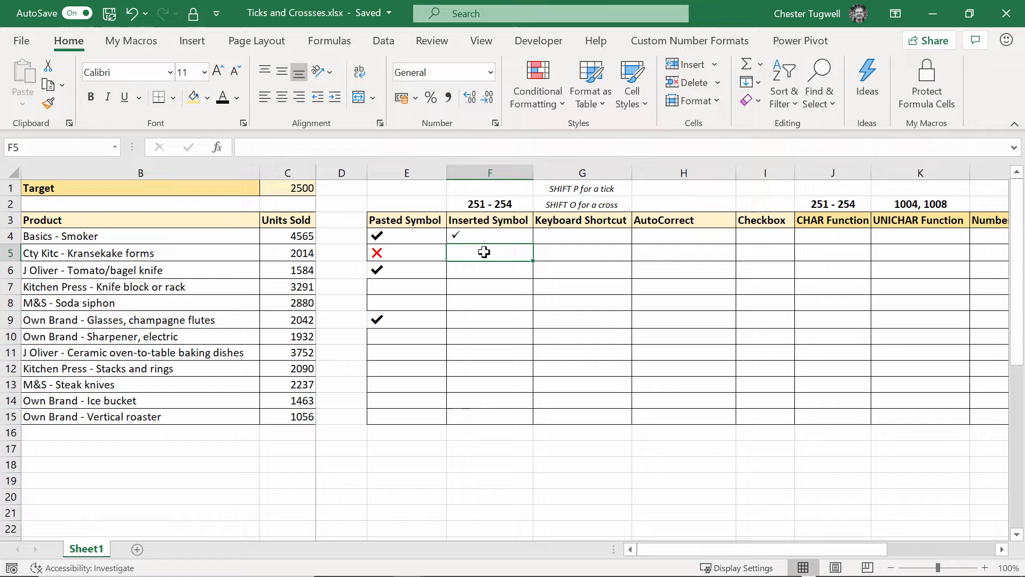
click(192, 40)
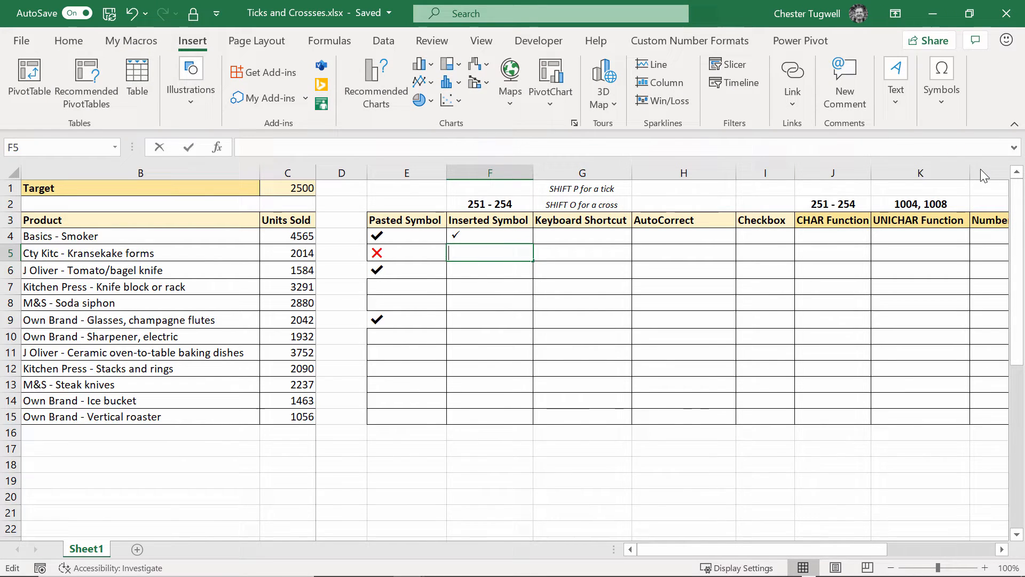
click(941, 82)
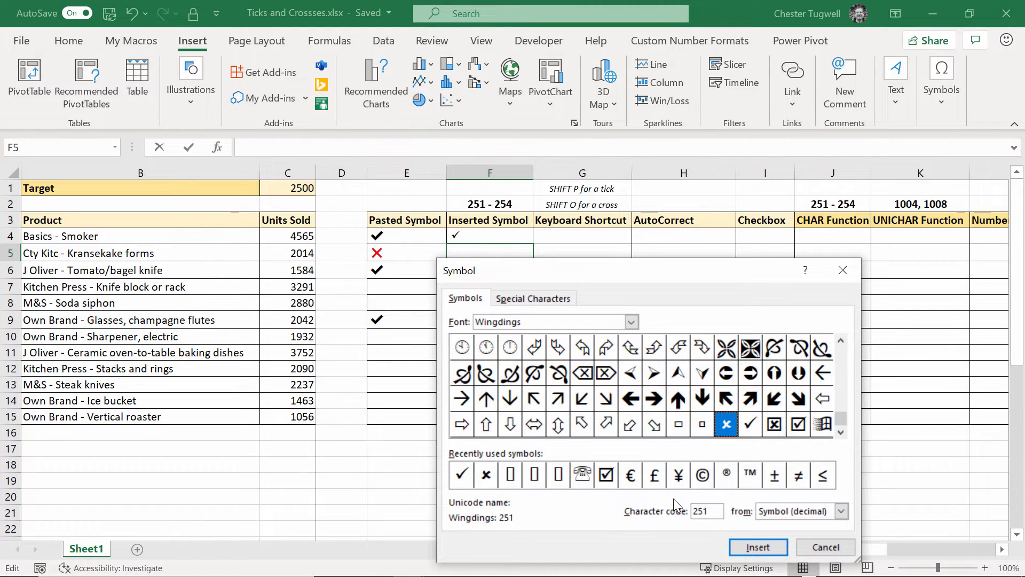
click(758, 547)
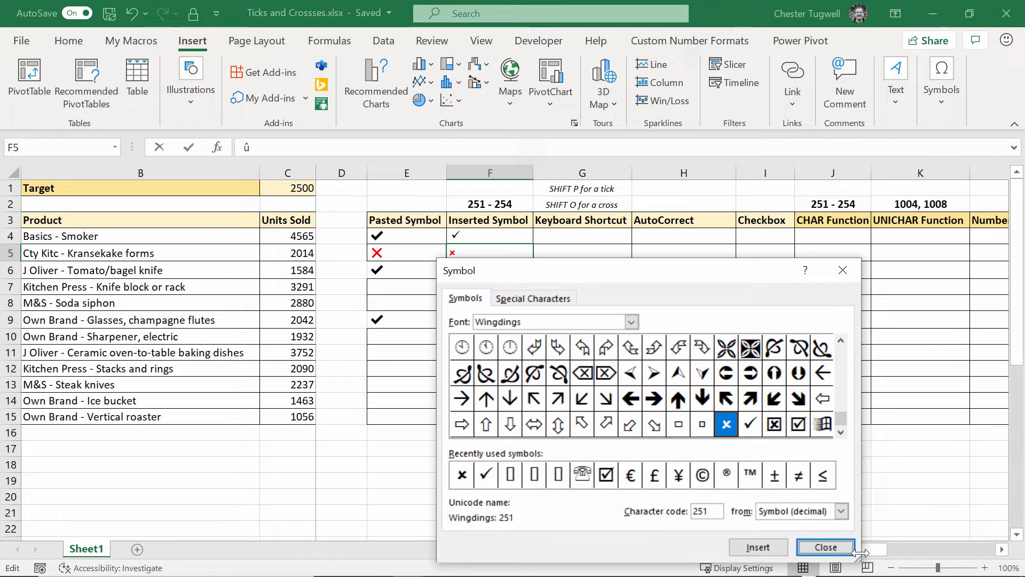
click(825, 547)
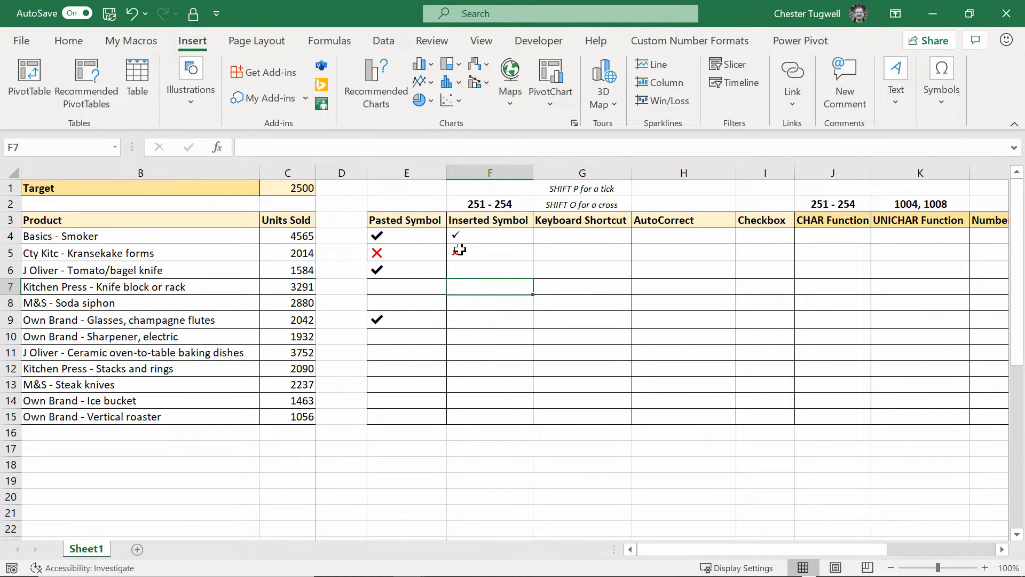
text(û)
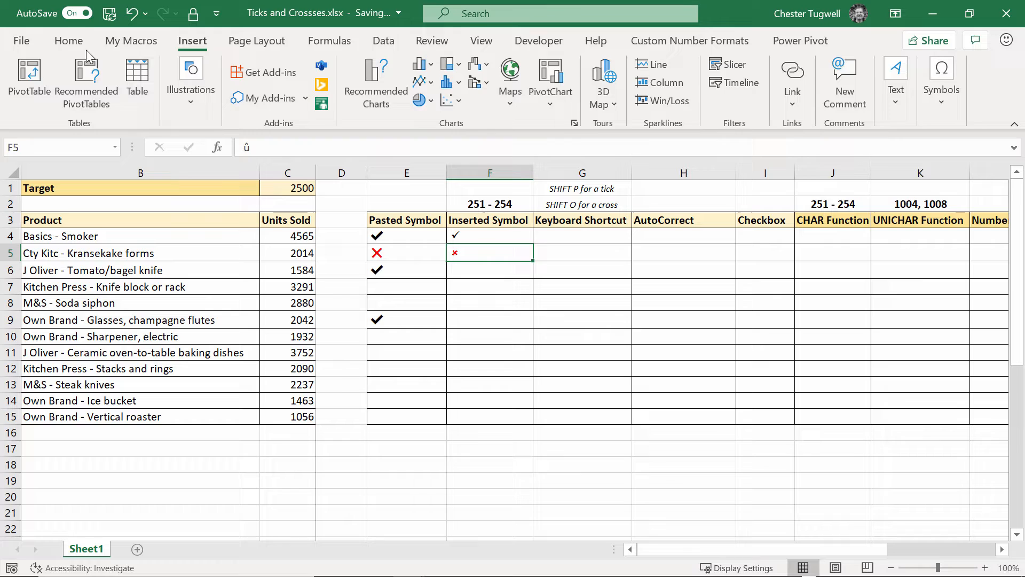
Step: Colour the cross in F5 red
click(68, 41)
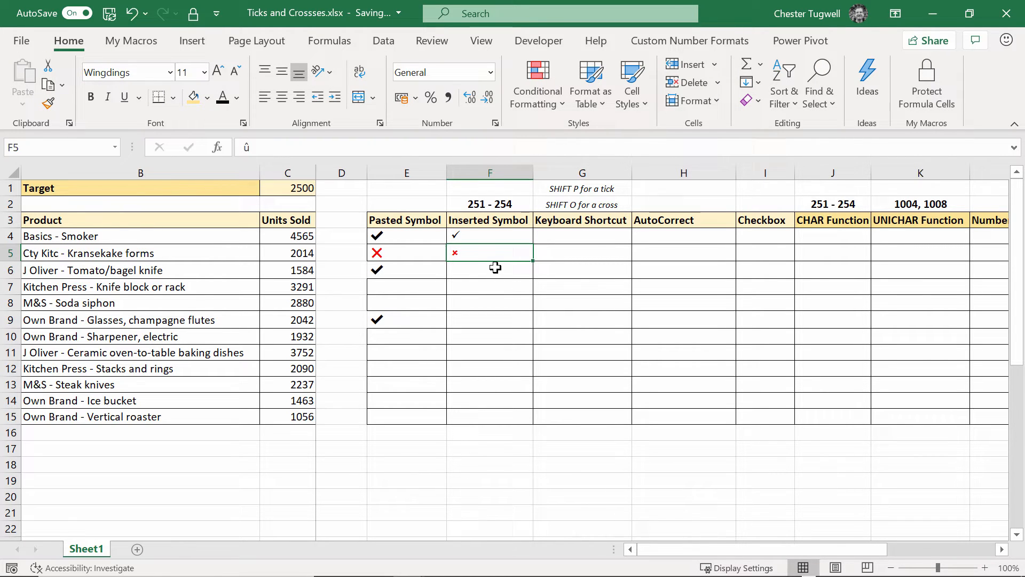
mouse_move(442, 254)
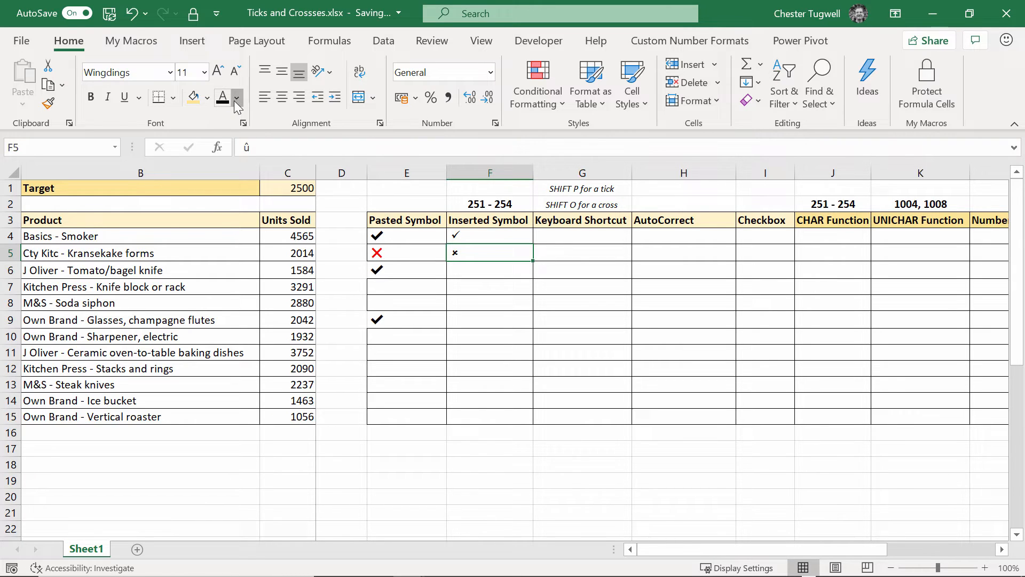
click(407, 270)
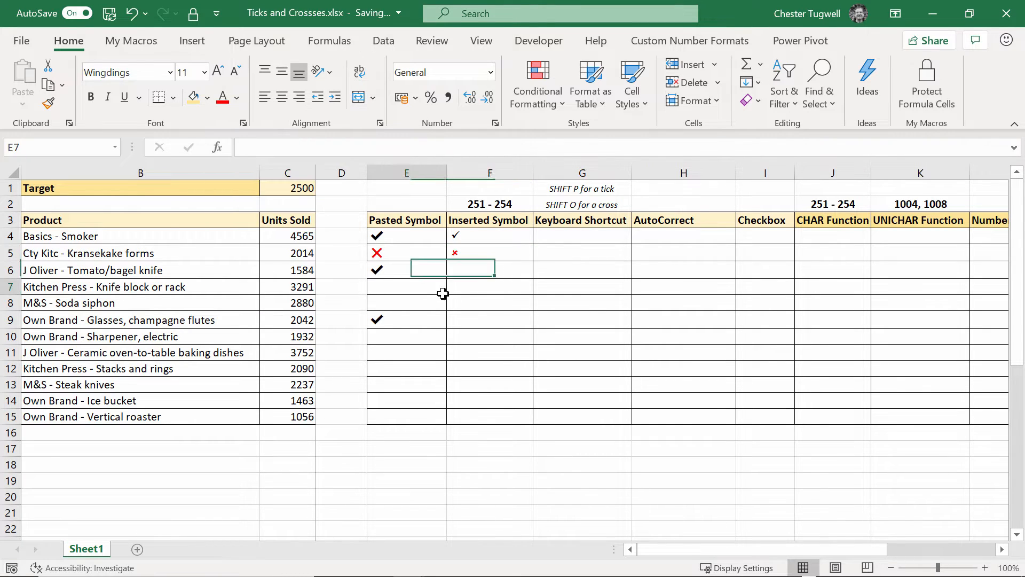
click(490, 302)
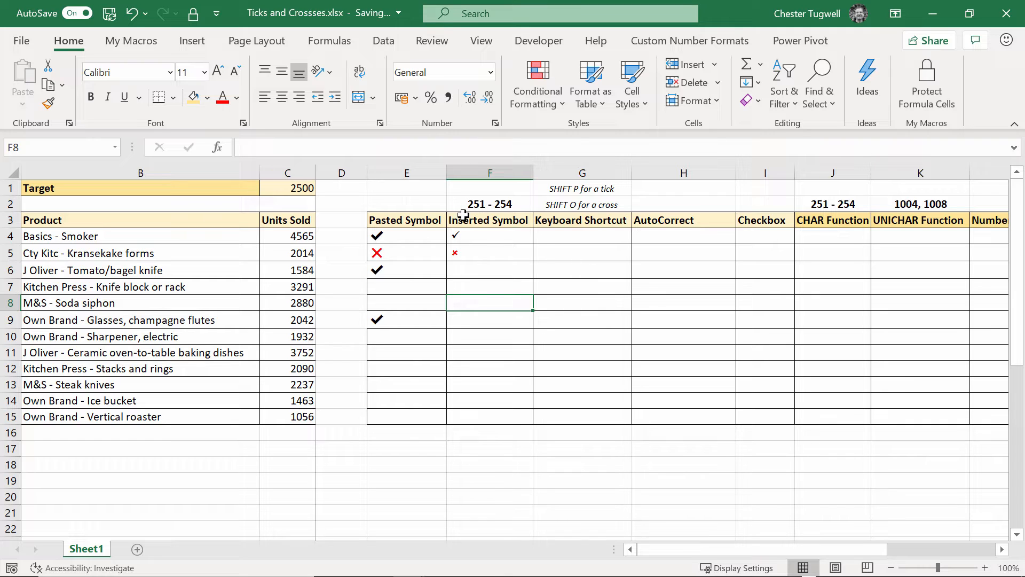
mouse_move(474, 239)
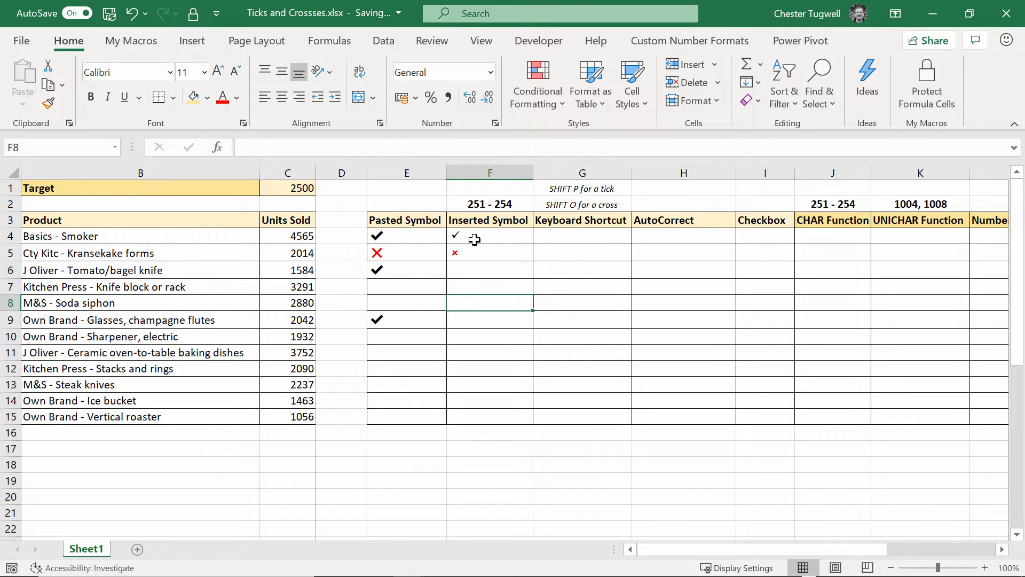
Step: Use Wingdings 2 and type P and O for a tick in G4 and cross in G5
click(580, 235)
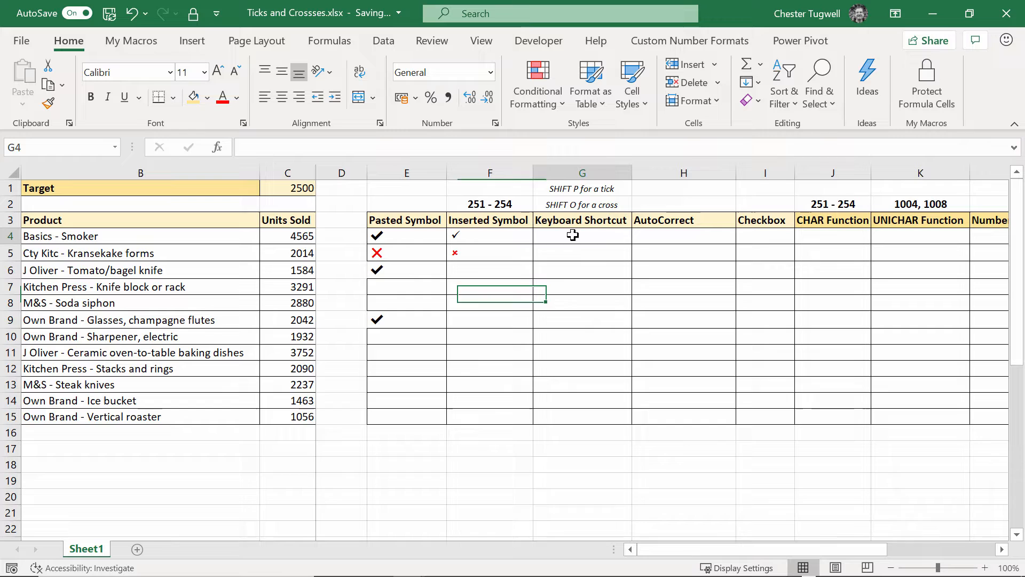
click(581, 235)
text(Wind)
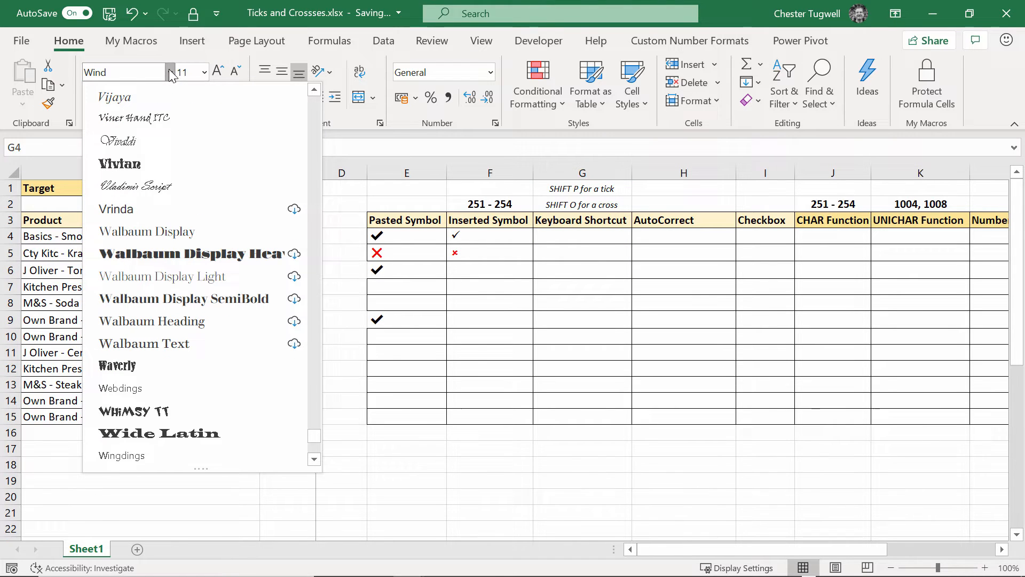
key(Backspace)
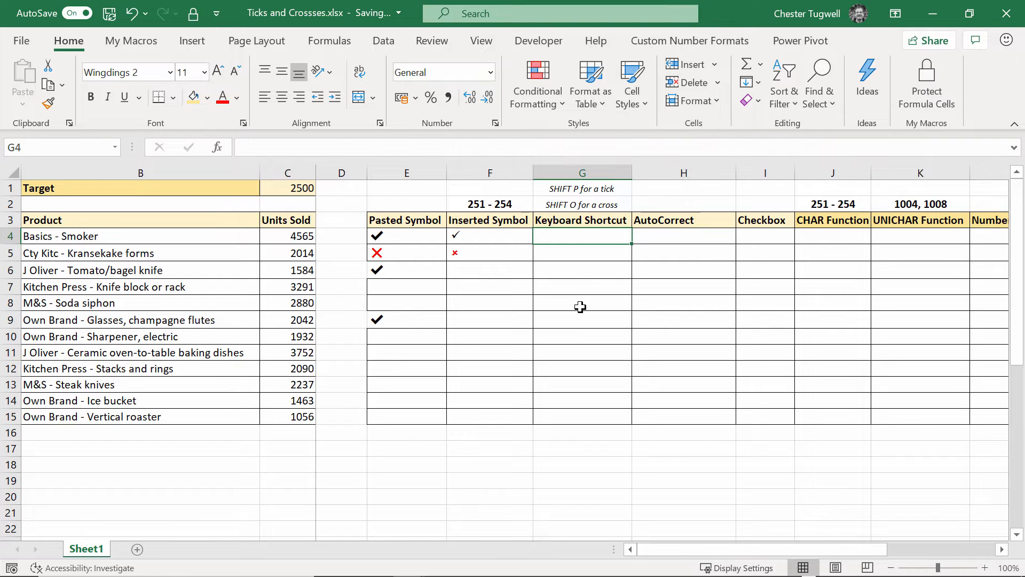
text(P)
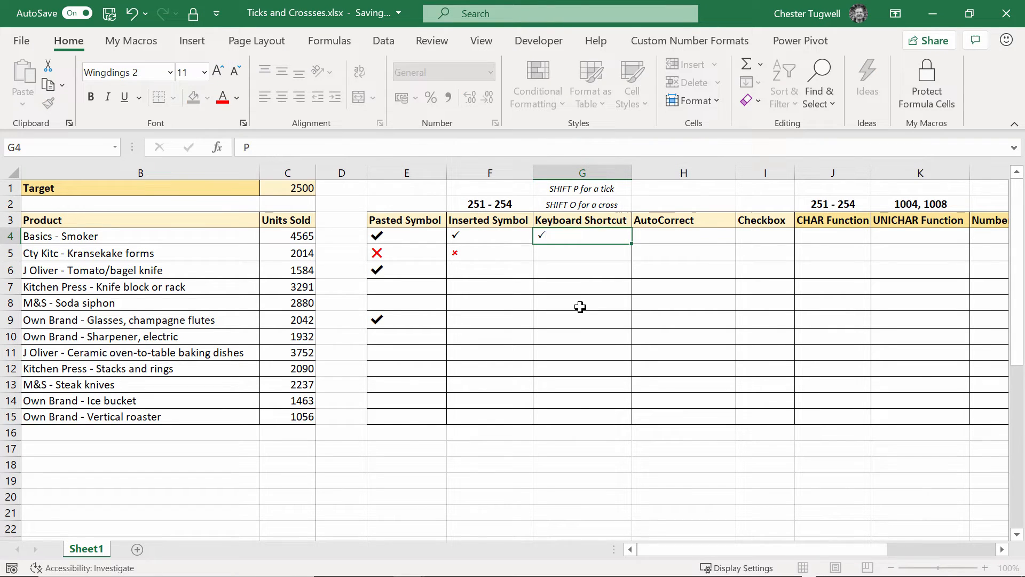
text(O)
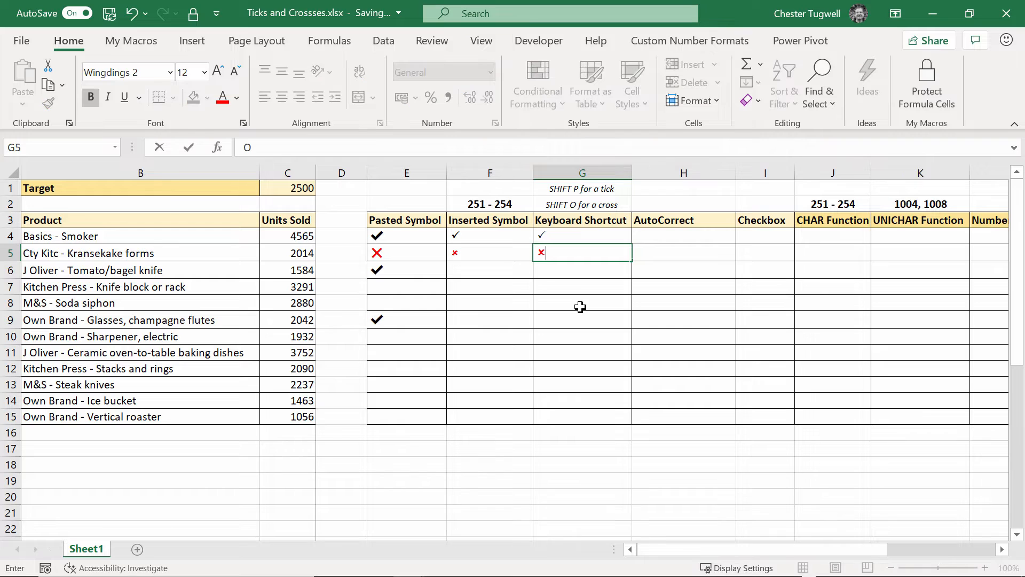
key(Return)
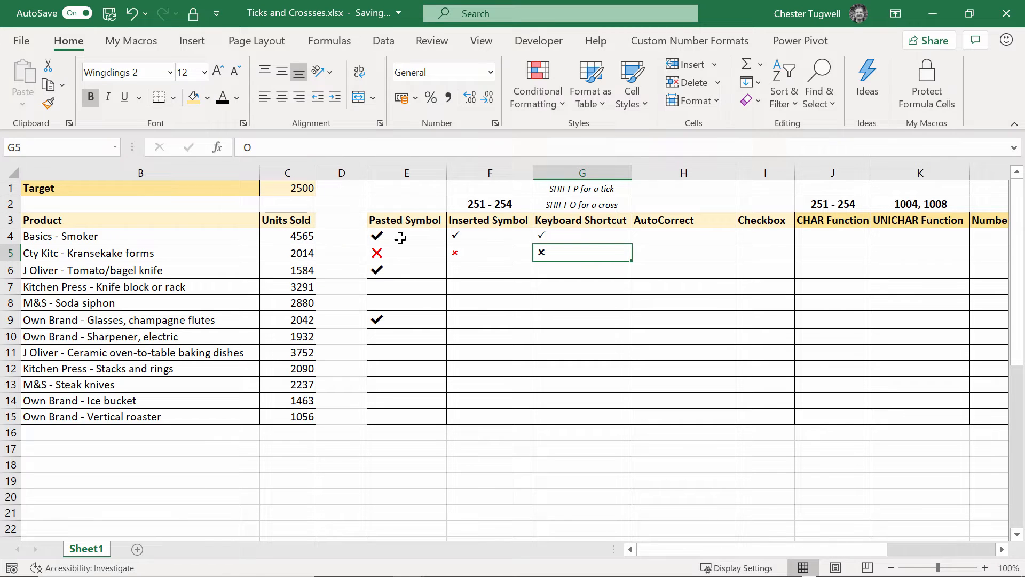
mouse_move(264, 99)
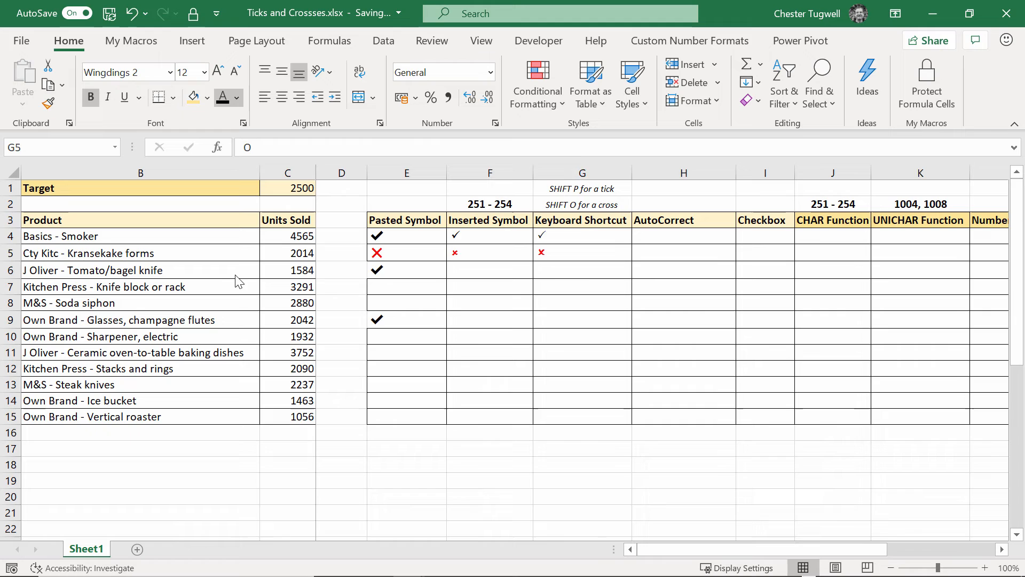
Step: Colour the G5 cross red and increase the font size of G4:G5
click(581, 287)
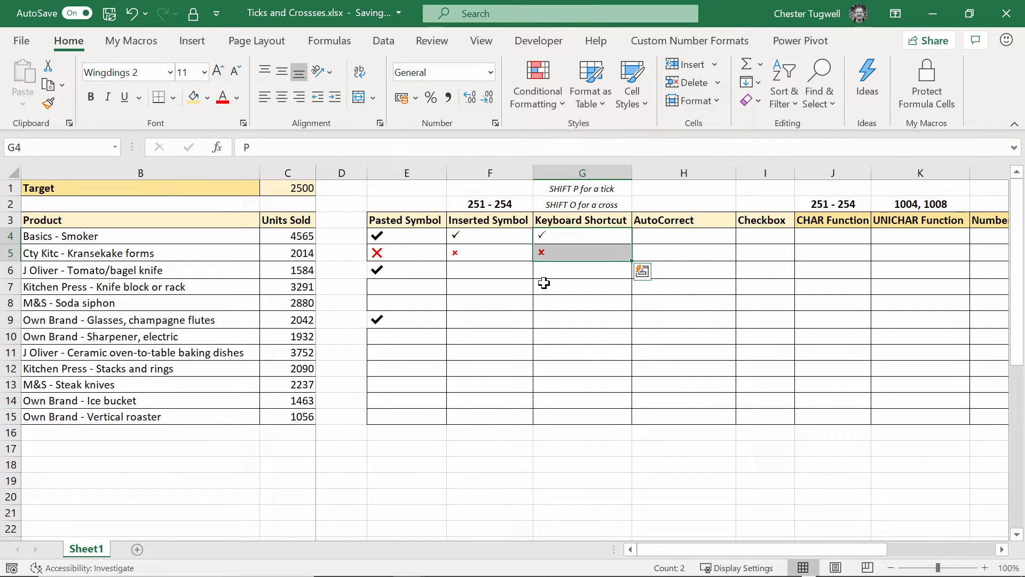
click(218, 70)
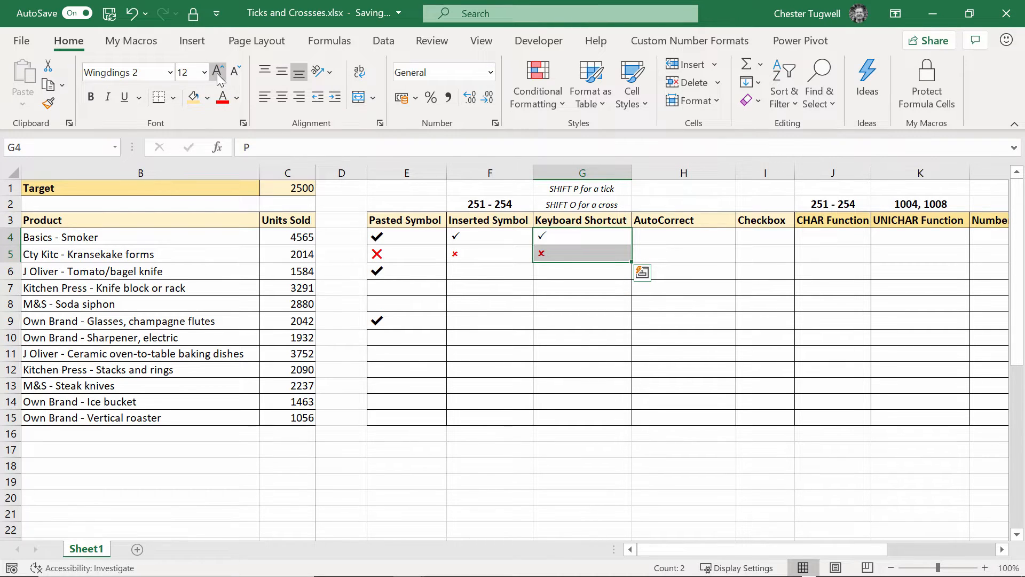
click(233, 72)
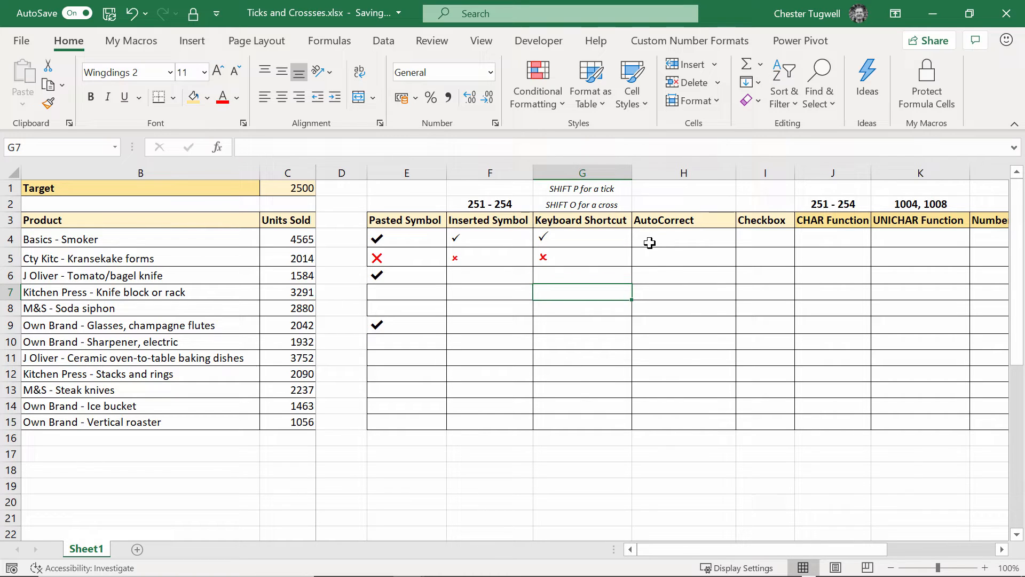
click(684, 238)
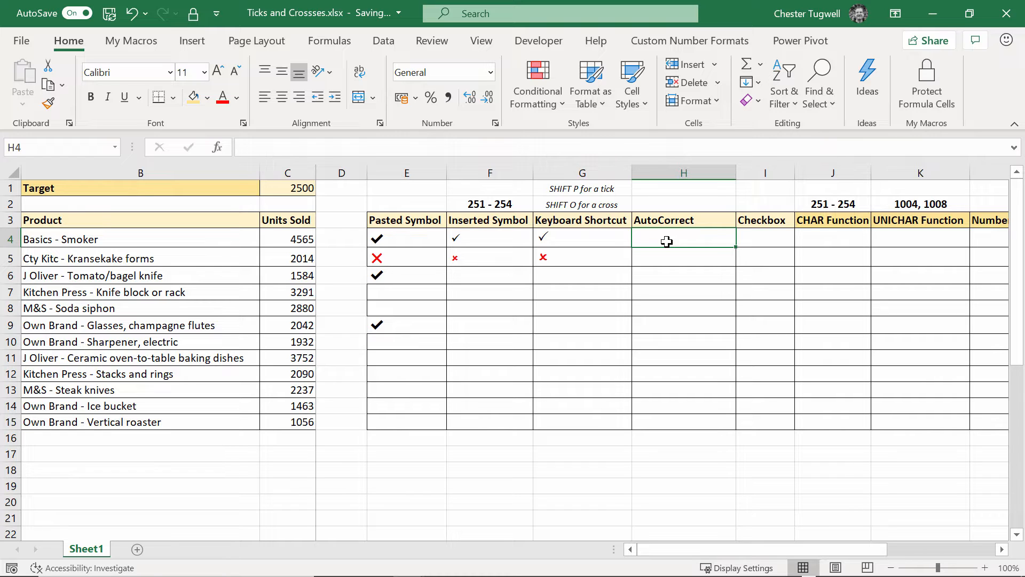
Step: Type Cross and Tick words in the AutoCorrect column, then copy the tick character
text(Cross)
click(684, 258)
text(T)
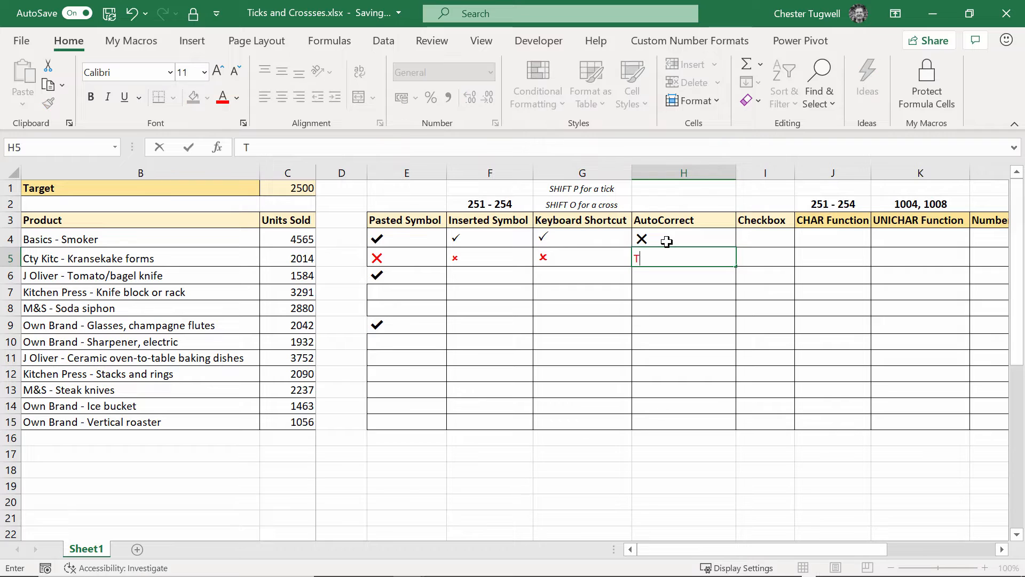
text(ic)
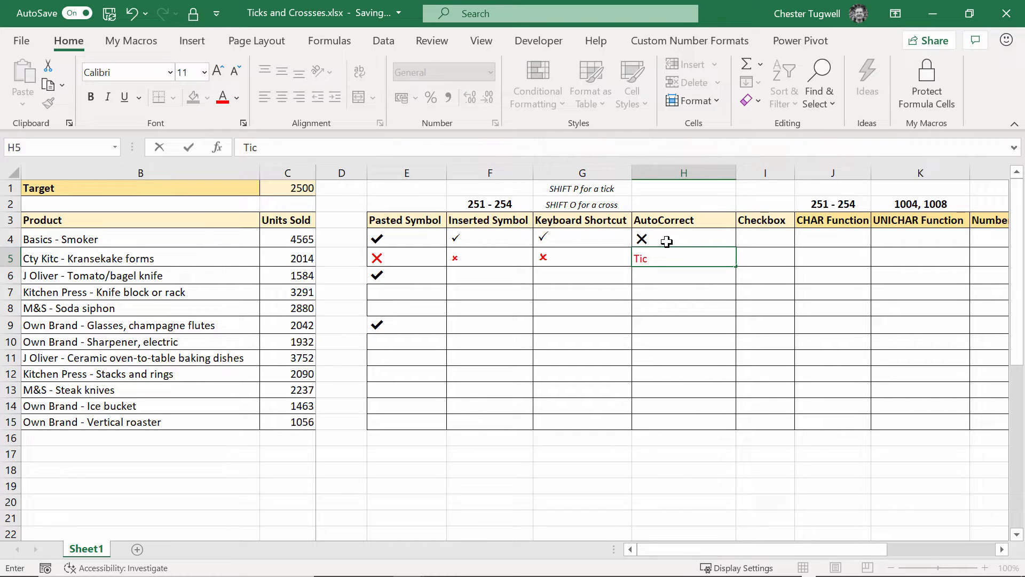
key(Return)
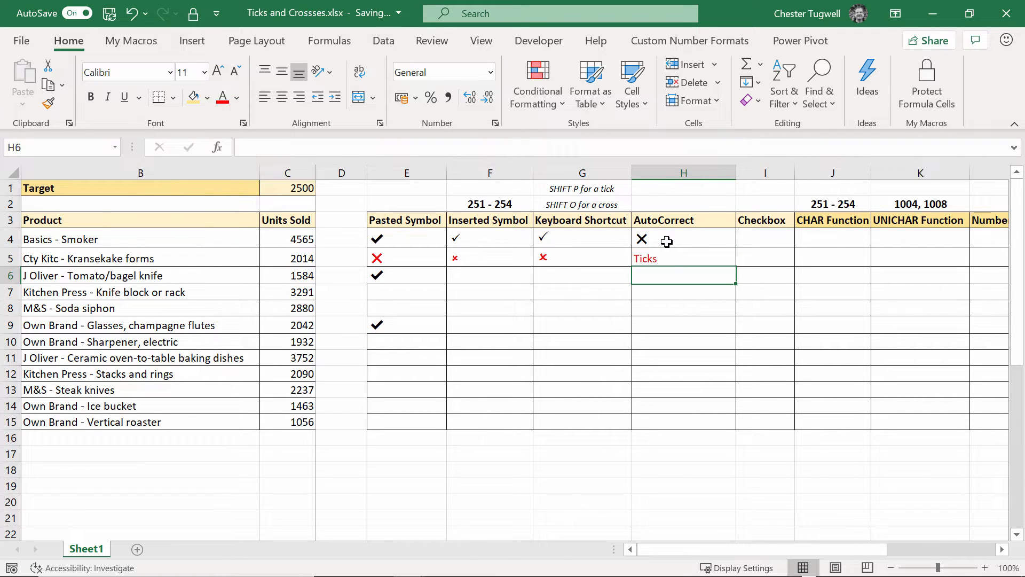
double_click(684, 258)
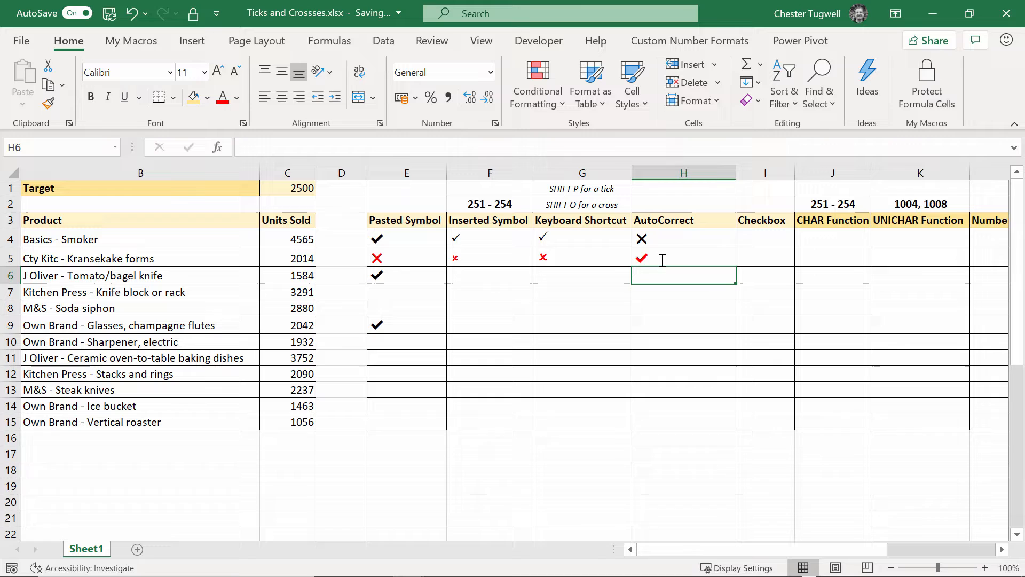
click(406, 238)
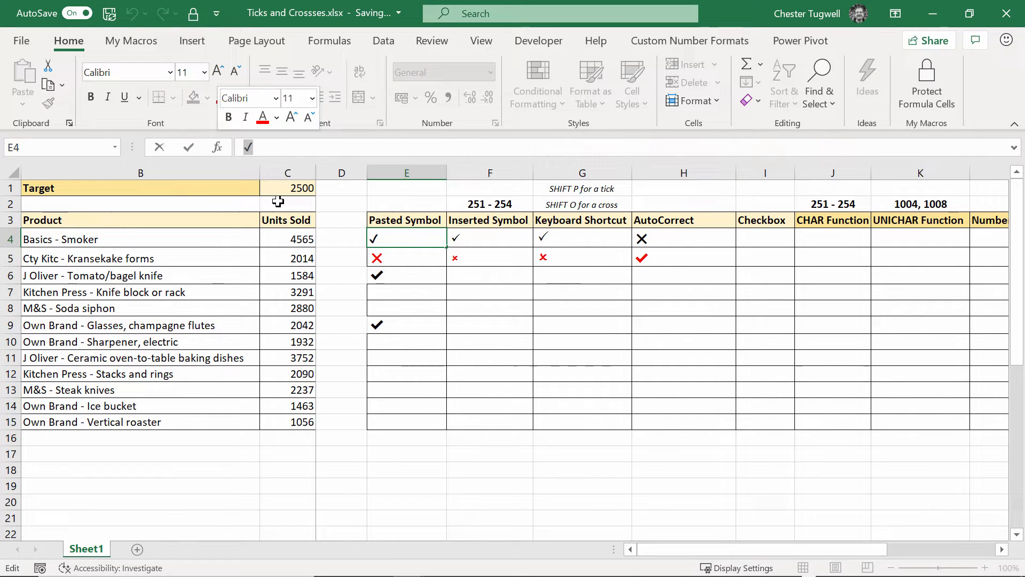
key(ctrl+c)
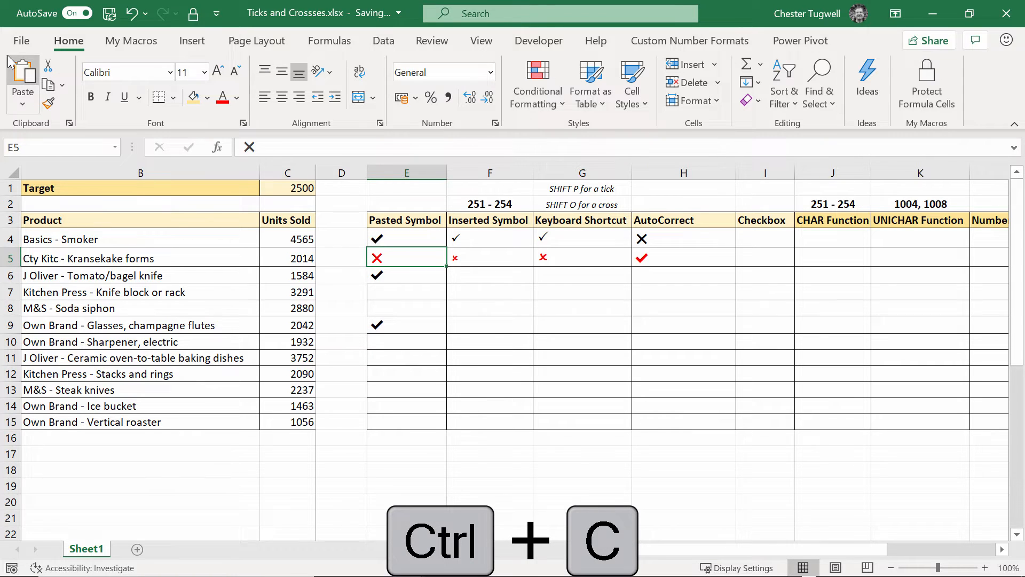
Step: Create AutoCorrect entry Tick2 that inserts the copied bold tick, then close Options
click(21, 41)
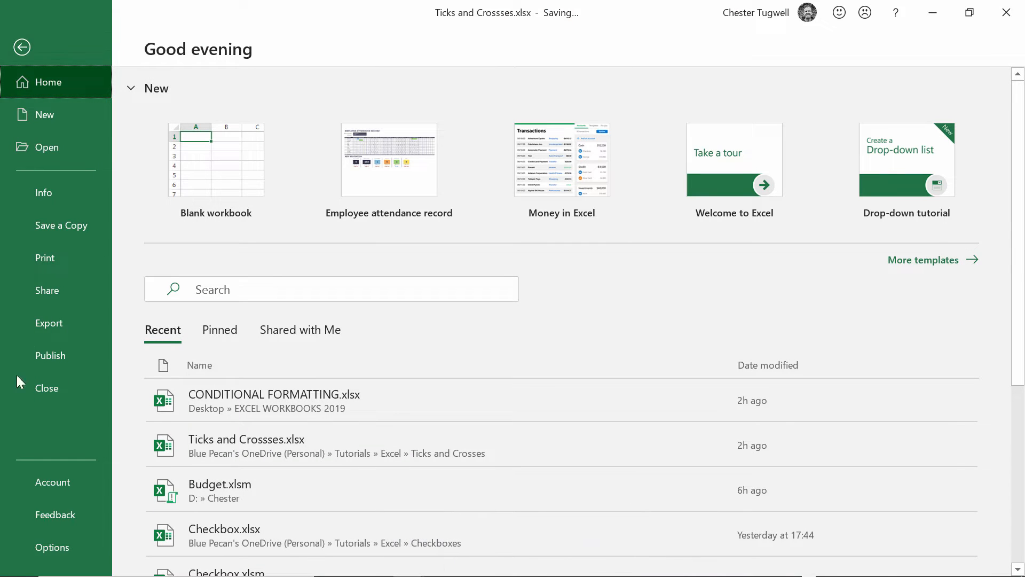
click(52, 548)
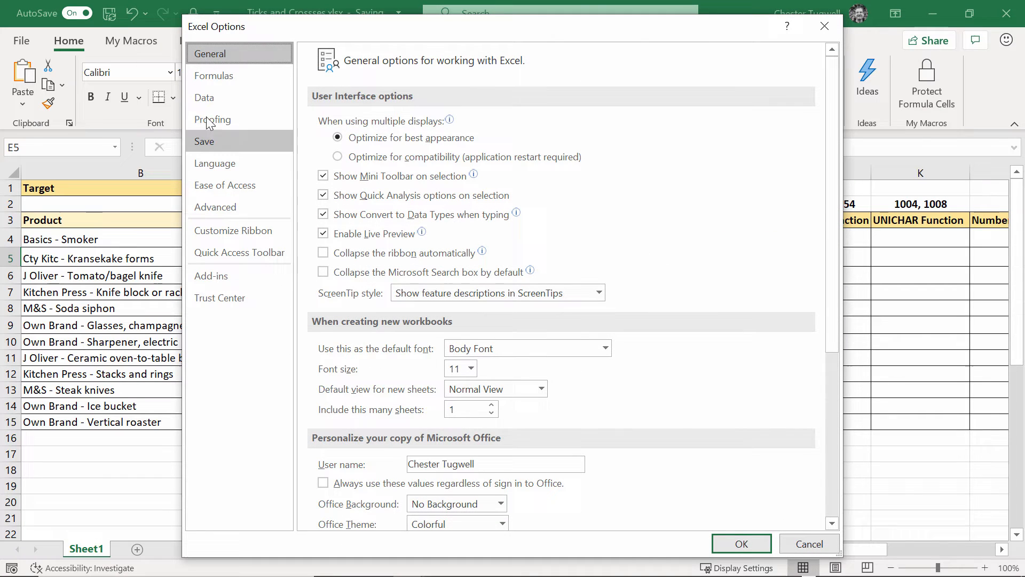
click(213, 119)
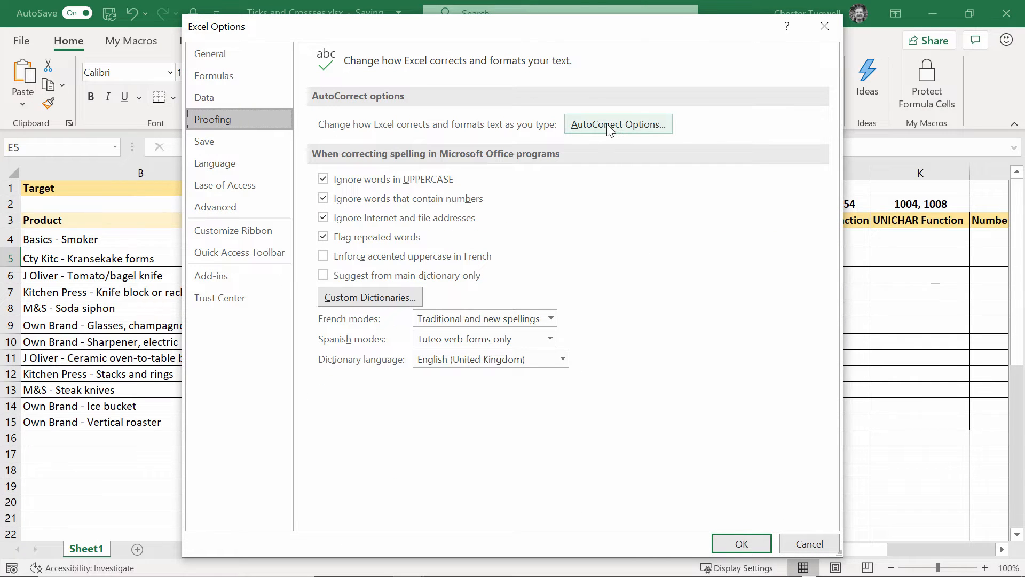
click(618, 123)
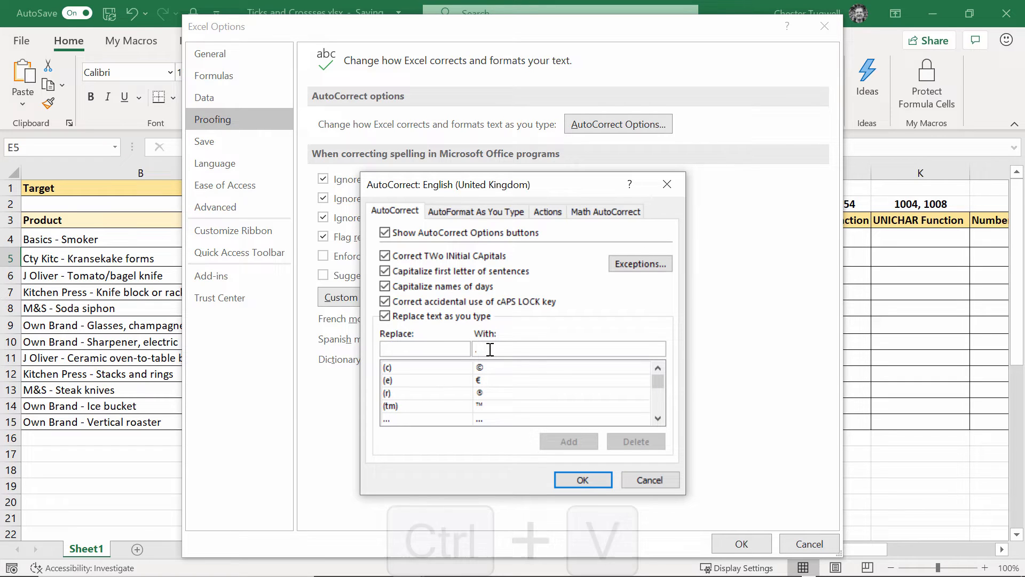
key(ctrl+v)
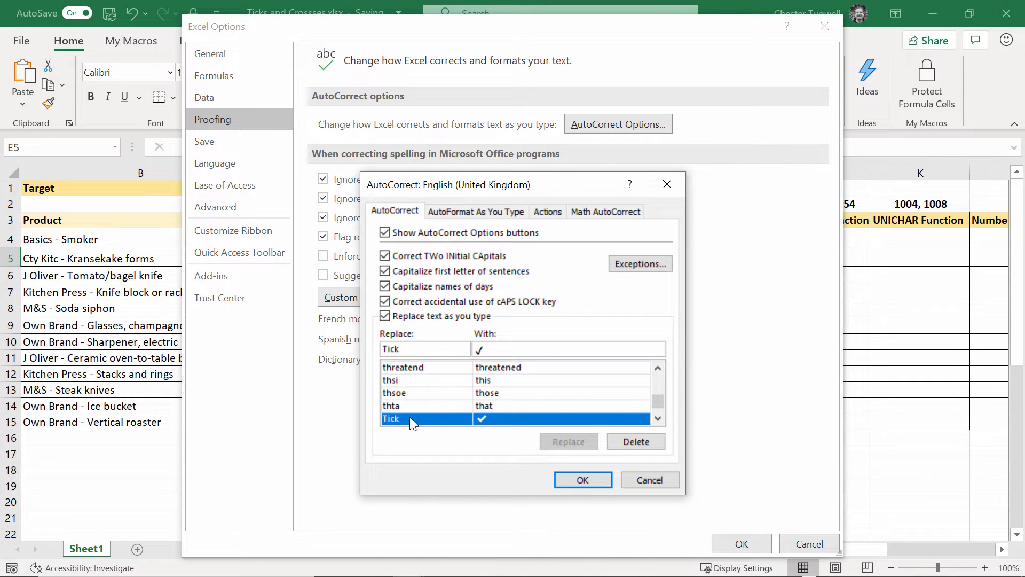
text(2)
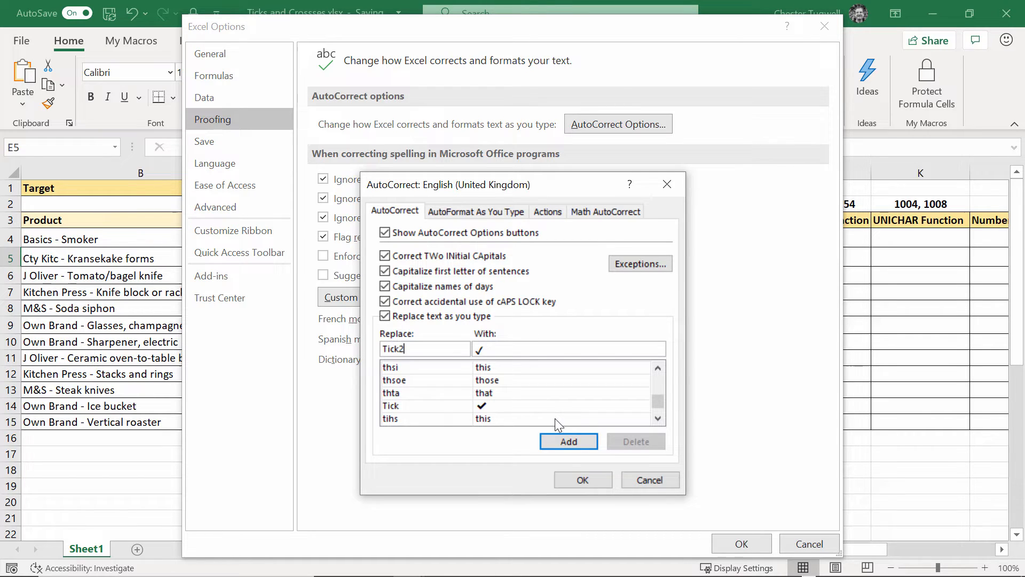
click(568, 441)
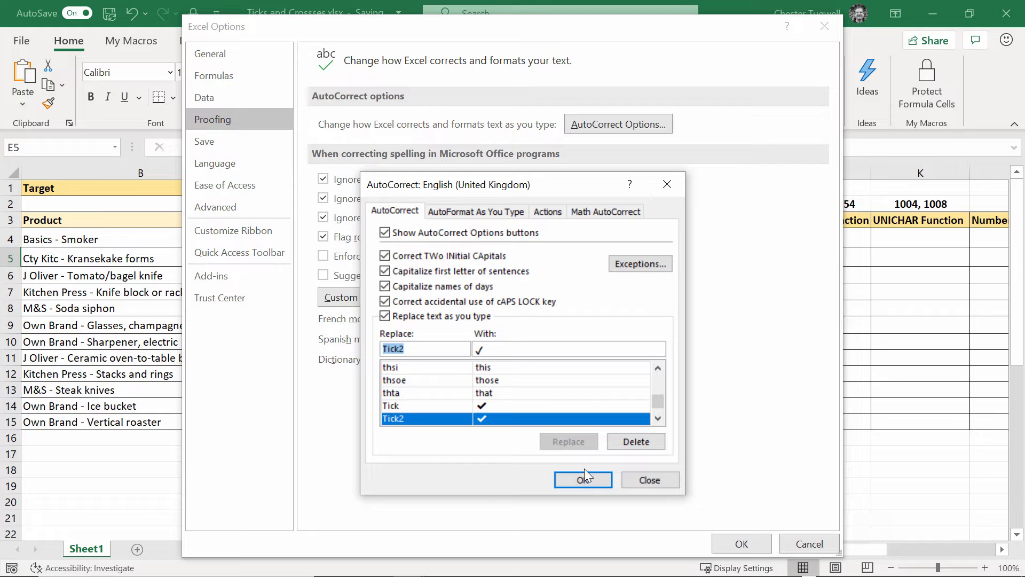
click(582, 479)
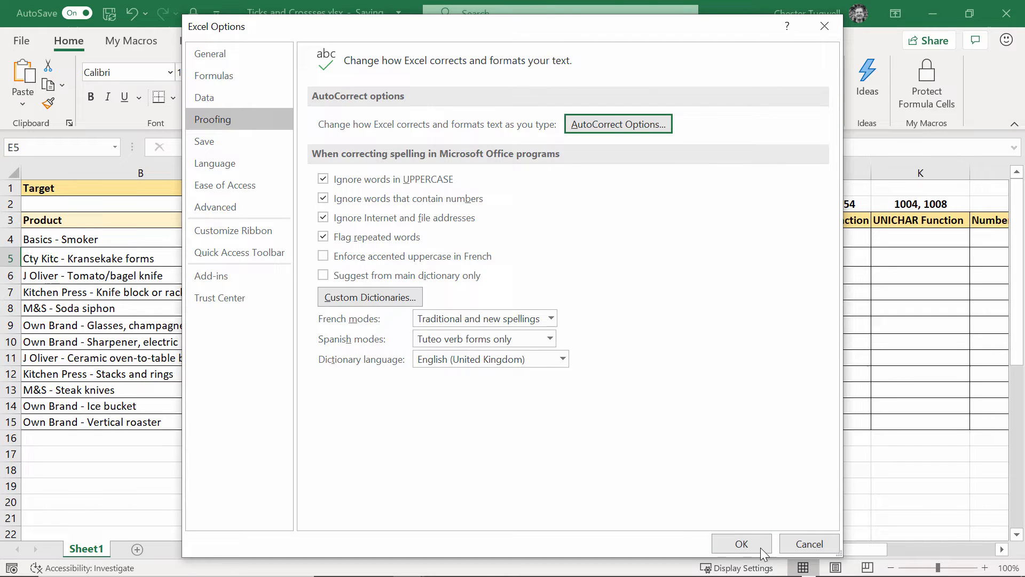
click(740, 544)
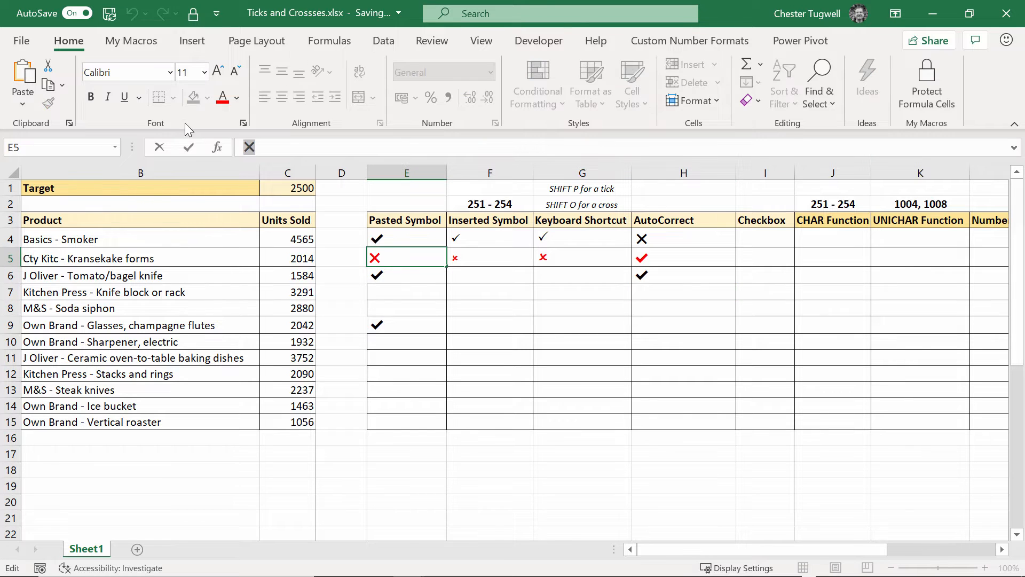
Step: Copy the cross and create an AutoCorrect entry Cross2 that inserts it
key(ctrl+c)
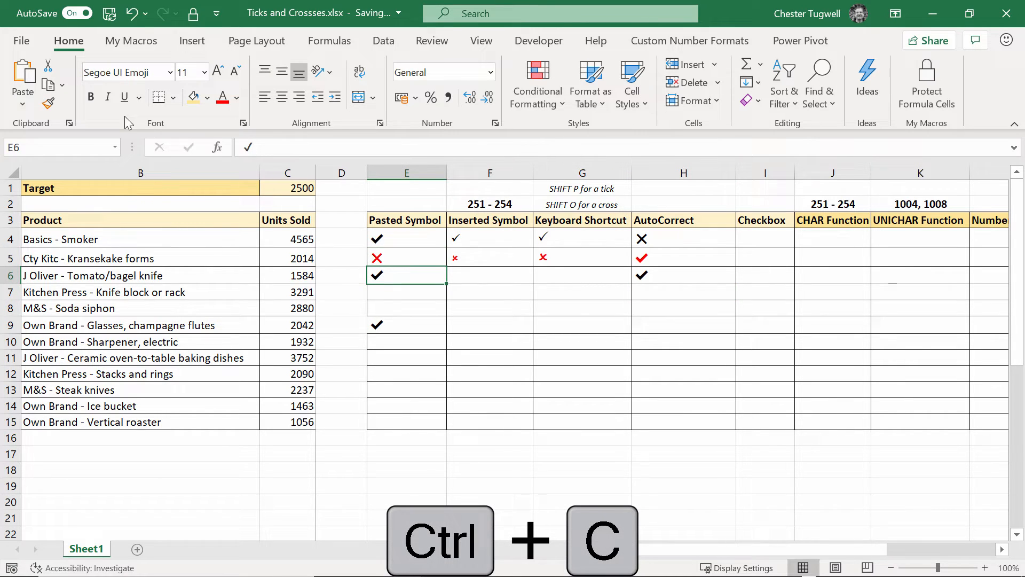
click(21, 40)
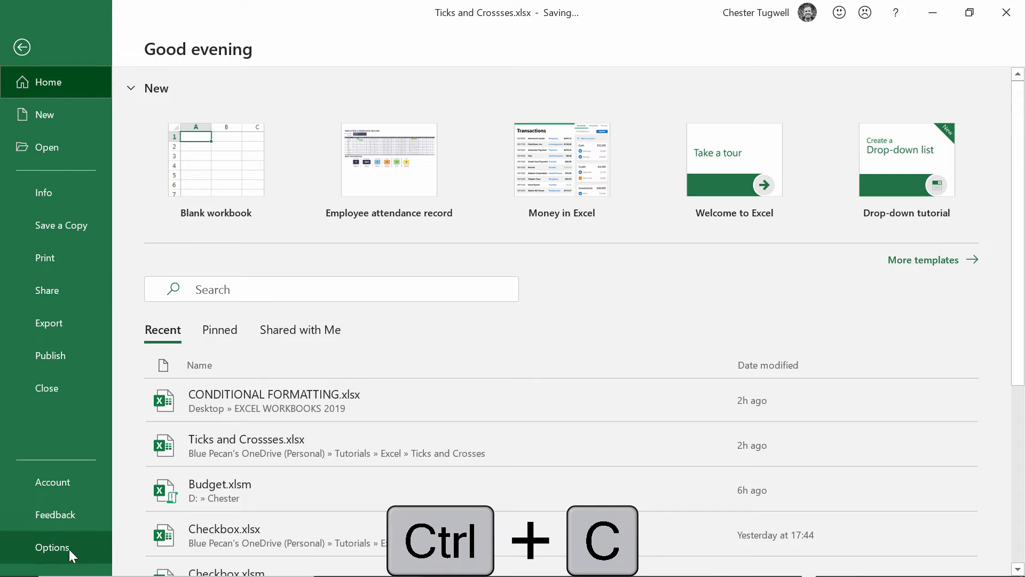
click(52, 547)
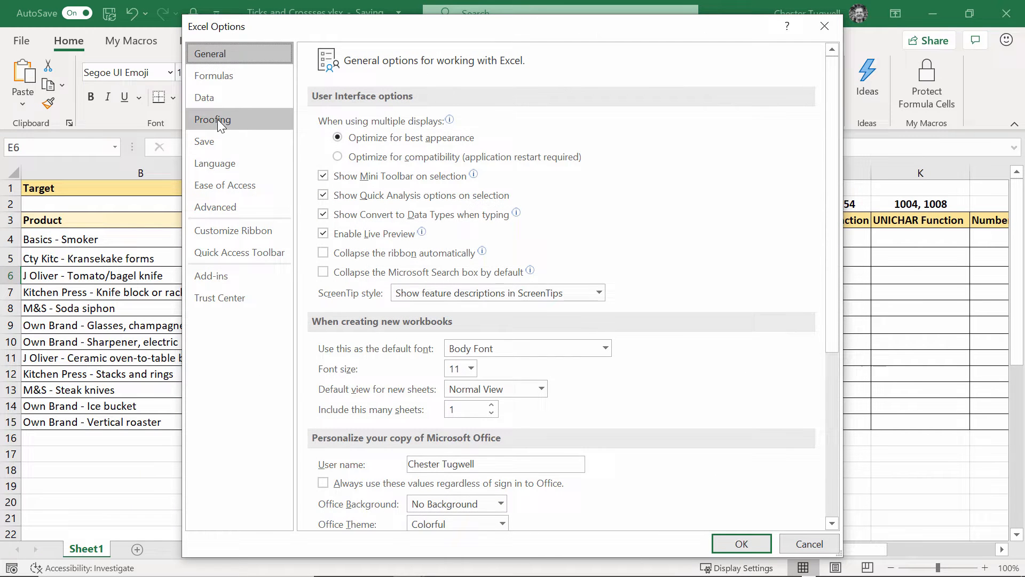
click(213, 119)
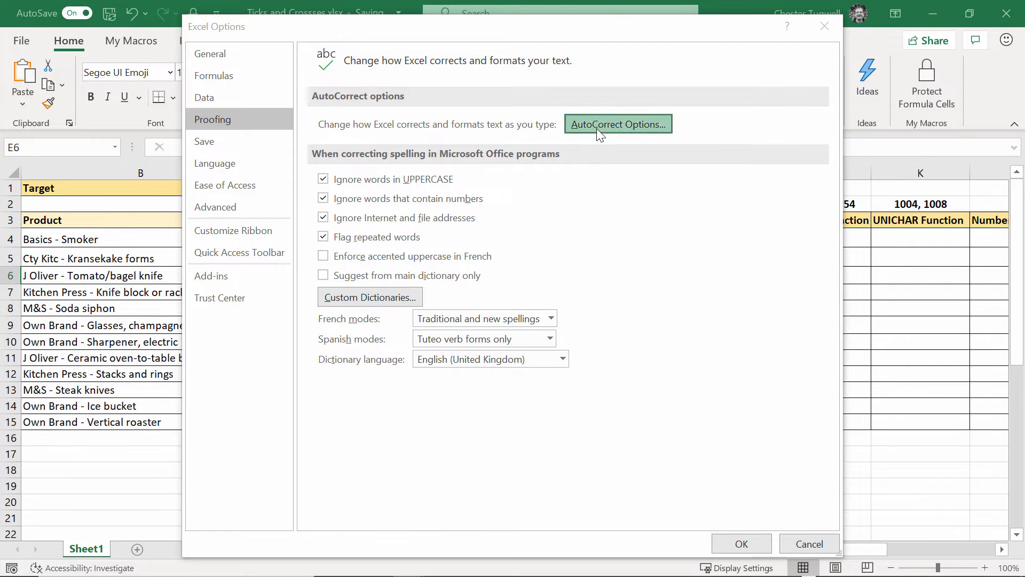
click(617, 125)
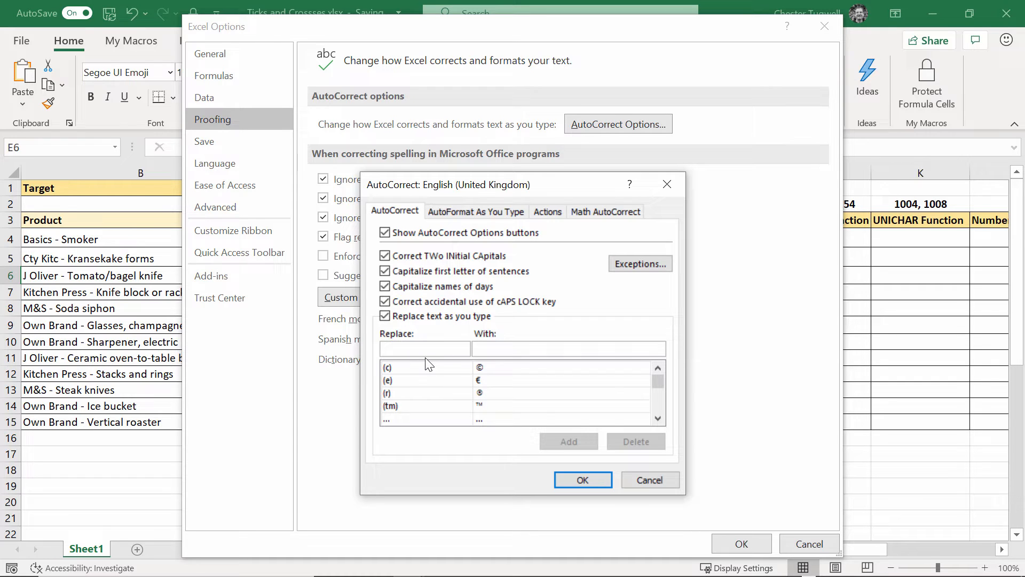
text(Cross)
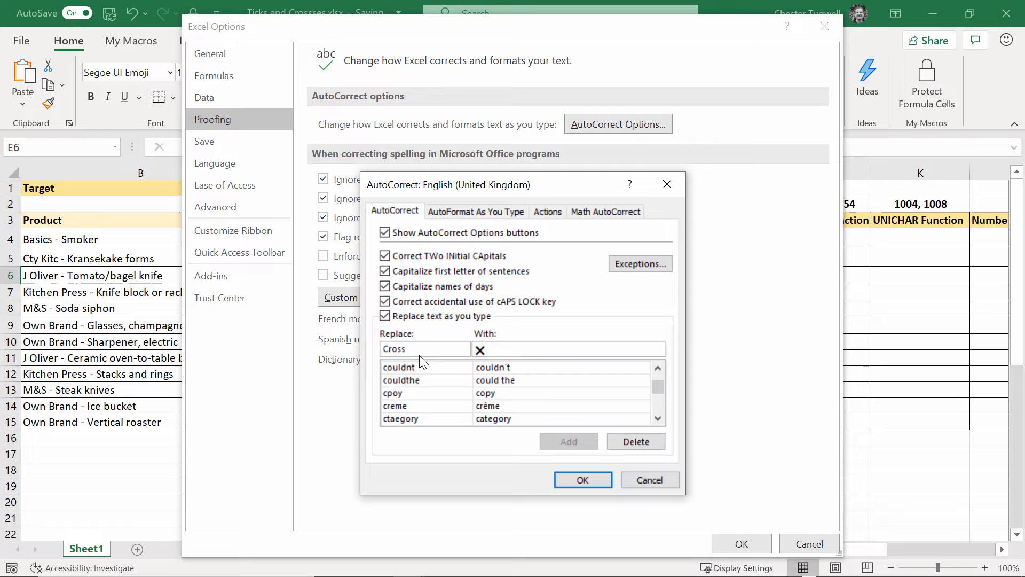
text(2)
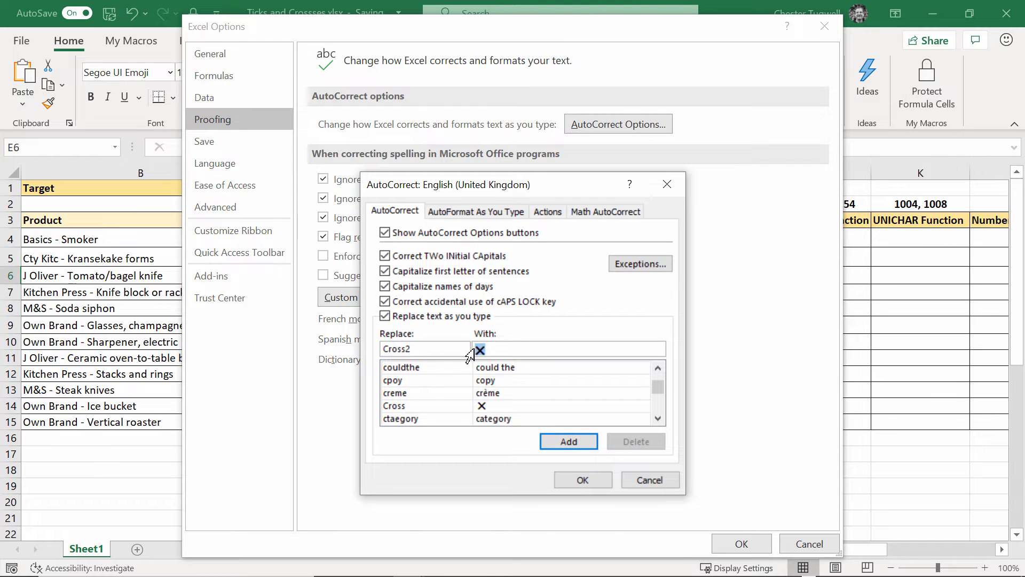
key(ctrl+v)
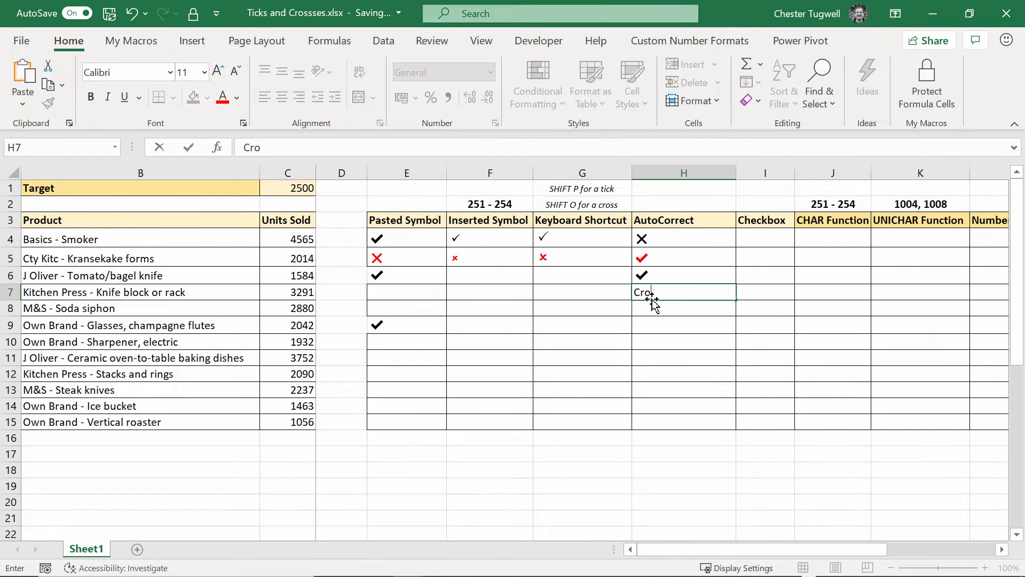
Step: Confirm Cross2 in H7 to produce a cross, then start typing Tick in H8
key(Return)
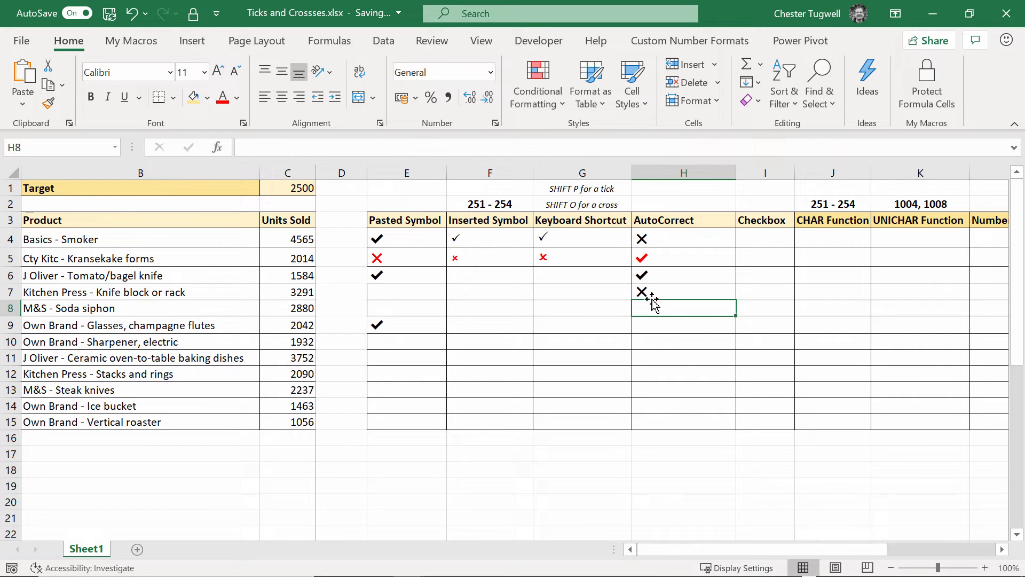
mouse_move(618, 262)
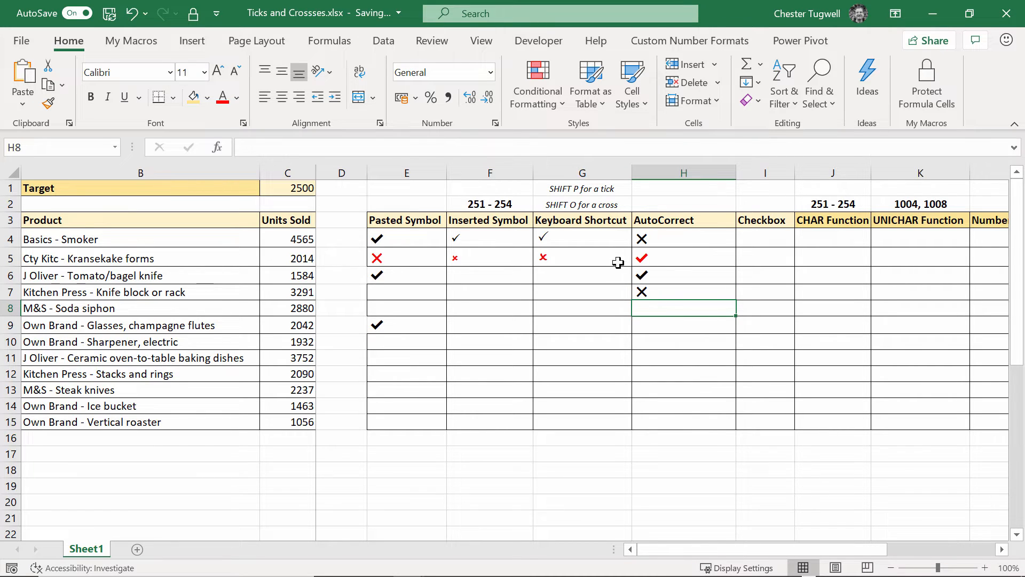
mouse_move(661, 258)
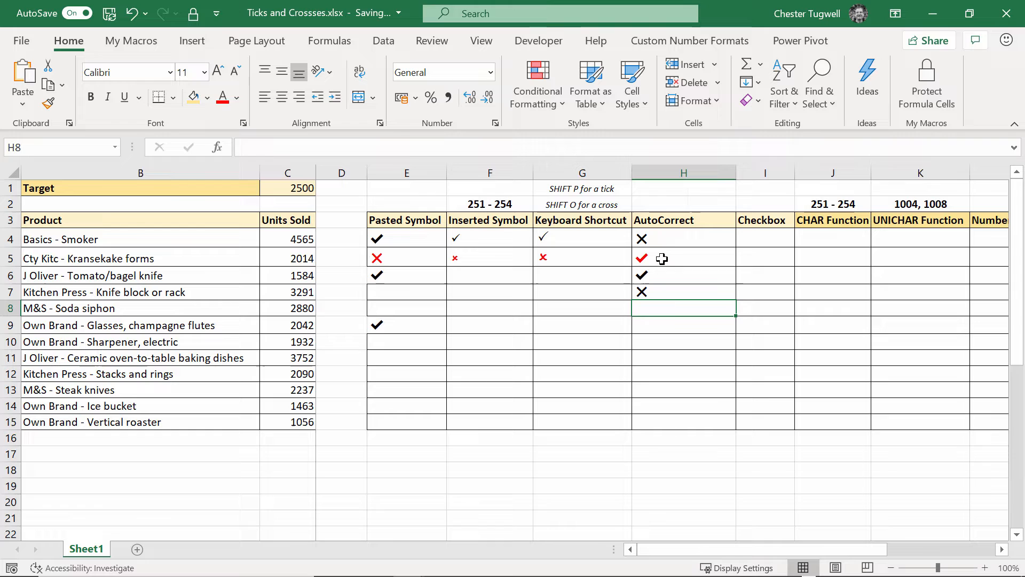
text(Tick)
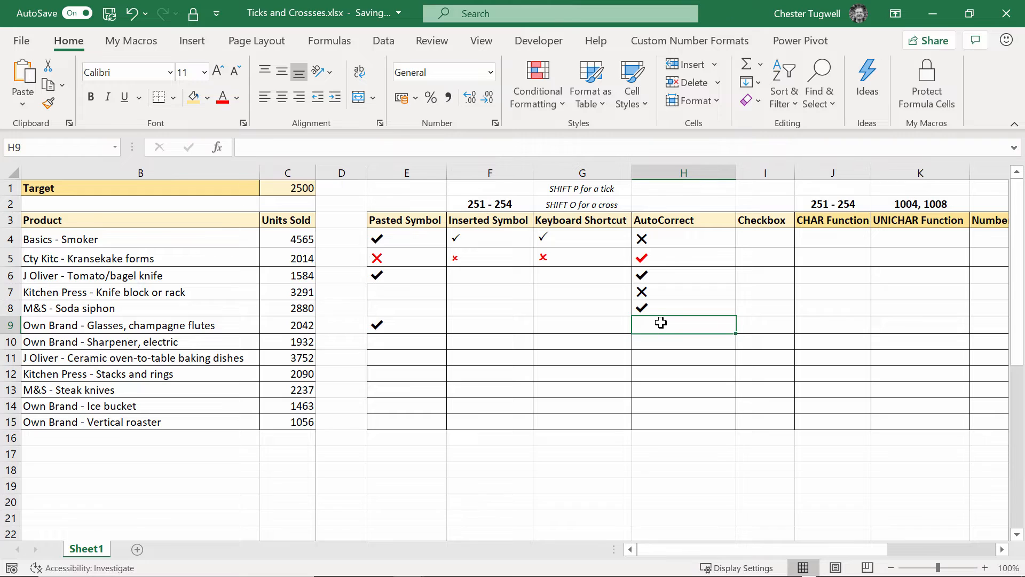
mouse_move(650, 321)
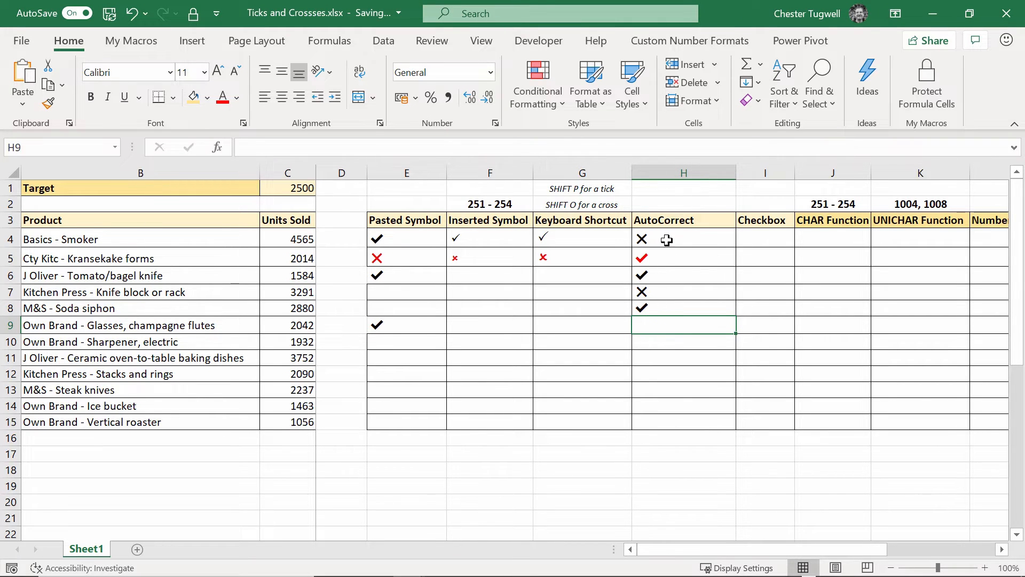
mouse_move(793, 176)
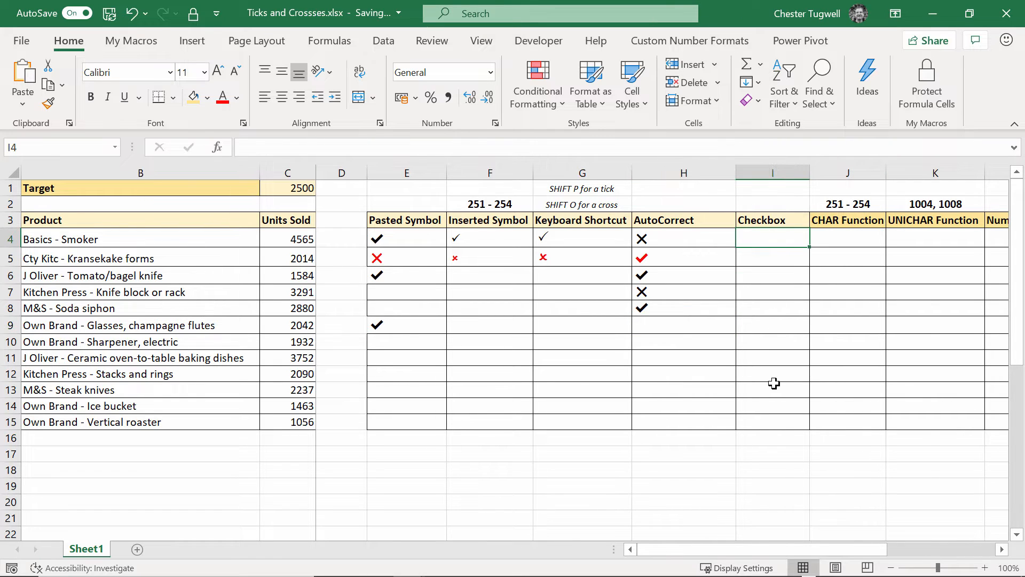
mouse_move(538, 41)
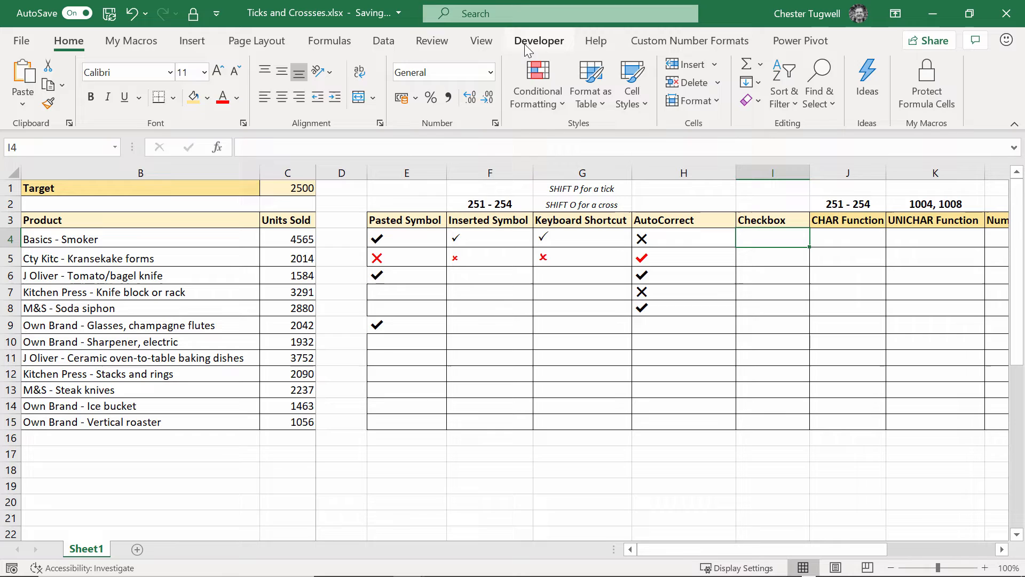
Step: Enable the Developer tab through ribbon customisation and switch to it
click(539, 41)
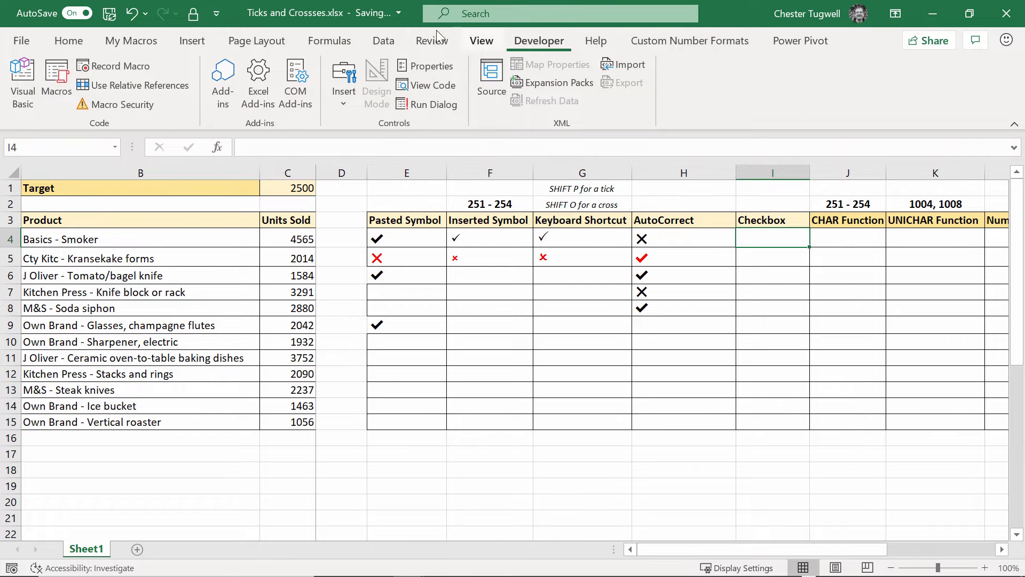
click(432, 41)
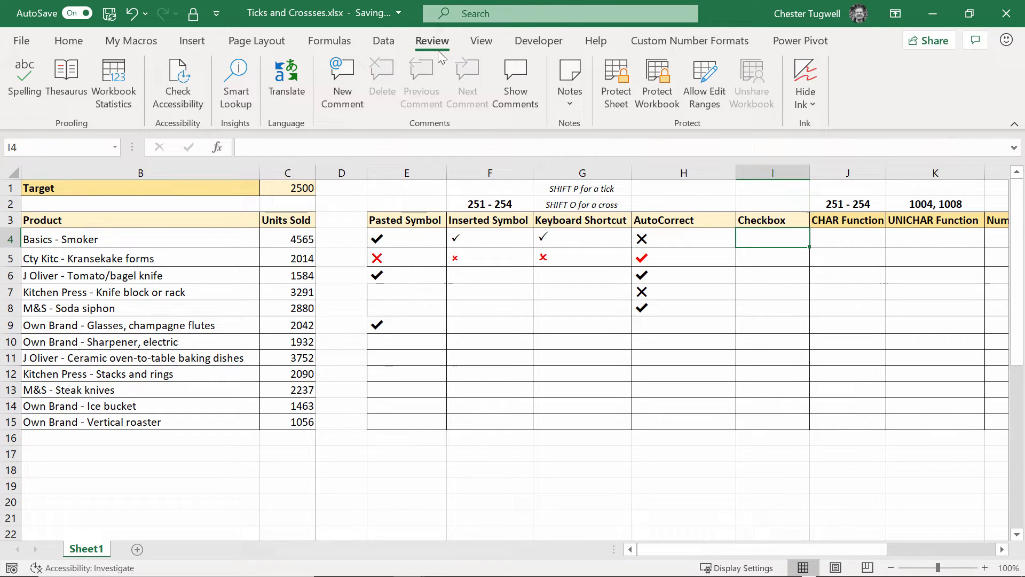
right_click(432, 40)
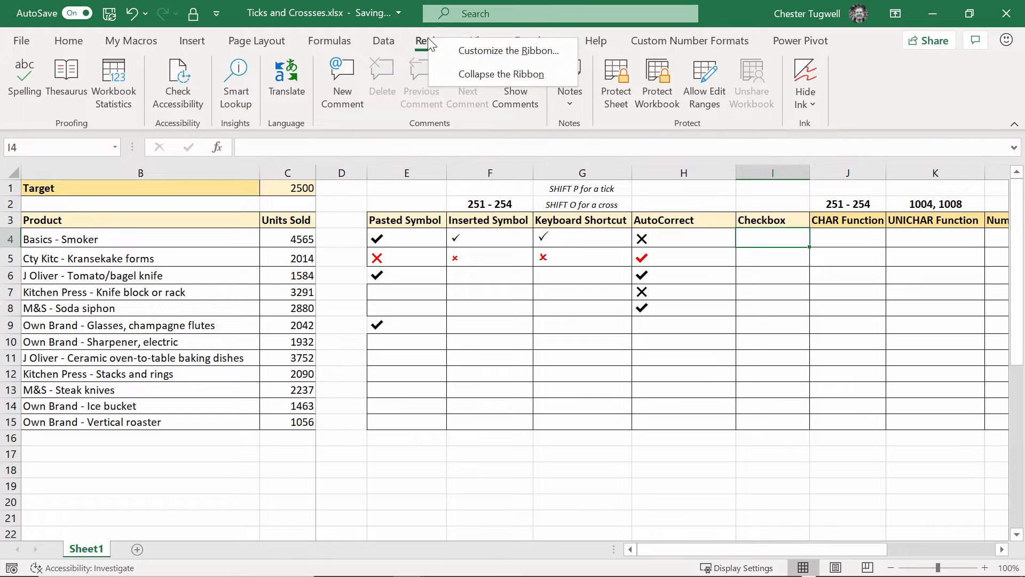
click(510, 51)
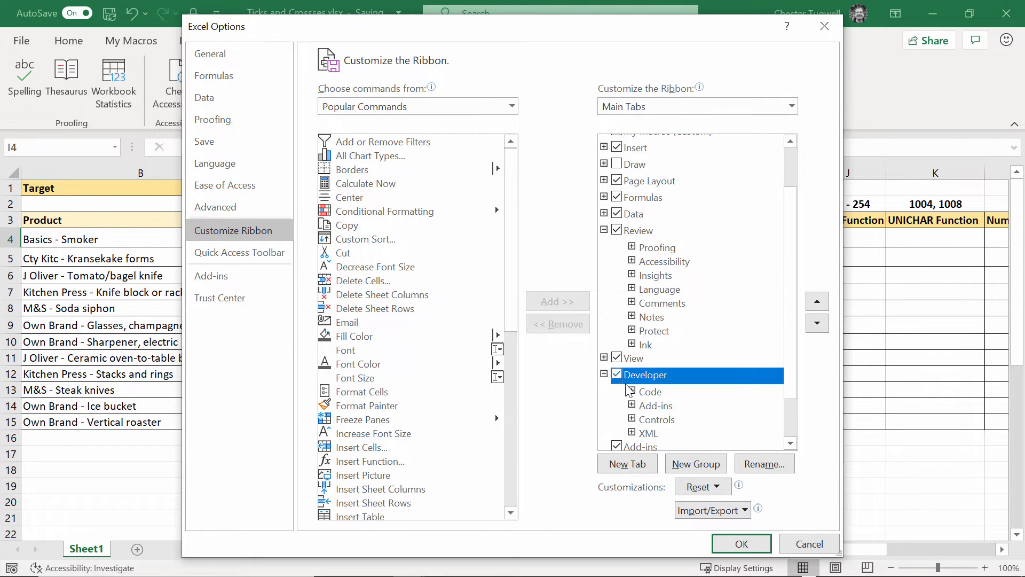
click(741, 544)
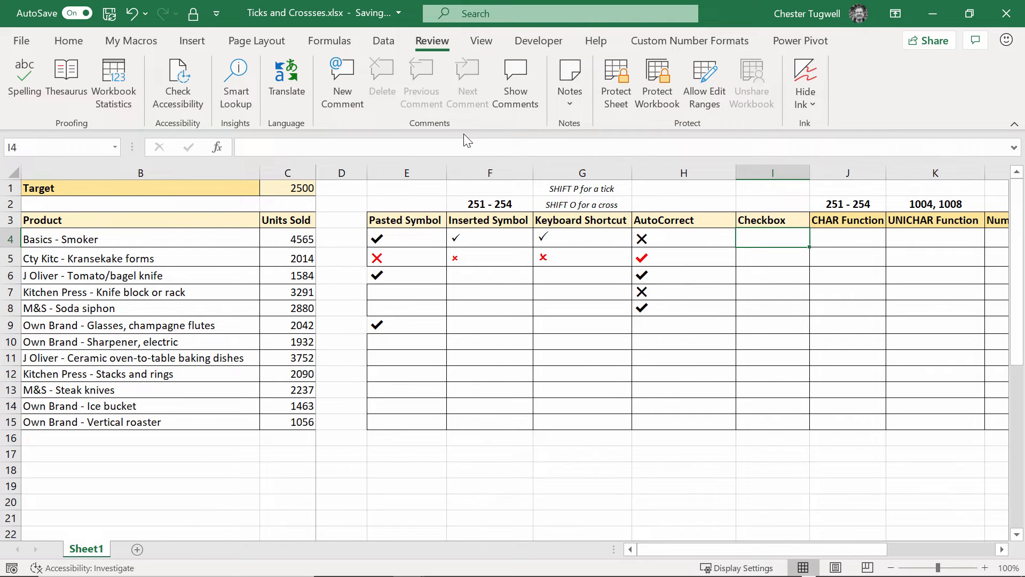
click(539, 40)
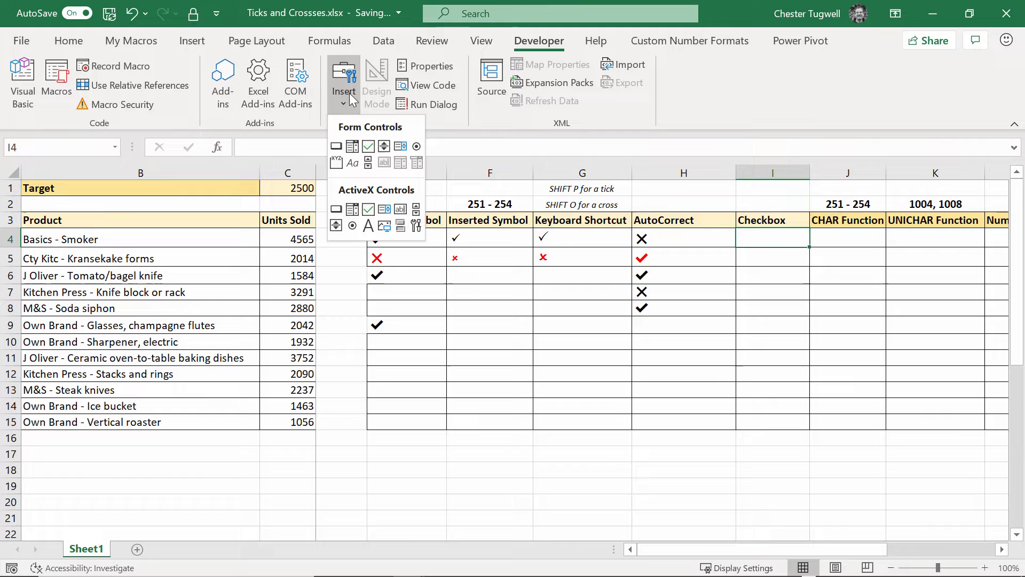
mouse_move(368, 148)
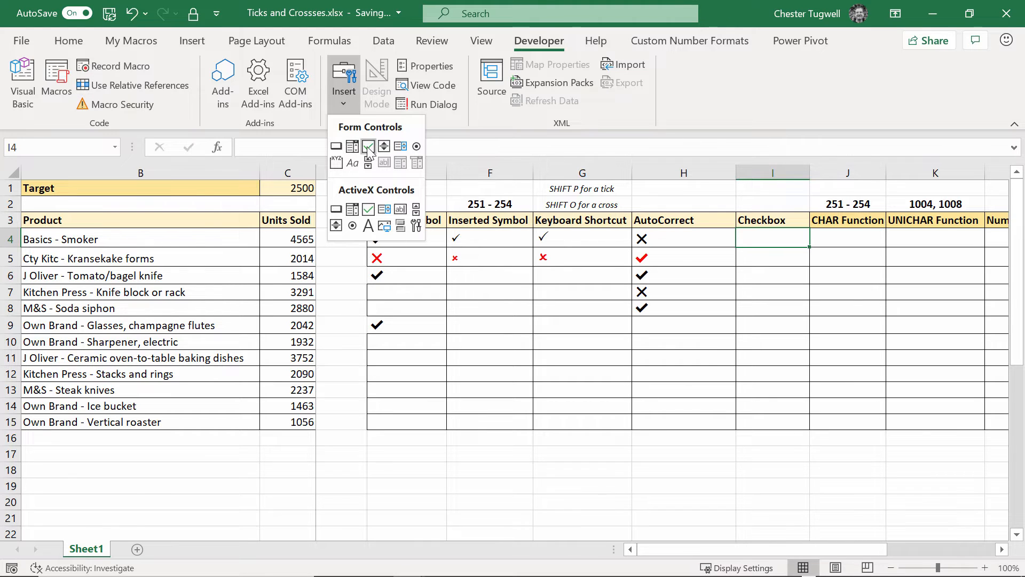
Step: Draw a Form Controls checkbox in cell I4 and delete its label text
click(368, 146)
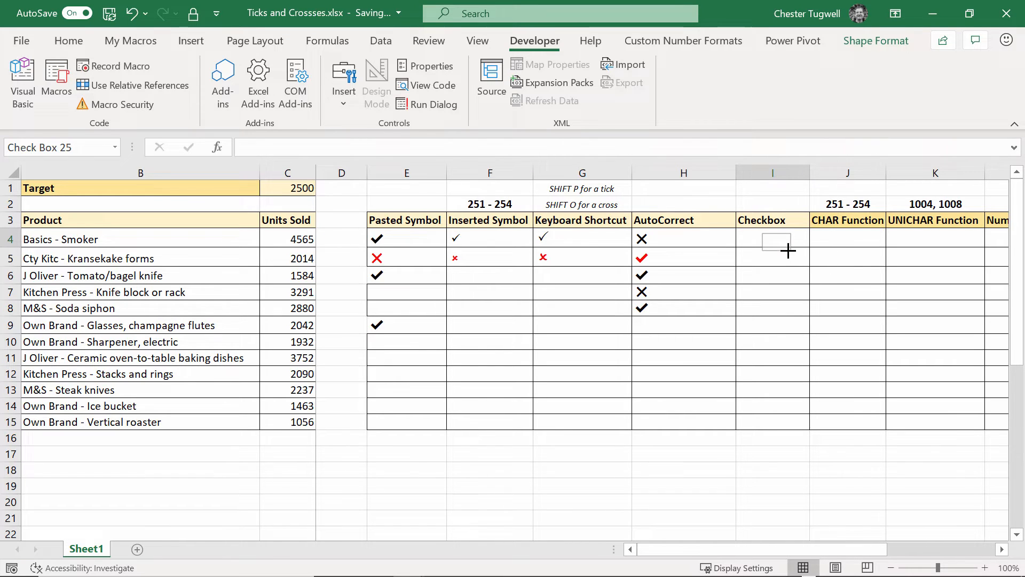
click(775, 242)
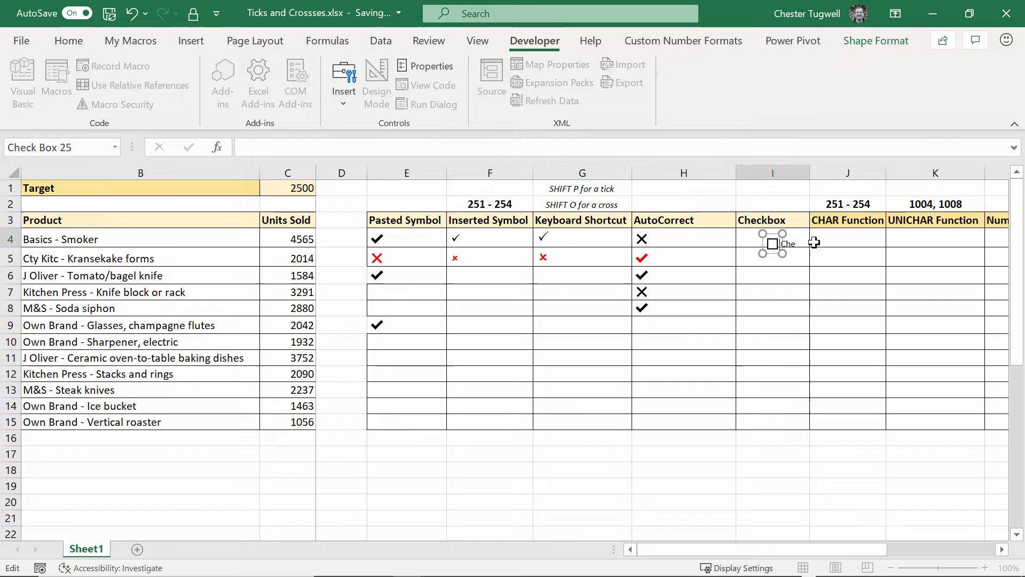
click(772, 308)
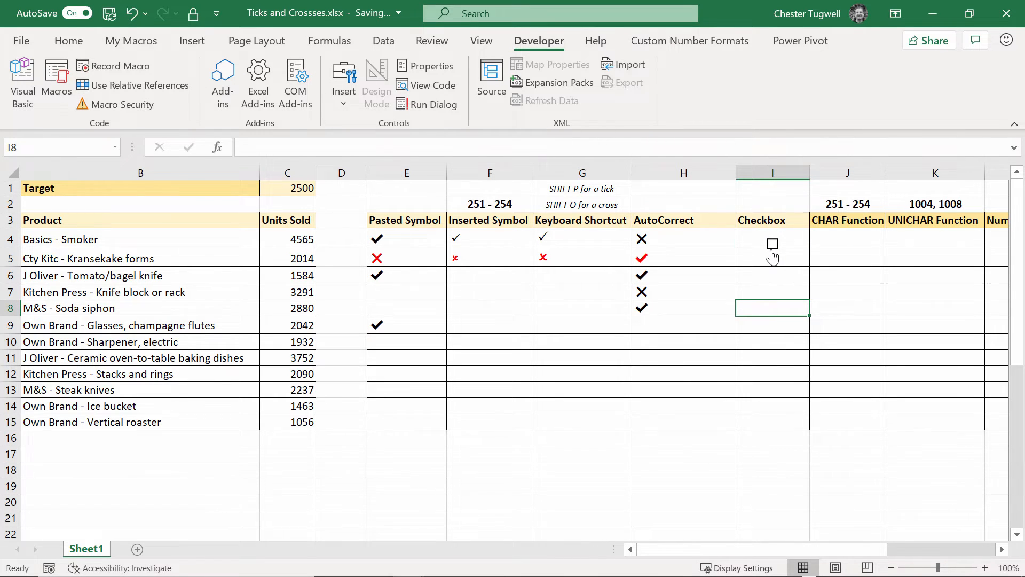
click(773, 244)
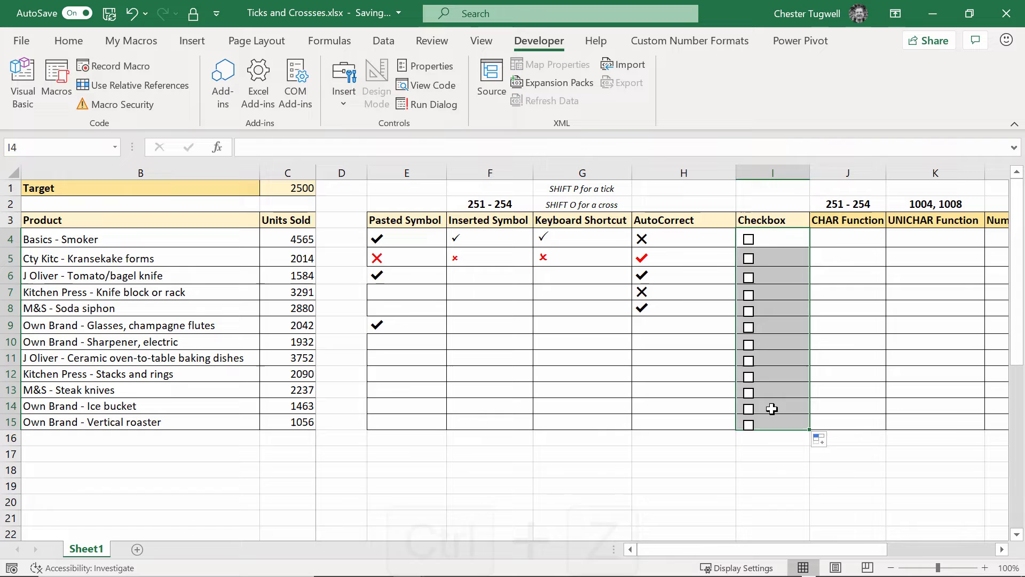
Step: Undo the faulty copy-down and fit the I4 checkbox neatly inside its cell
key(ctrl+z)
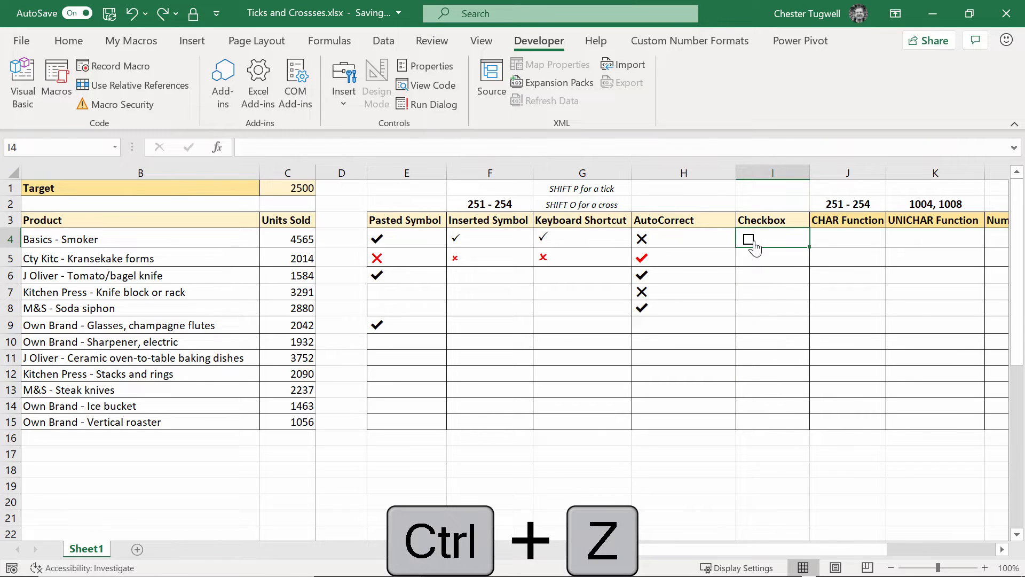
click(749, 239)
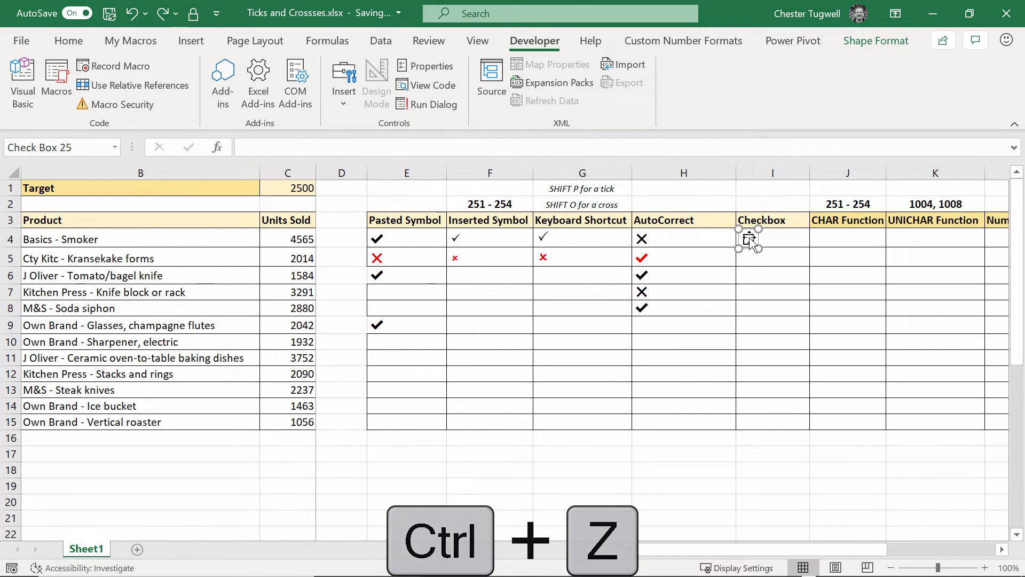
key(ctrl+z)
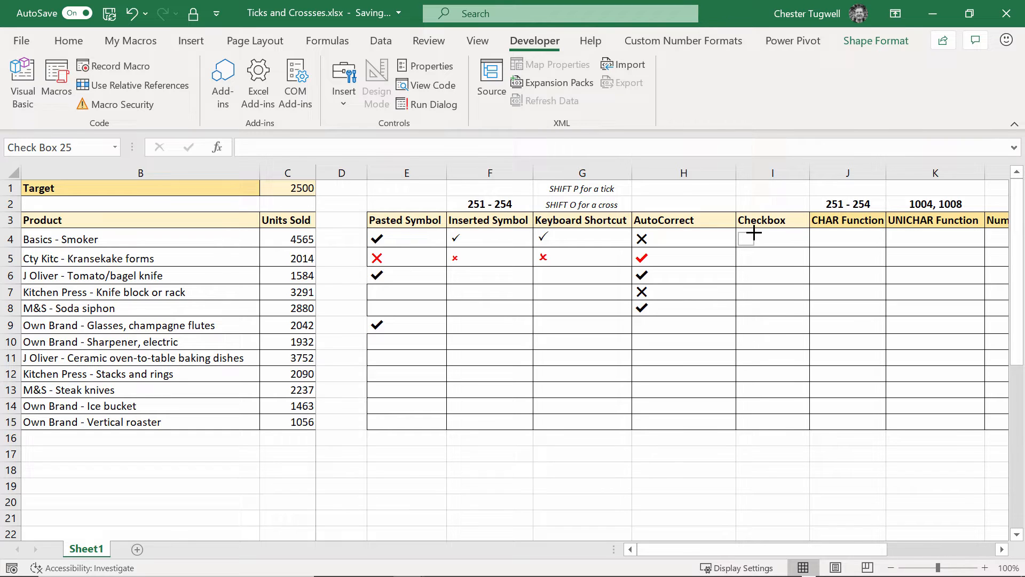
click(746, 239)
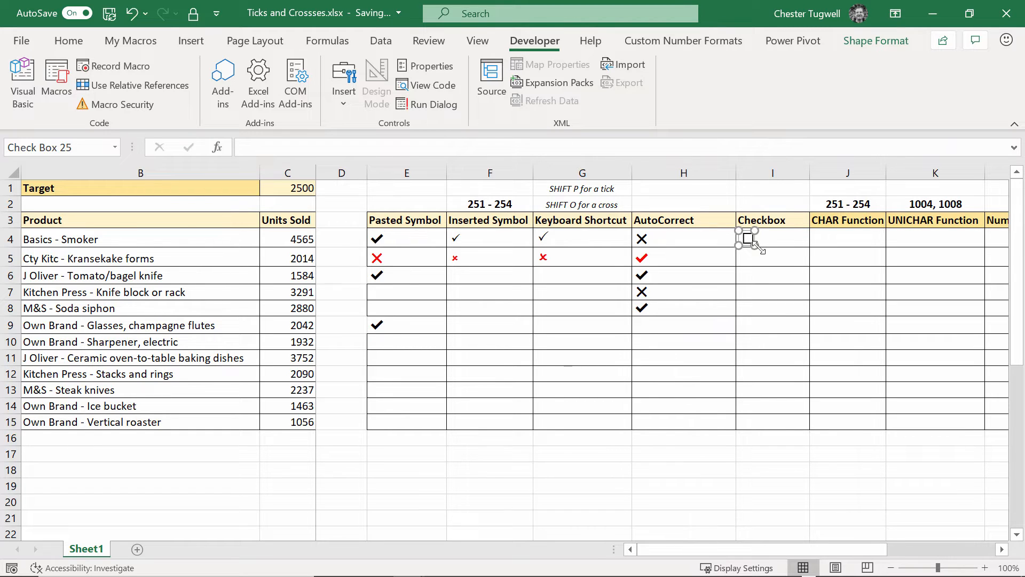
click(772, 268)
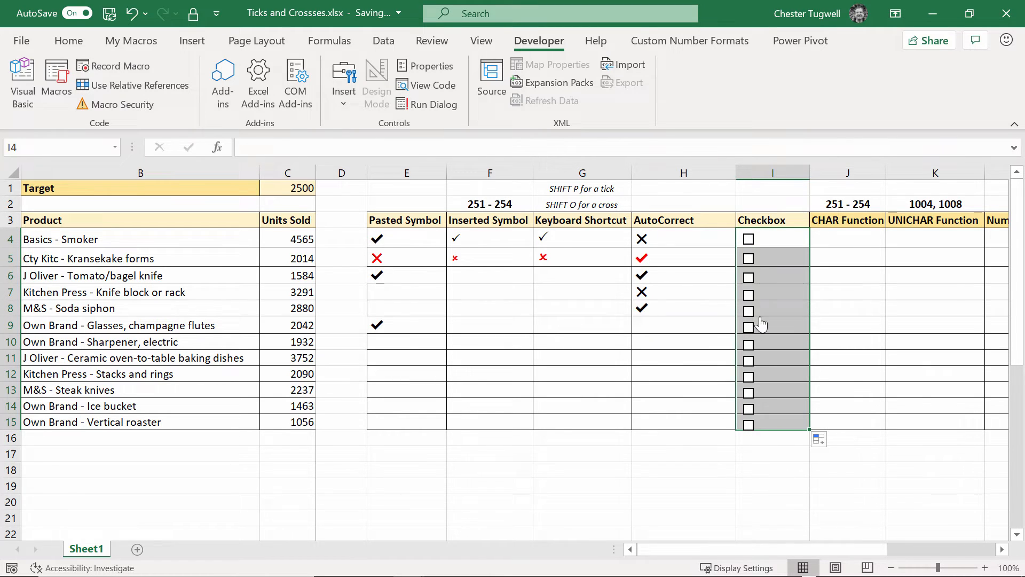
mouse_move(777, 255)
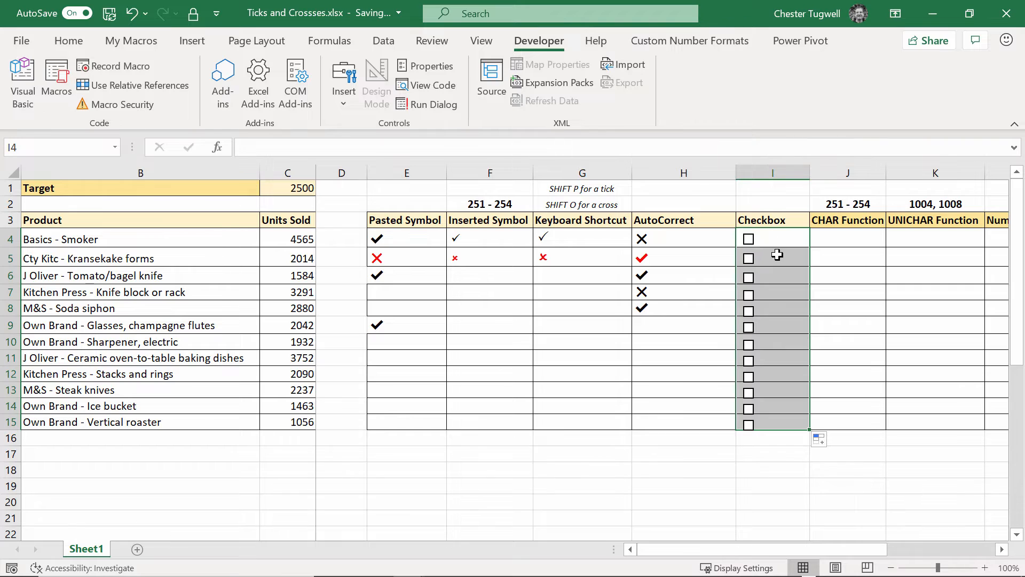
Step: Test the checkboxes by ticking rows 4 and 6, then clearing row 4
click(747, 238)
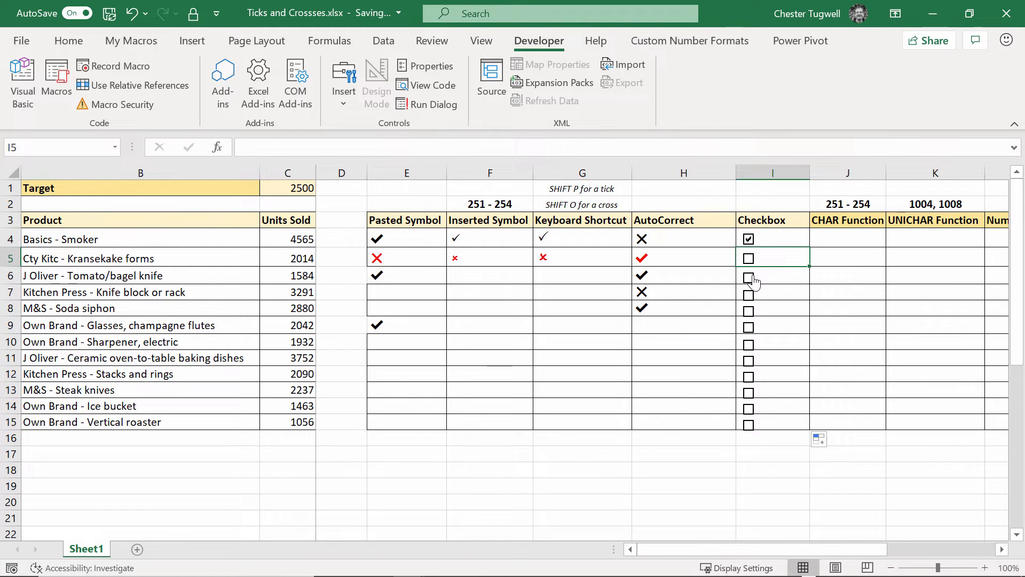
click(748, 277)
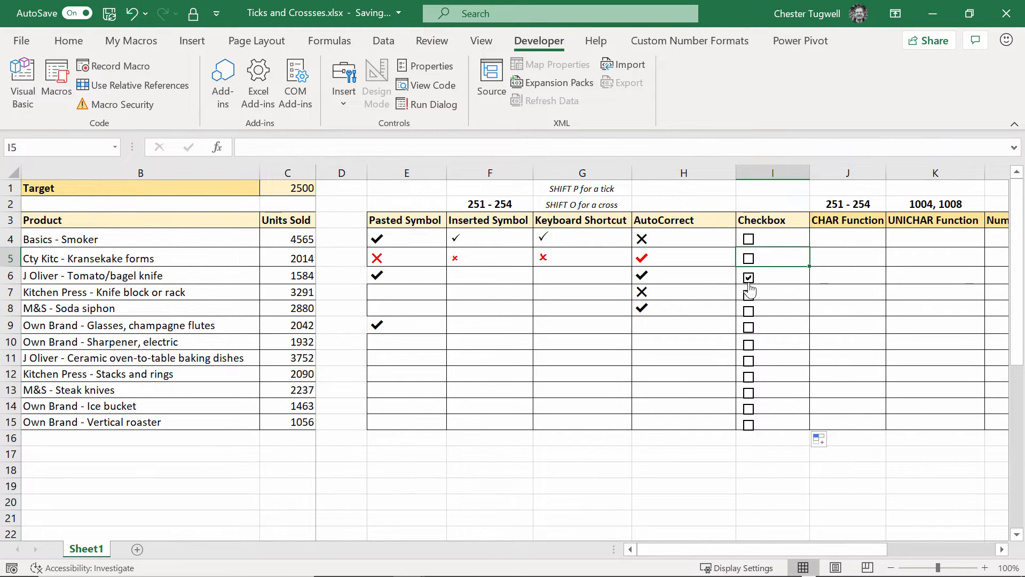
click(748, 238)
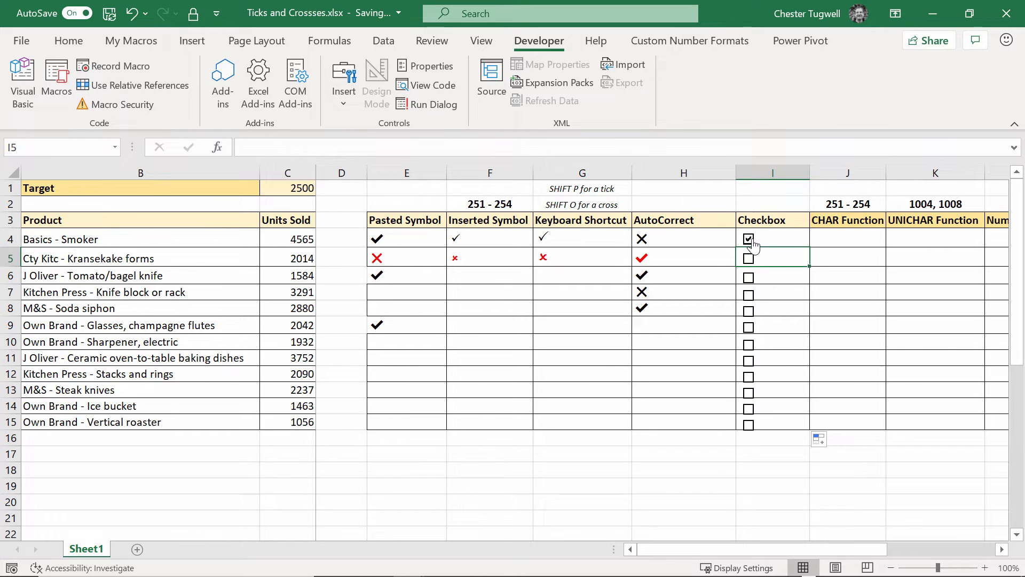
click(748, 238)
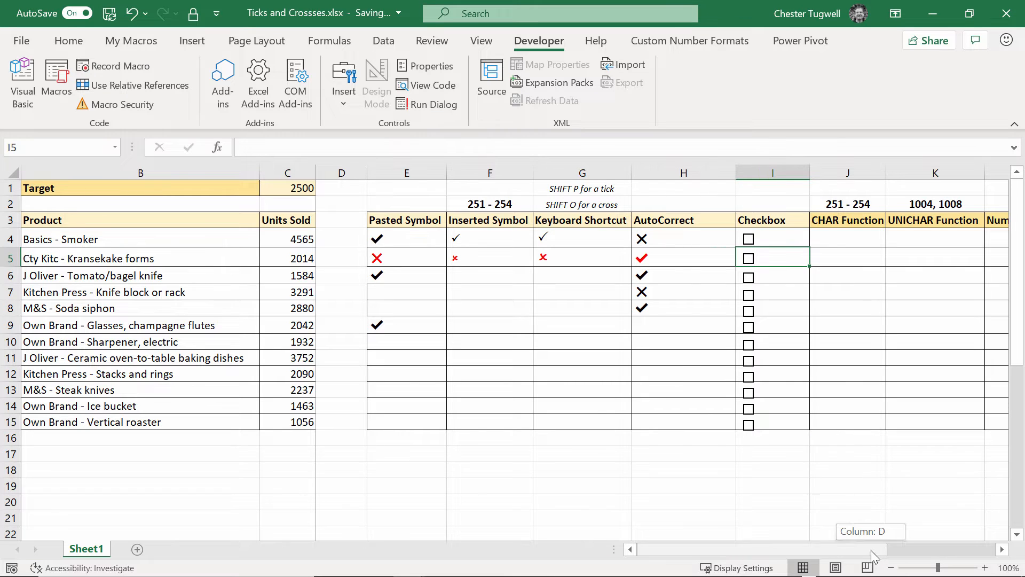
Step: Enter =CHAR(251) in cell J4 under the CHAR Function heading
scroll(right, 3)
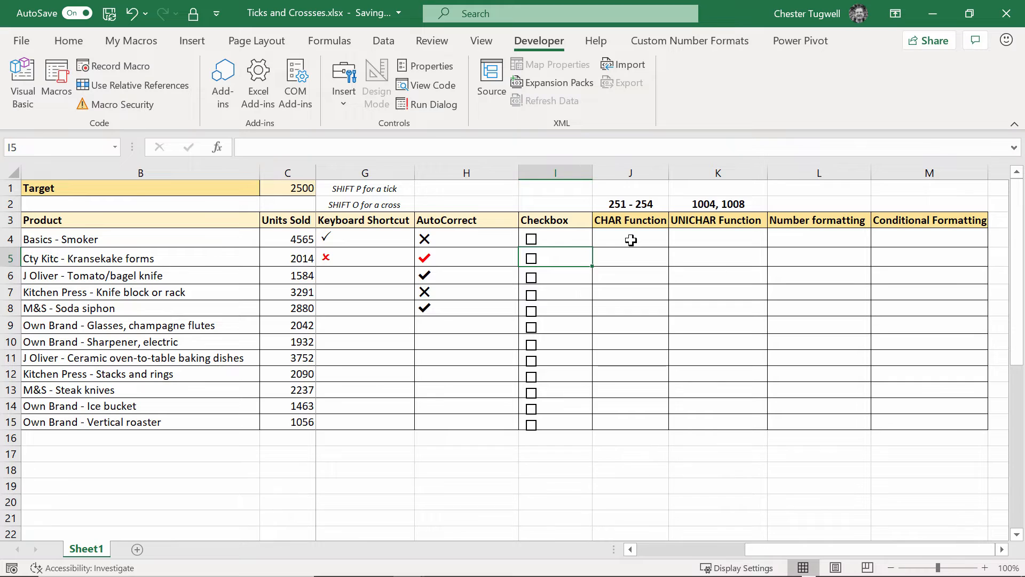
click(630, 238)
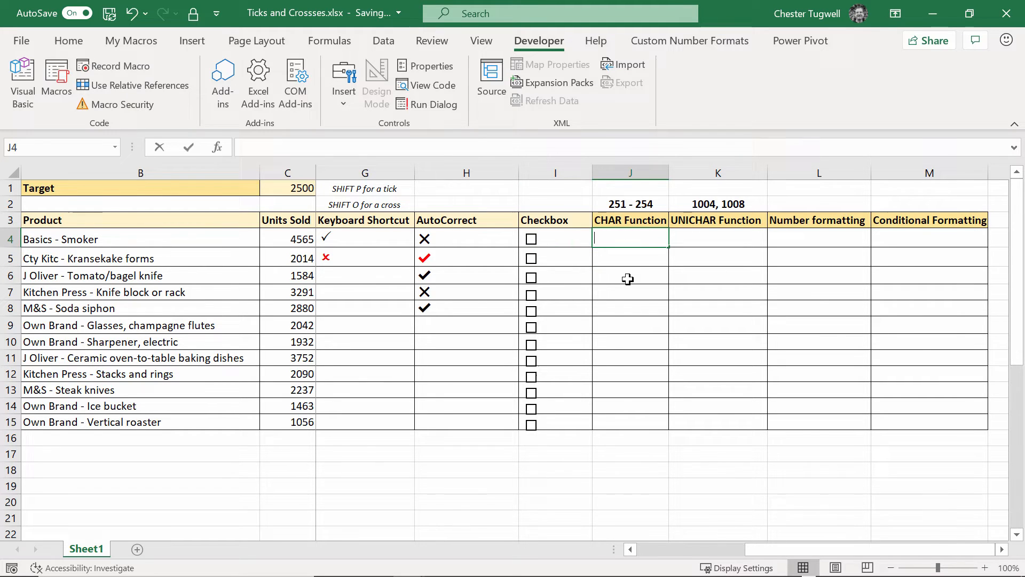
text(=char(2)
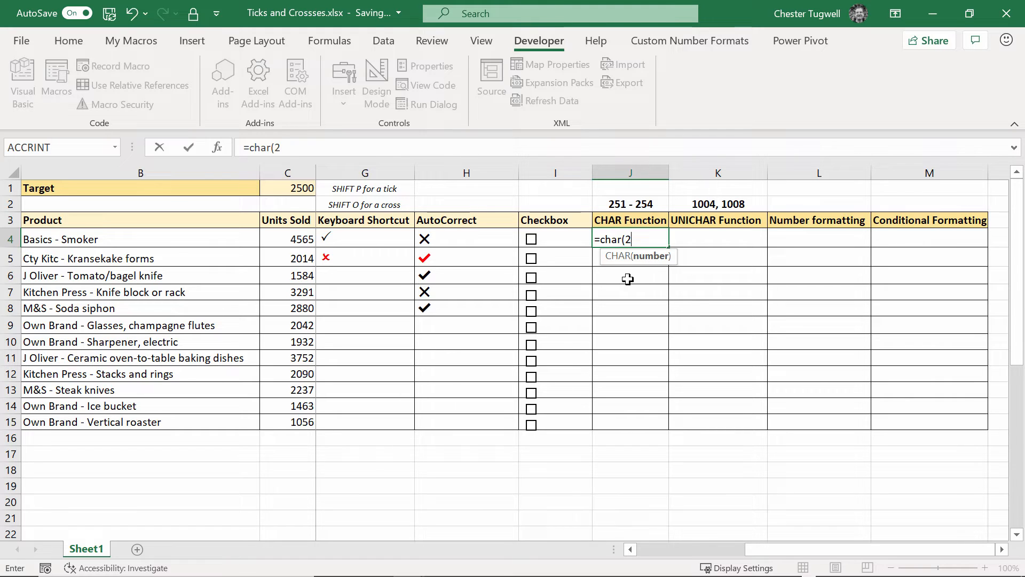
text(51)
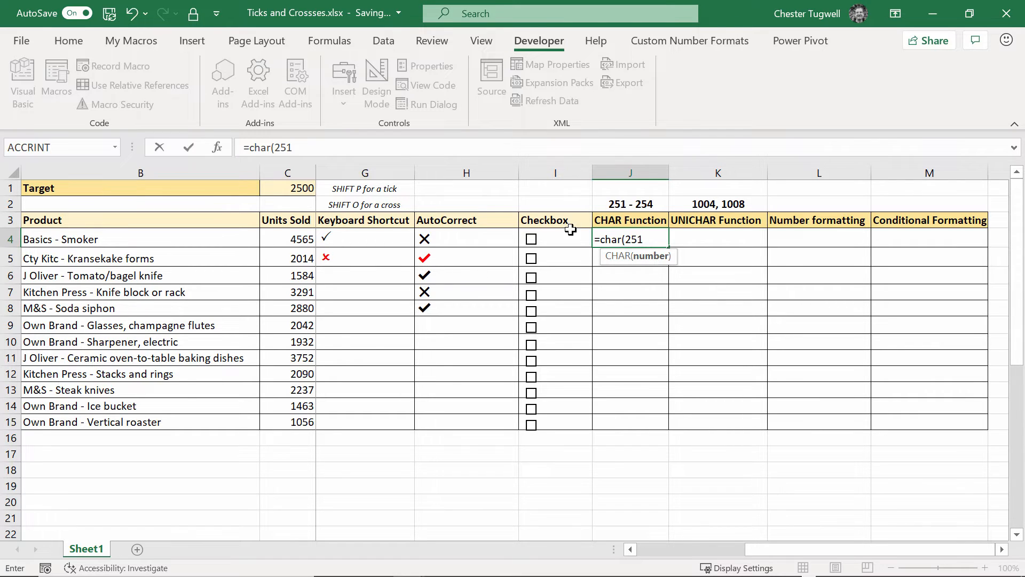
mouse_move(630, 208)
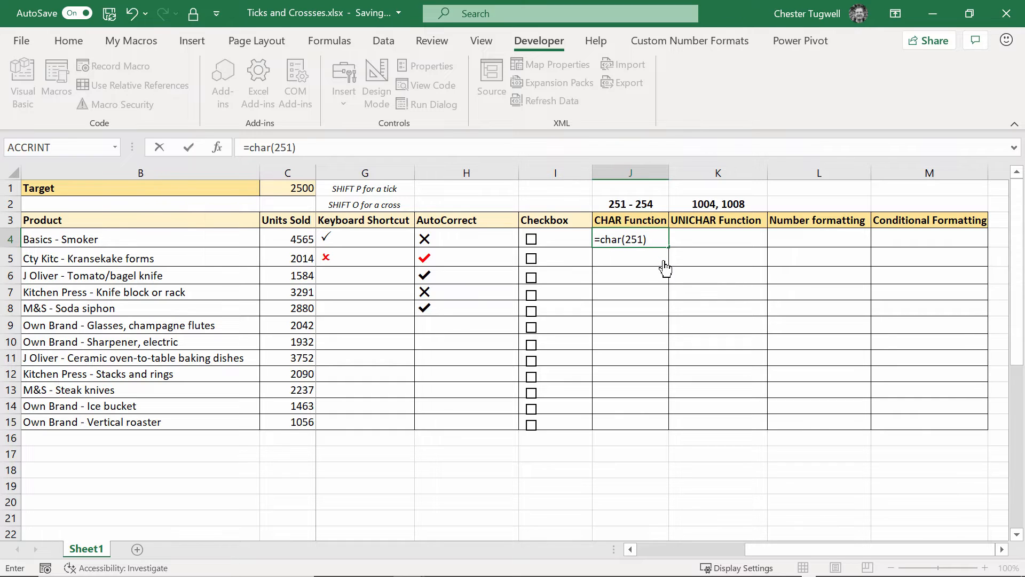
key(Return)
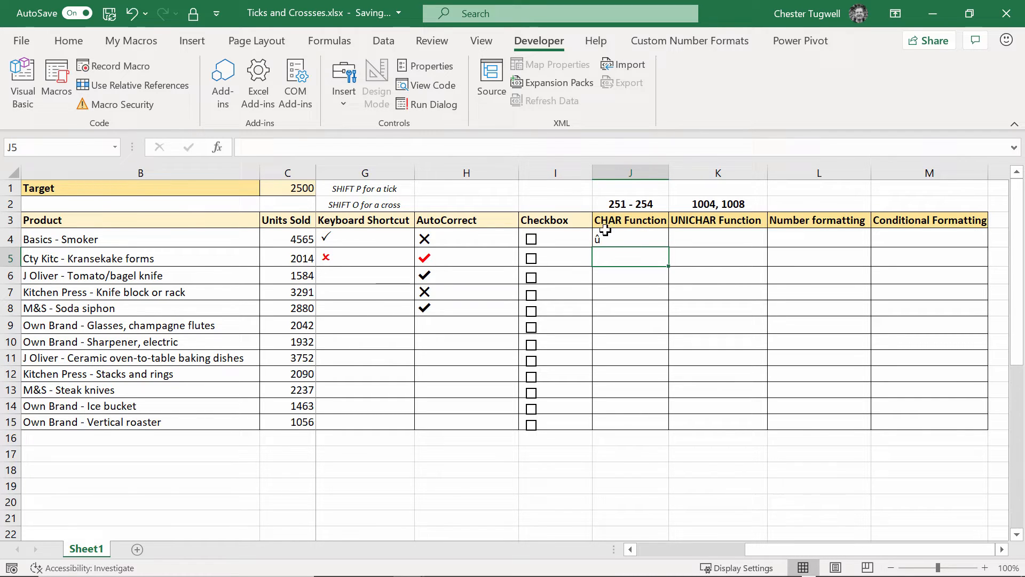
click(630, 239)
text(Wingd)
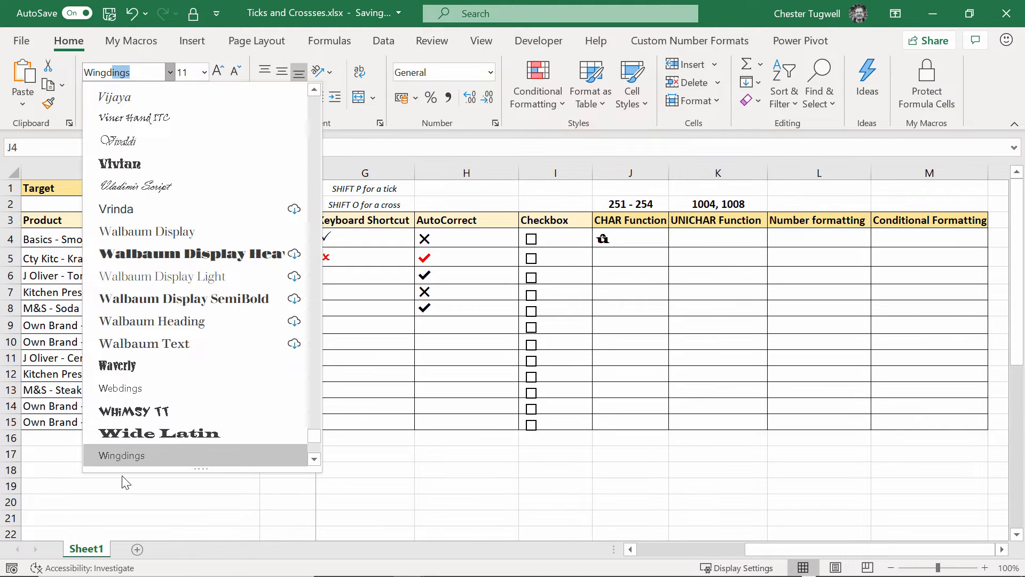
Step: Set J4 to the Wingdings font and enter =CHAR(252) in J5
click(122, 455)
text(=)
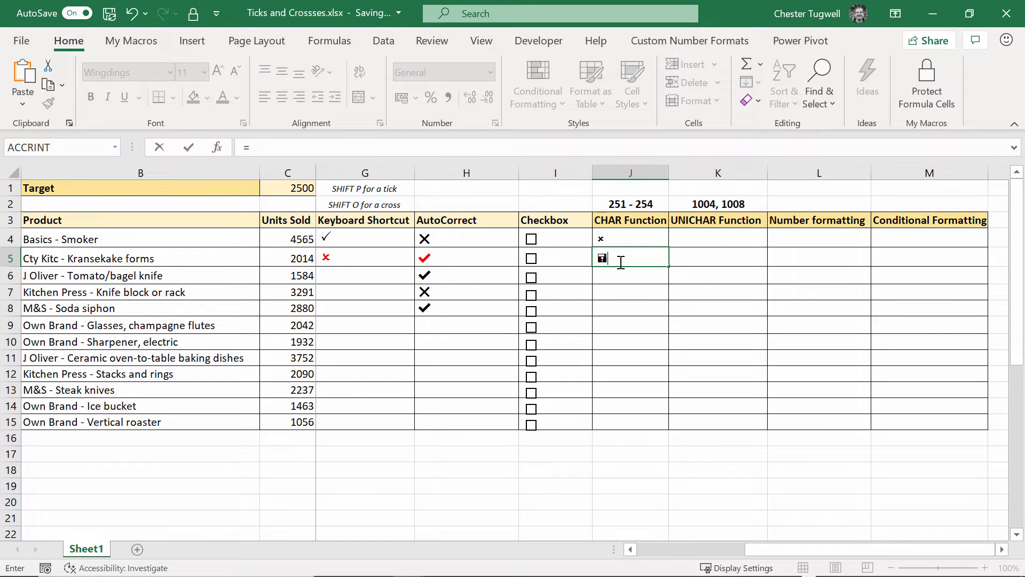
mouse_move(614, 262)
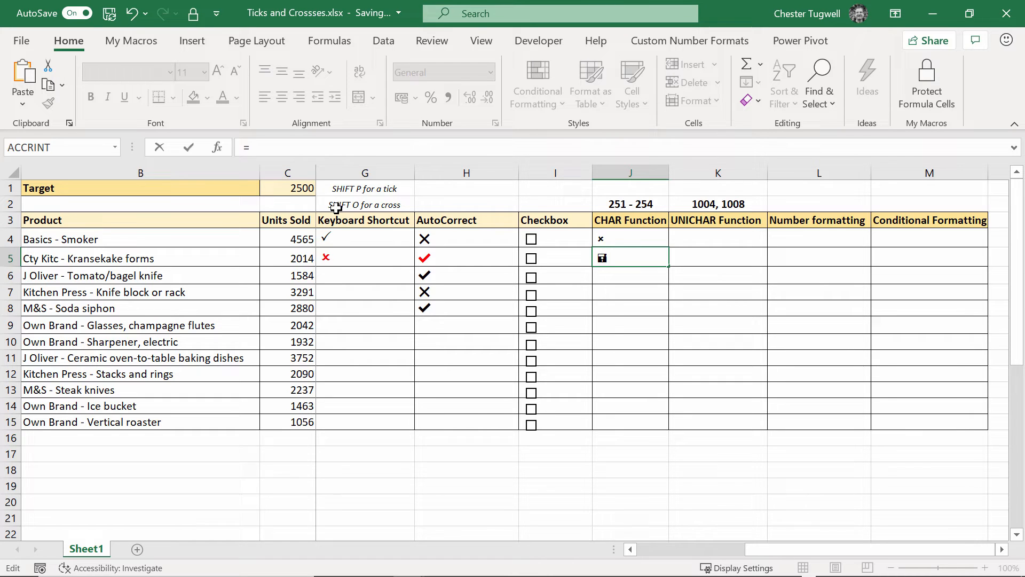
text(char()
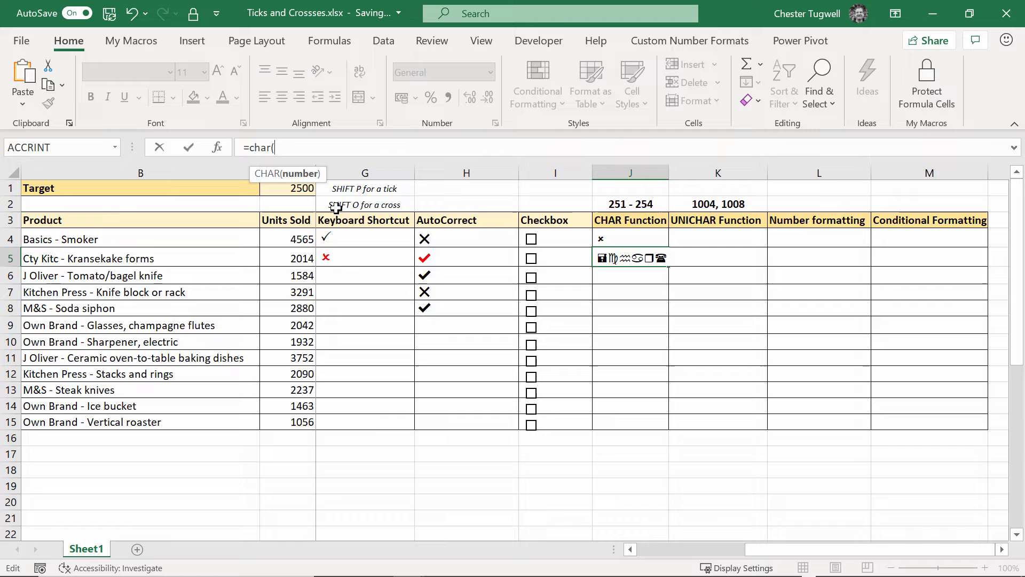
text(252))
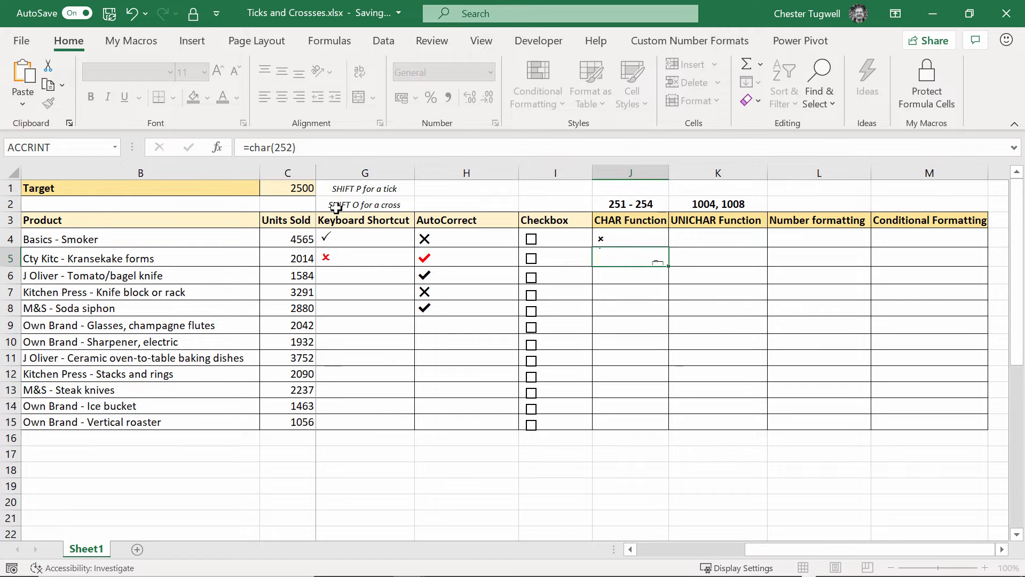
click(630, 274)
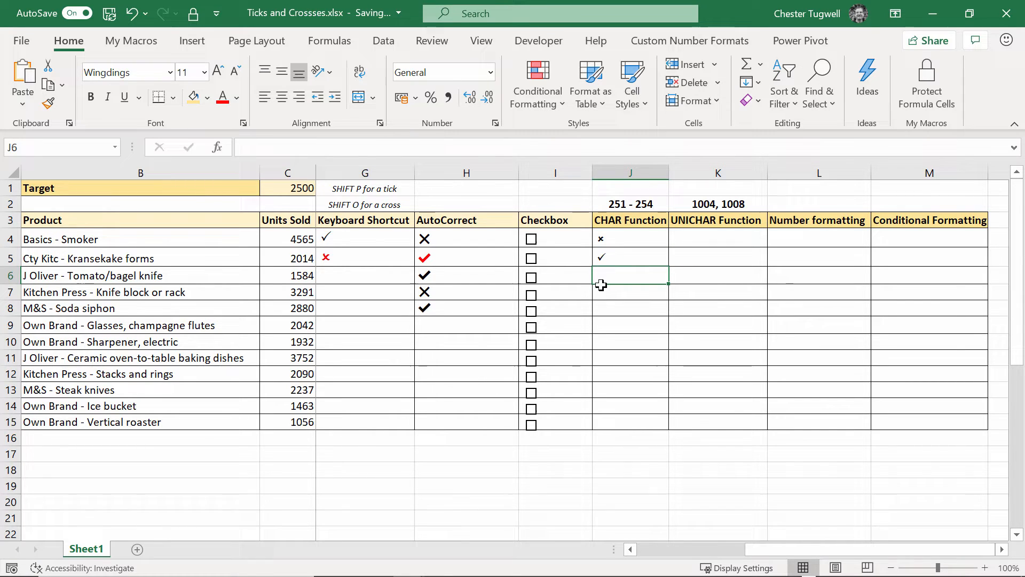
Step: Enter =CHAR(253) in J6 and =CHAR(254) in J7 for the boxed cross and tick
text(=char(2)
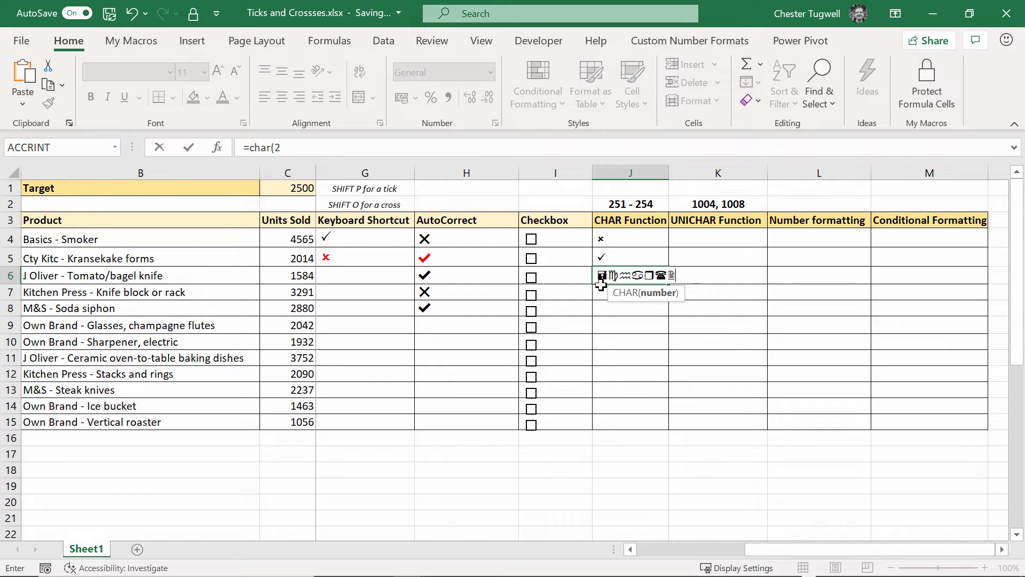
text(53)
click(631, 292)
text(=c)
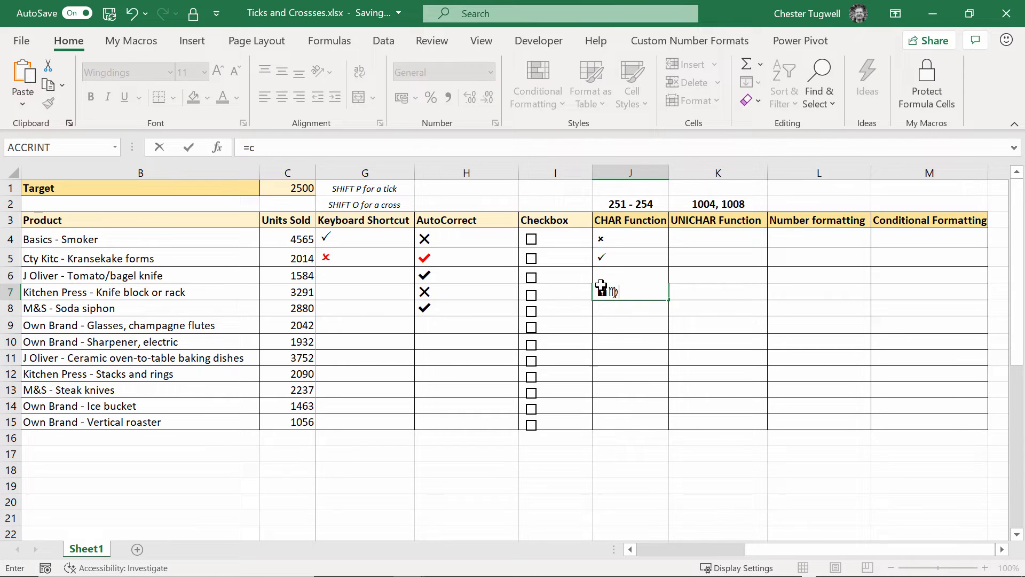
text(har(254)
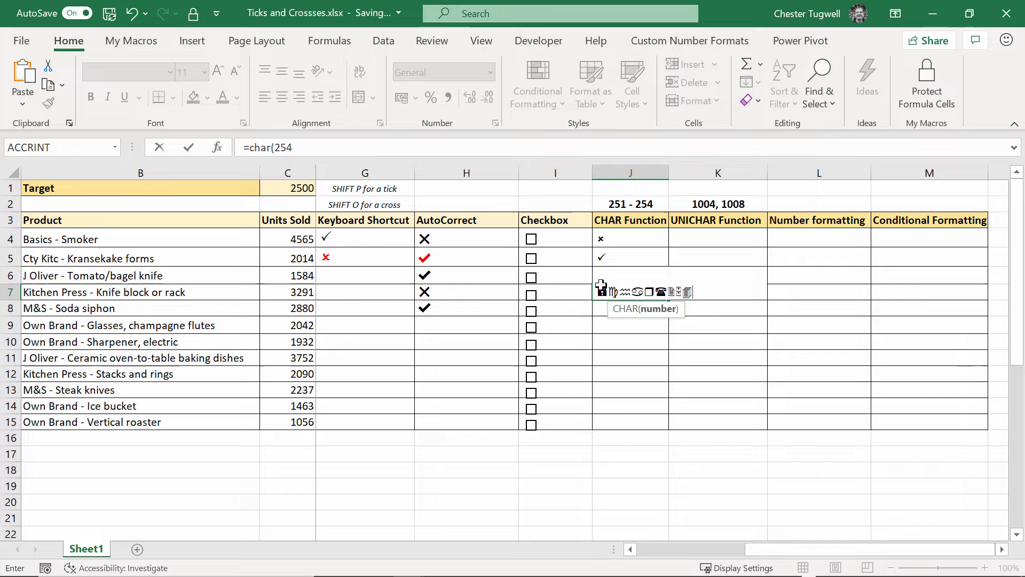
key(Return)
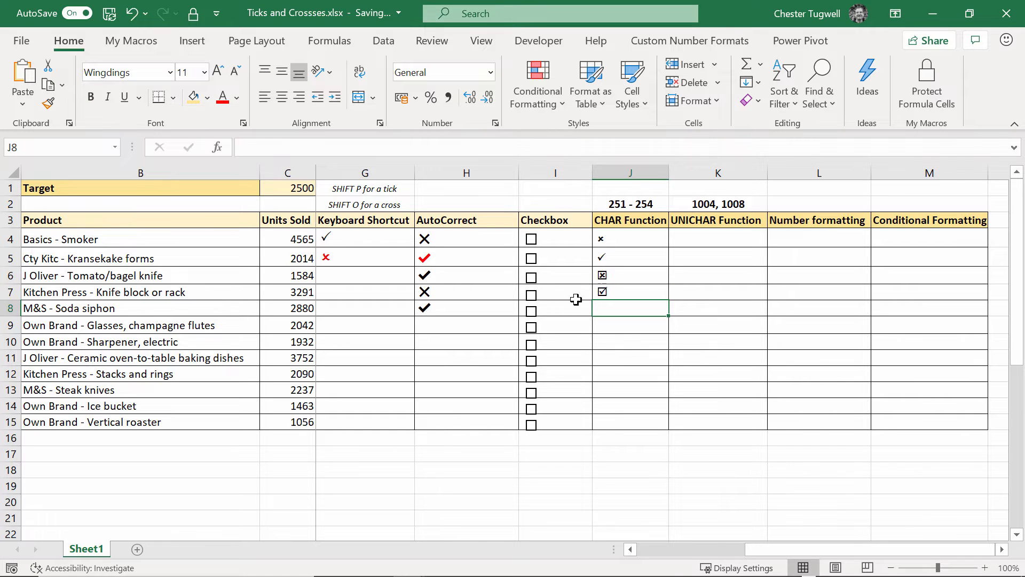
mouse_move(621, 343)
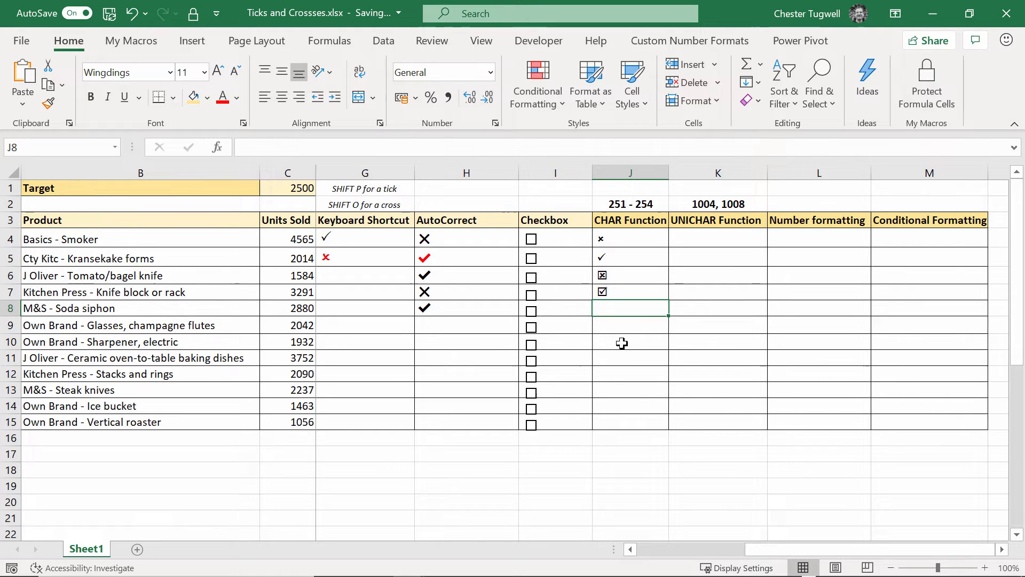
click(630, 275)
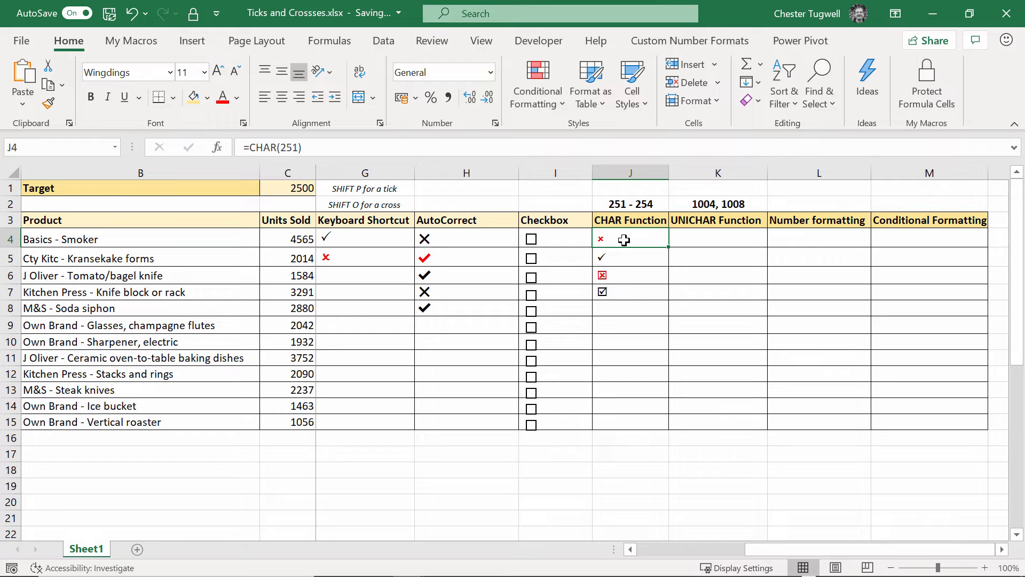
mouse_move(306, 151)
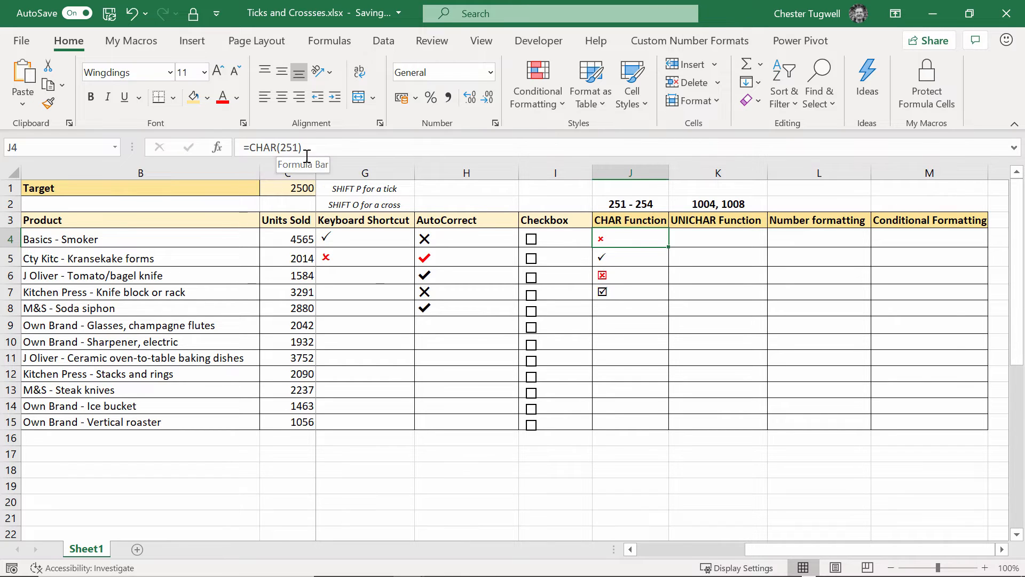
Step: Rewrite J4 as =IF(C4>=$C$1,CHAR(252),CHAR(251)) and fill it down to J15
click(630, 256)
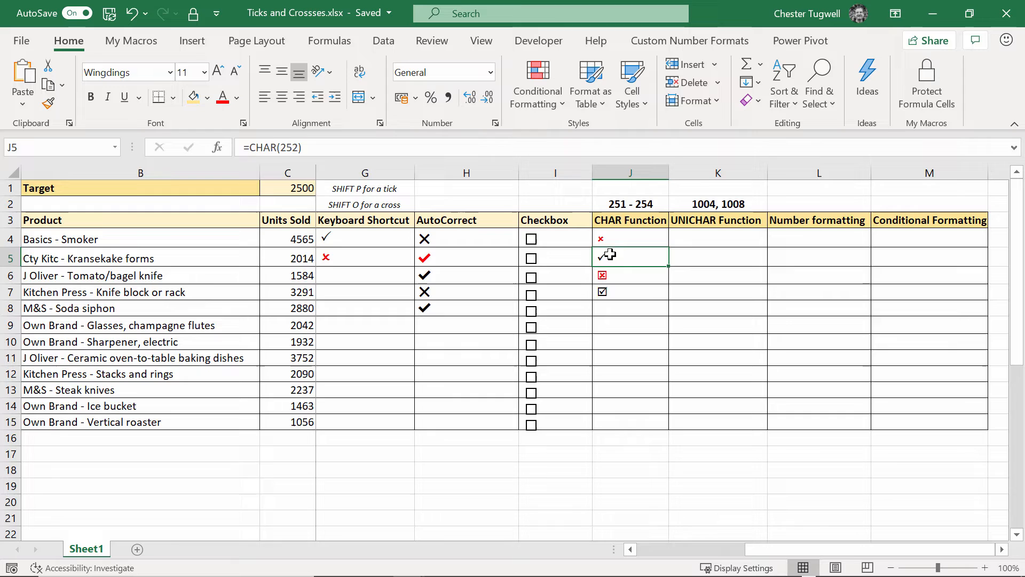
click(630, 239)
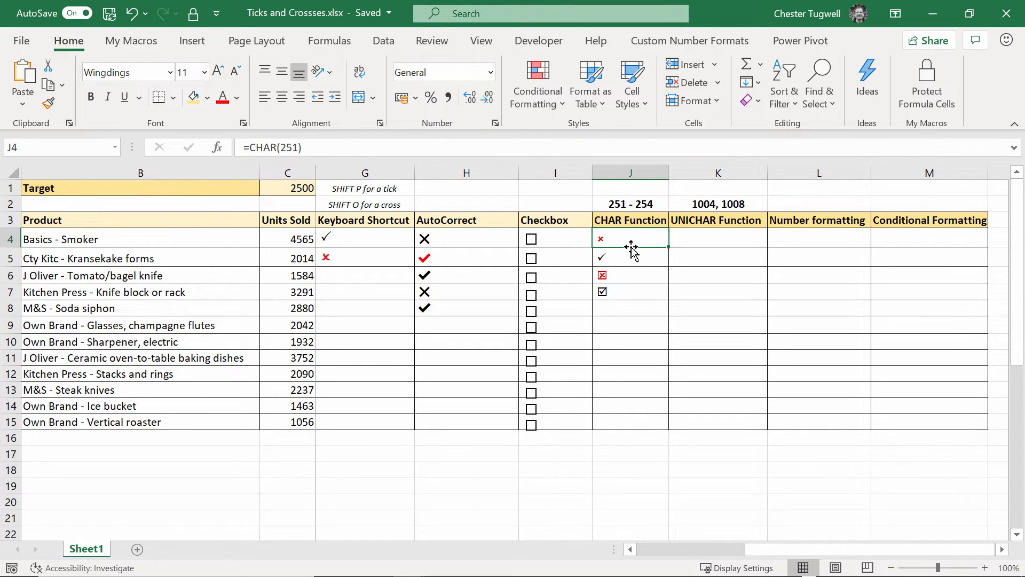
double_click(631, 238)
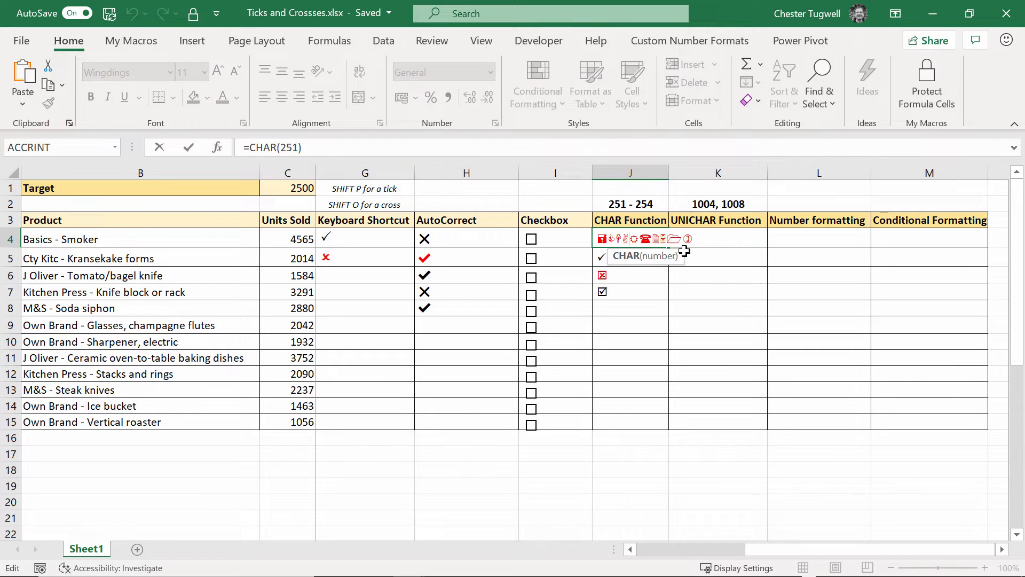
key(Return)
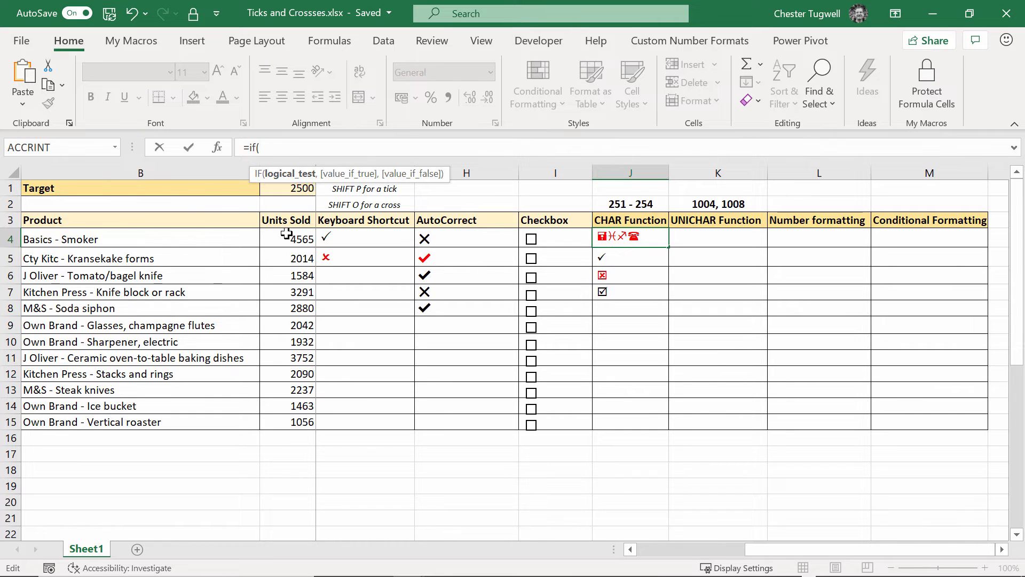
text(C4>=)
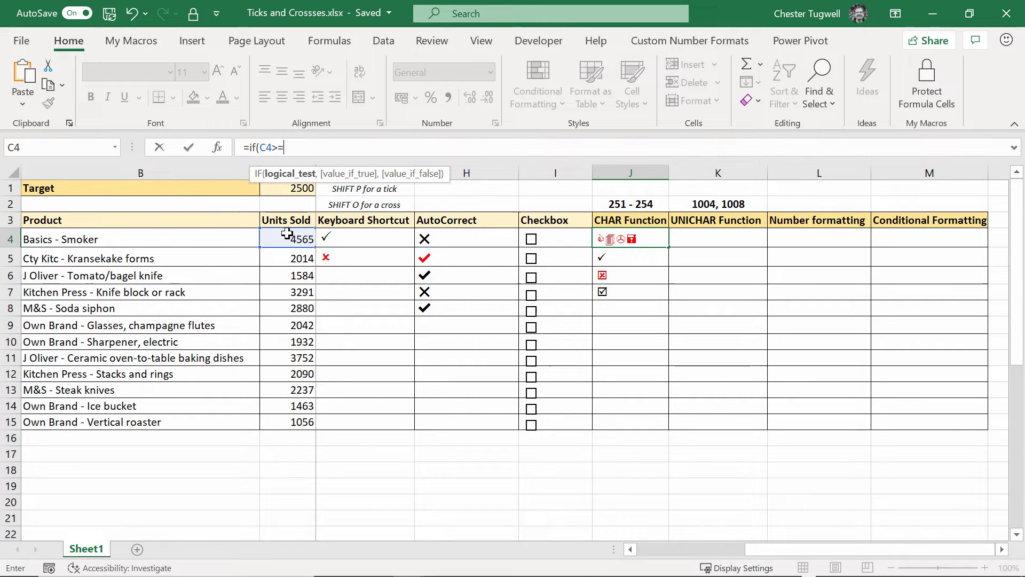
click(284, 189)
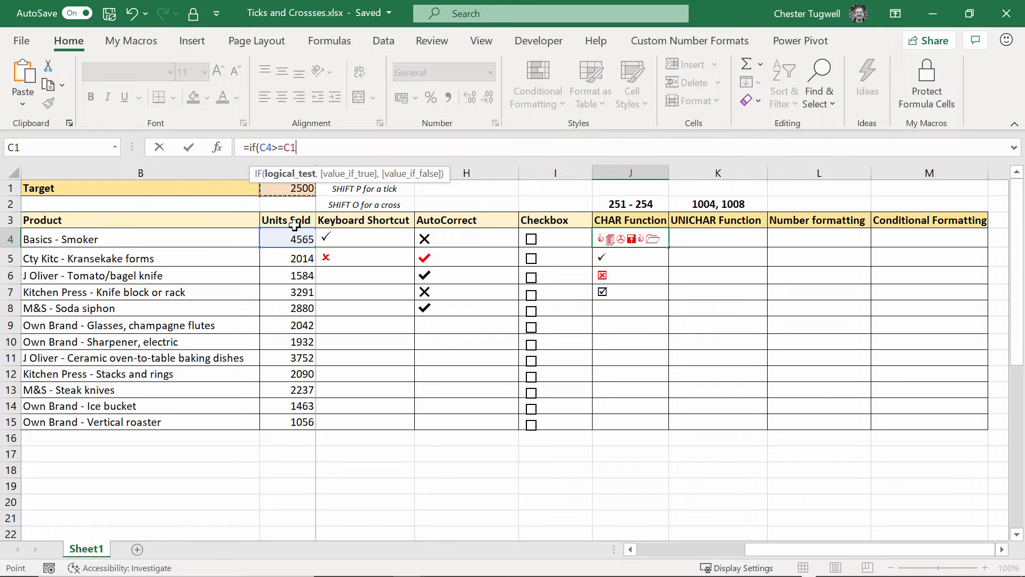
key(f4)
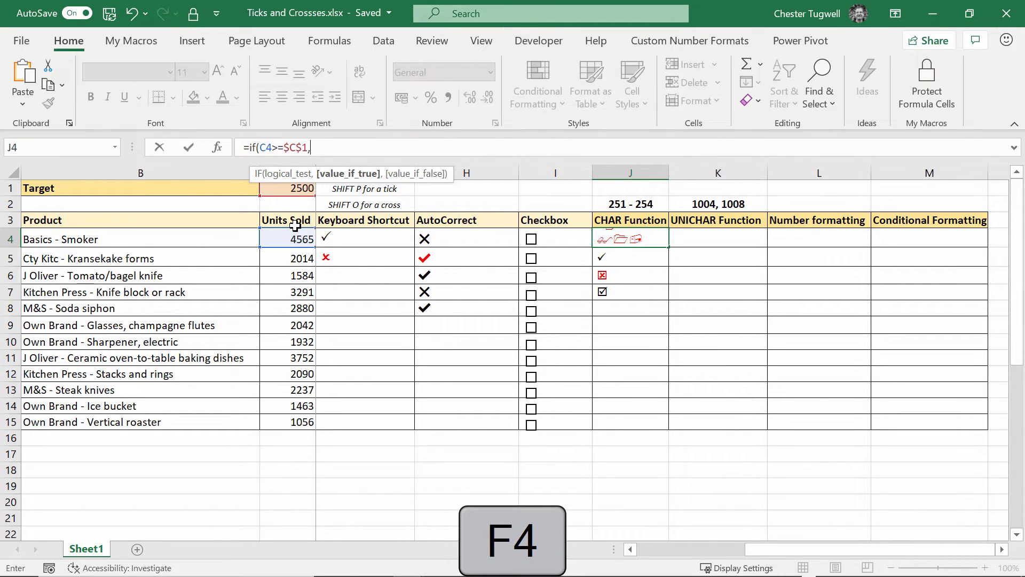
text(char()
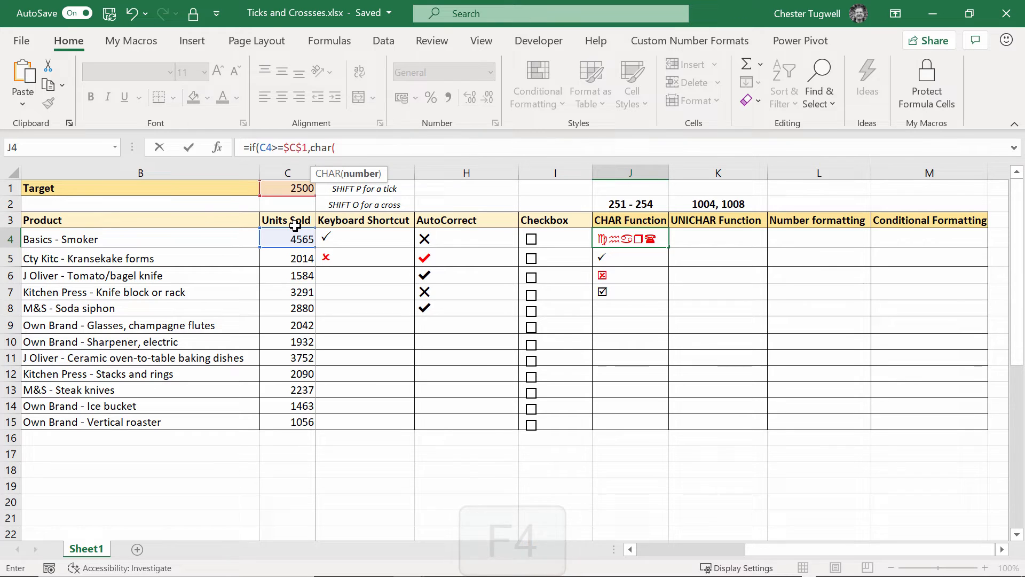
text(252)
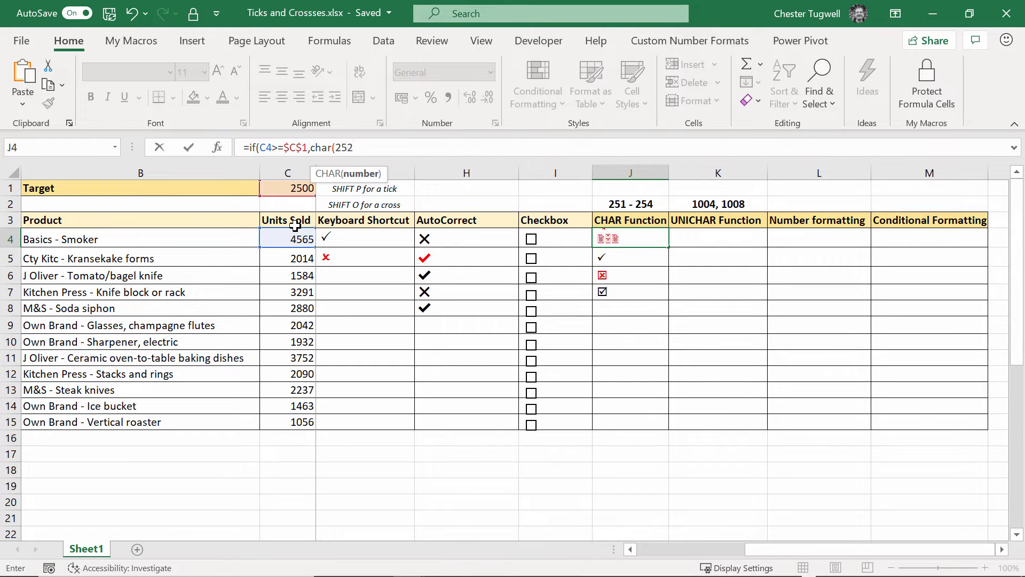
text(),char(25)
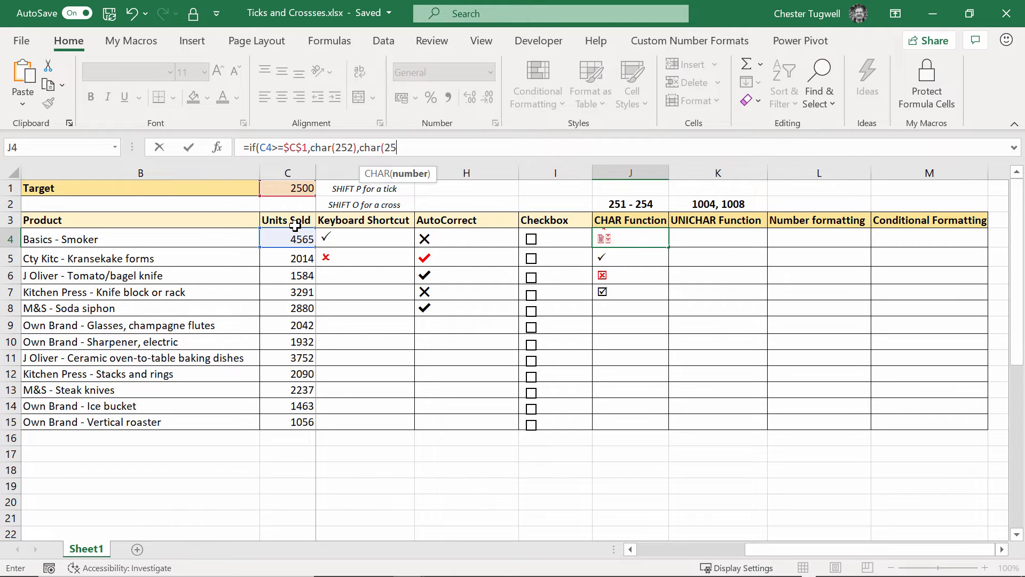
key(Return)
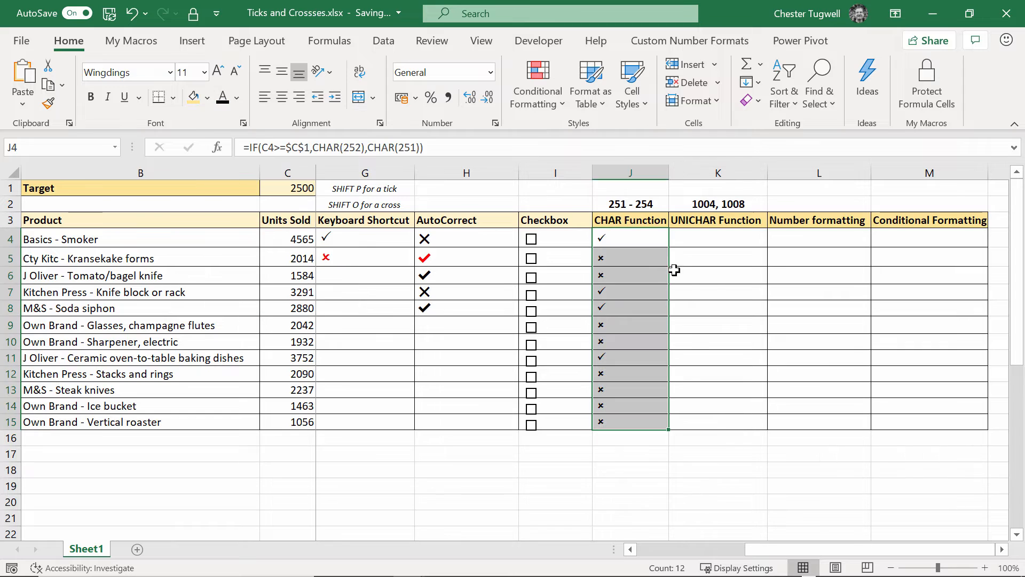
click(718, 291)
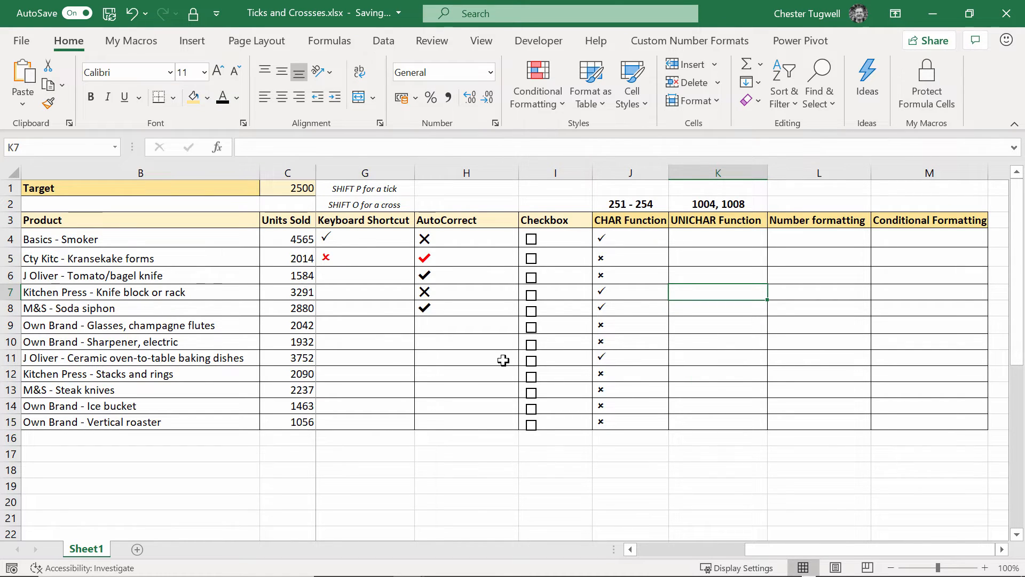
Step: Enter =UNICHAR(10004) in K4 and correct the code note in K2
click(717, 238)
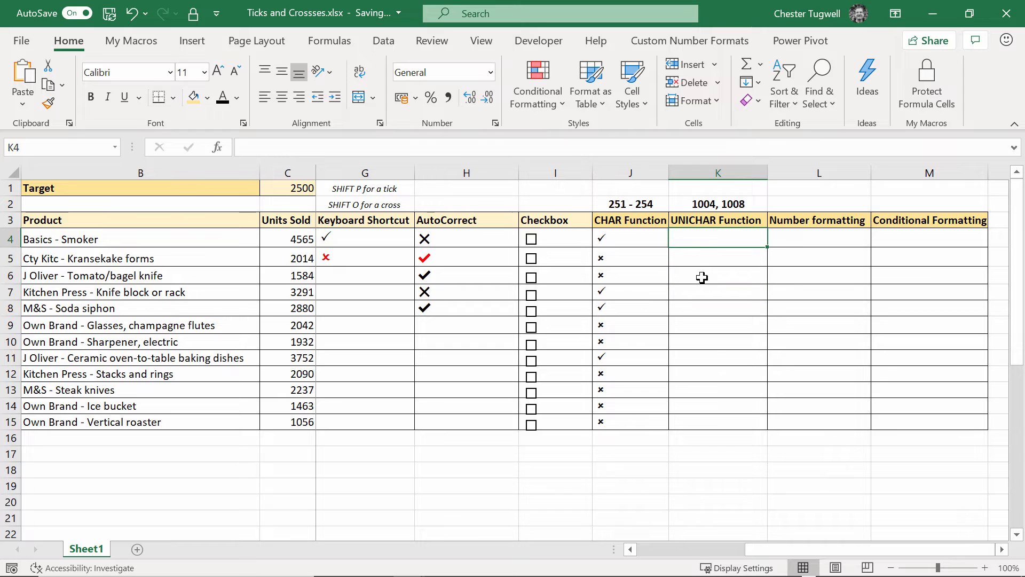
mouse_move(728, 291)
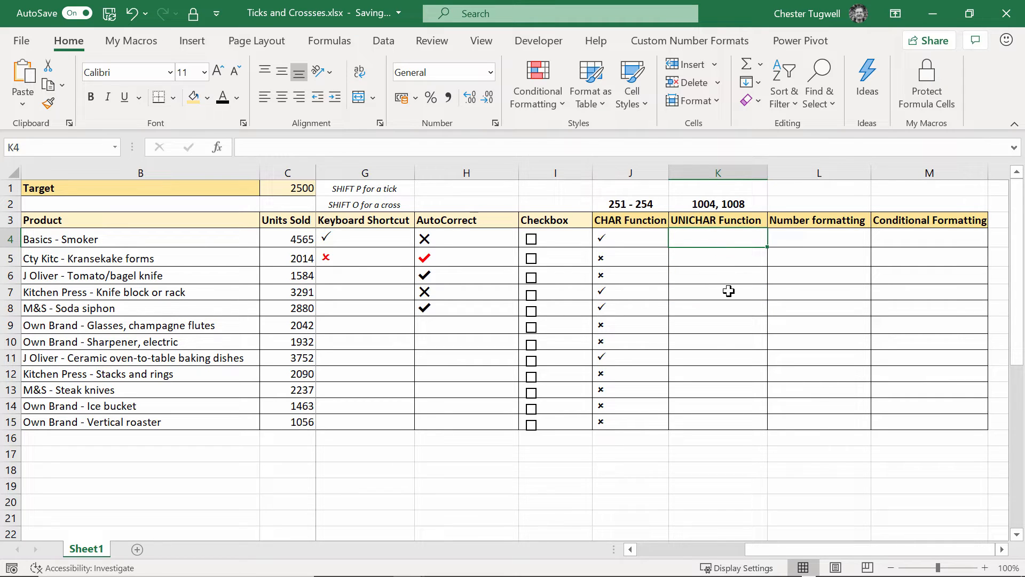
text(=)
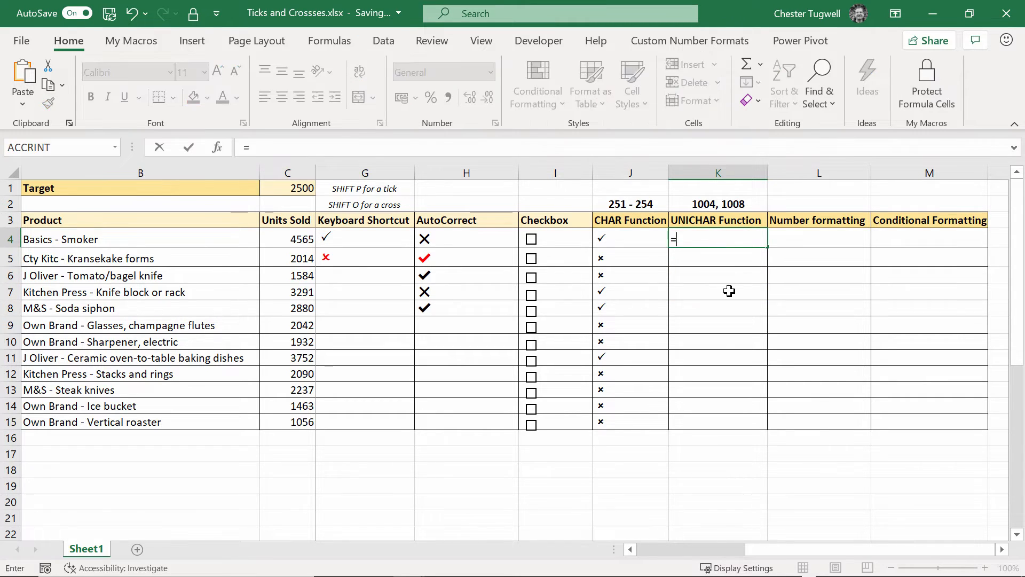
text(uni)
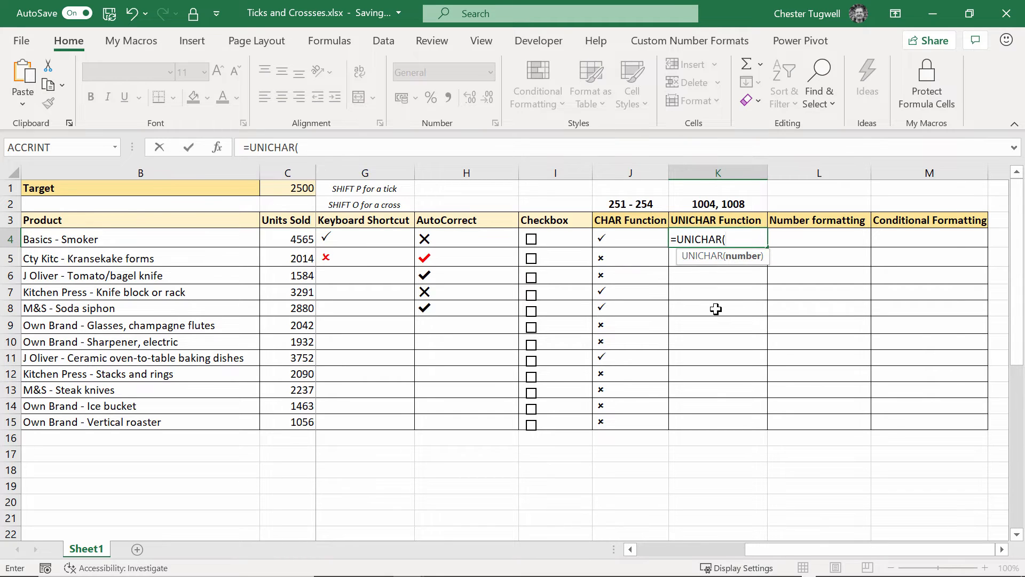
text(1004)
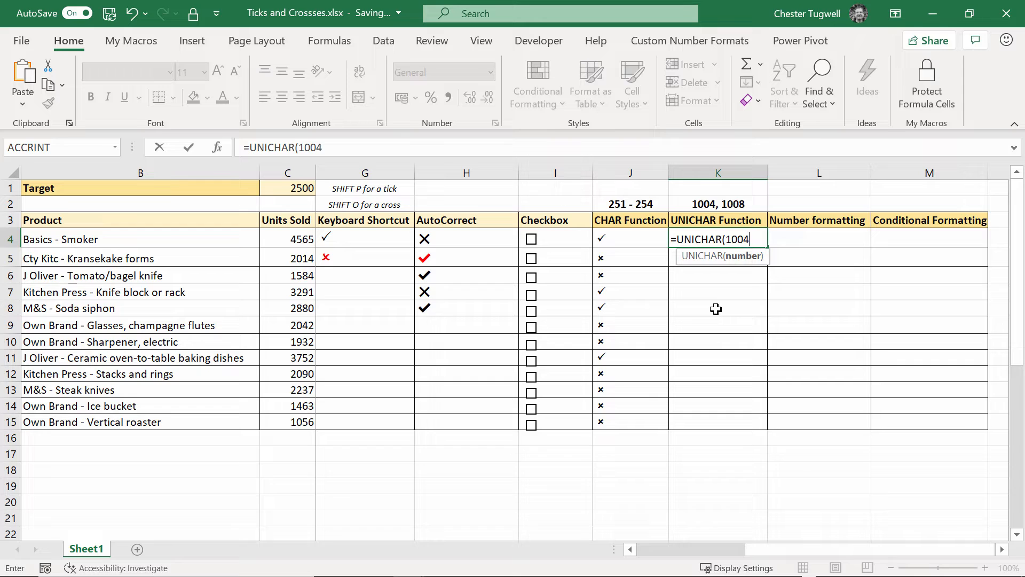
key(Return)
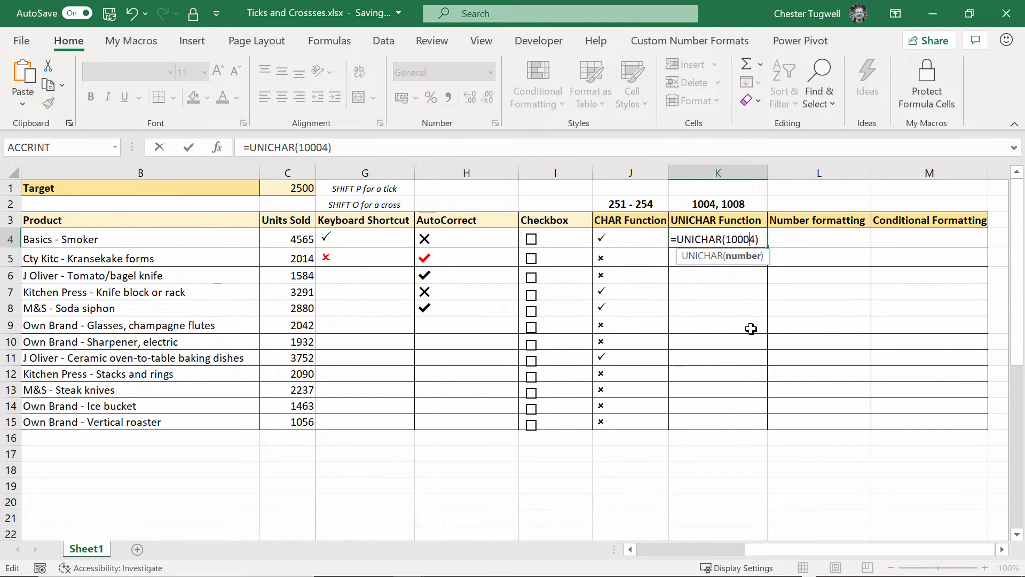
text(0)
key(Return)
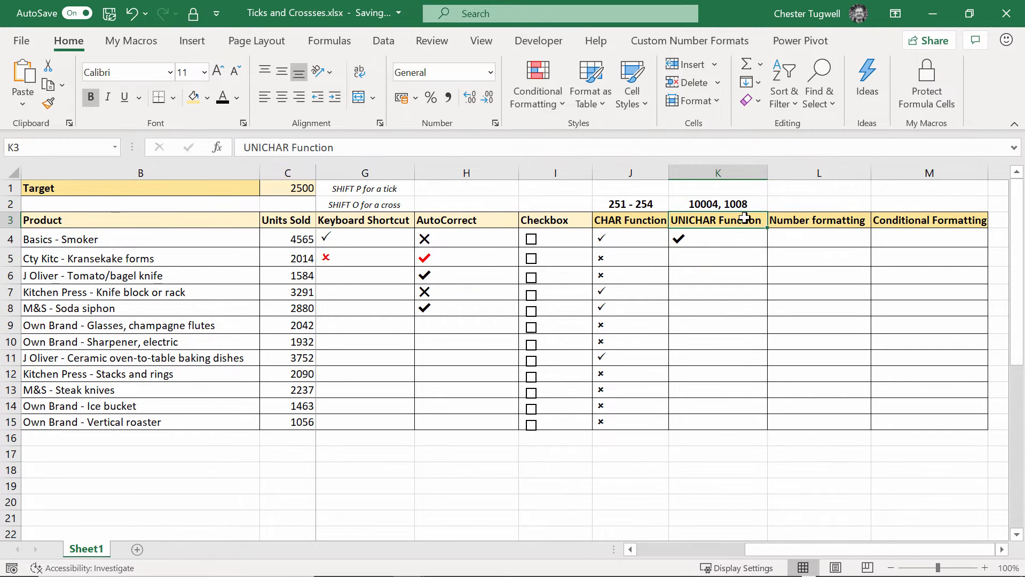
double_click(718, 203)
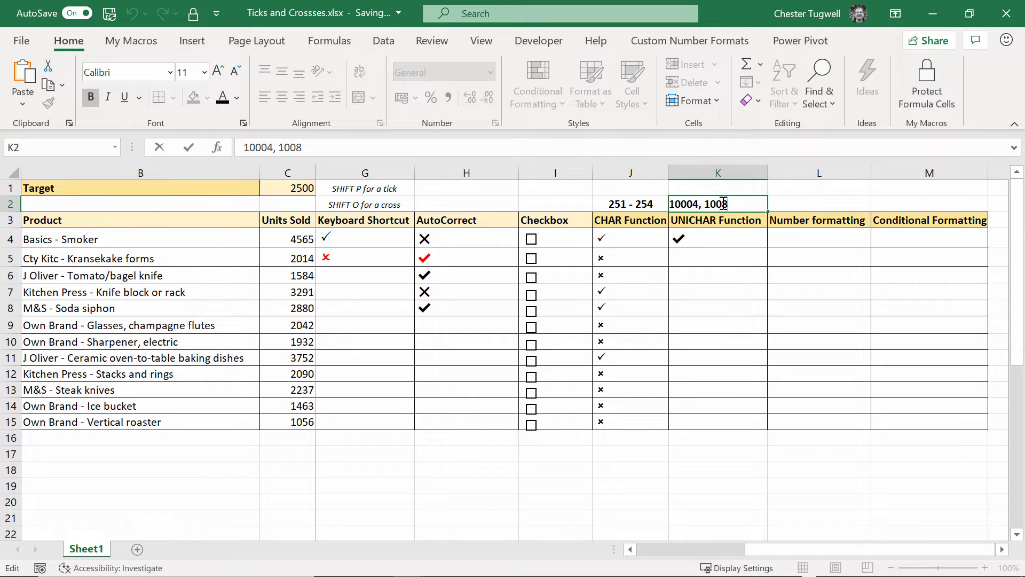
click(717, 308)
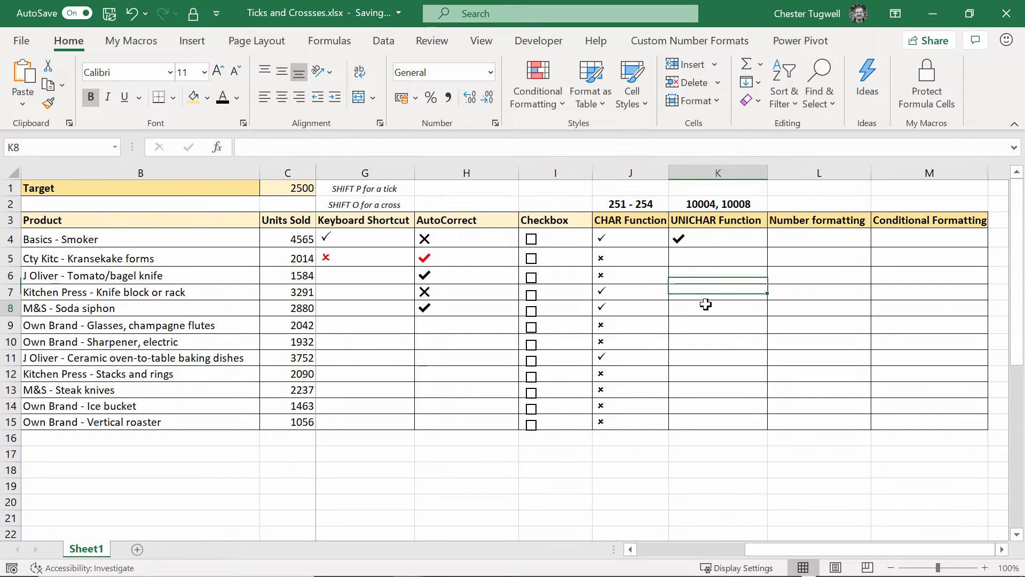
Step: Enter =UNICHAR(10008) in K5 to show a cross
click(717, 257)
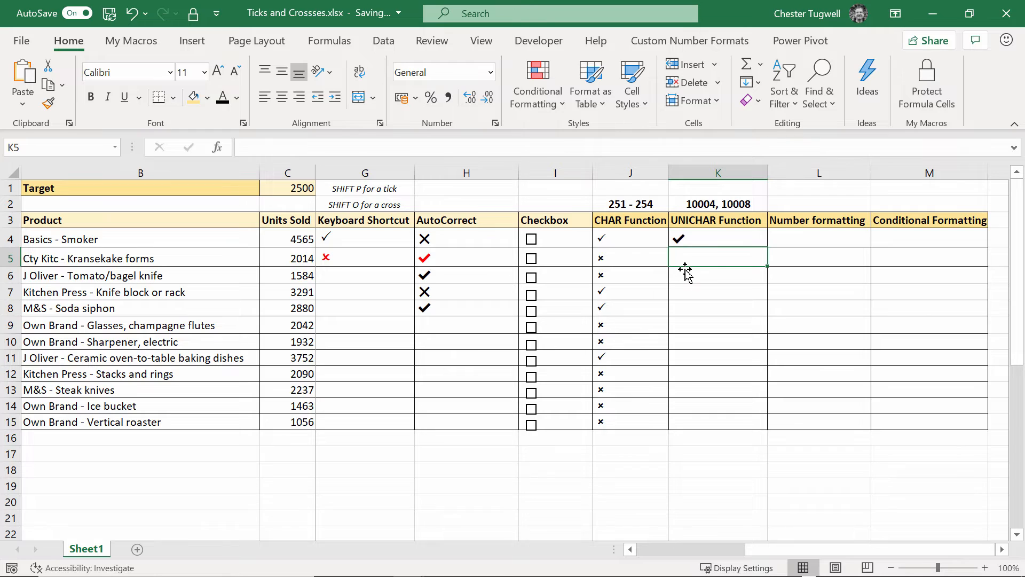
text(=unichar(1)
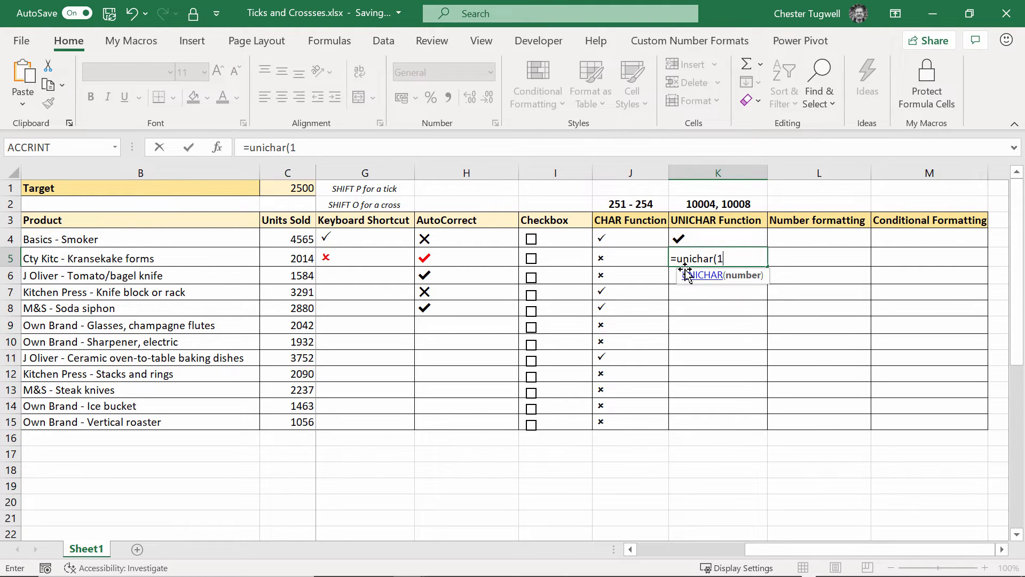
text(0008)
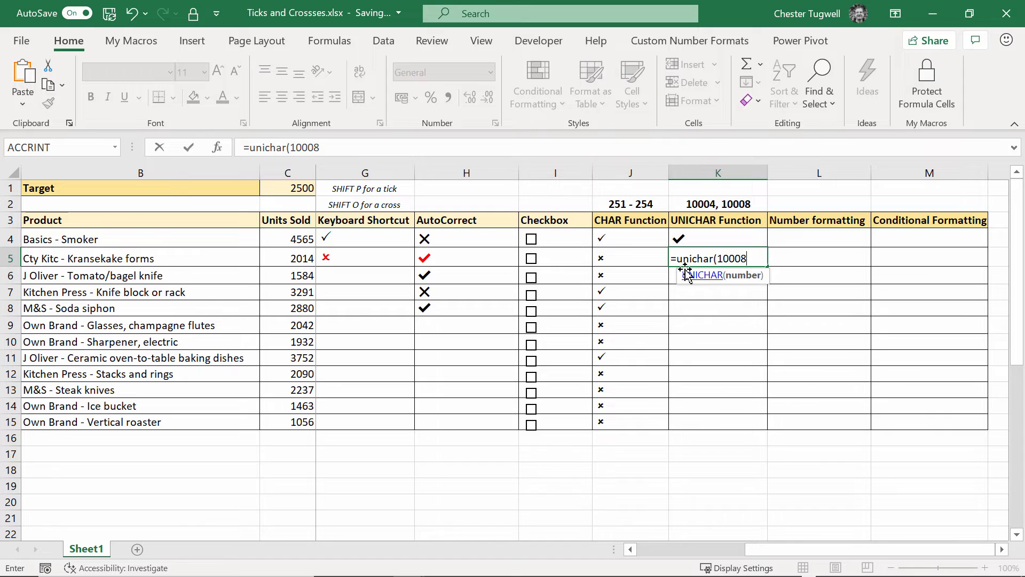
key(Return)
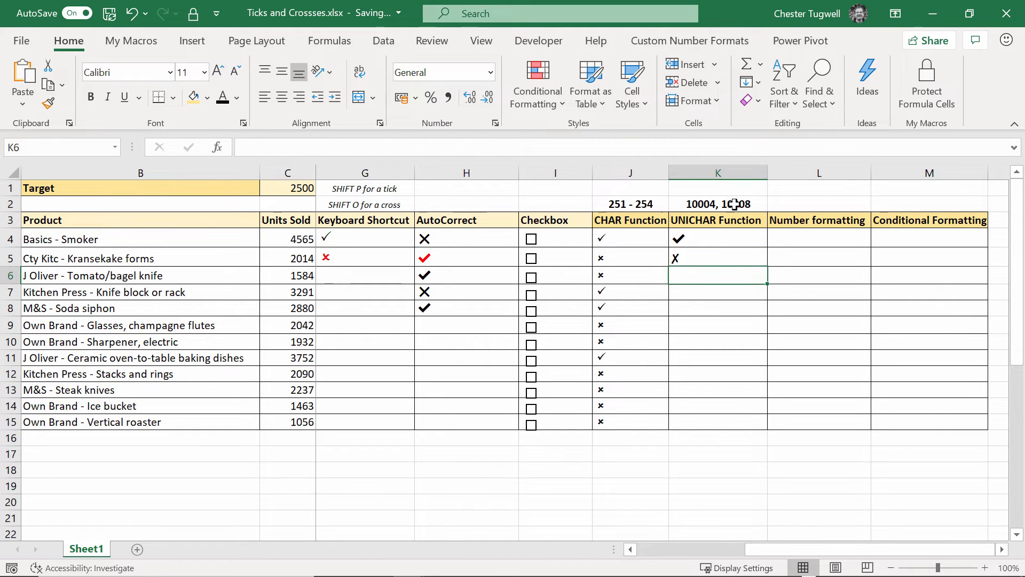
mouse_move(759, 207)
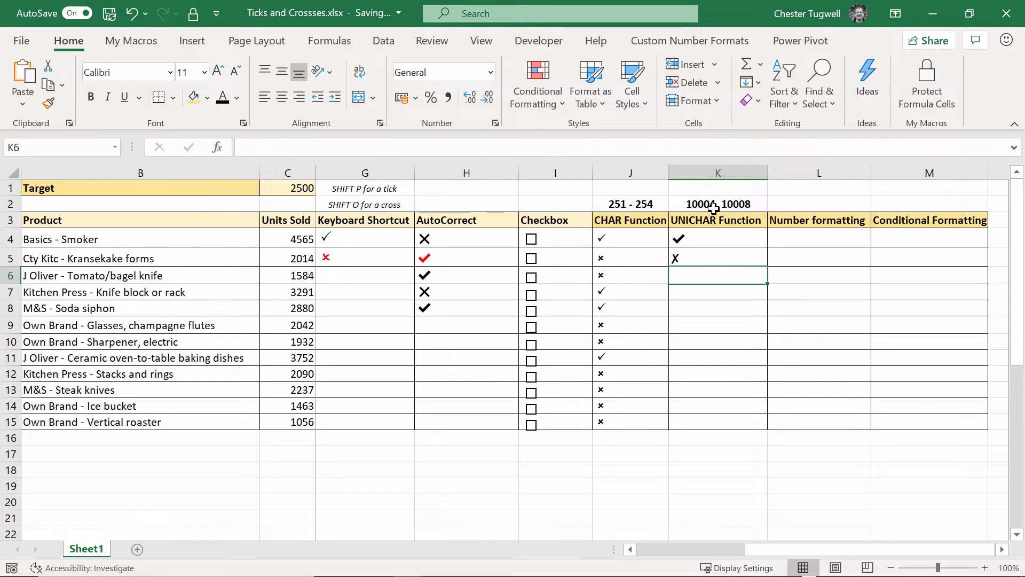
click(717, 257)
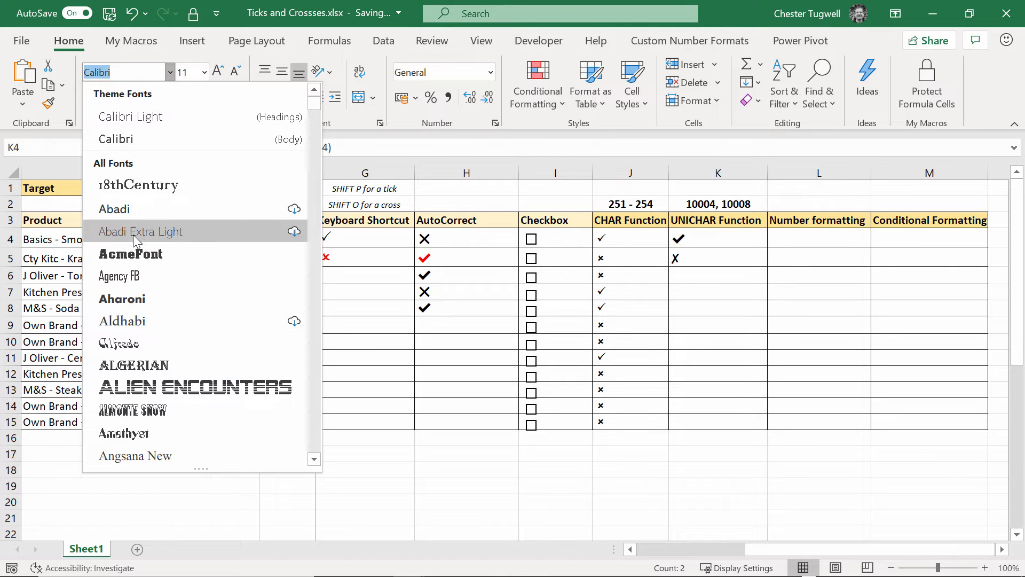
click(122, 299)
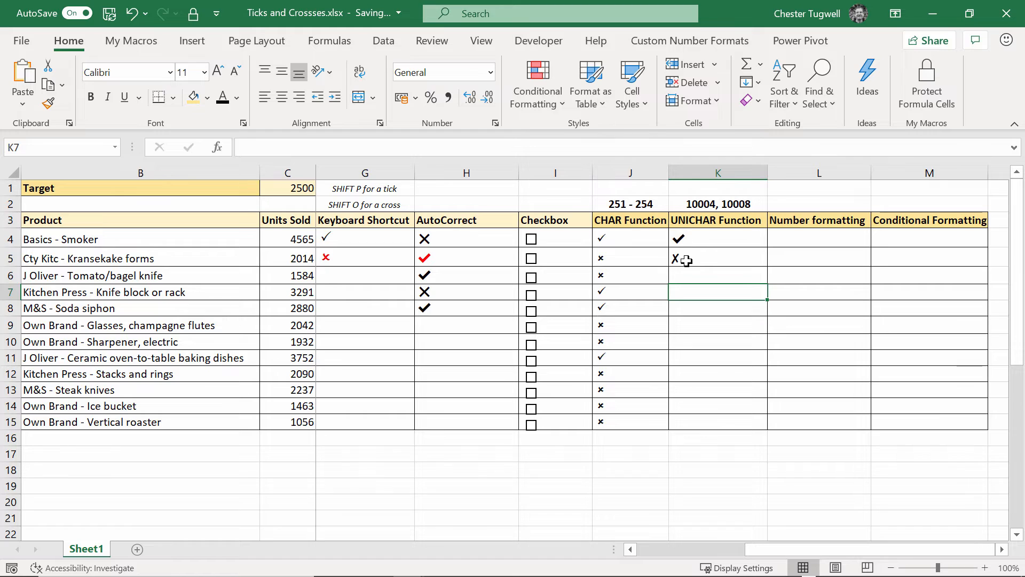
click(717, 238)
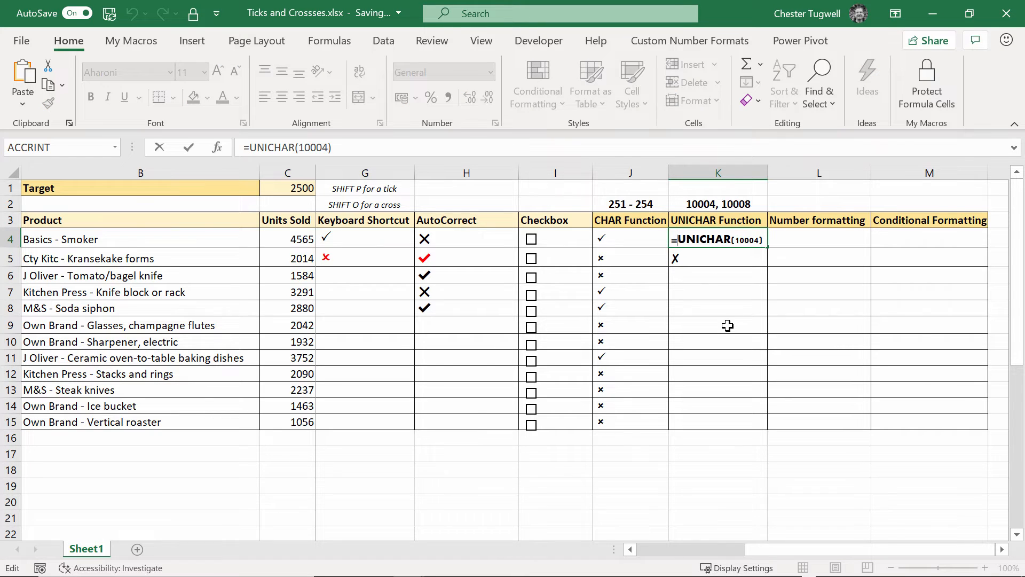
Step: Rewrite K4 as =IF(C4>=C1,UNICHAR(10004),UNICHAR(10008)) and fill it down to K15
text(if()
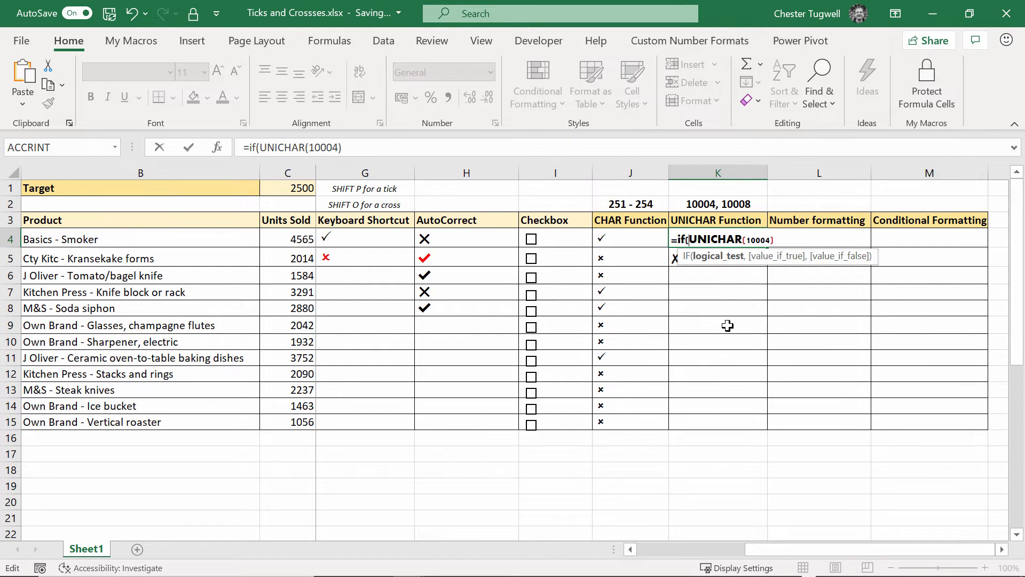
click(286, 238)
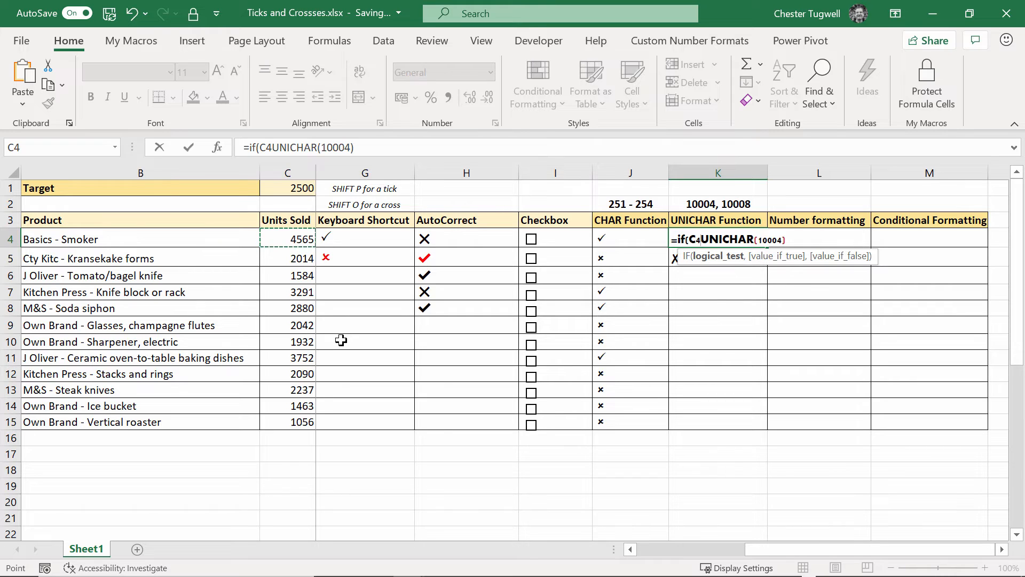
click(287, 188)
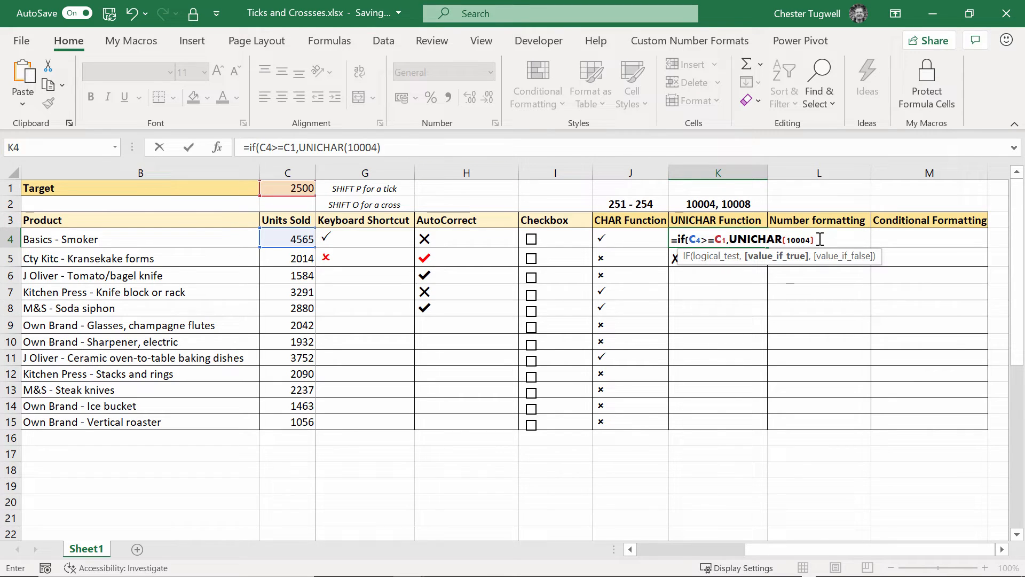
text(,unichar()
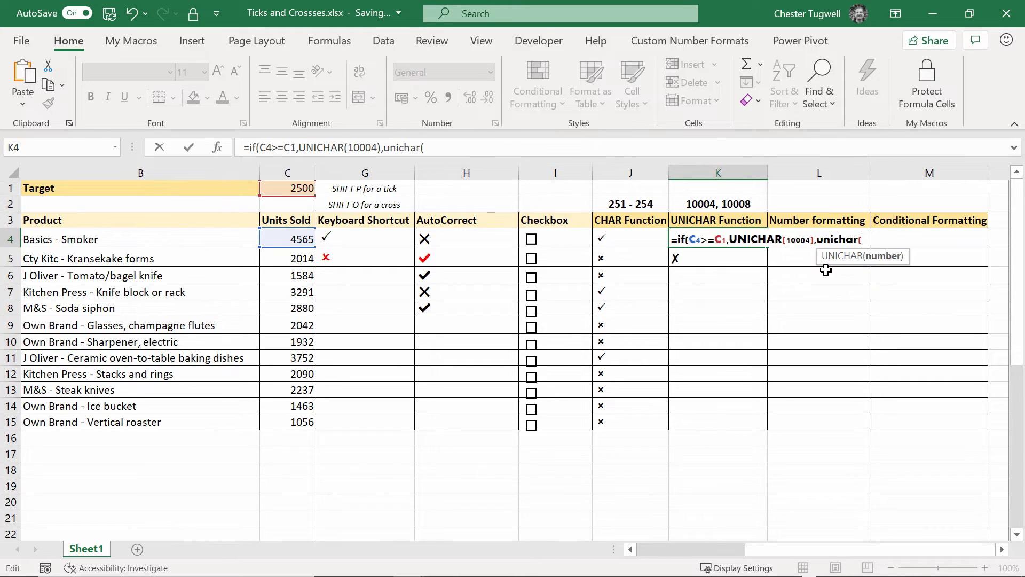
text(100)
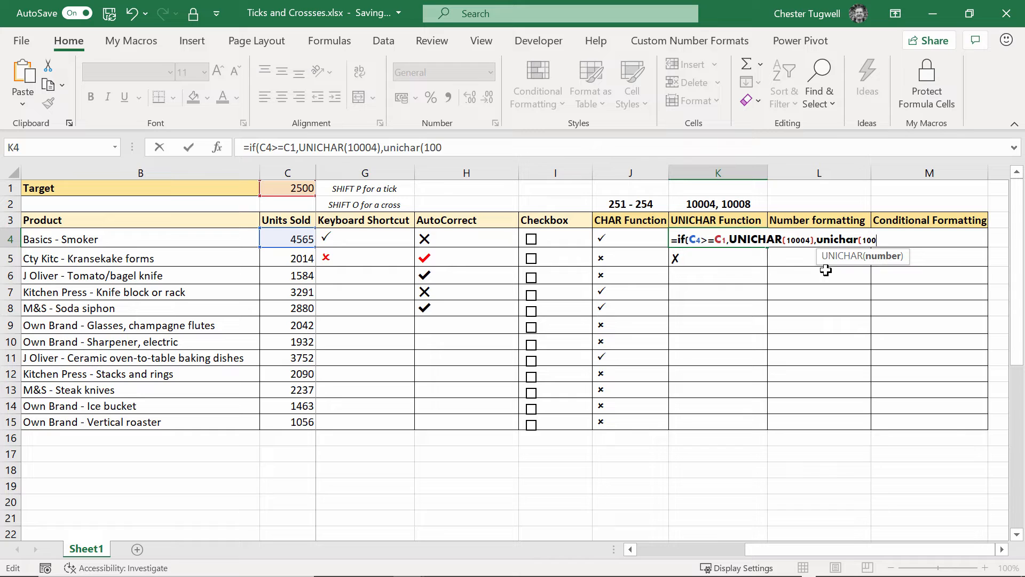
text(08))
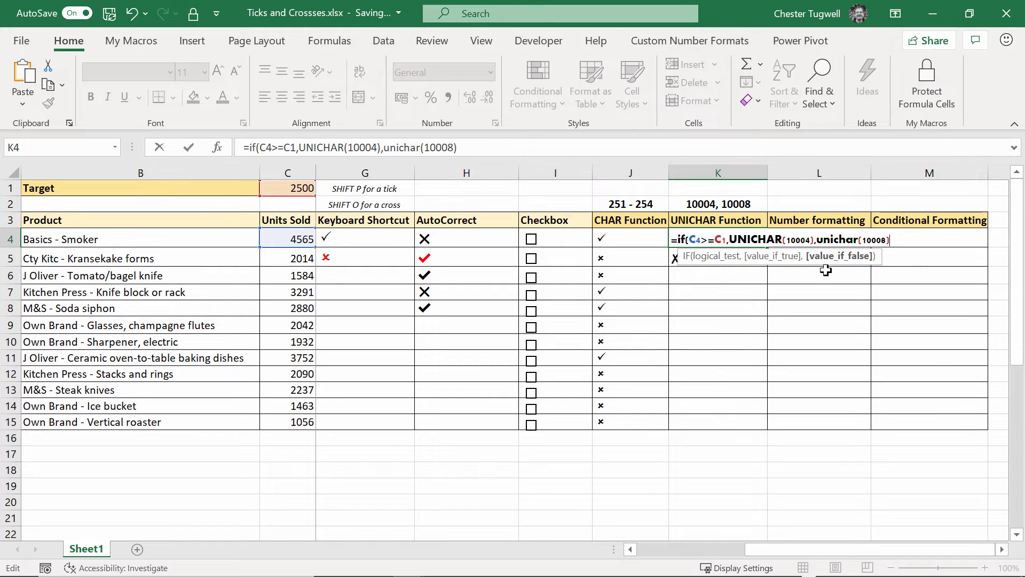
key(Return)
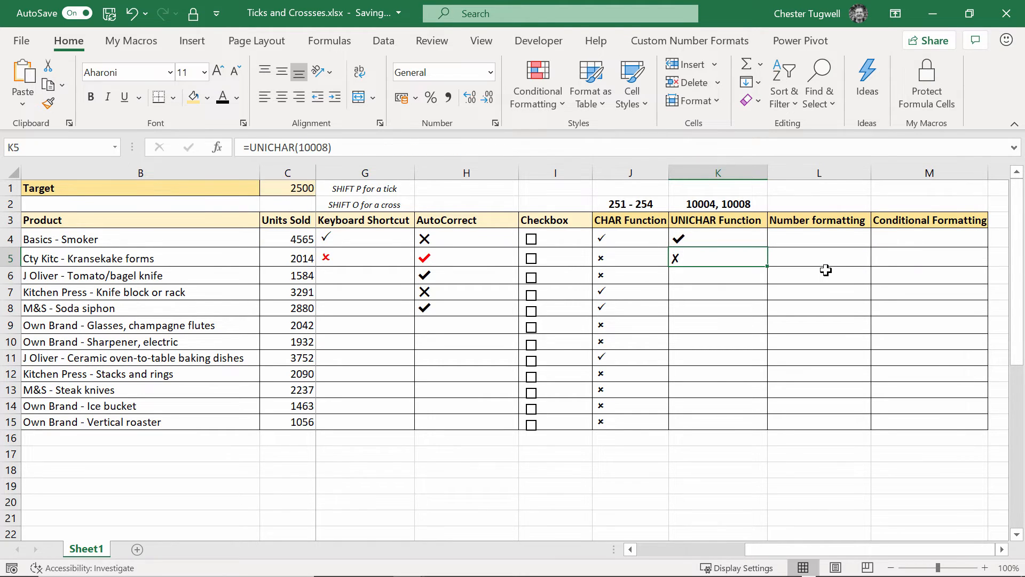
click(718, 238)
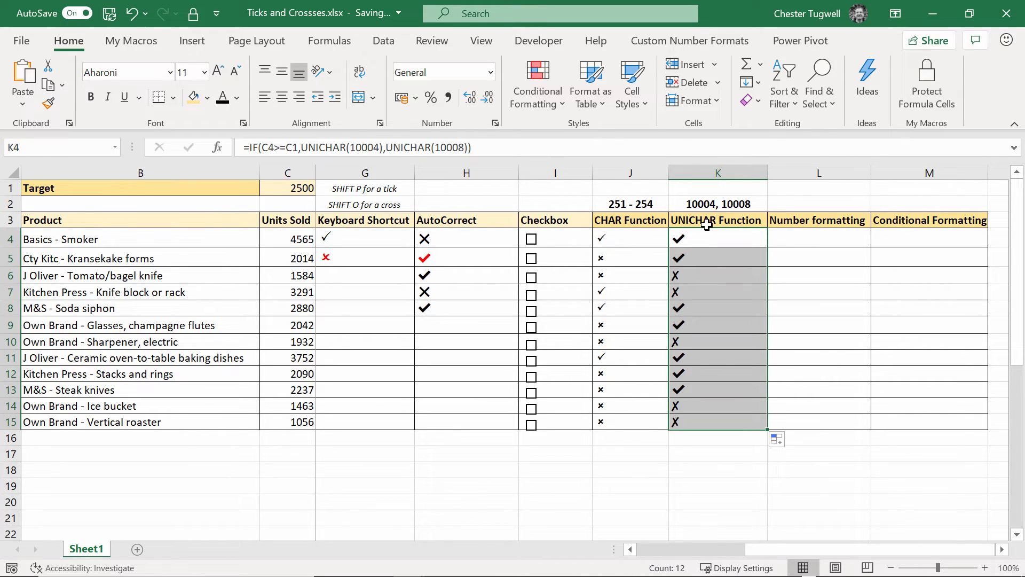
mouse_move(687, 232)
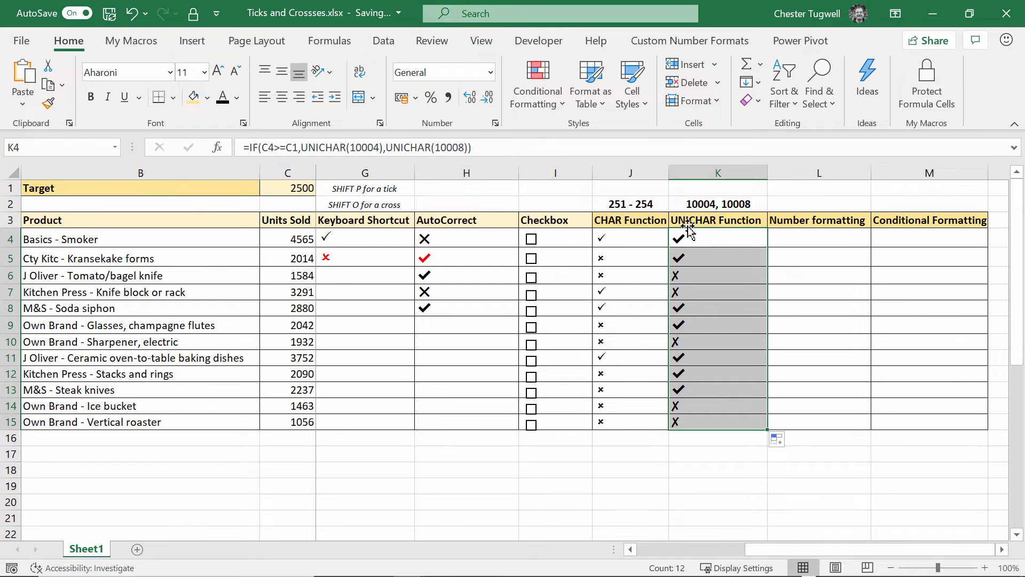
click(630, 219)
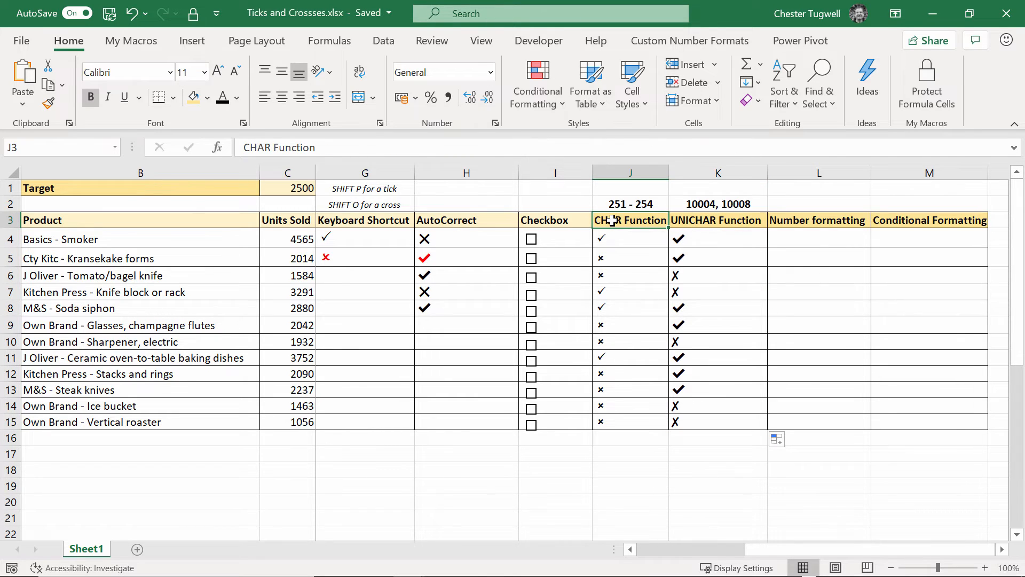
click(717, 238)
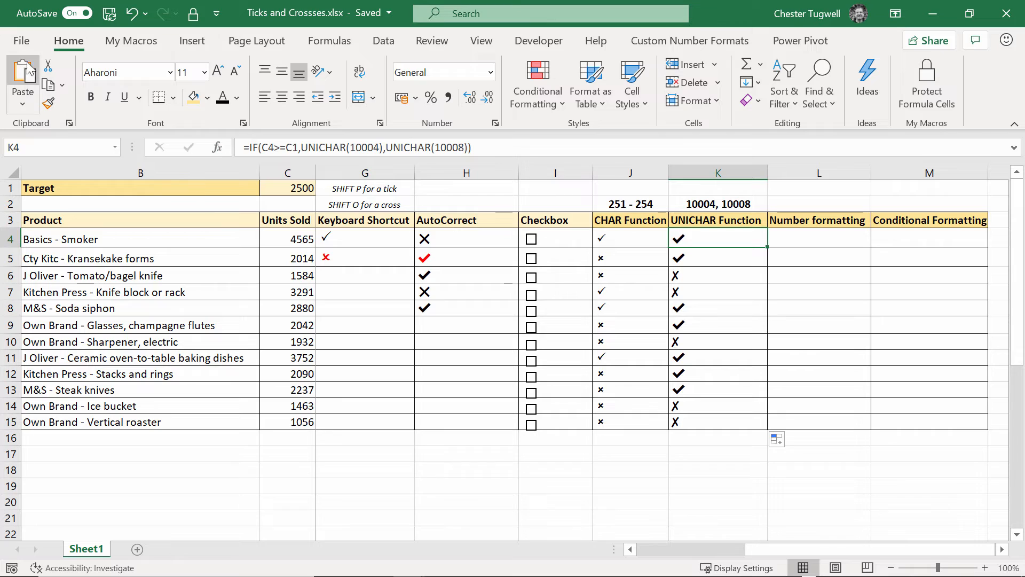
mouse_move(554, 272)
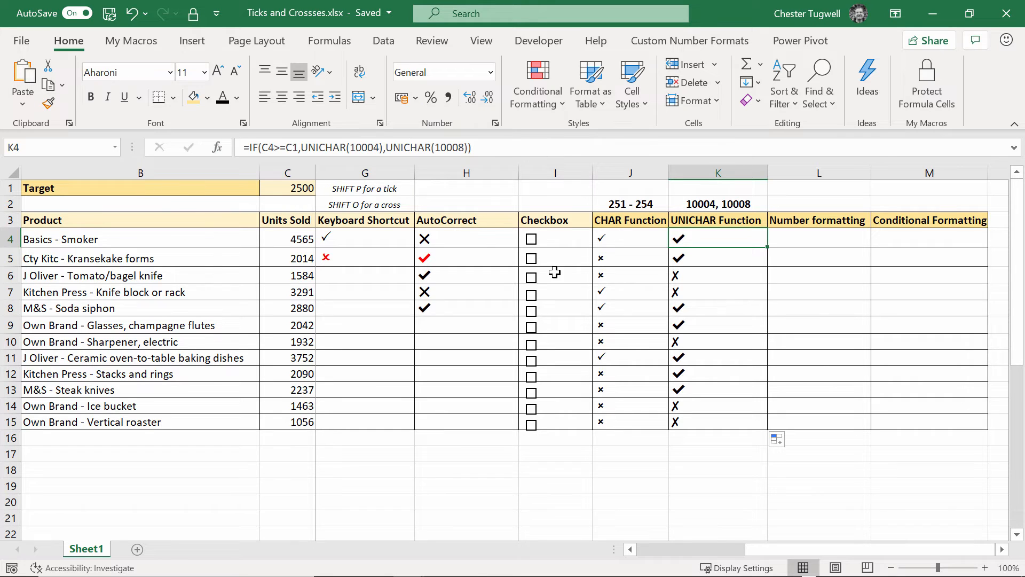
mouse_move(736, 390)
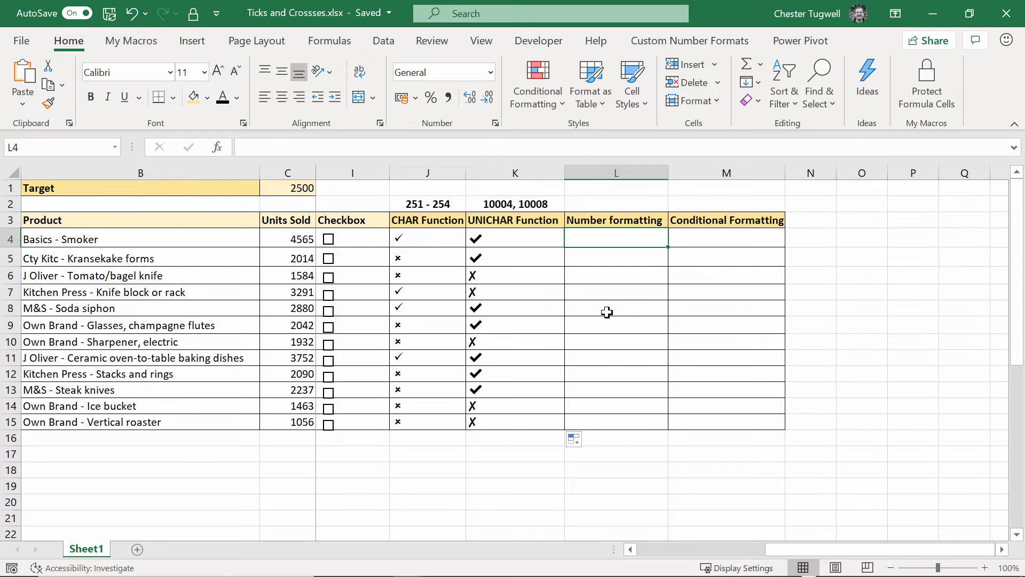
mouse_move(369, 256)
text(=)
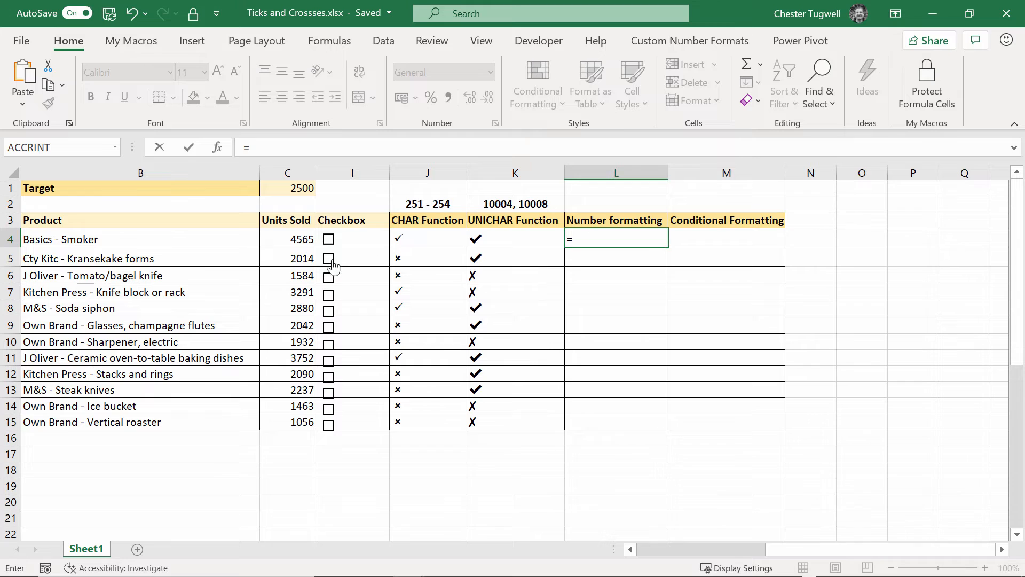
Step: Enter =C4-$C$1 in L4 and fill it down to L15
click(287, 239)
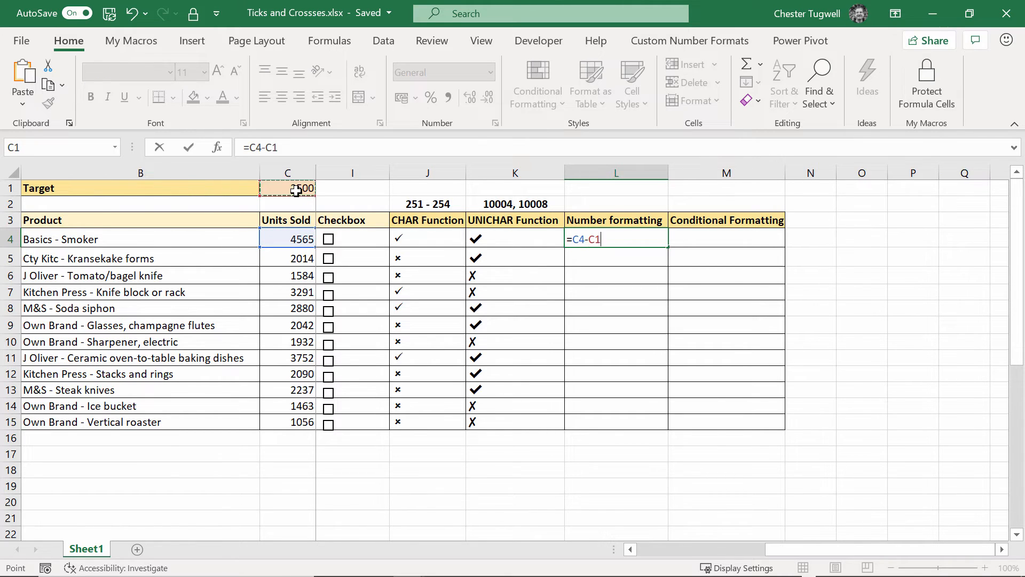
key(f4)
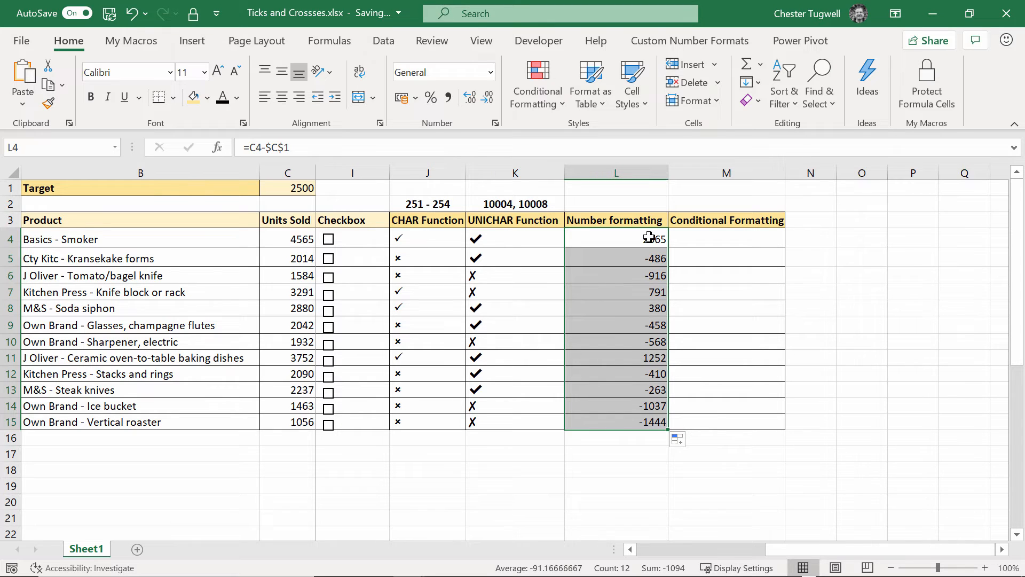
mouse_move(646, 289)
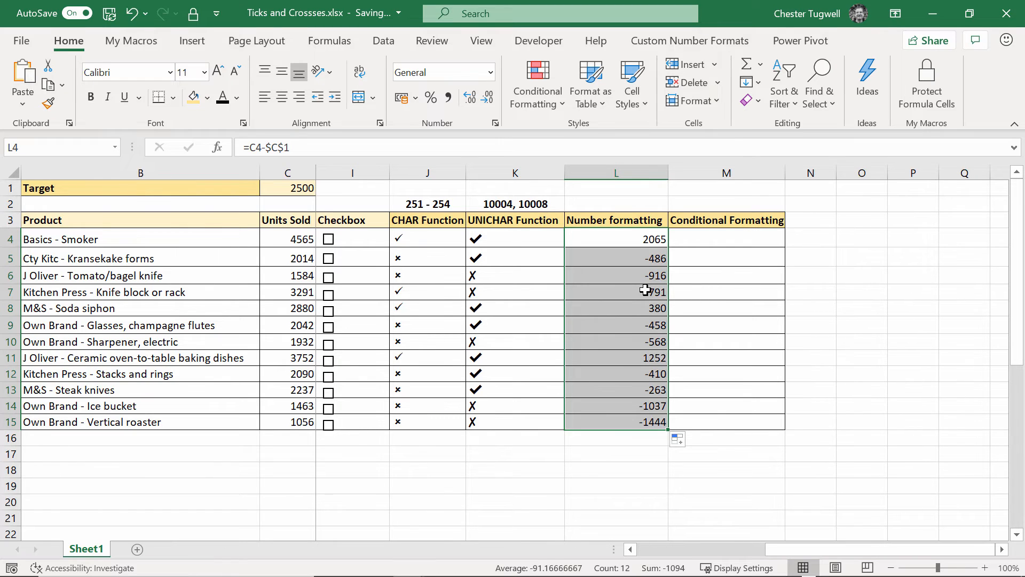
Step: Open Format Cells for L4:L15 with Ctrl+1 and choose the Custom category
key(ctrl+1)
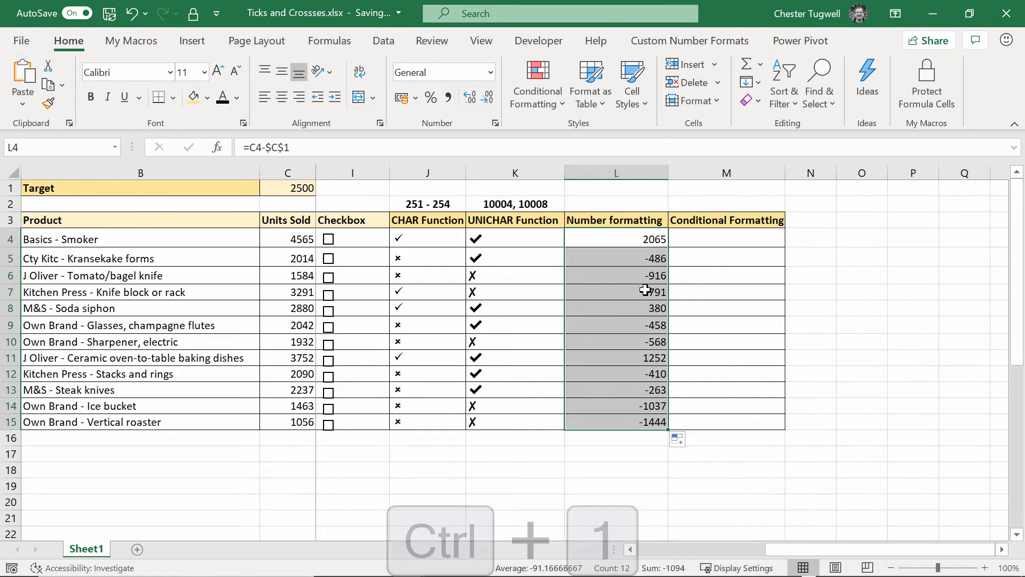
key(ctrl+1)
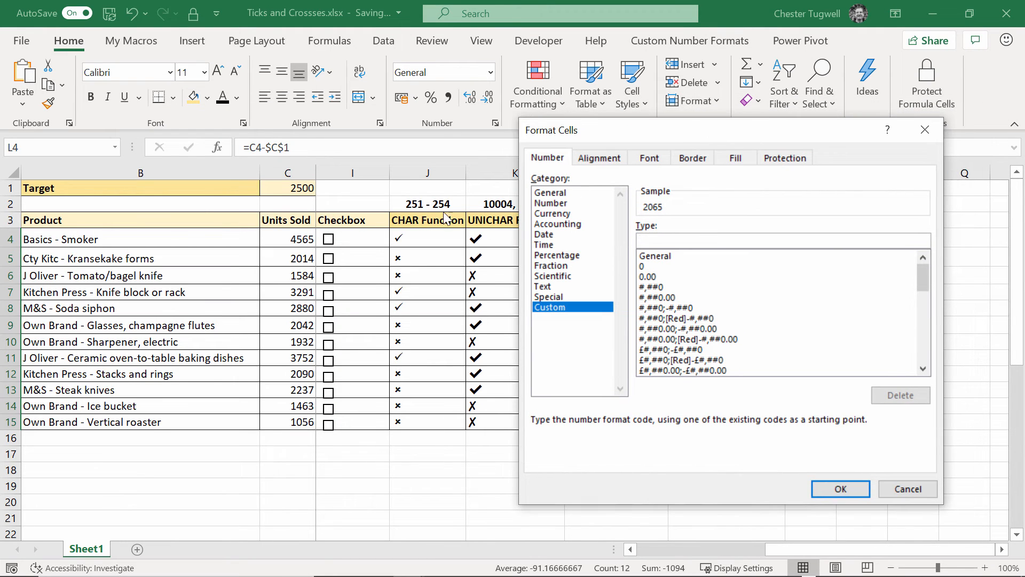
click(781, 241)
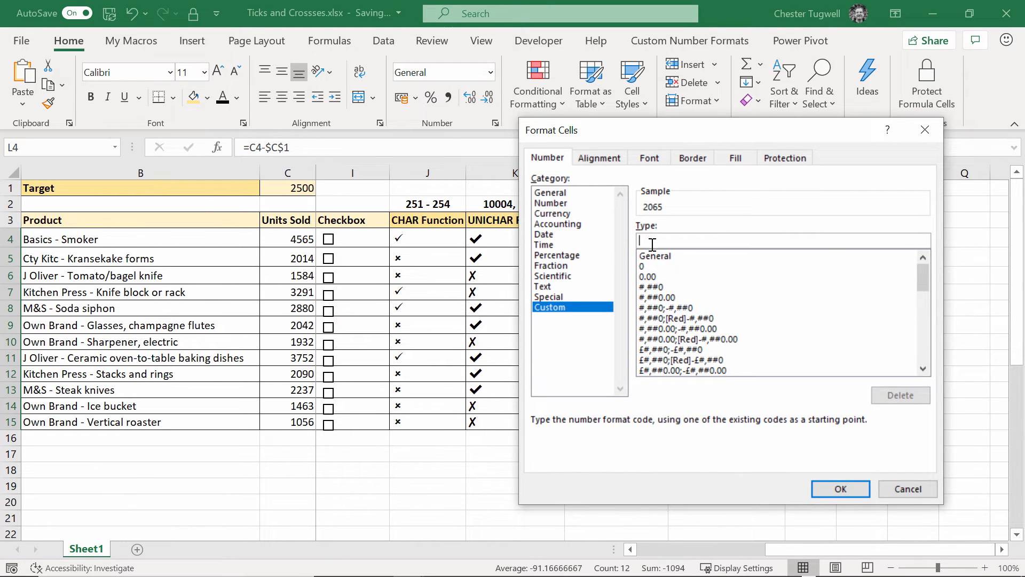
mouse_move(661, 278)
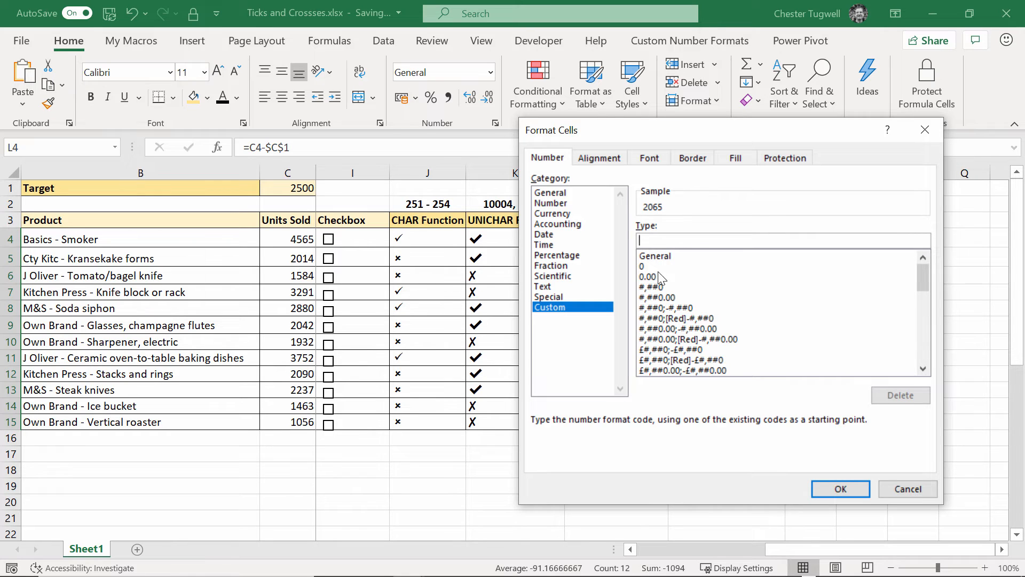
mouse_move(653, 251)
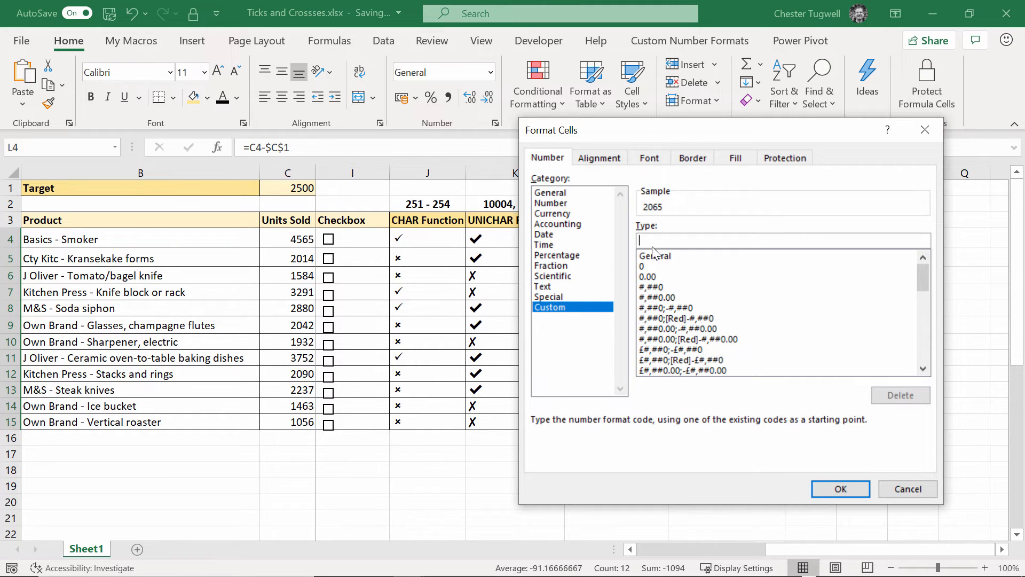
mouse_move(671, 320)
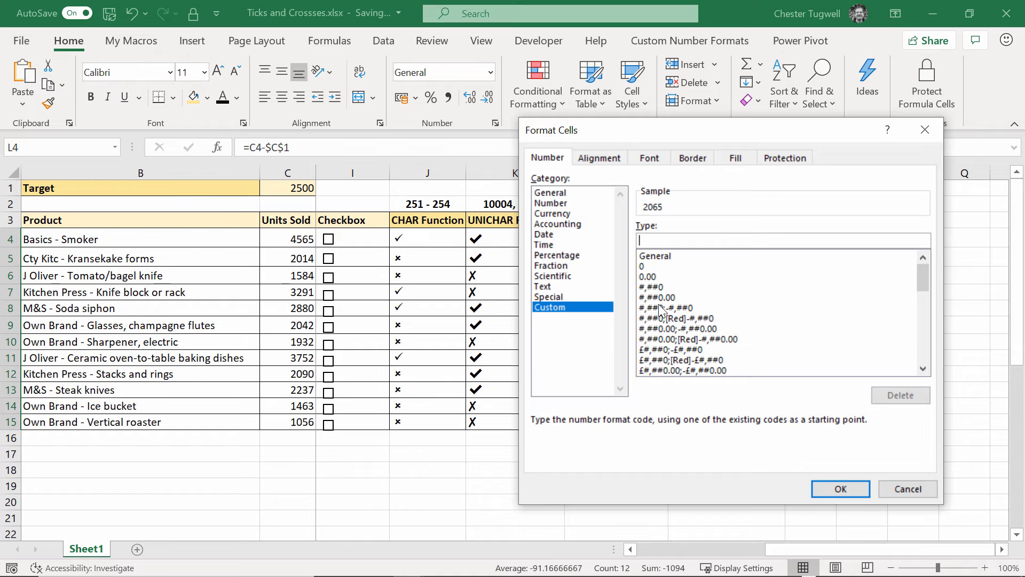
mouse_move(643, 316)
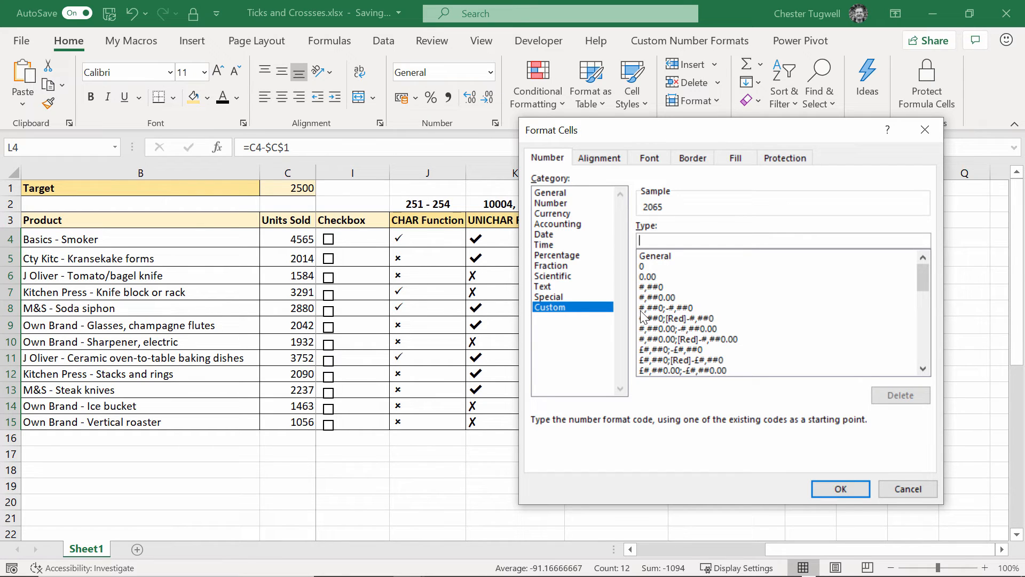
mouse_move(694, 320)
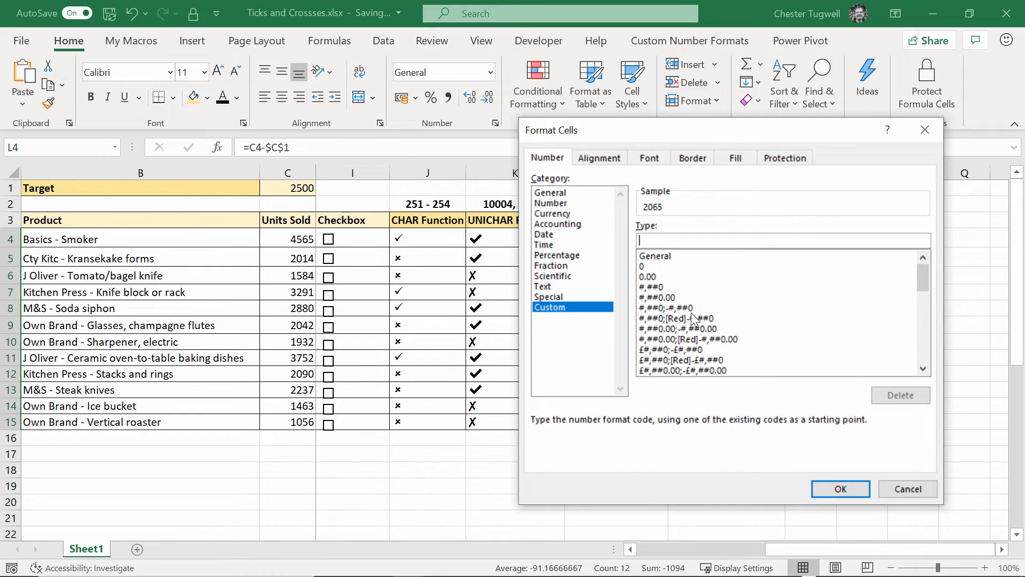
mouse_move(848, 459)
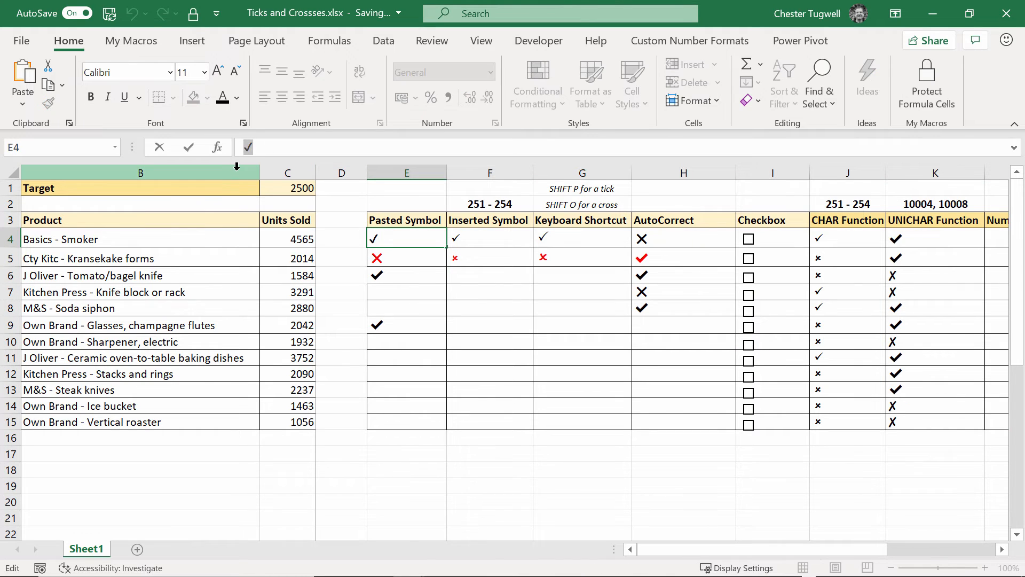
Step: Apply the custom format code ✔; to L4:L15 so above-target values show a tick
key(ctrl+c)
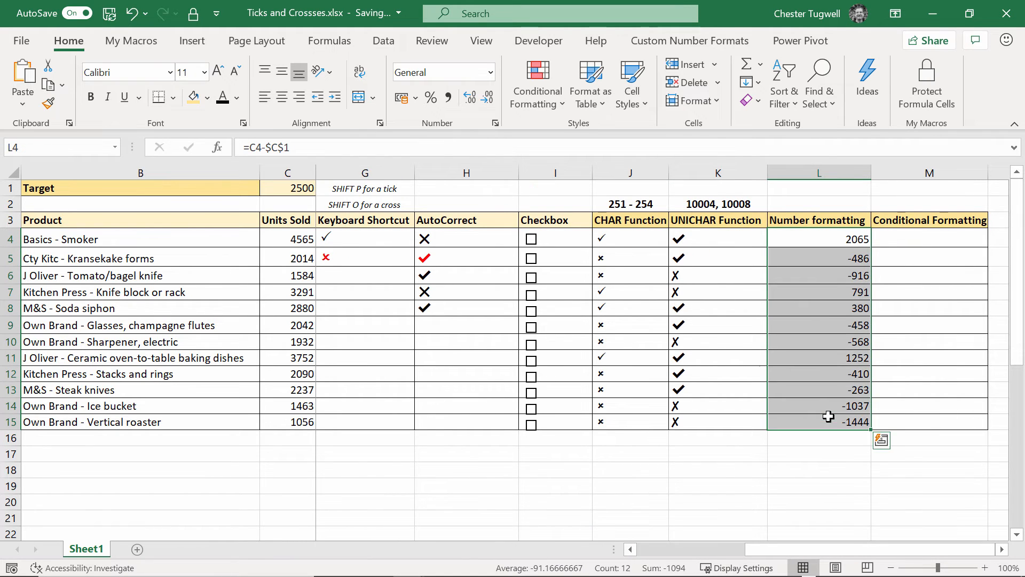
key(Ctrl+1)
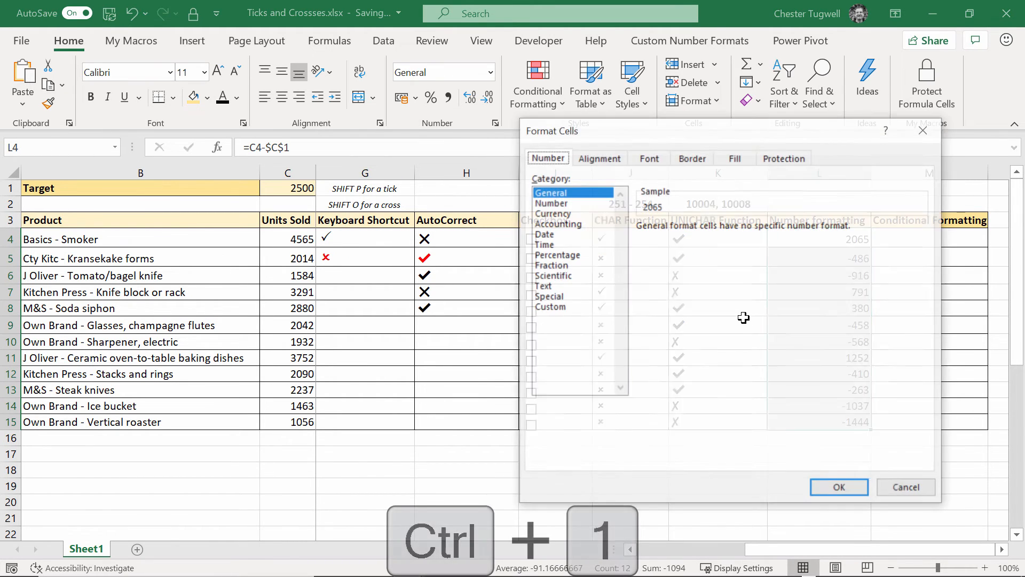
click(550, 306)
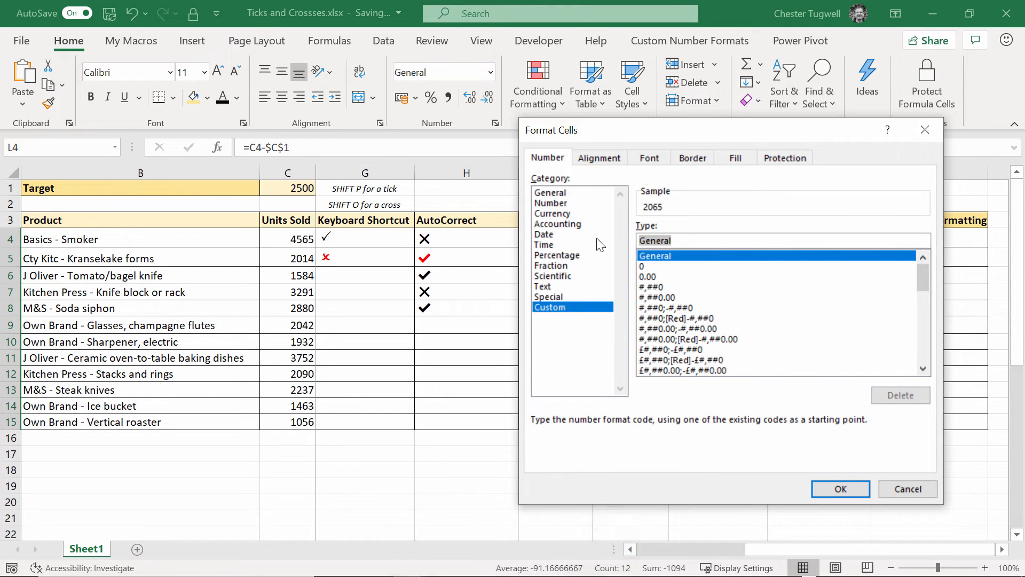
key(ctrl+v)
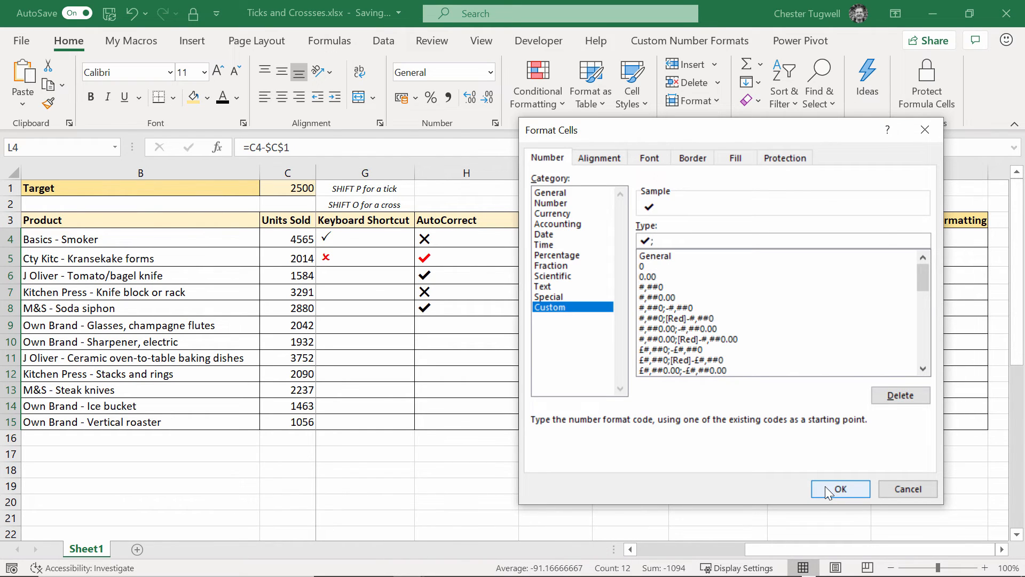
click(841, 489)
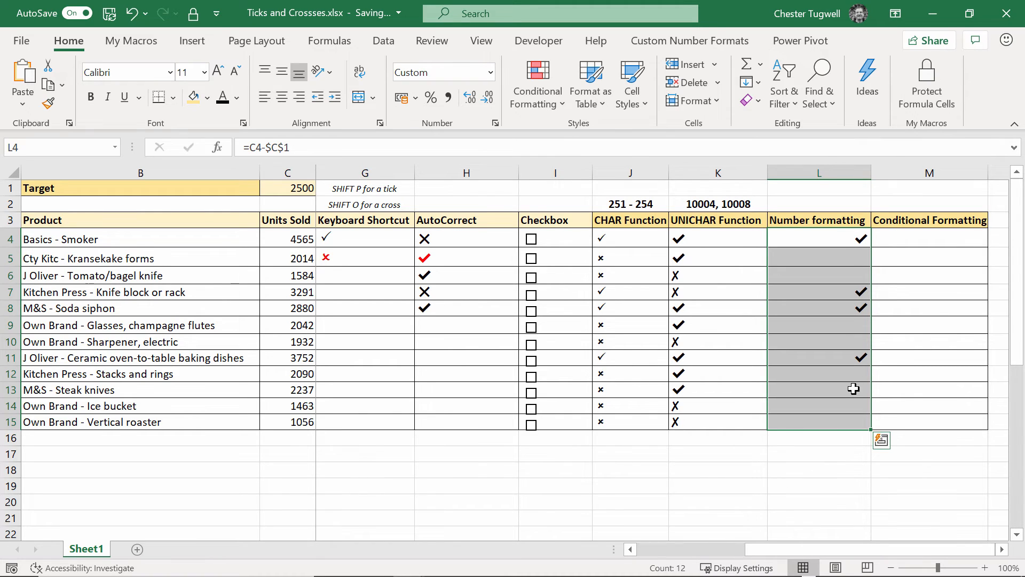
click(717, 238)
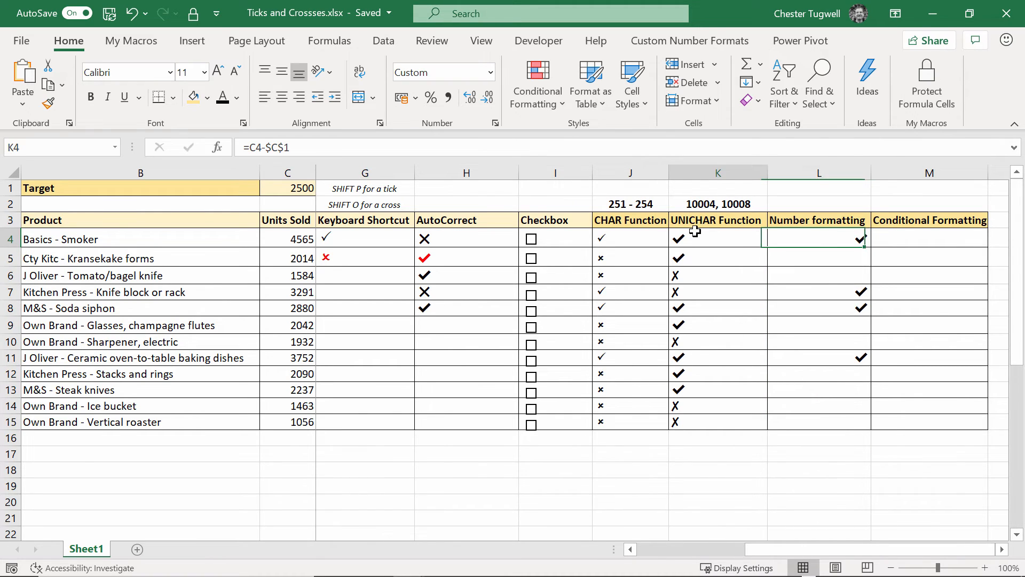
Step: Lock $C$1 in the K4 formula and add the copied cross after the semicolon in L's format
double_click(717, 239)
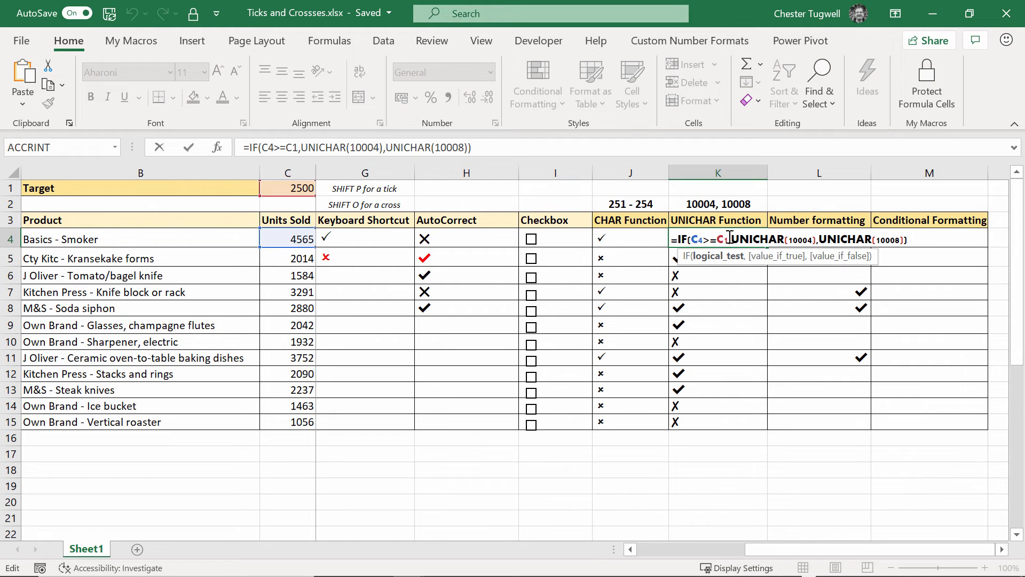
mouse_move(740, 278)
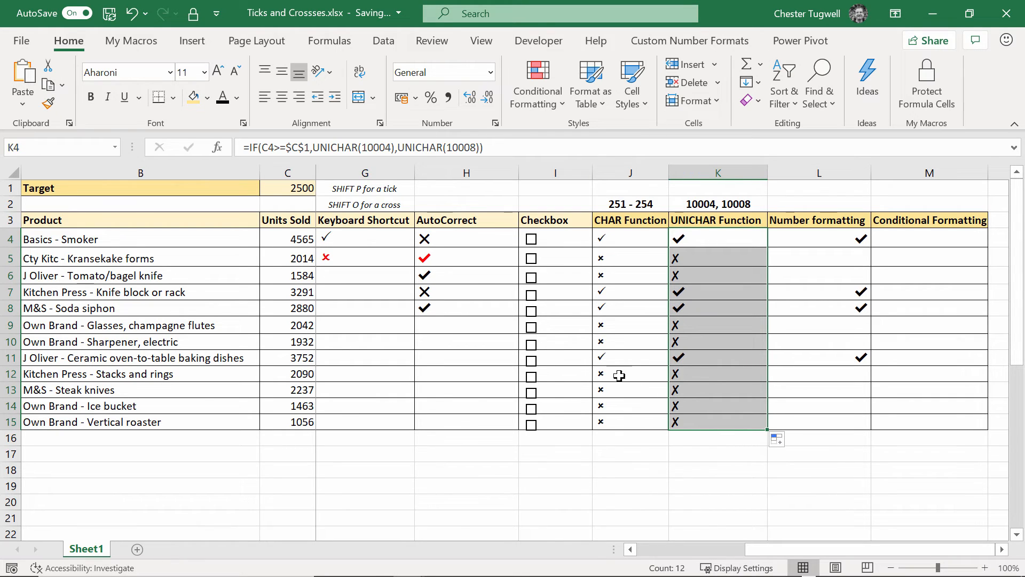
mouse_move(853, 378)
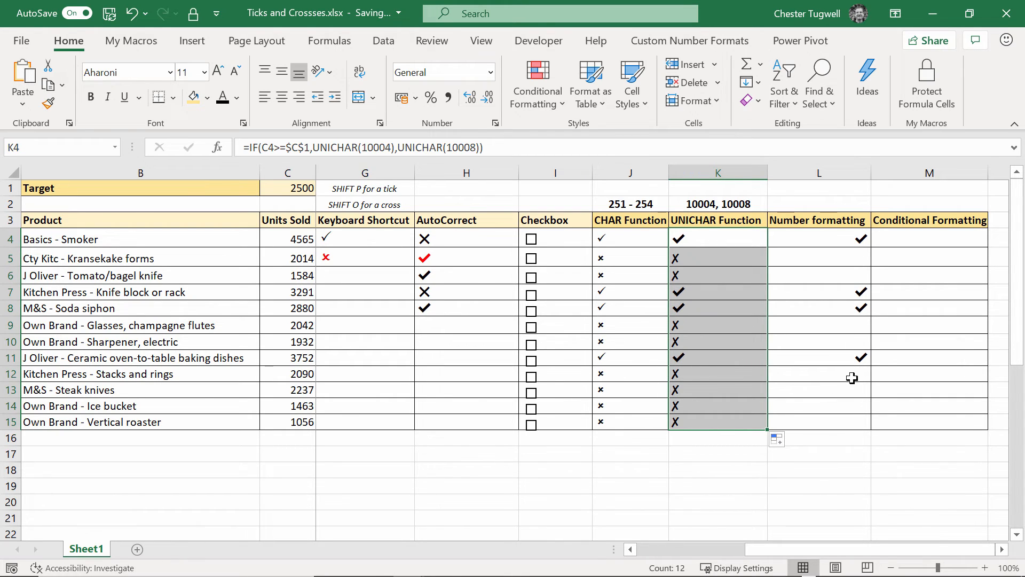
click(819, 374)
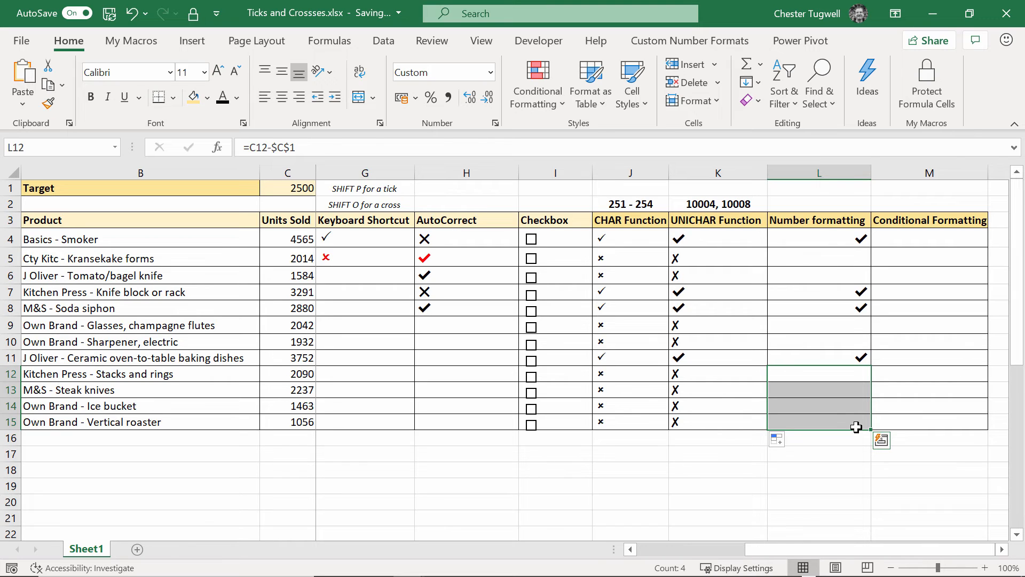
mouse_move(833, 431)
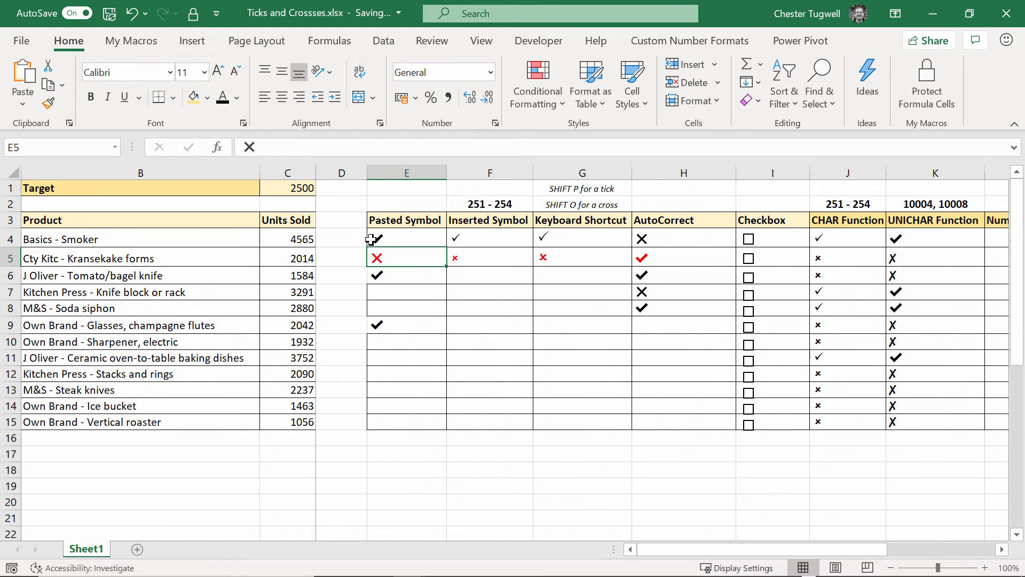
key(ctrl+c)
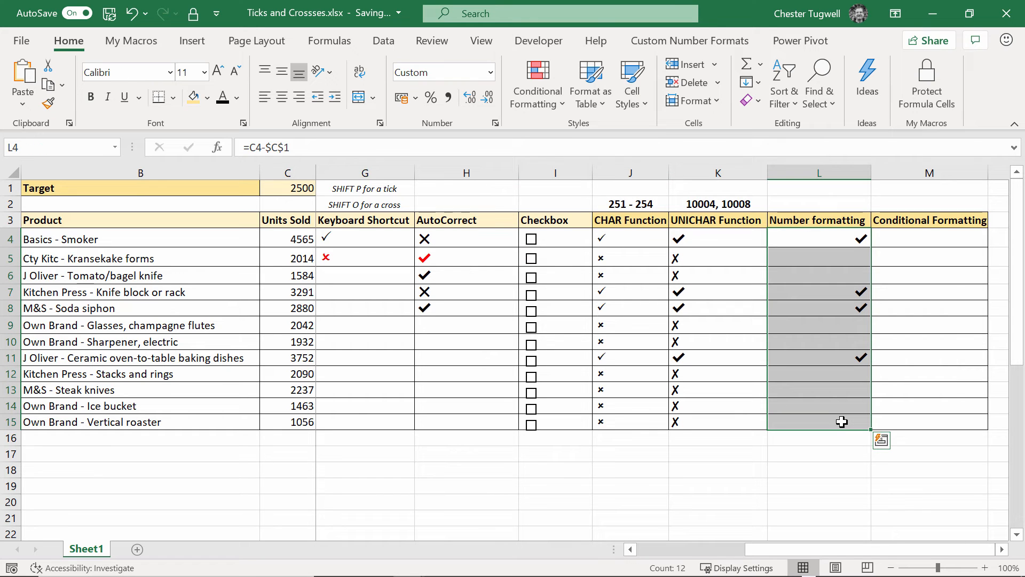
key(ctrl+1)
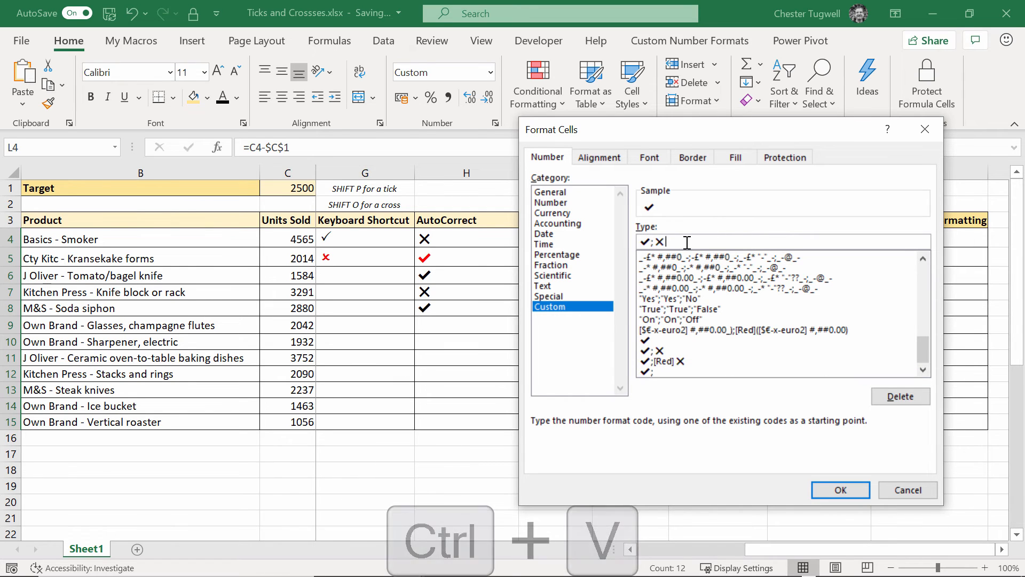
click(840, 490)
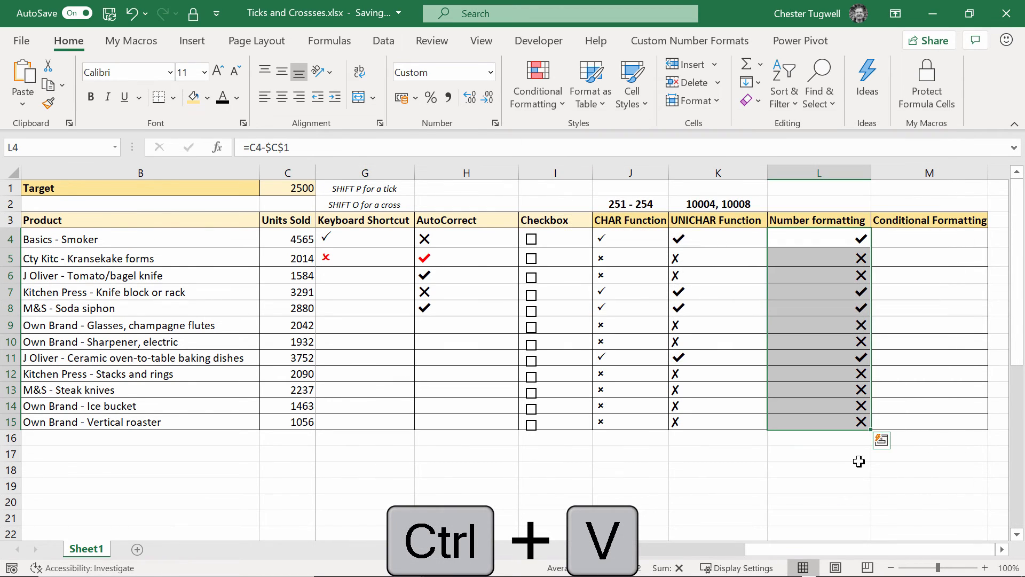
key(ctrl+v)
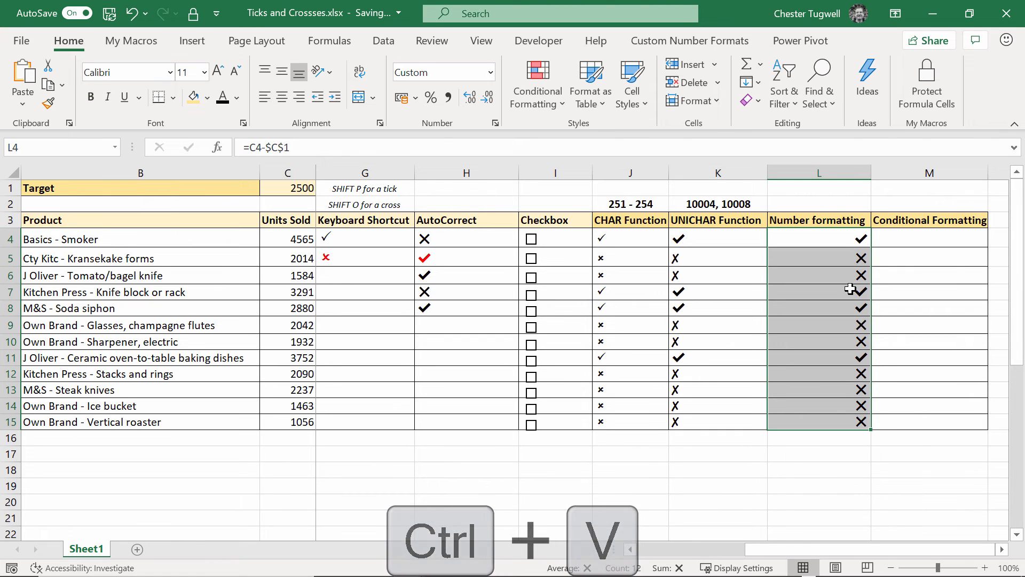
Step: Add [Red] before the cross in L4:L15's custom number format so crosses display red
key(Ctrl+1)
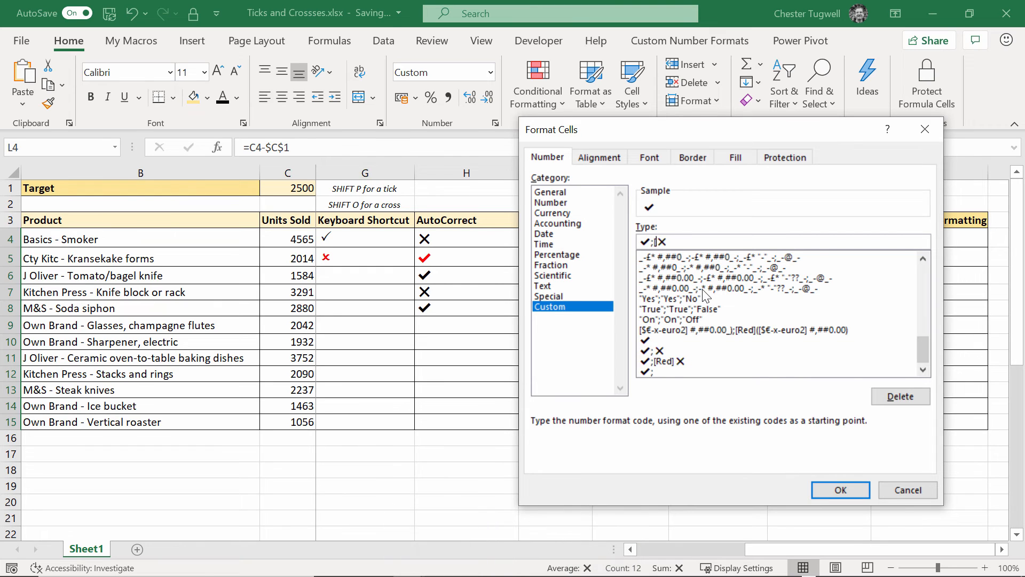
click(664, 361)
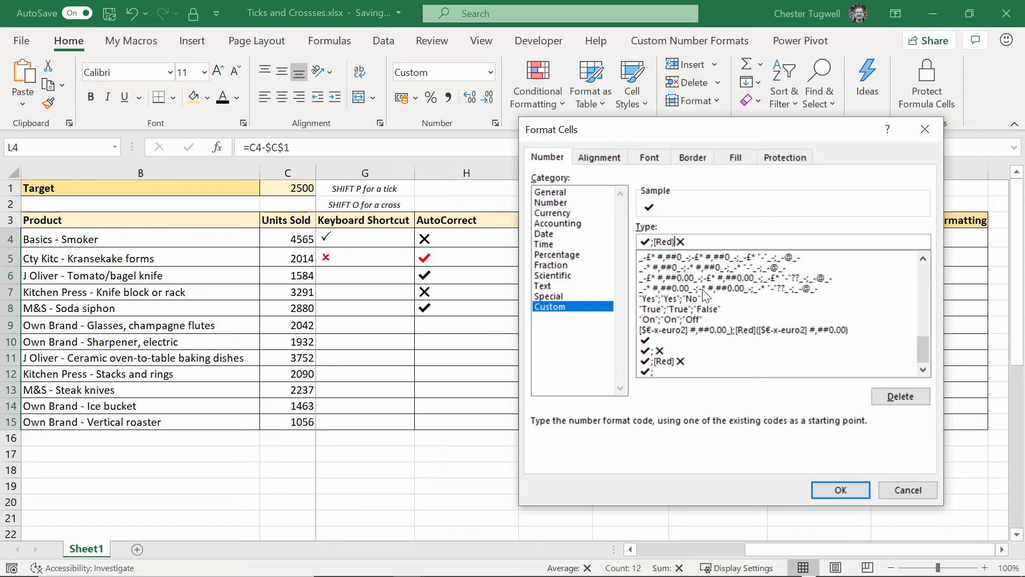
mouse_move(784, 460)
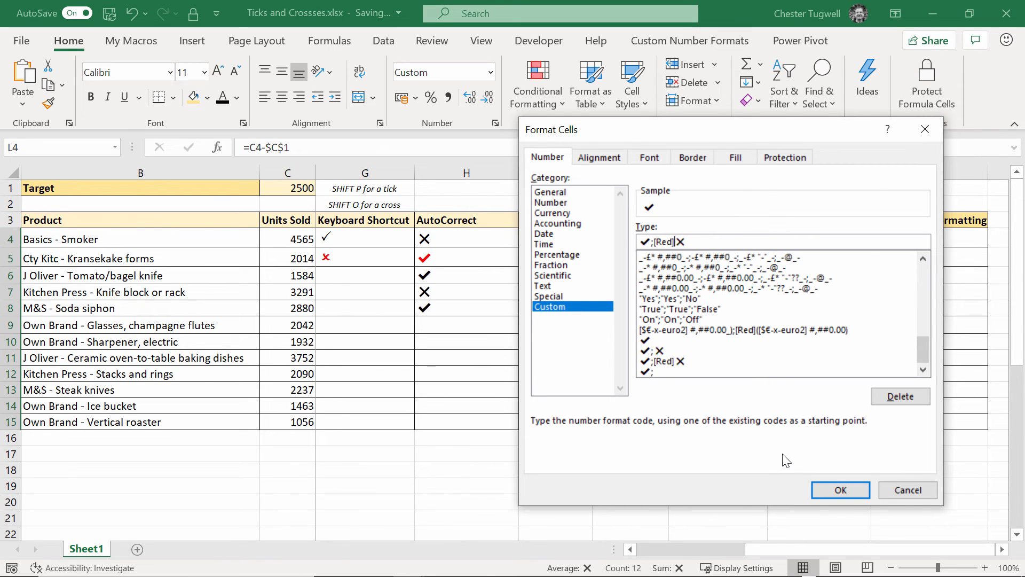
click(840, 490)
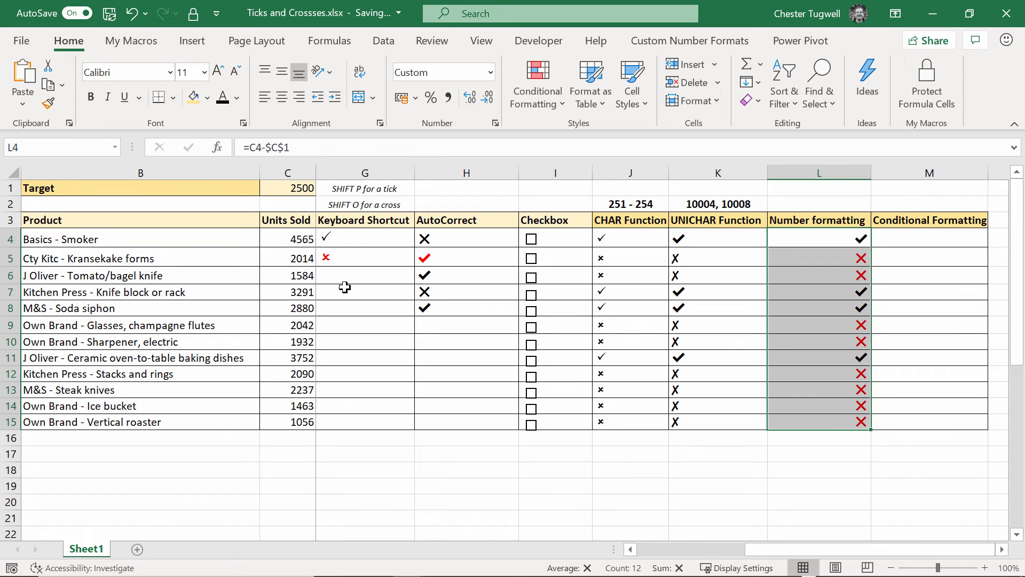
Step: Change Kitchen Press's units sold in C7 to 2500
click(287, 293)
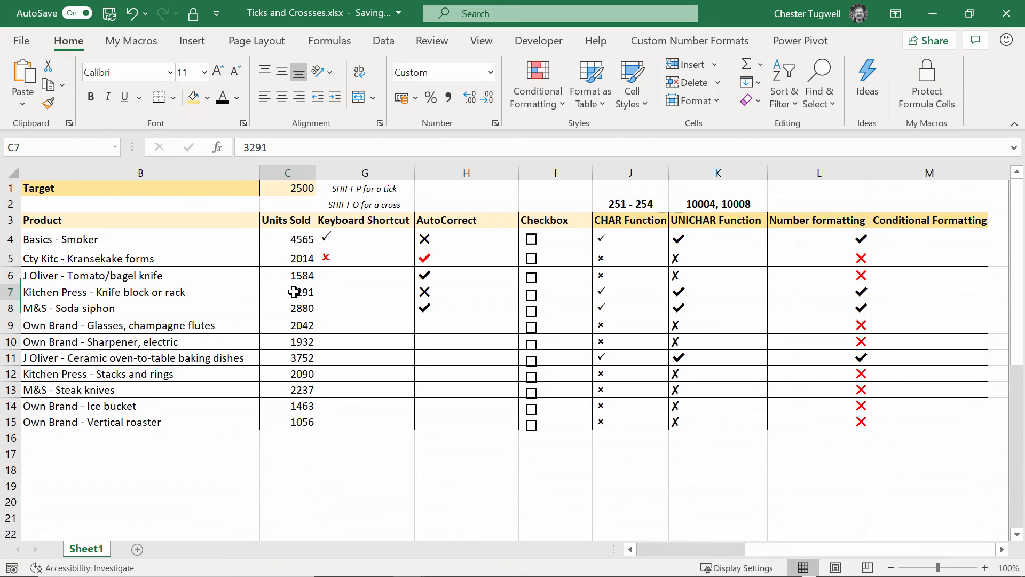
text(2500)
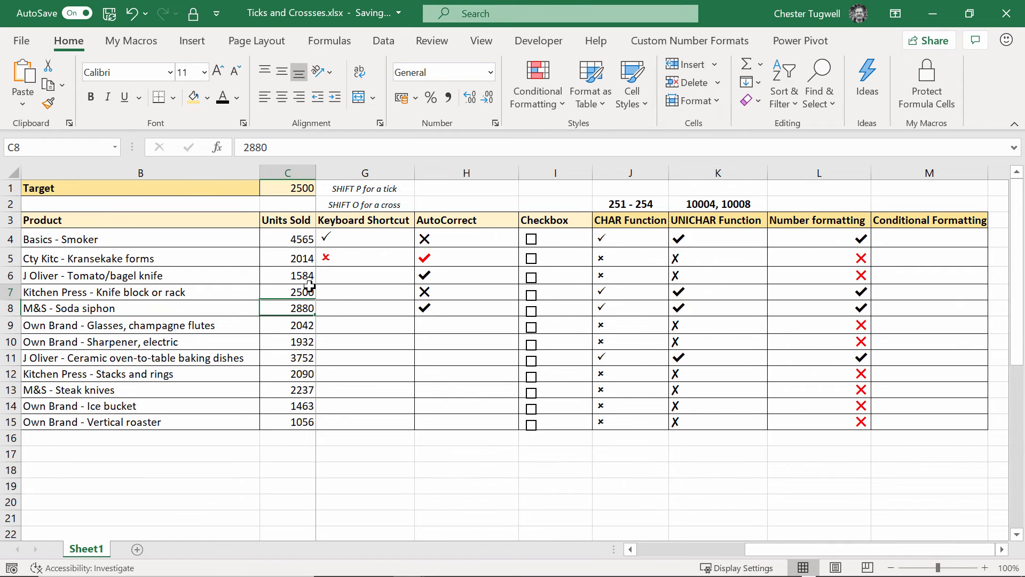
click(288, 293)
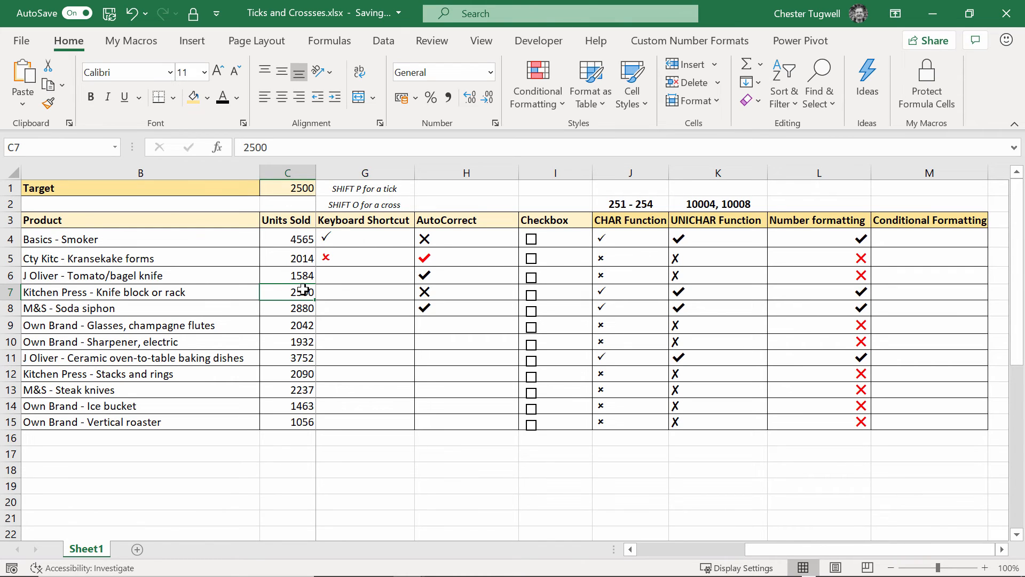
mouse_move(642, 375)
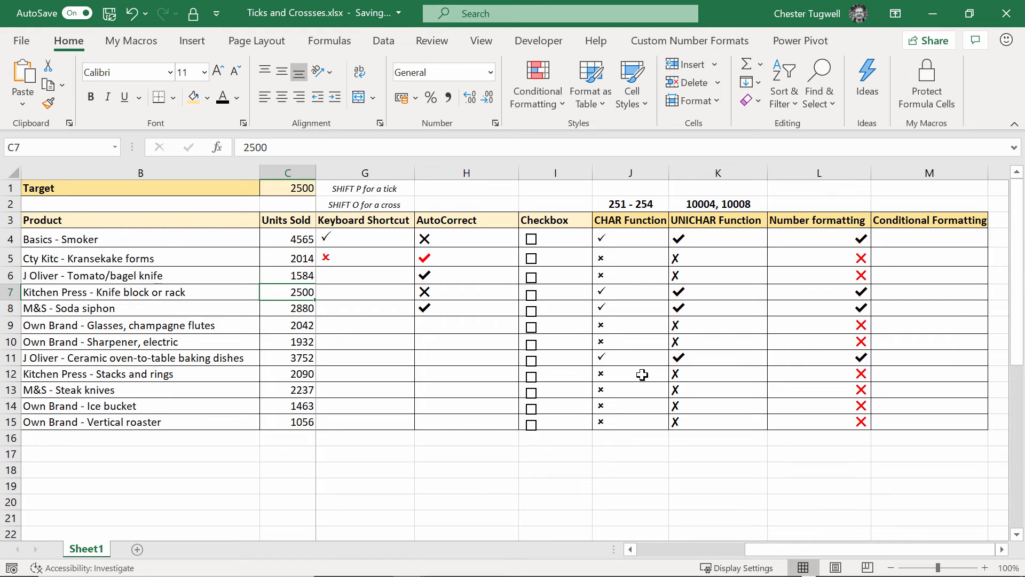
mouse_move(834, 184)
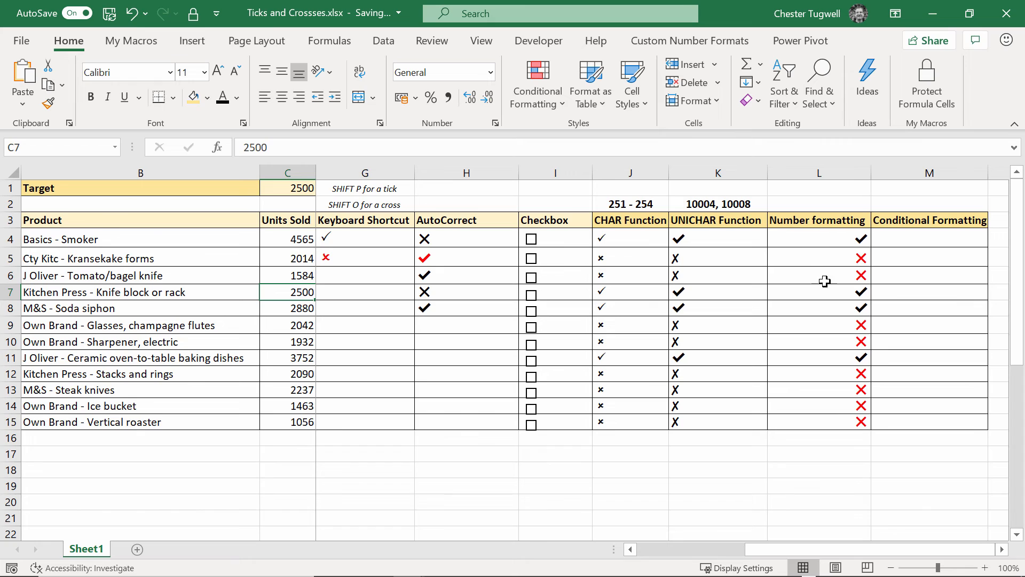
mouse_move(875, 551)
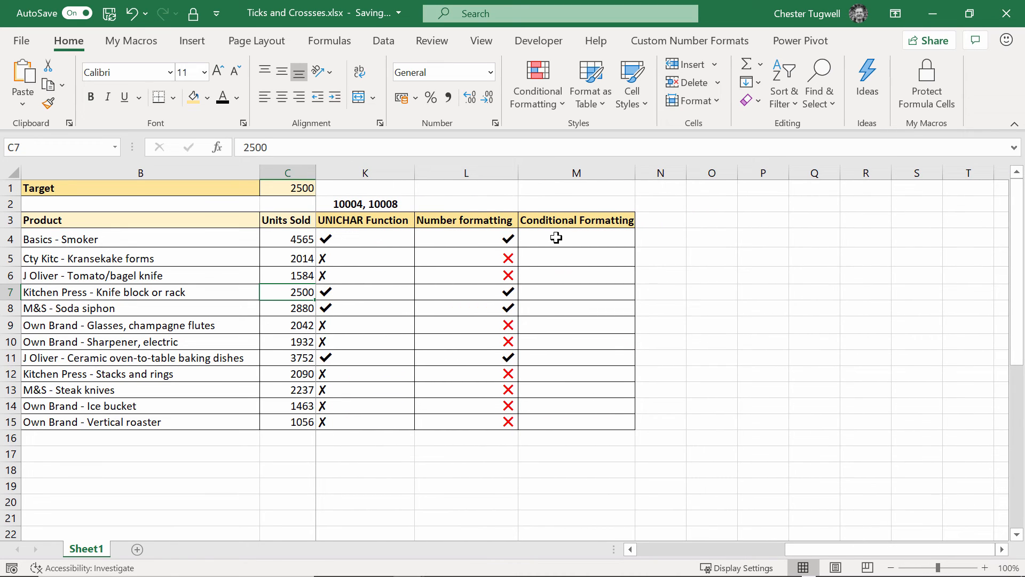
Step: Enter =C4 in M4 for Basics - Smoker's units sold, then open Conditional Formatting
click(576, 237)
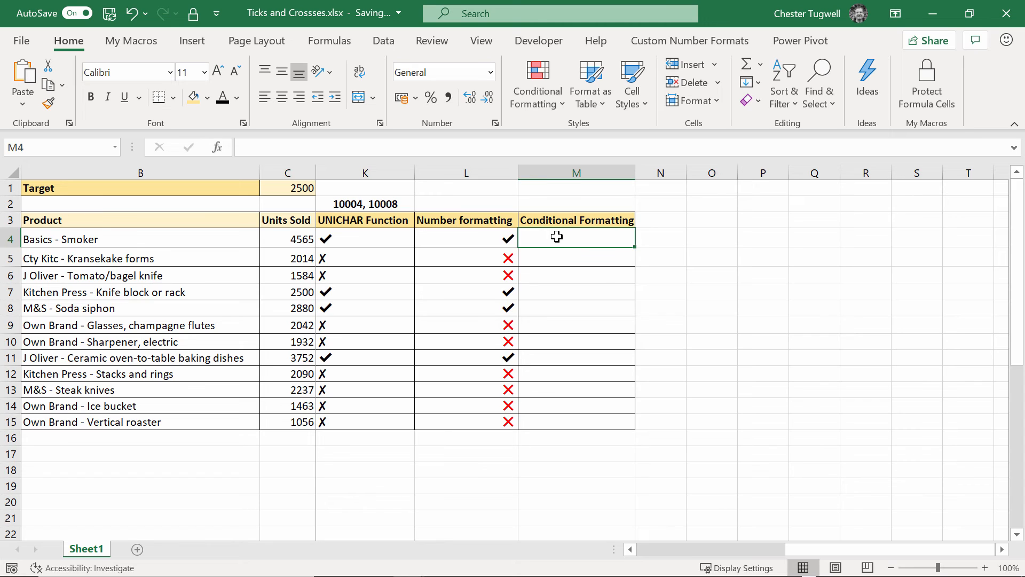
text(=)
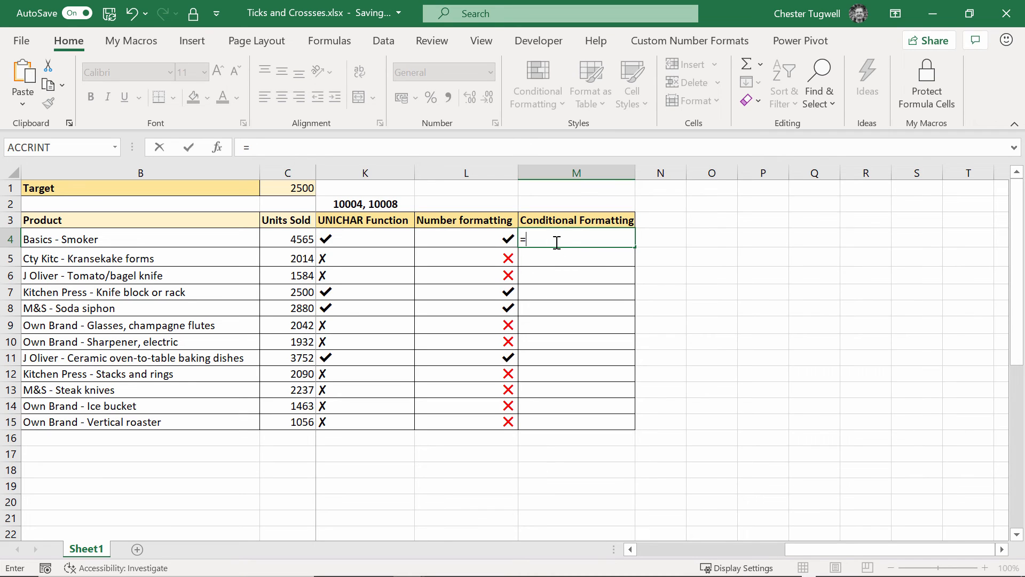
click(286, 239)
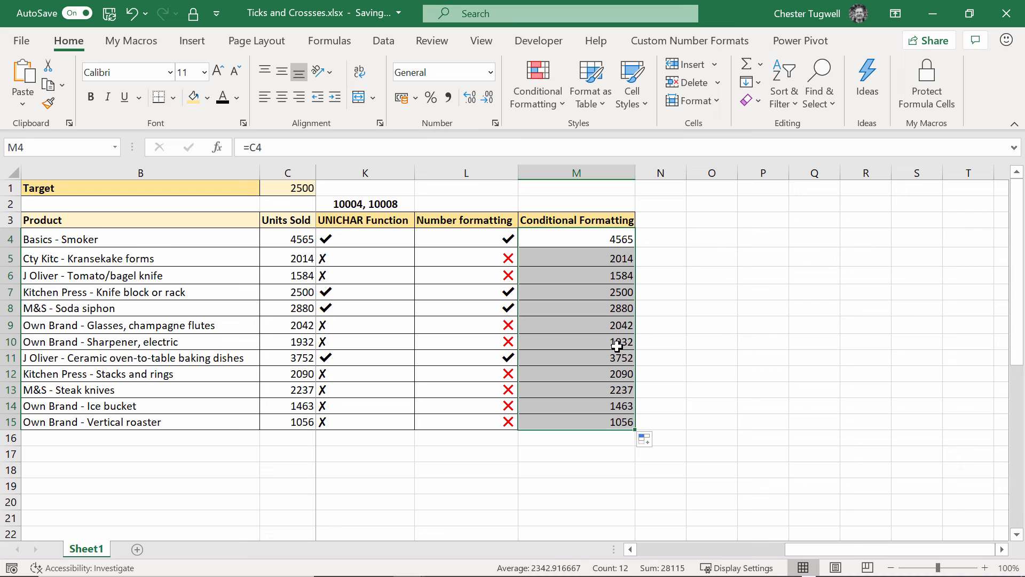
click(536, 84)
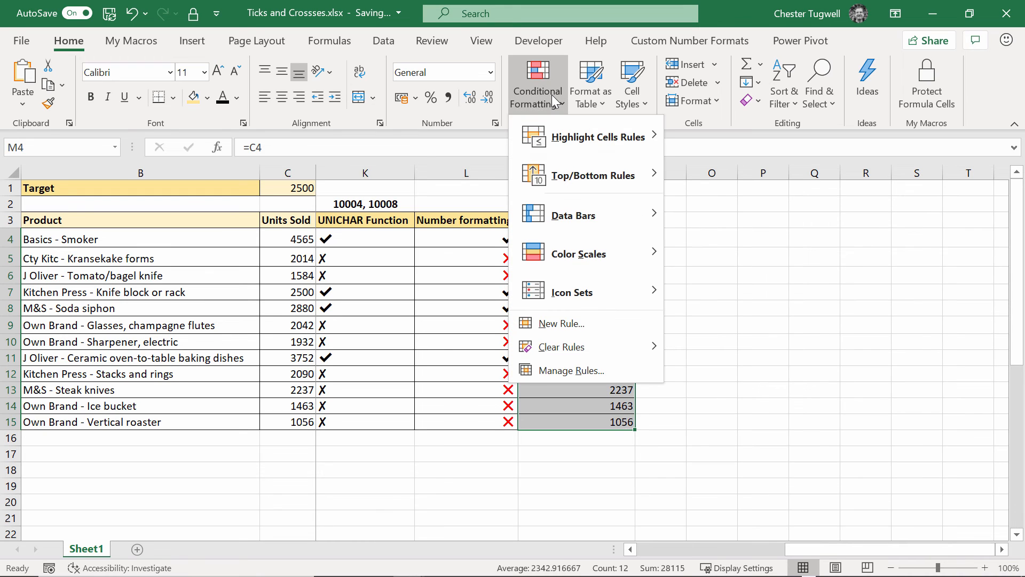
mouse_move(565, 300)
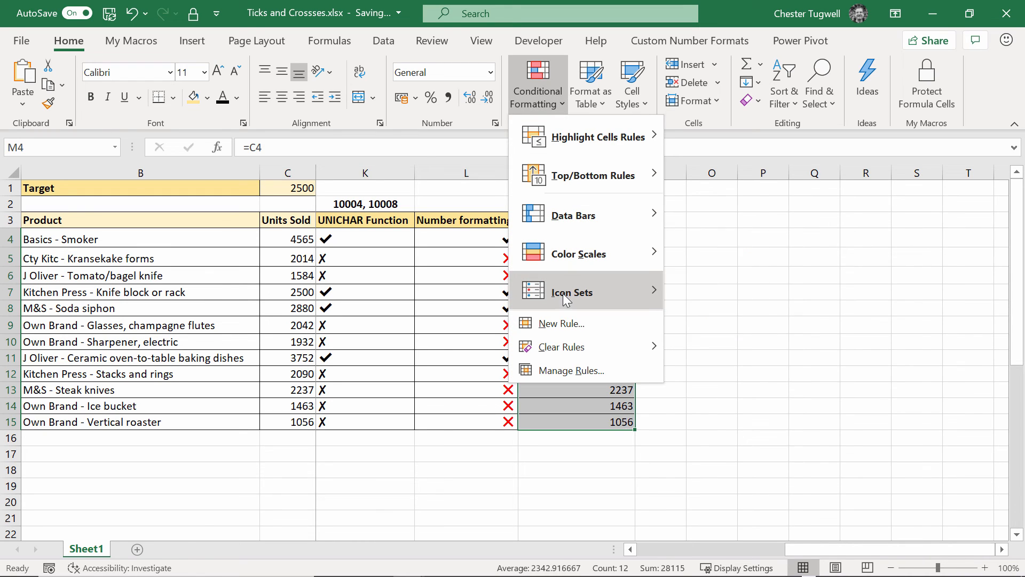
Step: Start a new icon-set rule using the cross, exclamation and tick style
click(572, 291)
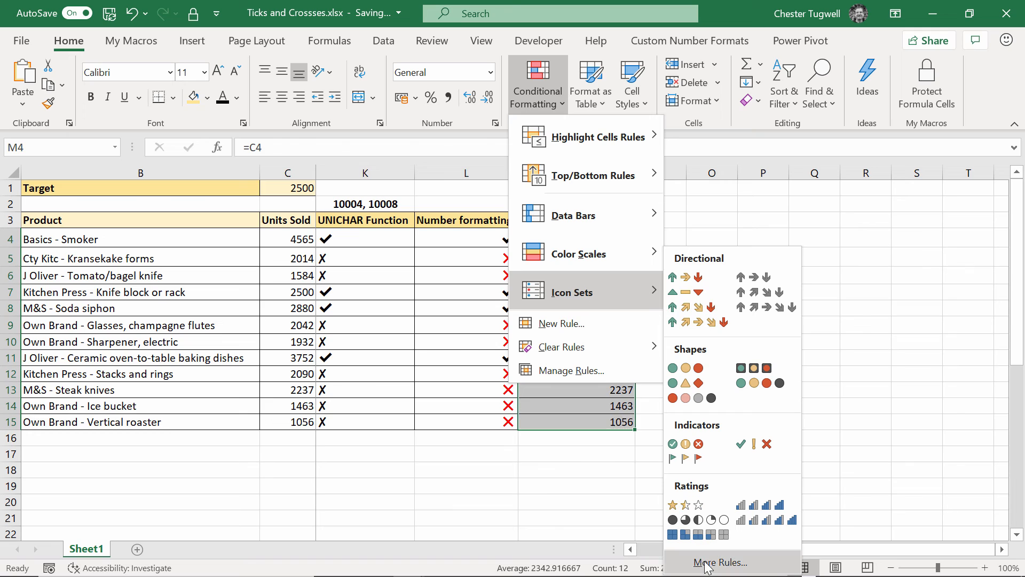
click(720, 563)
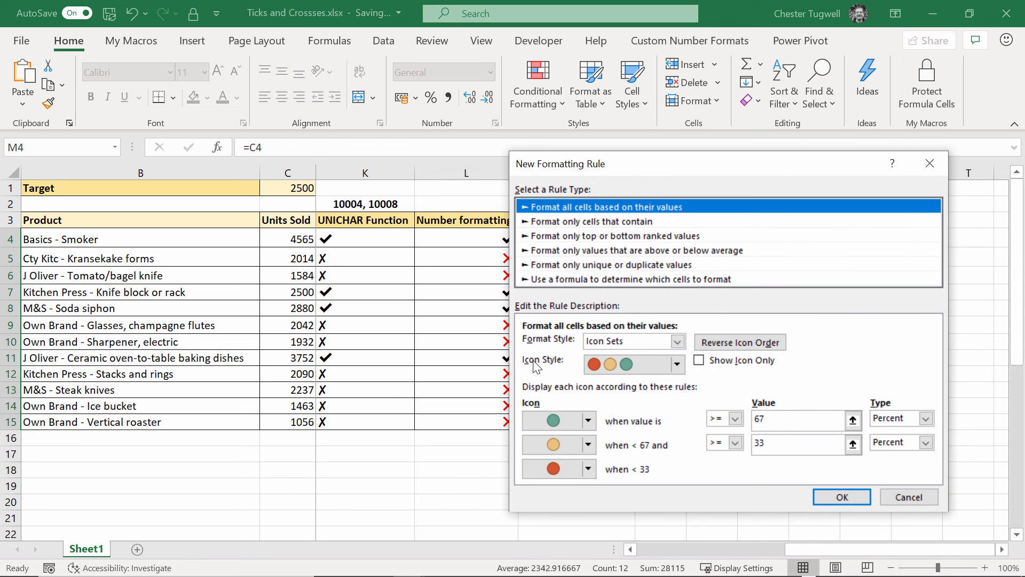
click(678, 364)
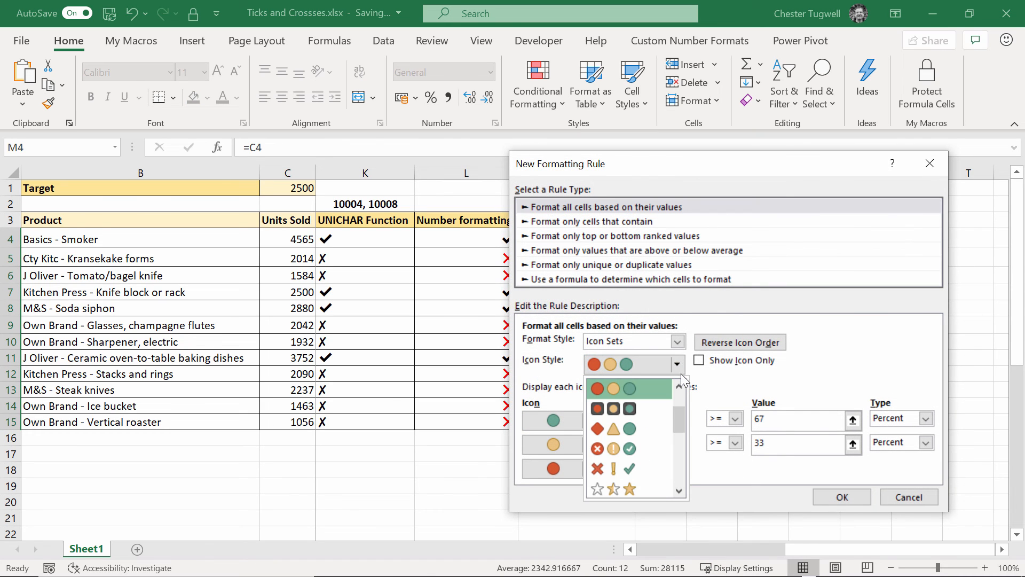
click(613, 469)
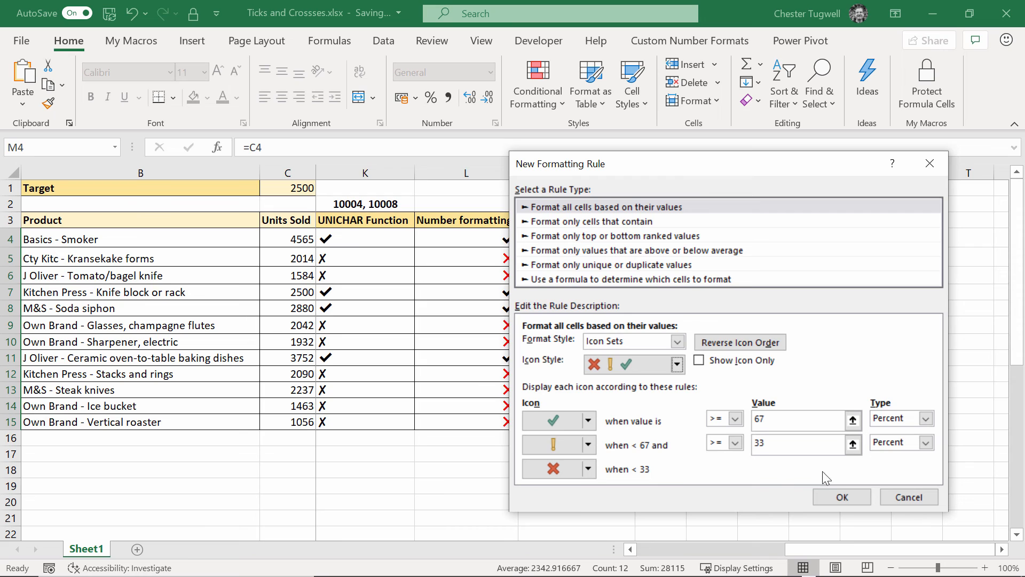
Step: Set formula thresholds: tick at Target $C$1, red cross at 0, no icon below
click(926, 418)
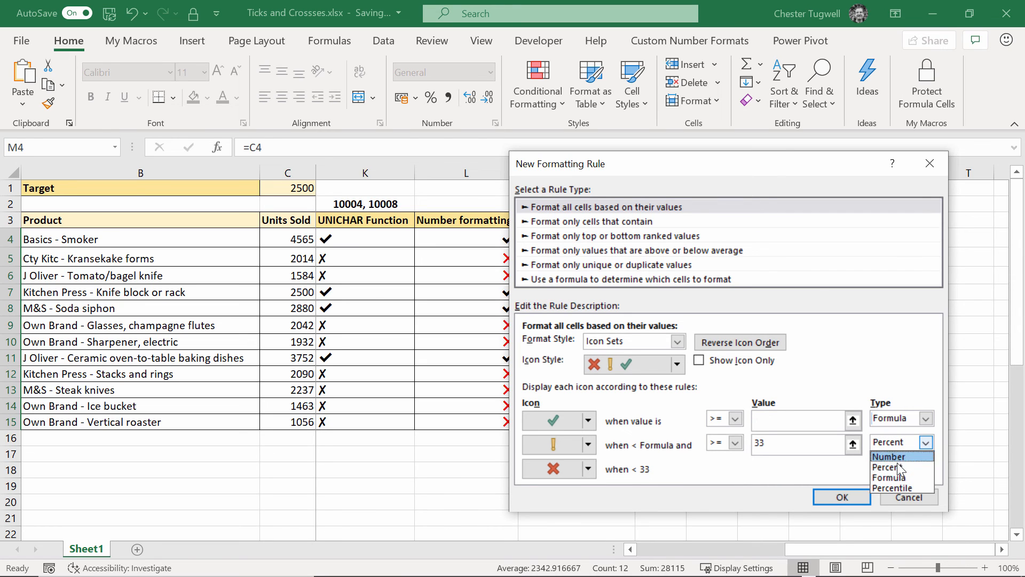
click(889, 477)
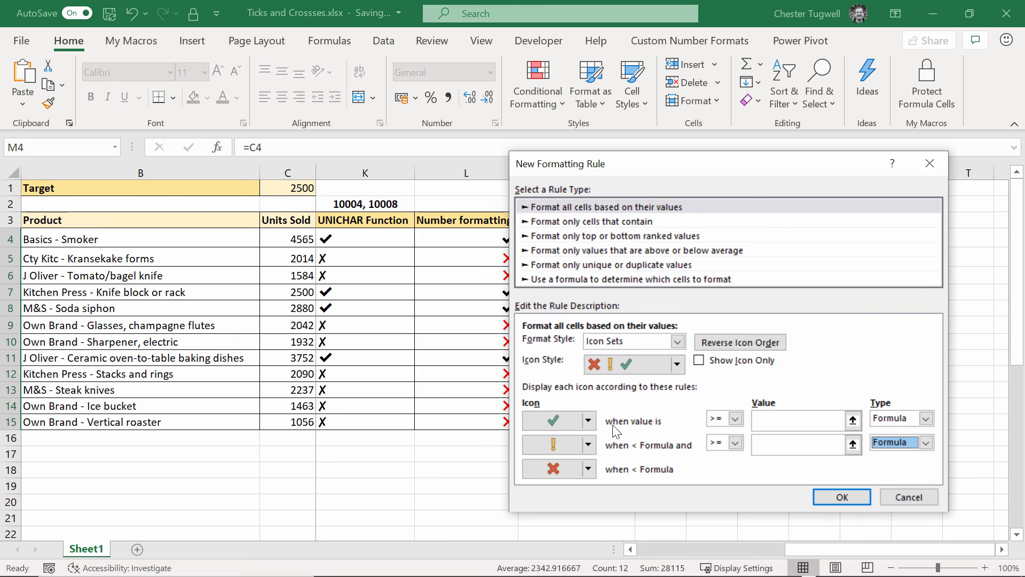
mouse_move(648, 431)
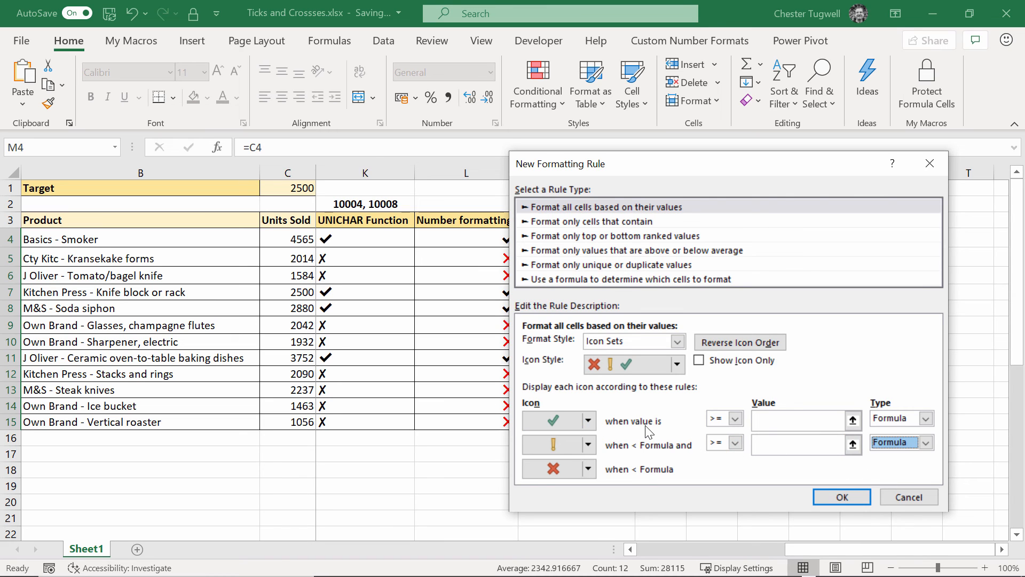
click(801, 420)
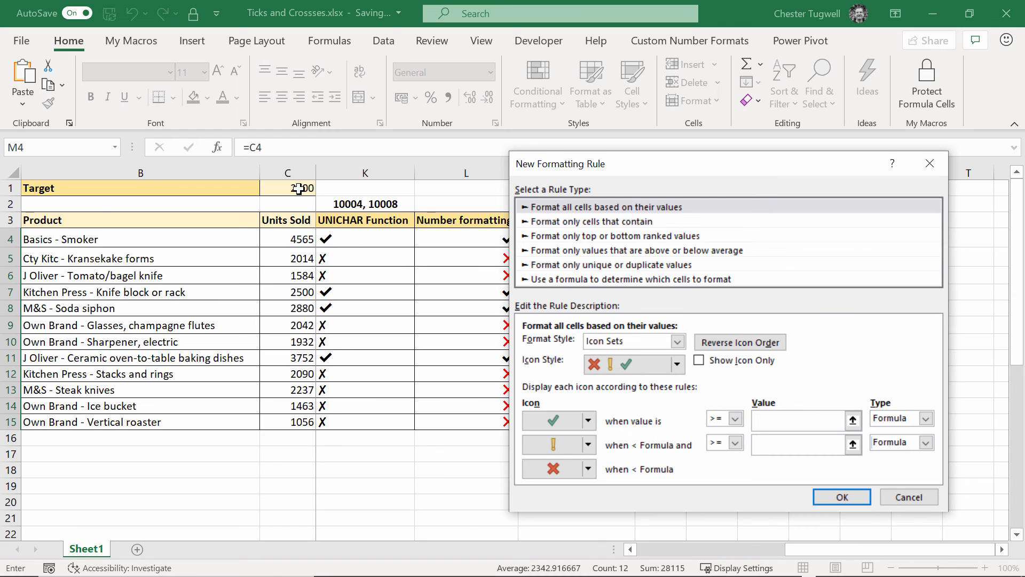
click(288, 187)
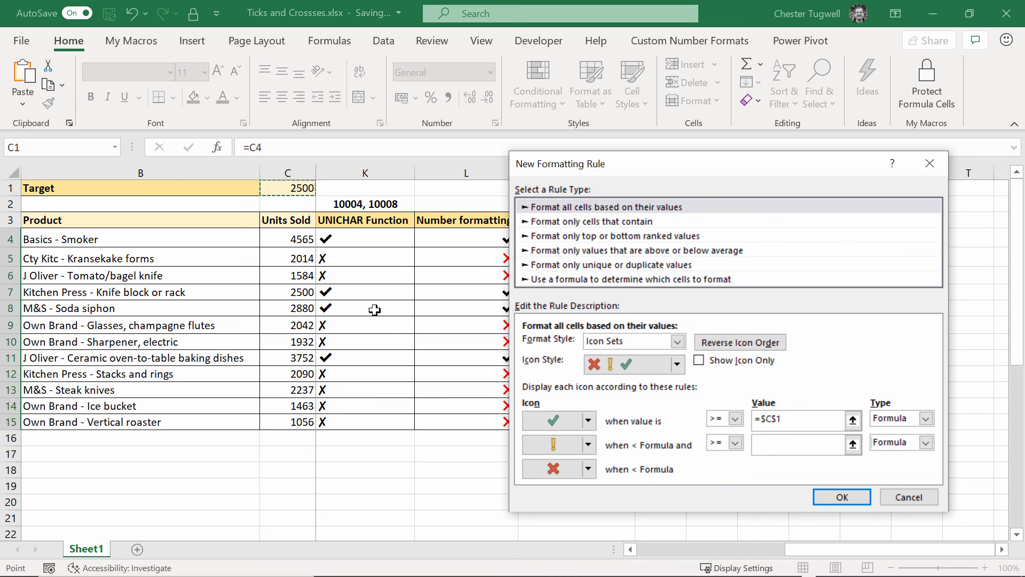
click(588, 445)
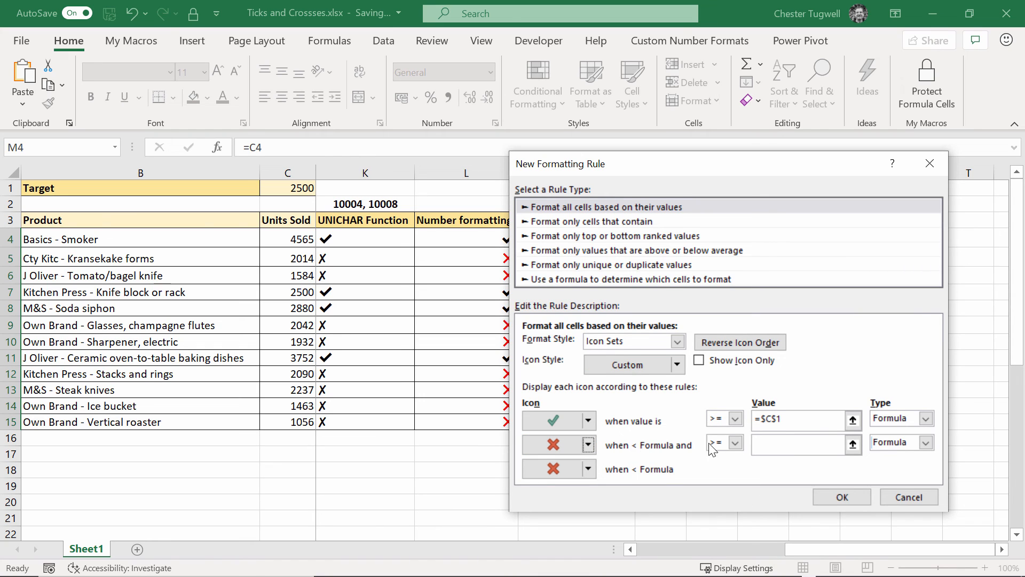
mouse_move(281, 182)
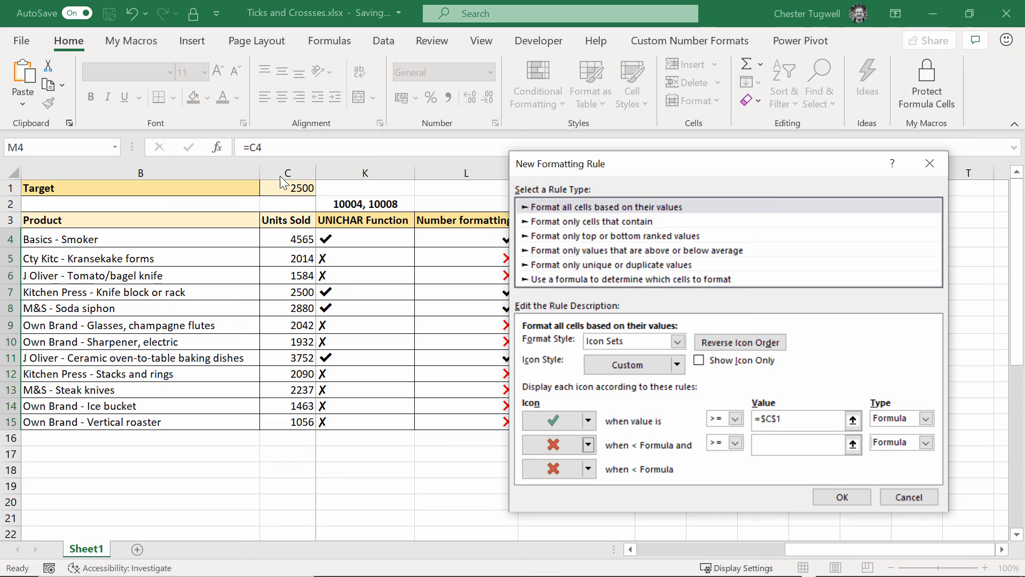
click(801, 443)
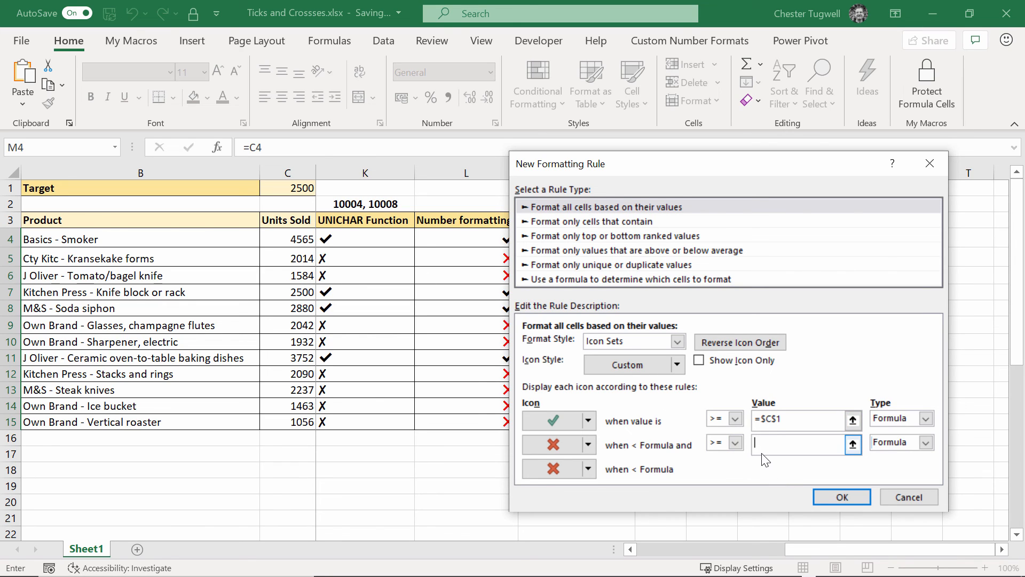
text(0)
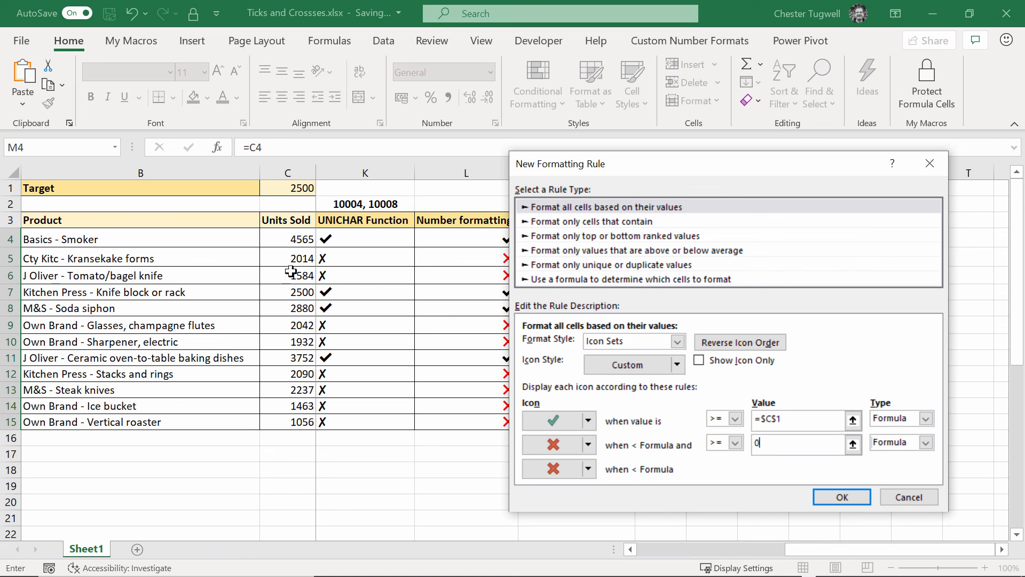
mouse_move(626, 475)
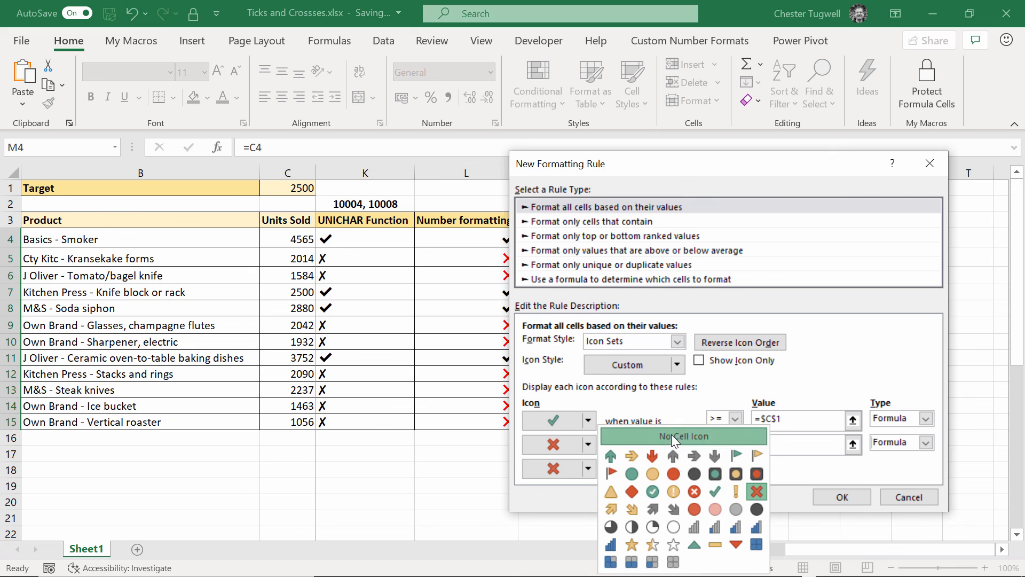
click(683, 436)
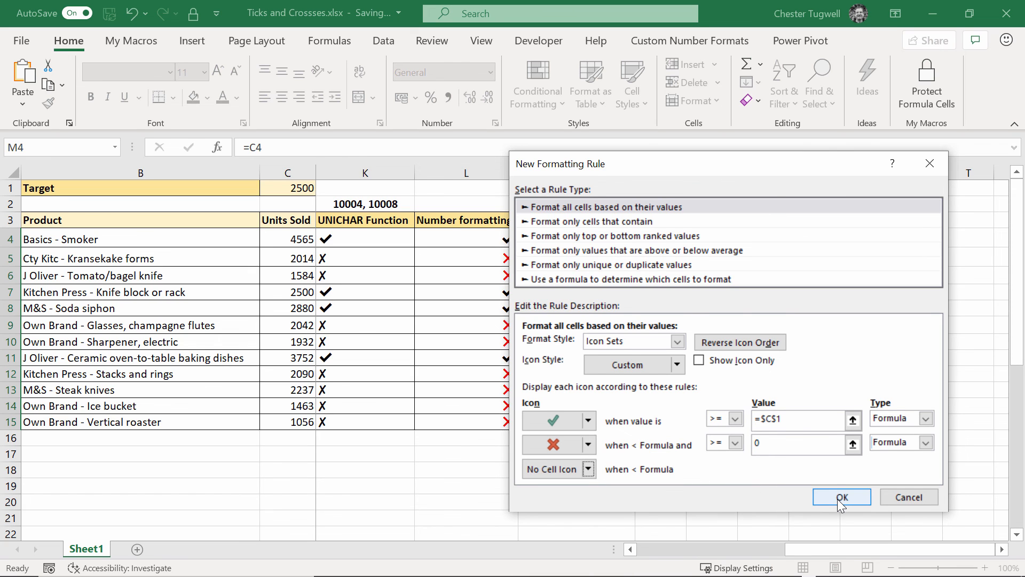
click(842, 497)
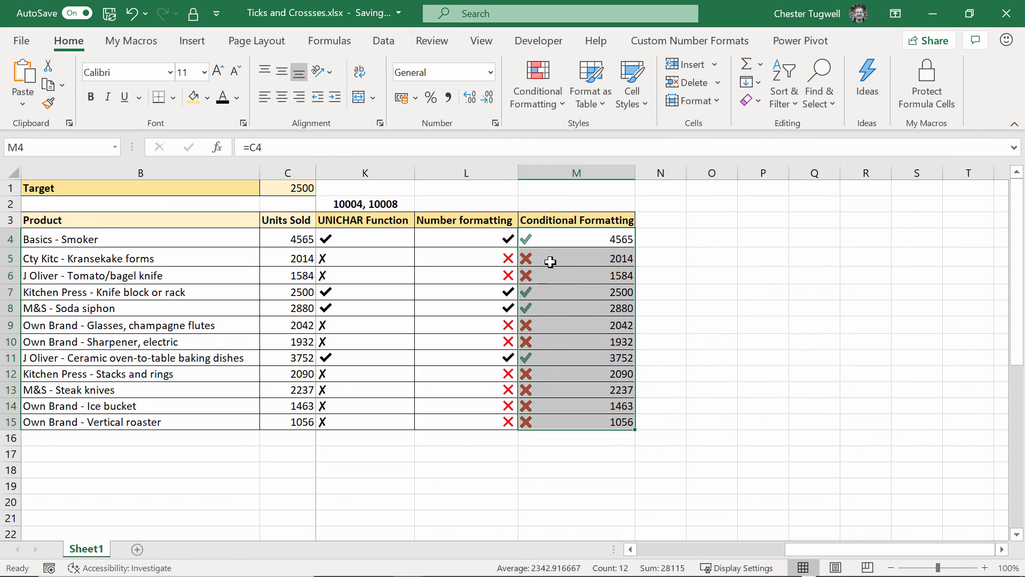
mouse_move(537, 302)
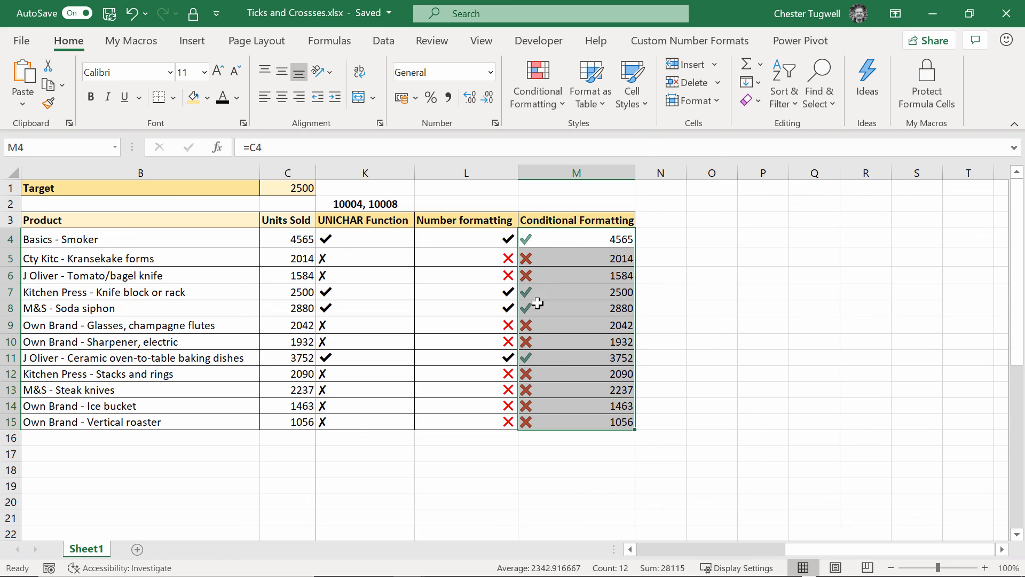
mouse_move(609, 238)
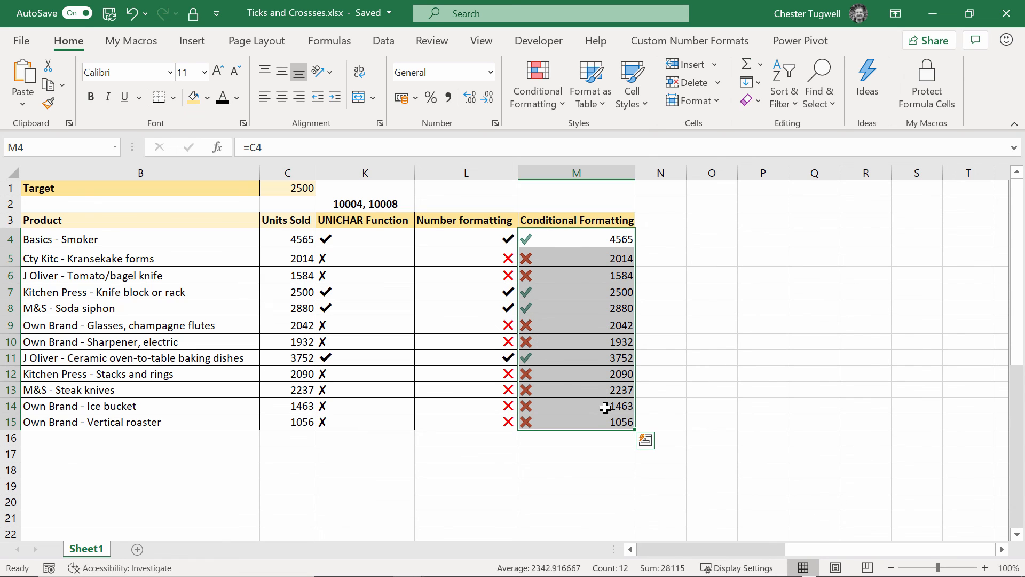
Step: Open Manage Rules to list column M's conditional formatting rules
click(536, 84)
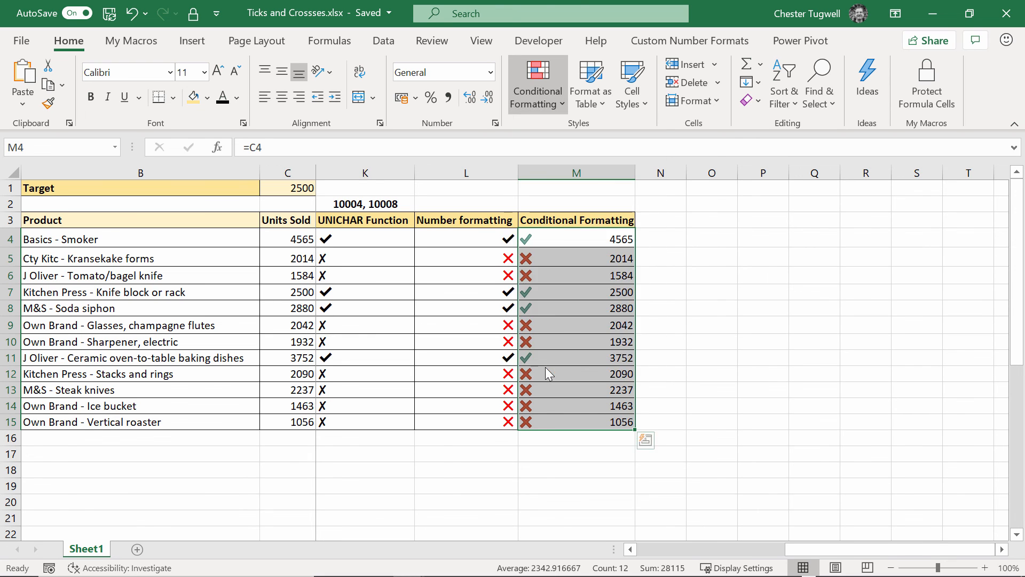
click(536, 85)
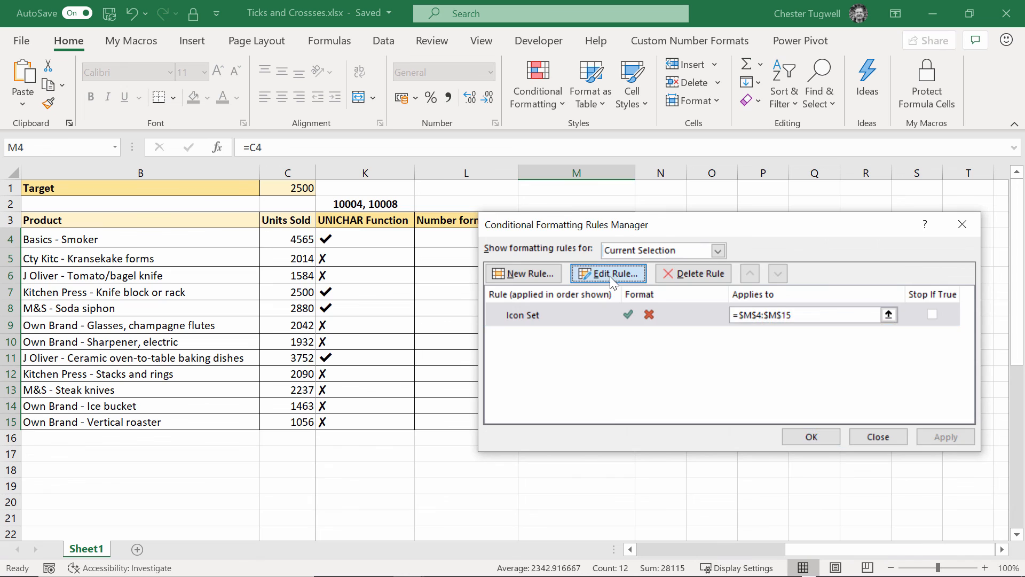
Step: Edit the icon-set rule to Show Icon Only and confirm the Rules Manager
click(608, 273)
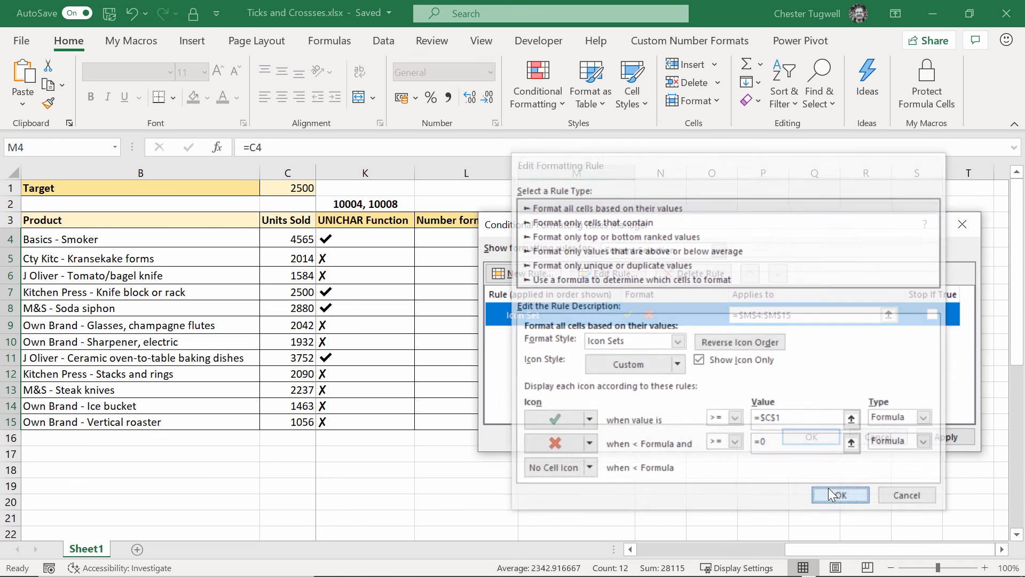
click(841, 495)
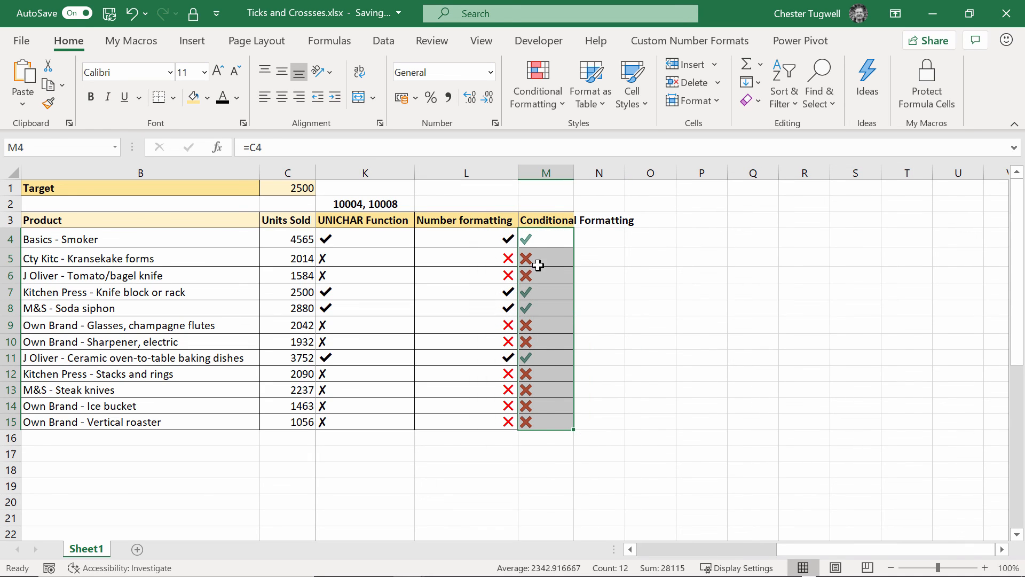
mouse_move(648, 291)
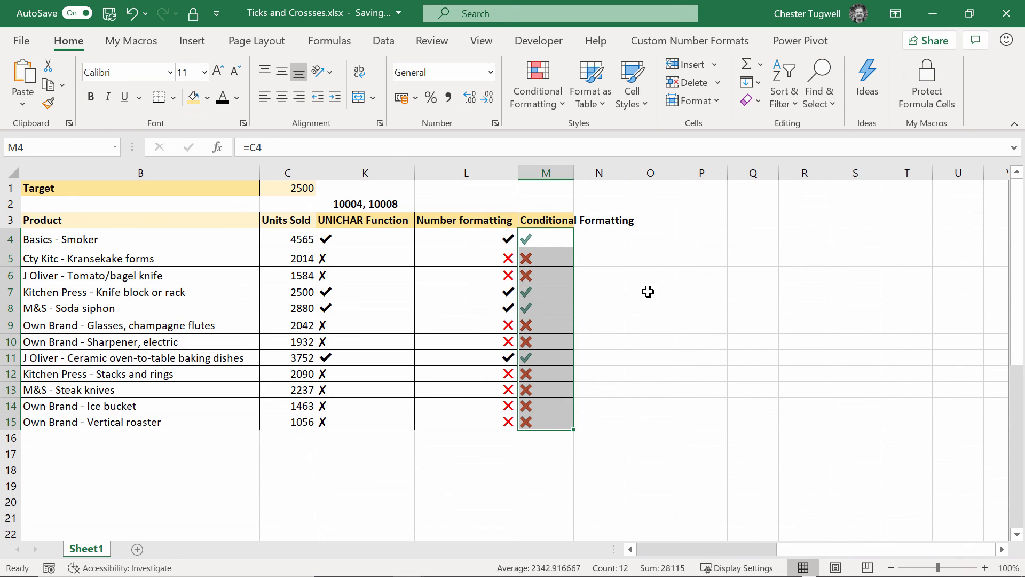
click(545, 406)
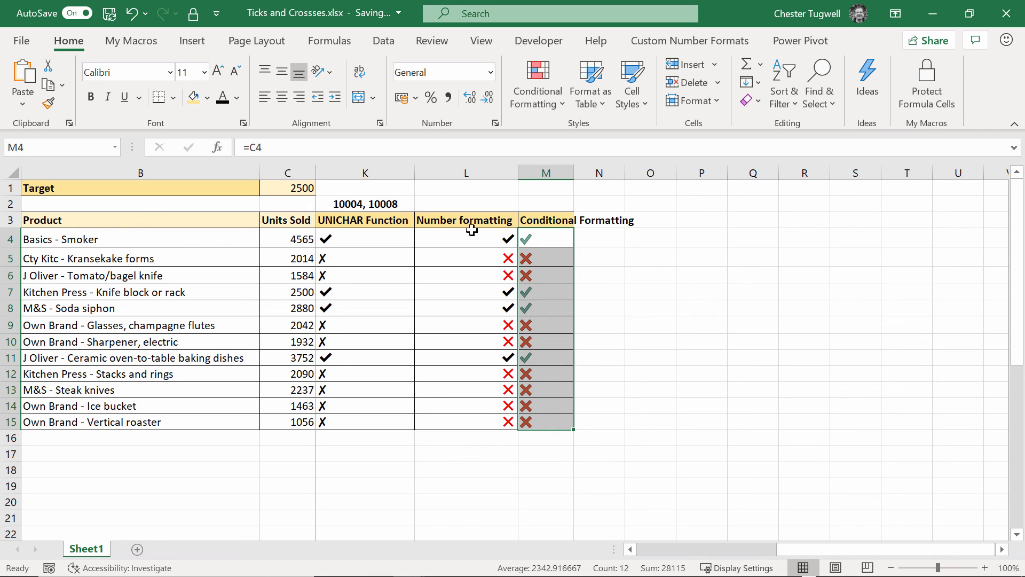
mouse_move(808, 531)
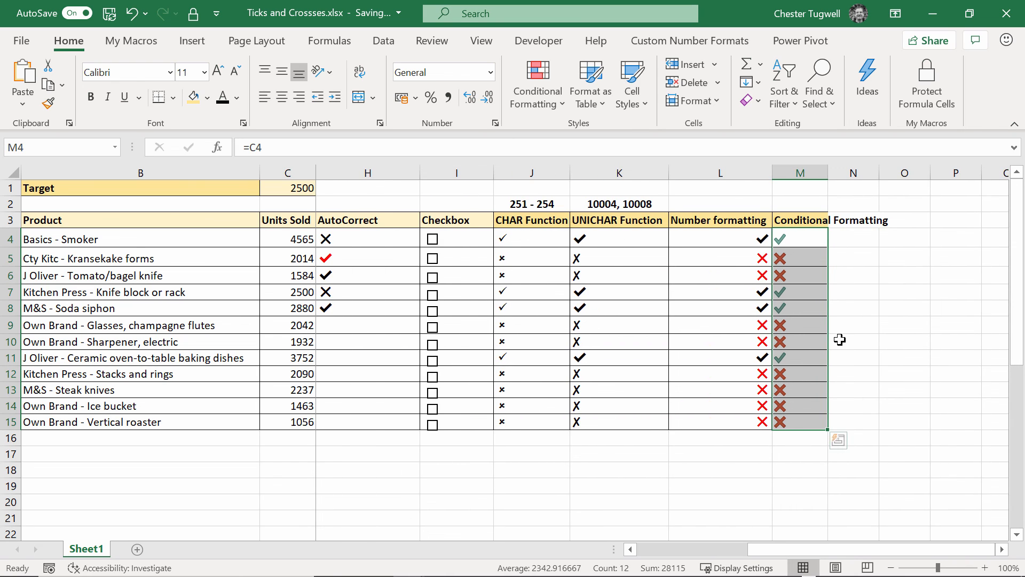
mouse_move(841, 440)
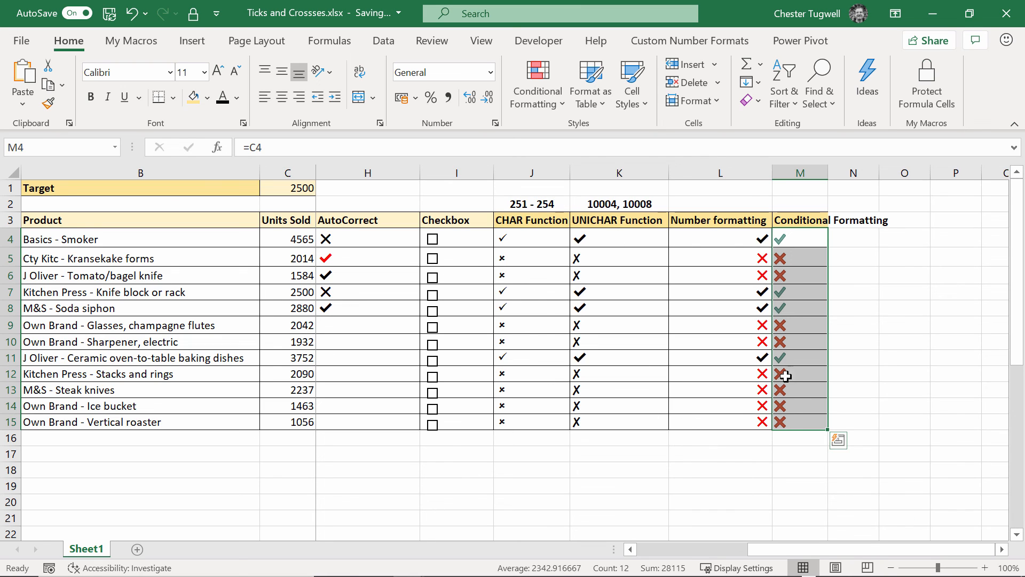
mouse_move(789, 422)
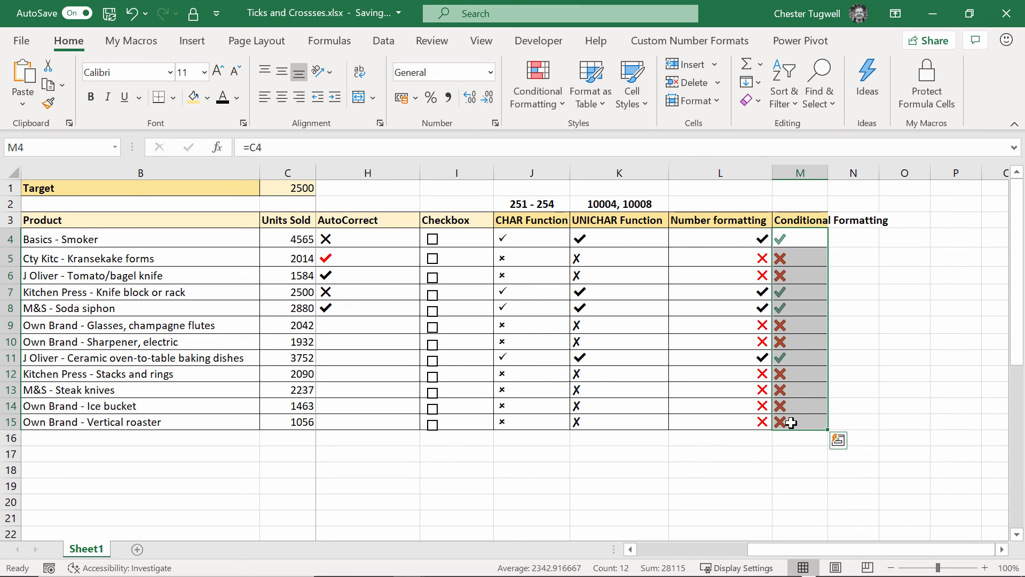